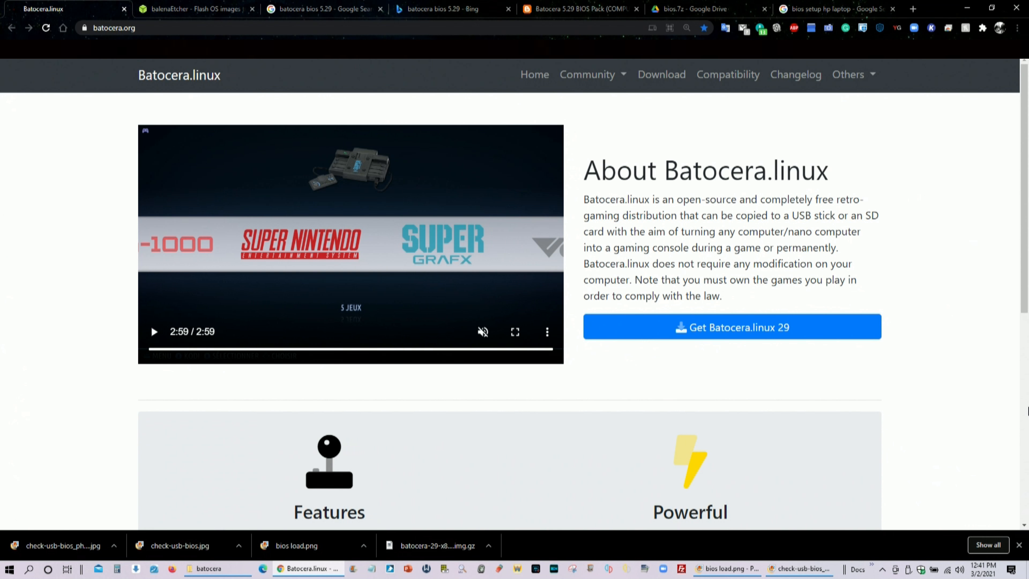
pyautogui.moveTo(1020, 454)
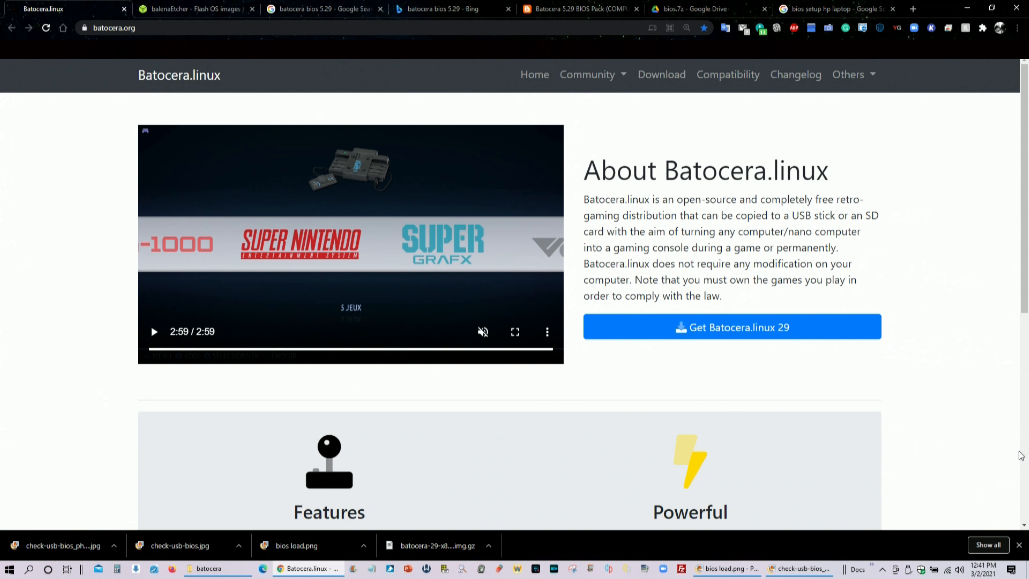
pyautogui.moveTo(56, 230)
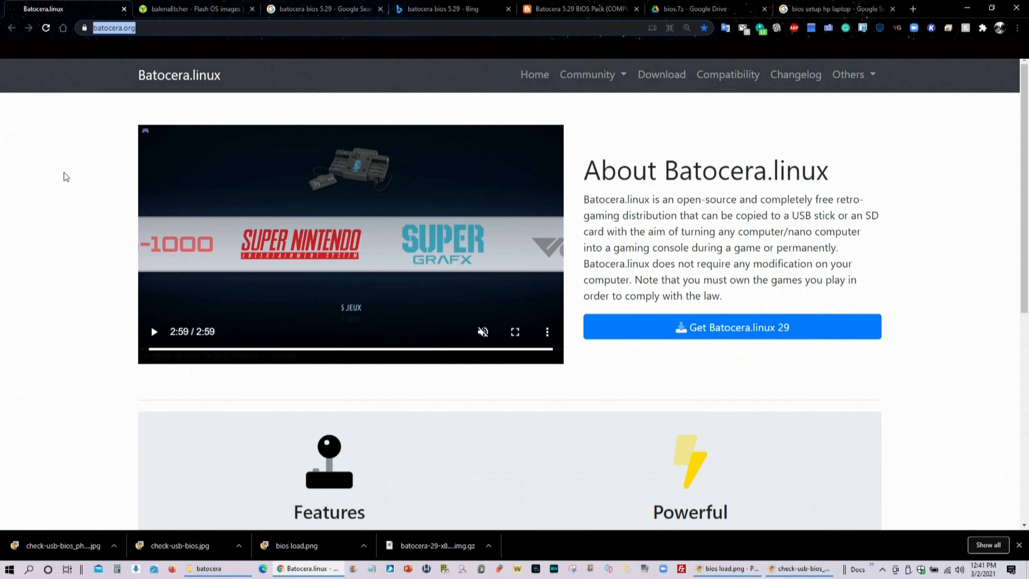
pyautogui.moveTo(981, 403)
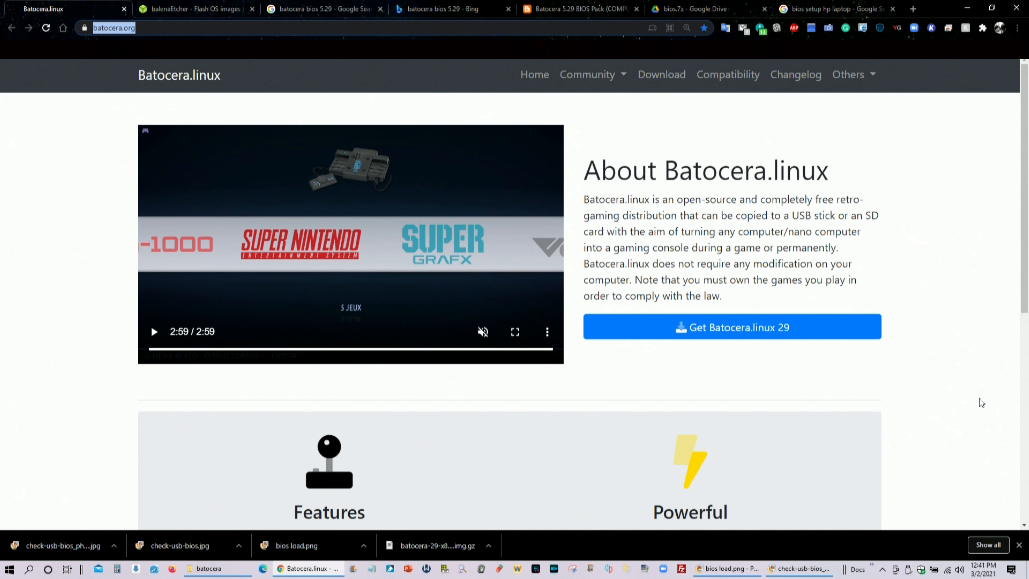
pyautogui.moveTo(699, 336)
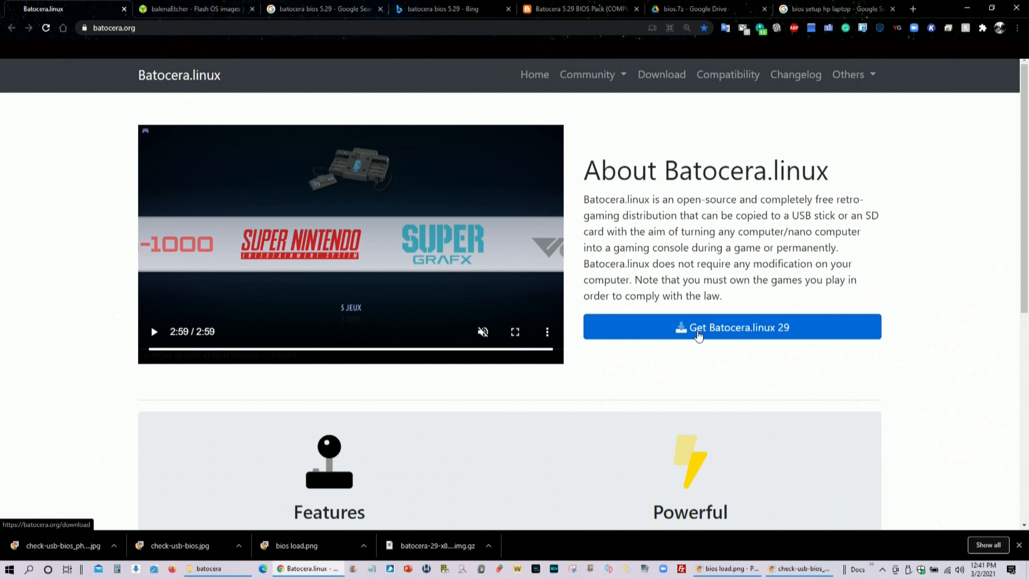
pyautogui.moveTo(727, 331)
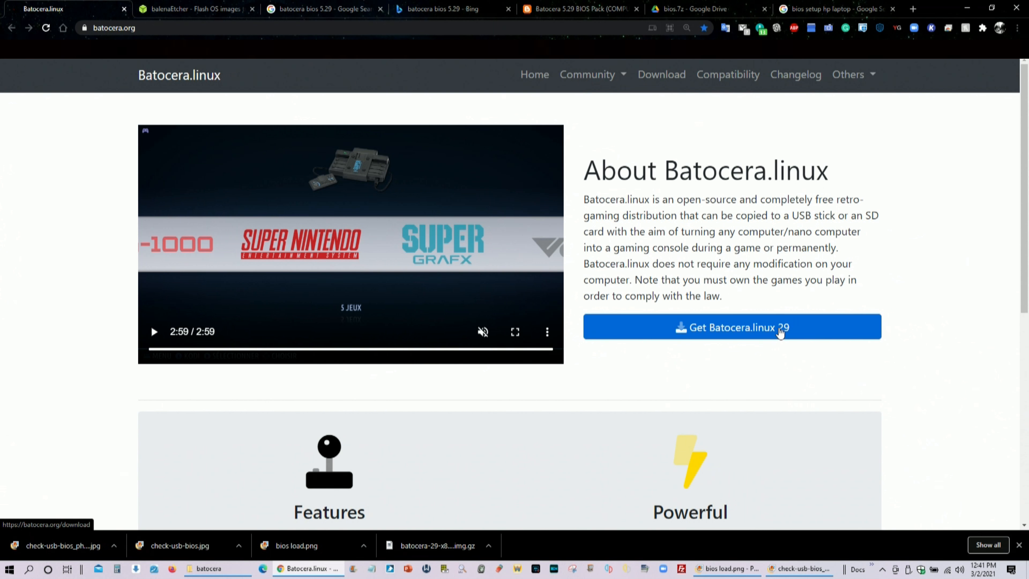
# Reach the Batocera.linux 29 download page and browse down through its board sections
pyautogui.click(732, 327)
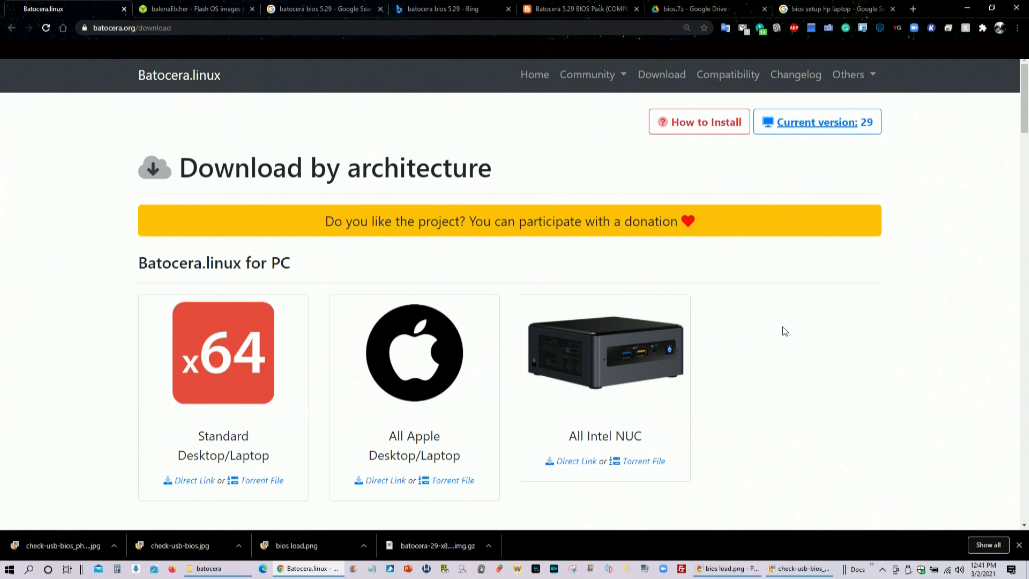
pyautogui.moveTo(1003, 252)
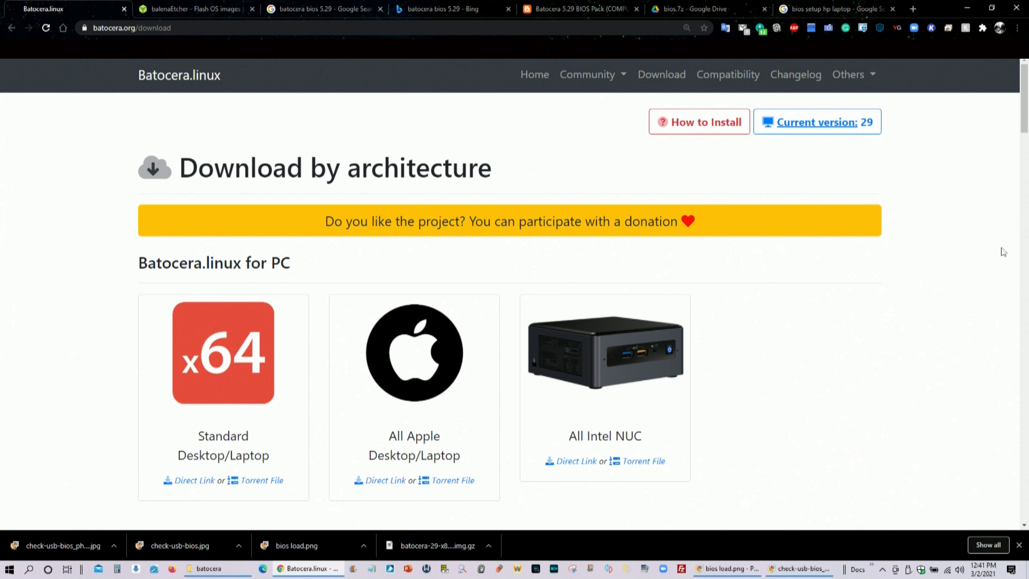
pyautogui.moveTo(975, 261)
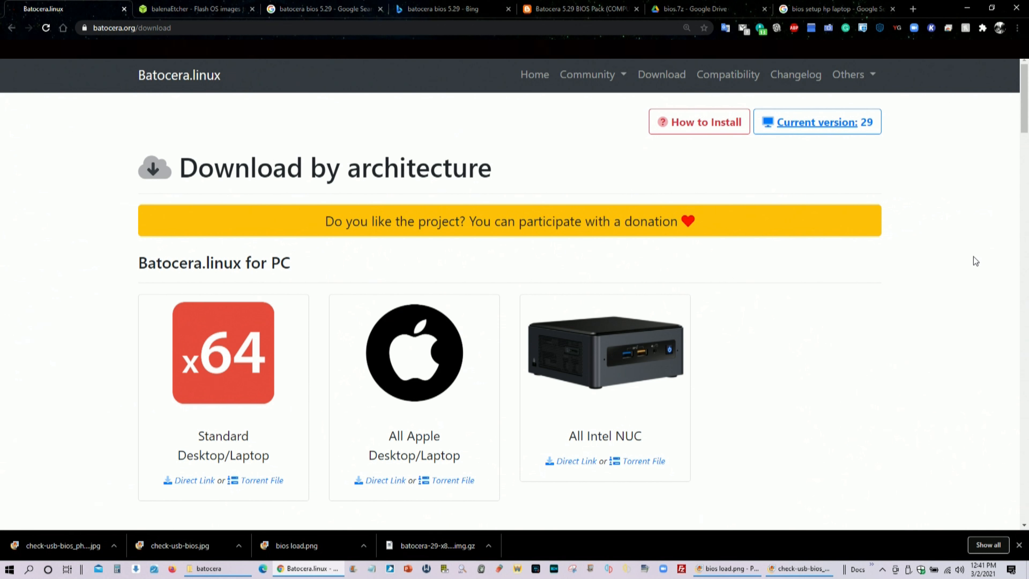
pyautogui.scroll(-3)
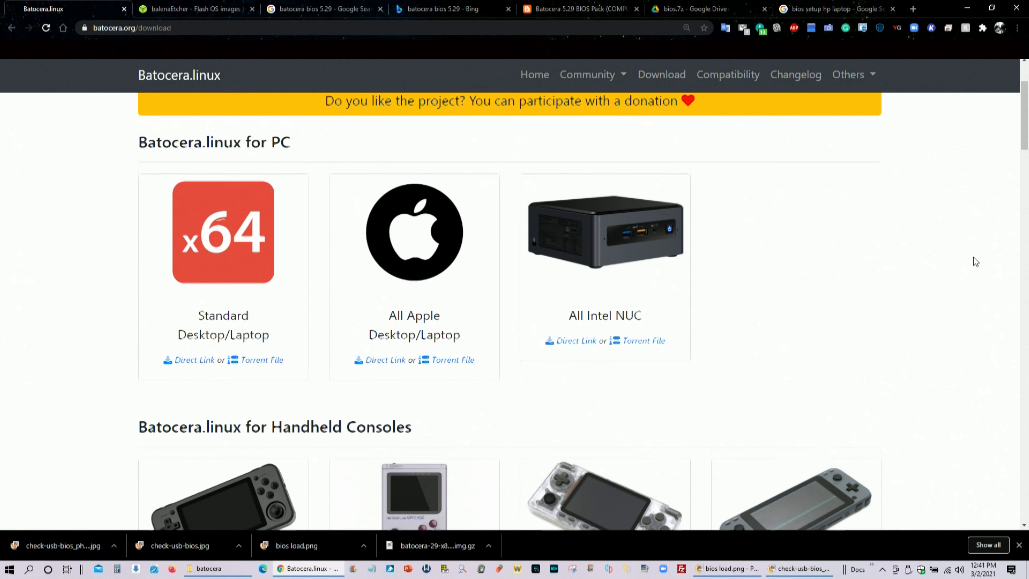
pyautogui.scroll(-3)
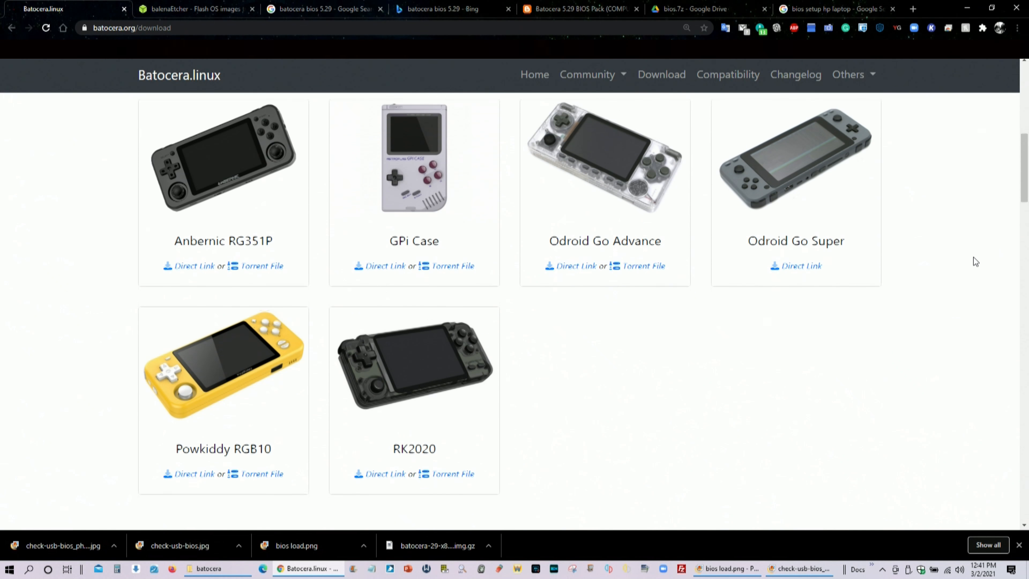
pyautogui.scroll(-3)
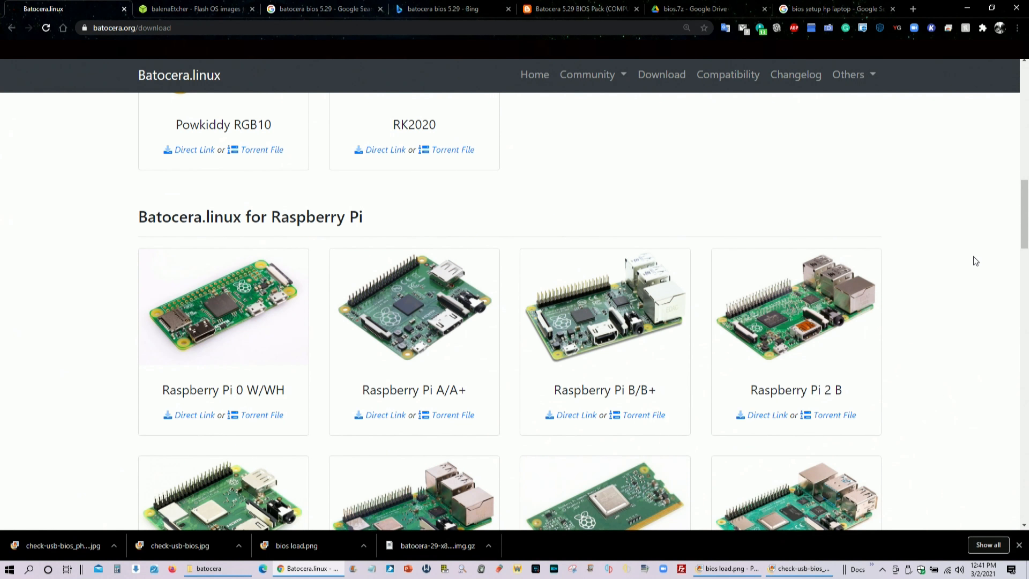
pyautogui.scroll(-3)
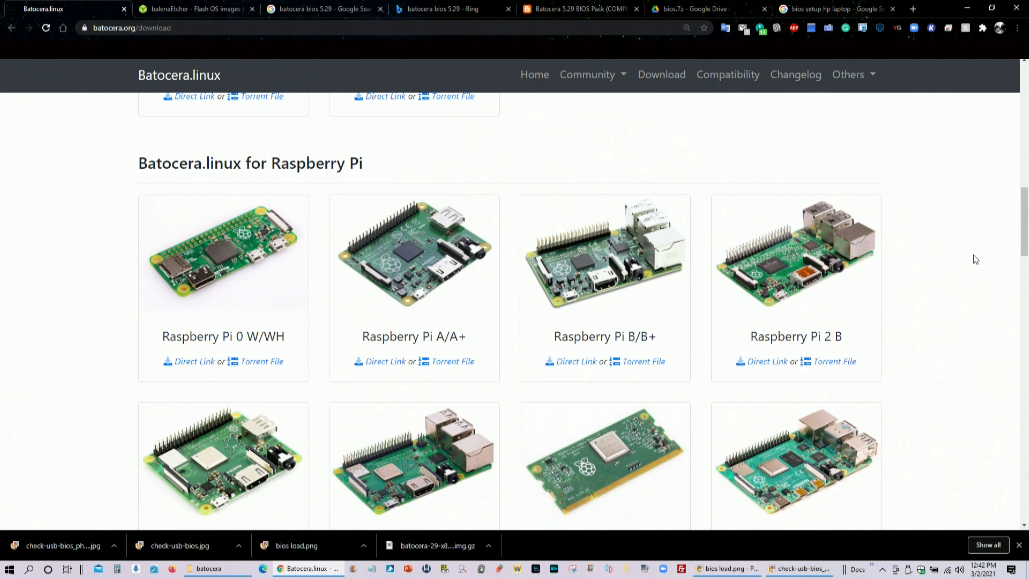
pyautogui.scroll(-3)
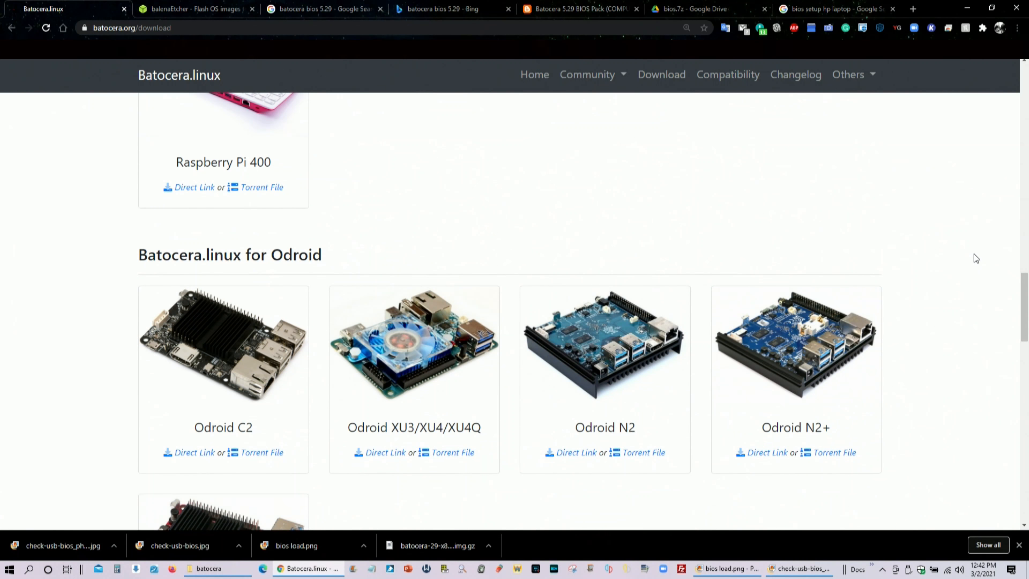
pyautogui.scroll(-3)
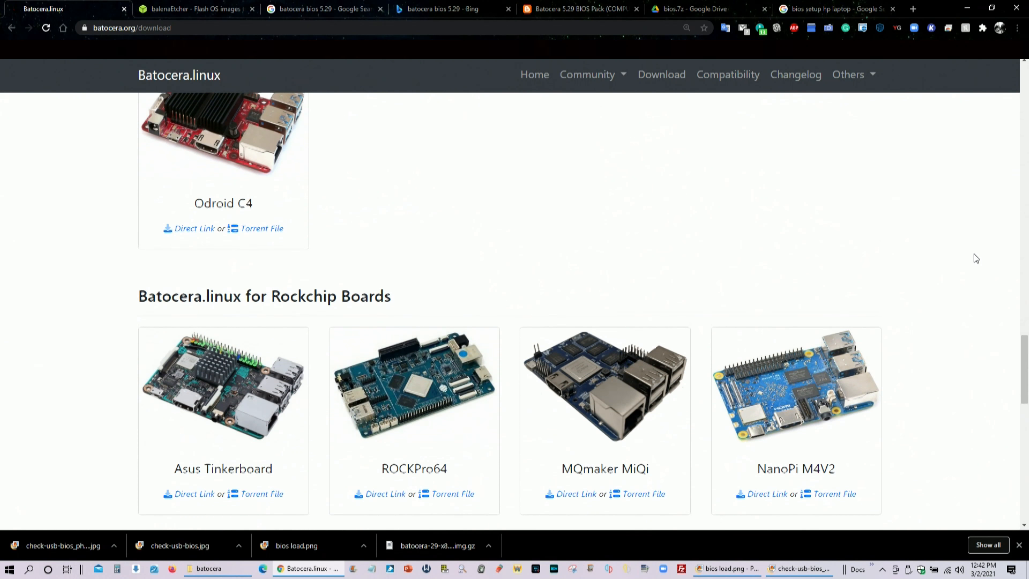
# Continue down to the old PC builds, then scroll back toward the PC builds
pyautogui.scroll(-3)
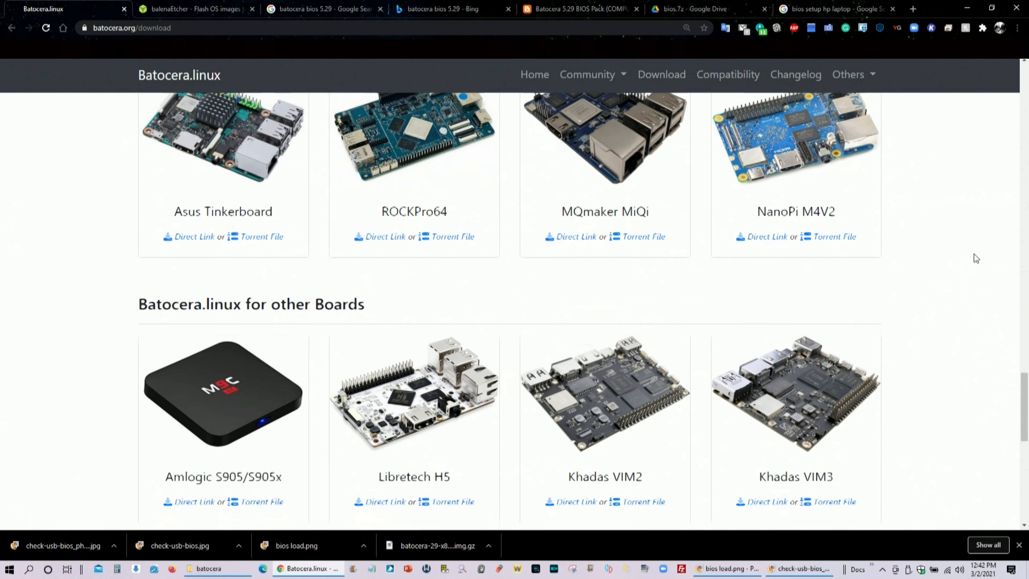
pyautogui.scroll(-3)
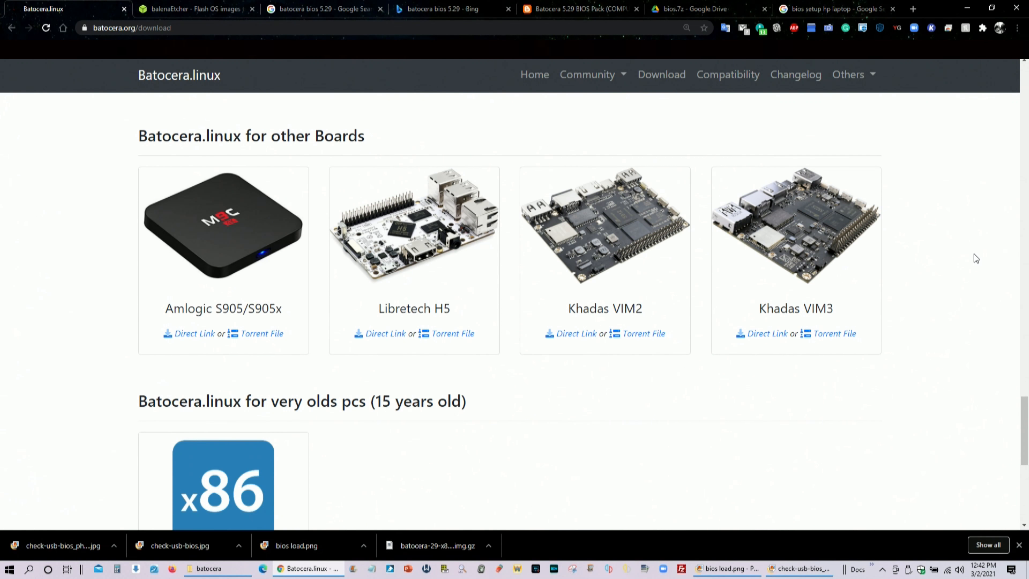
pyautogui.scroll(-3)
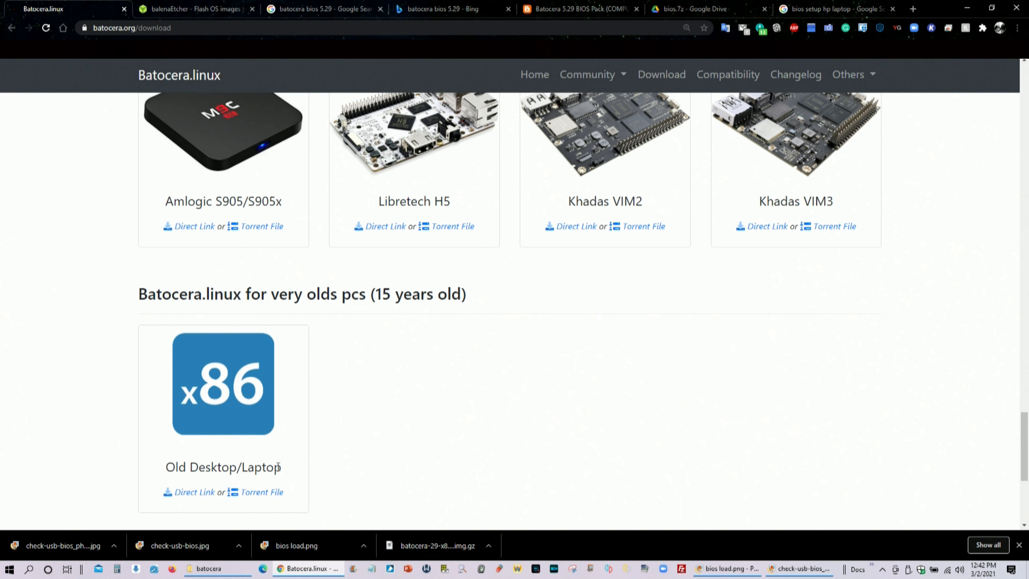
pyautogui.scroll(3)
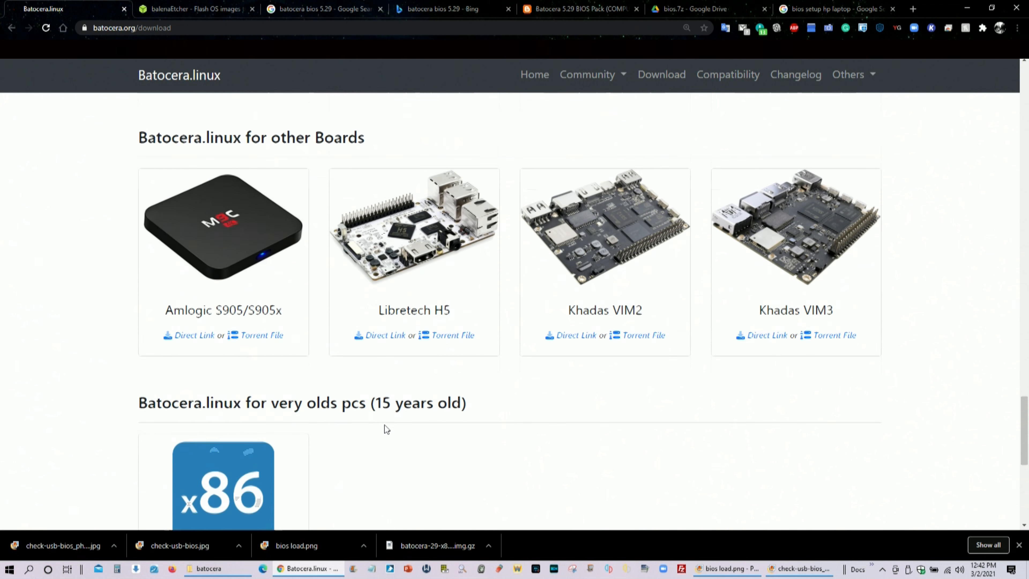
pyautogui.scroll(-3)
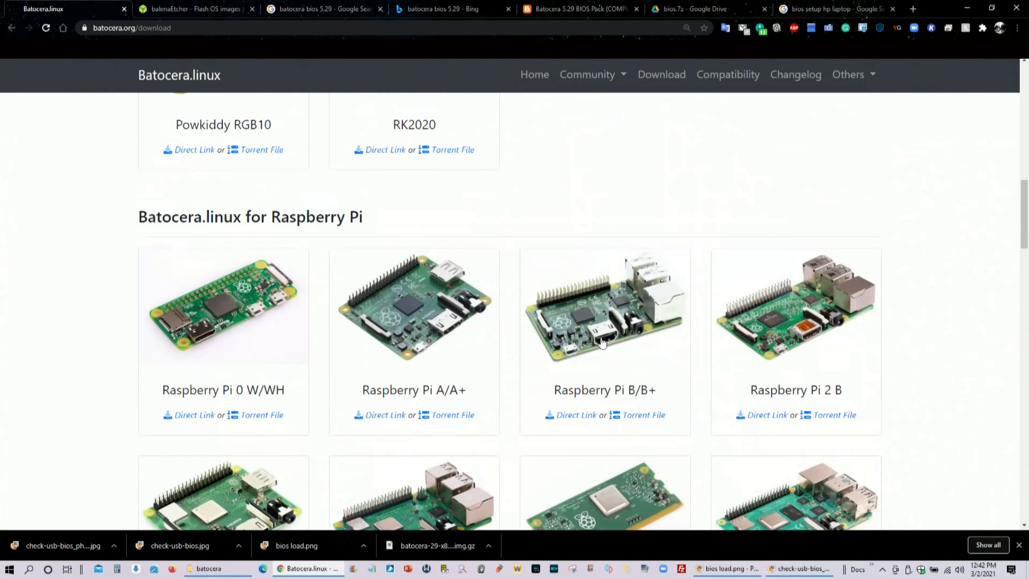
pyautogui.scroll(3)
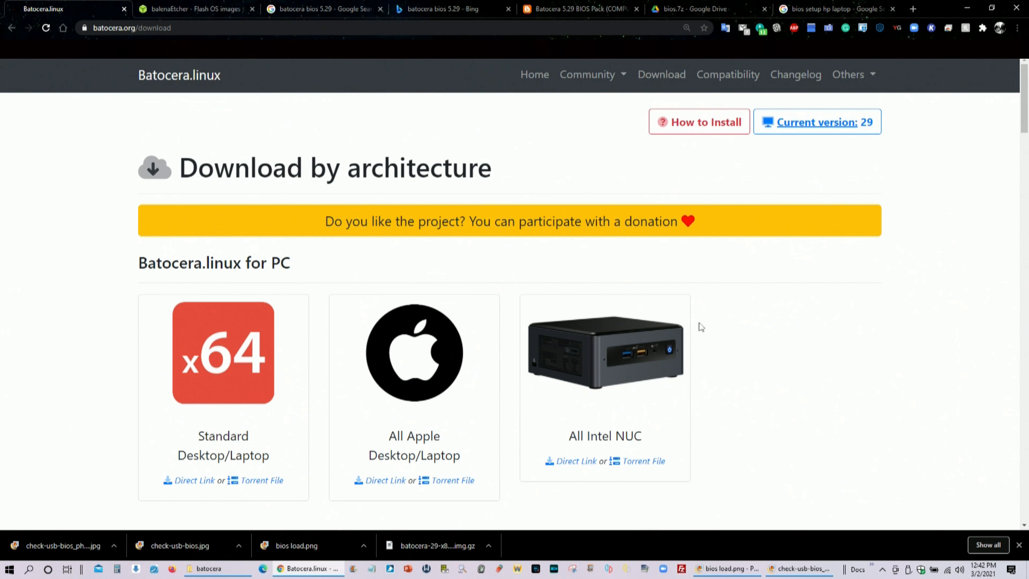
pyautogui.moveTo(194, 480)
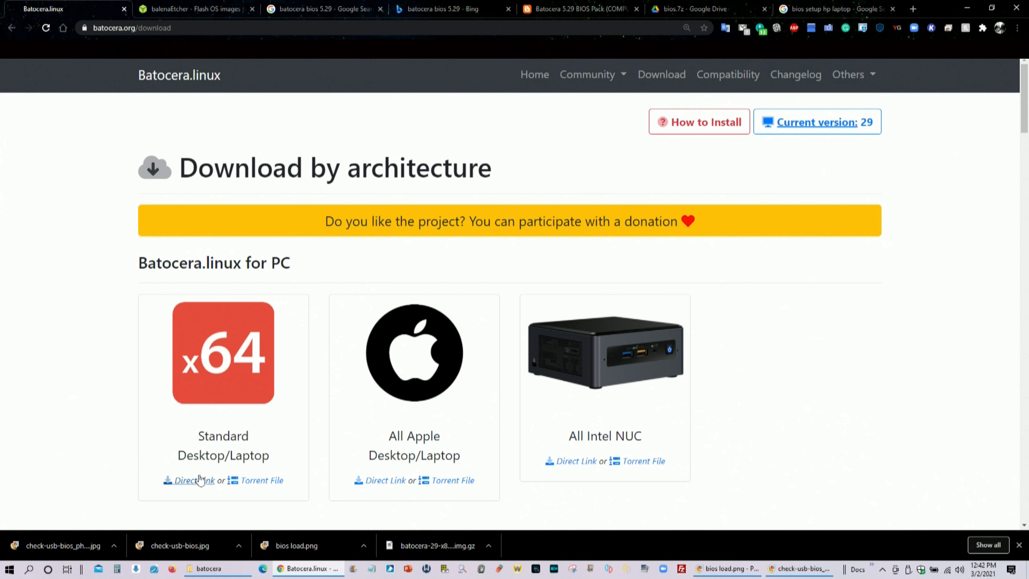
pyautogui.moveTo(190, 479)
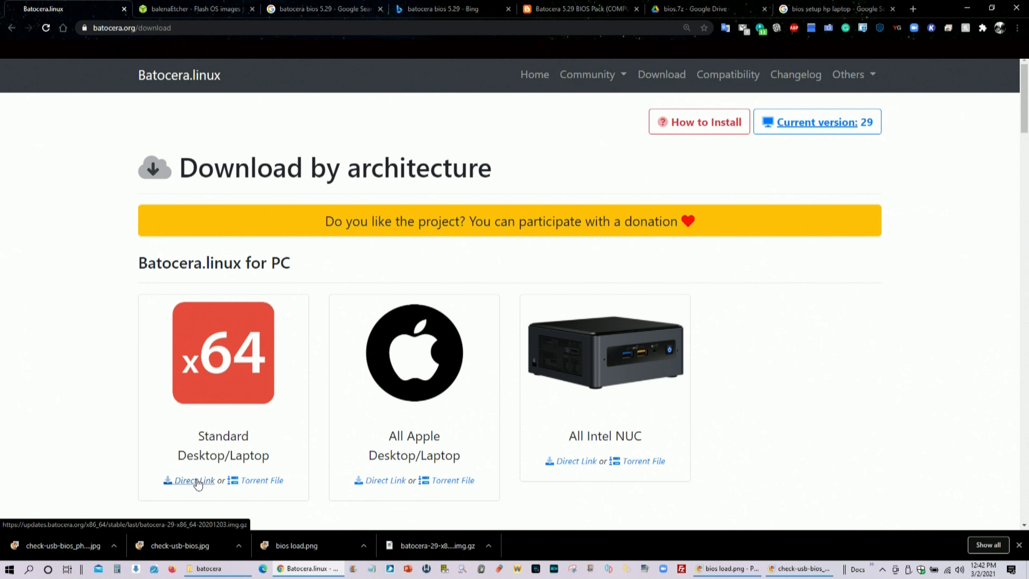
pyautogui.click(193, 479)
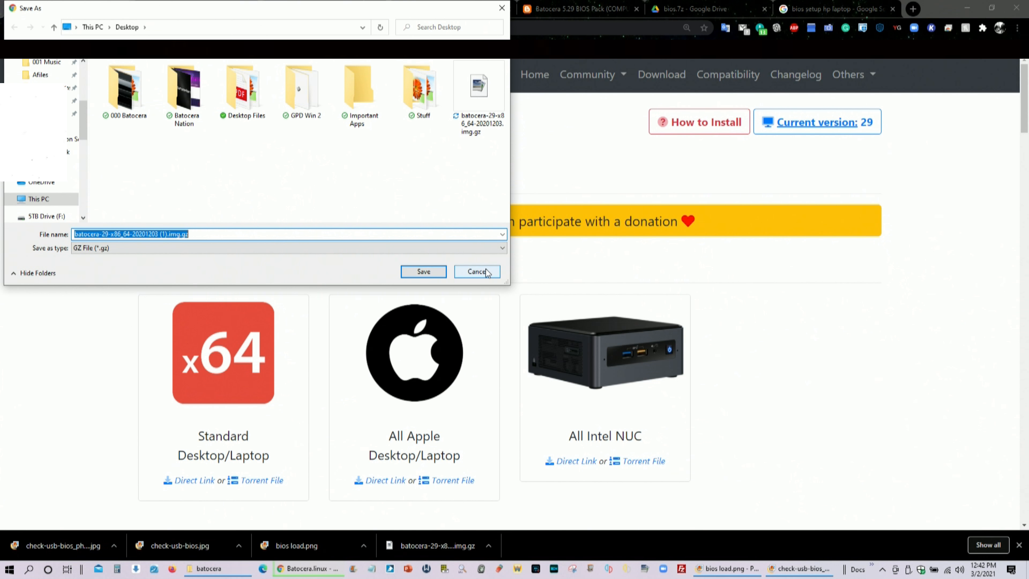
pyautogui.click(476, 271)
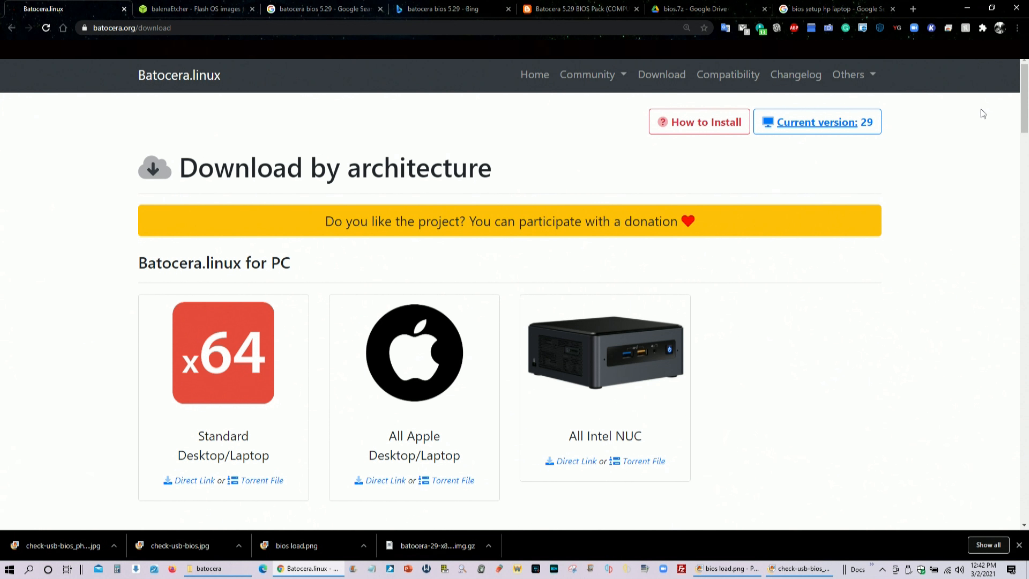
pyautogui.moveTo(965, 115)
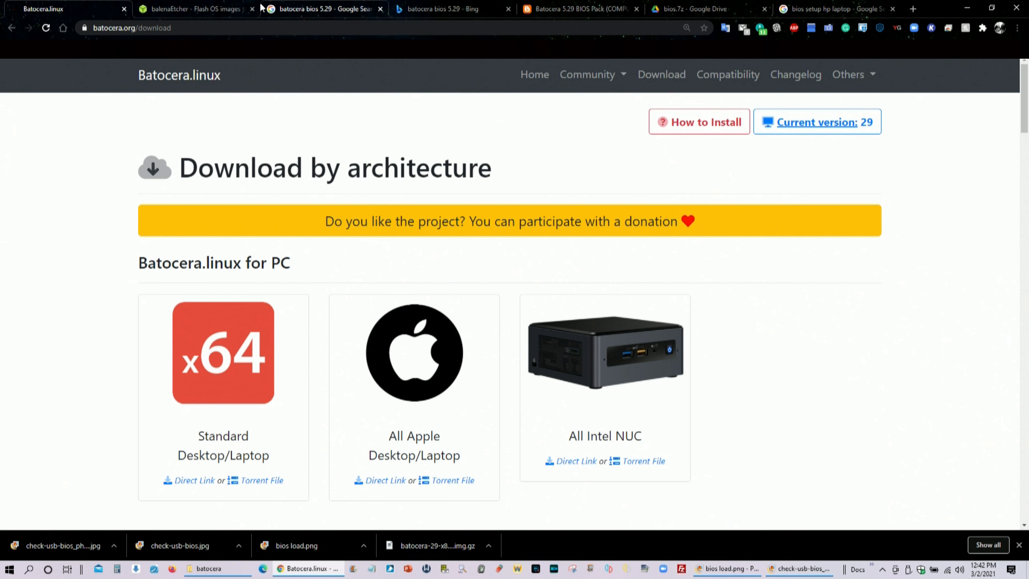
# Start the balenaEtcher Windows installer download, then cancel the Save As prompt
pyautogui.click(190, 8)
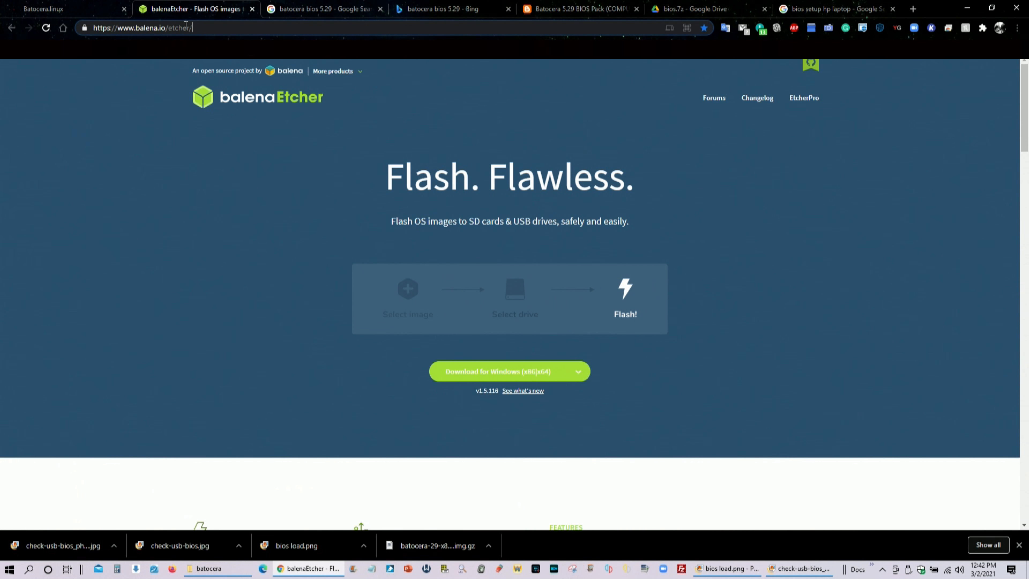
pyautogui.click(86, 28)
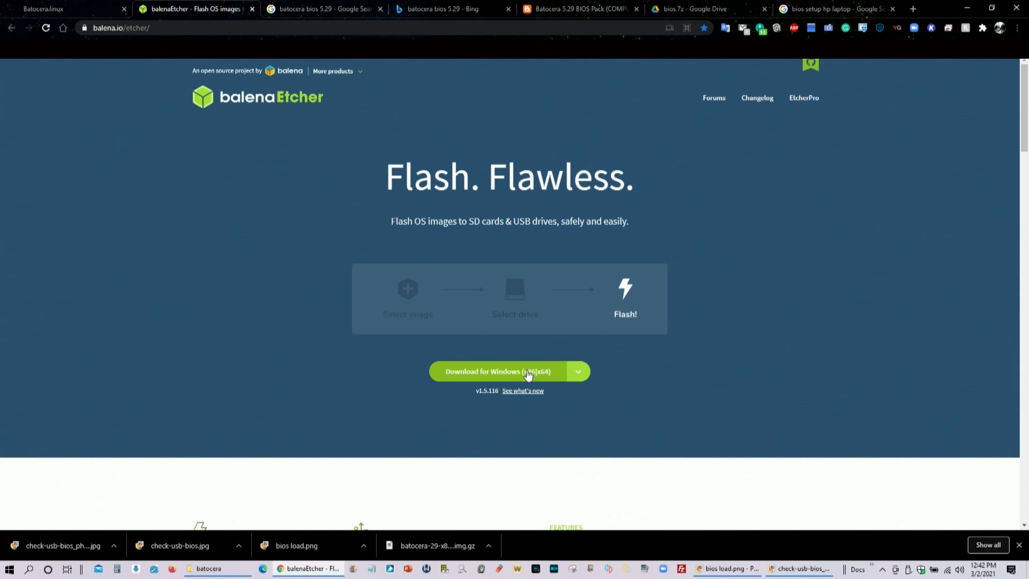
pyautogui.click(496, 370)
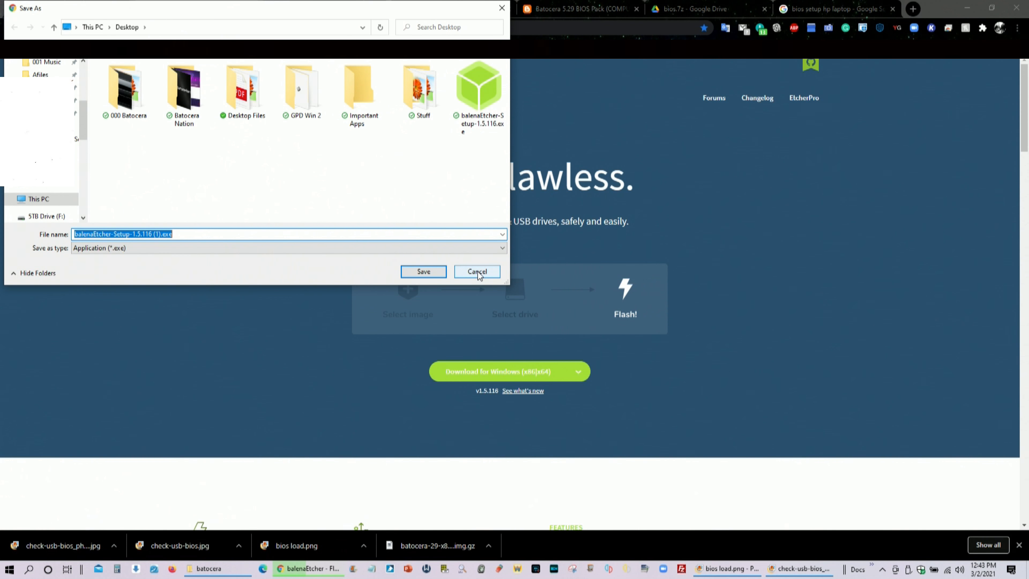
pyautogui.click(476, 271)
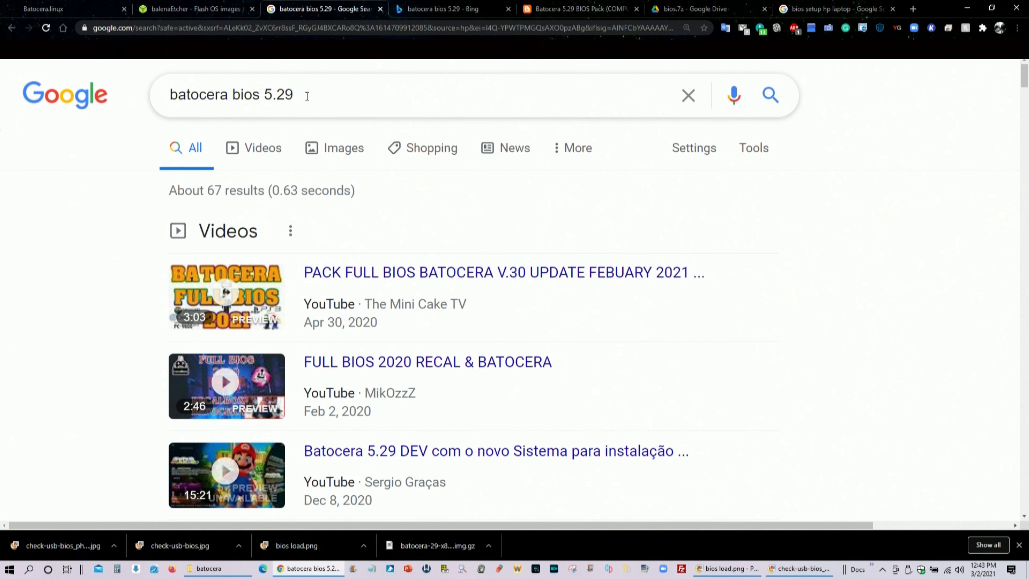
pyautogui.moveTo(302, 99)
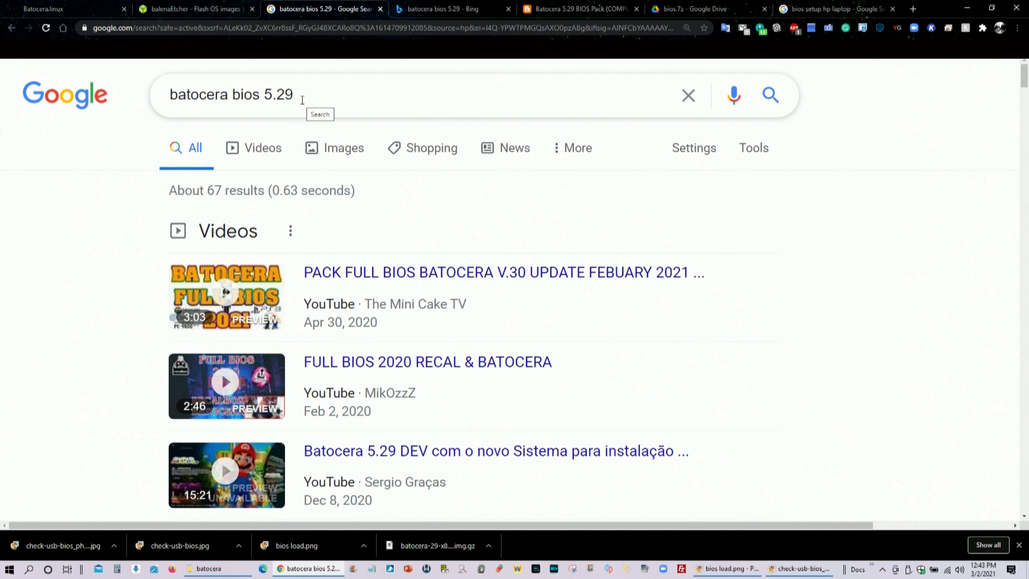
pyautogui.moveTo(302, 97)
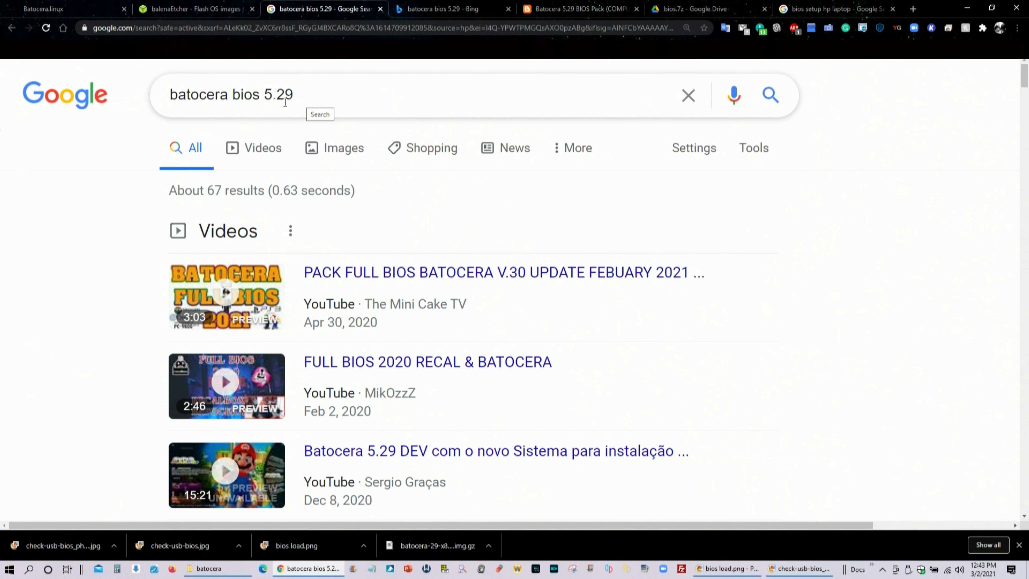
pyautogui.scroll(-3)
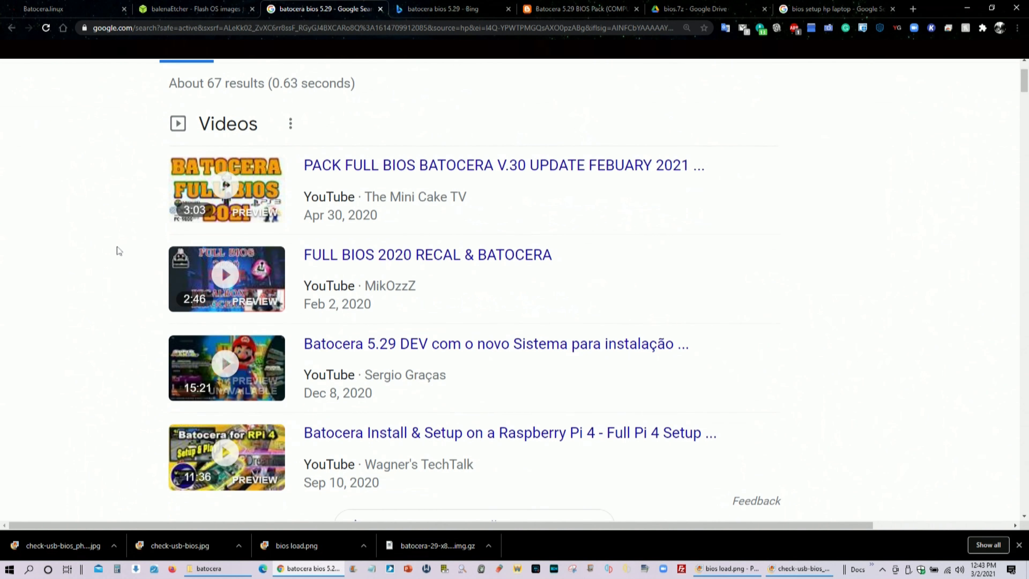
pyautogui.scroll(-3)
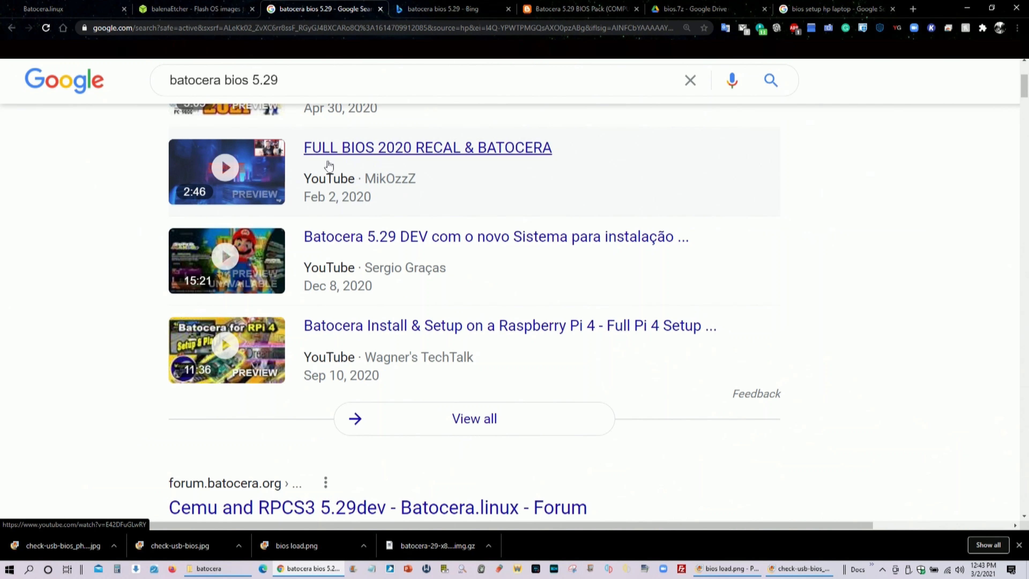
pyautogui.scroll(-3)
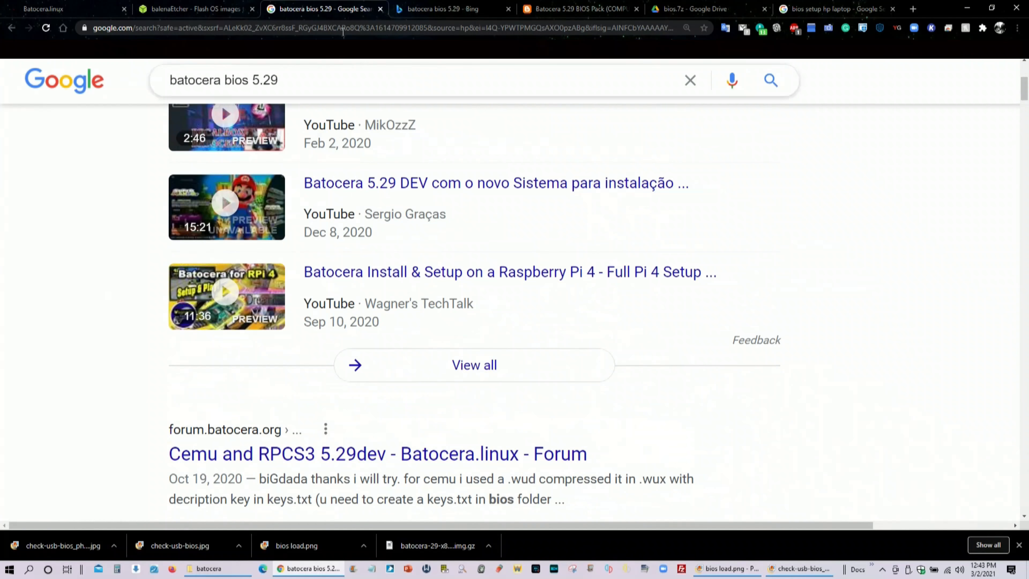
# Show the Bing results for 'batocera bios 5.29' and look down the list
pyautogui.click(451, 8)
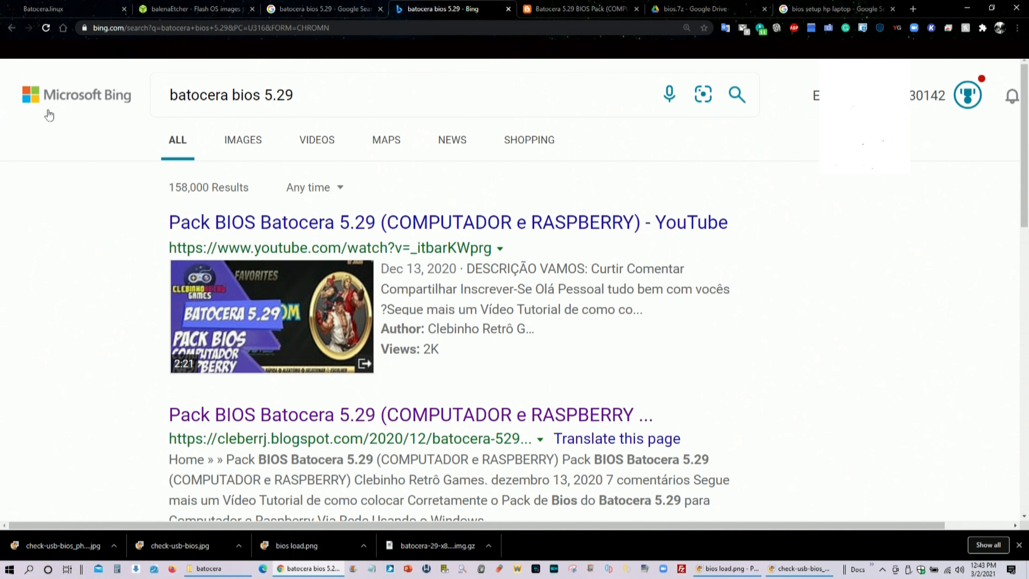
pyautogui.moveTo(110, 206)
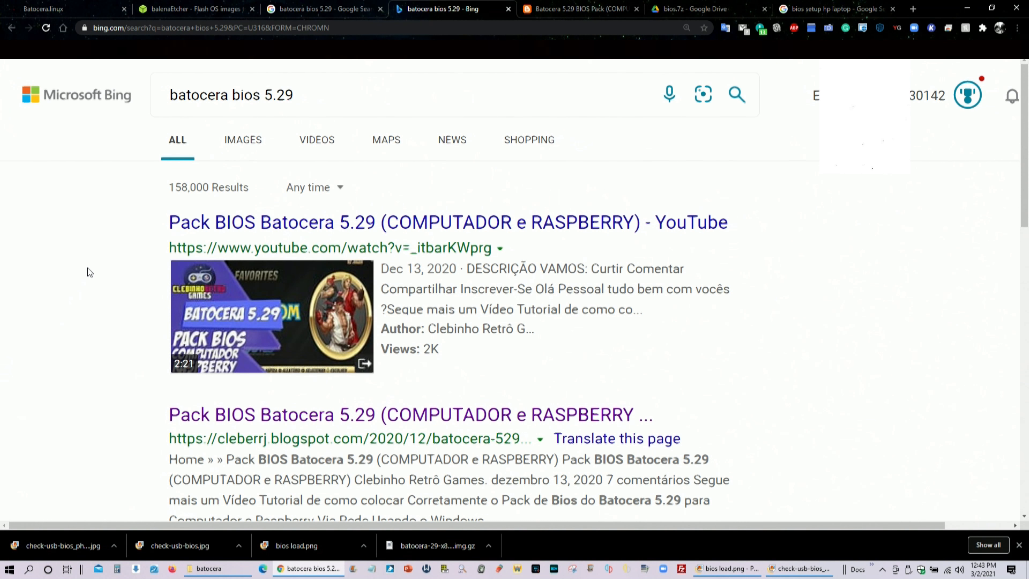
pyautogui.scroll(-3)
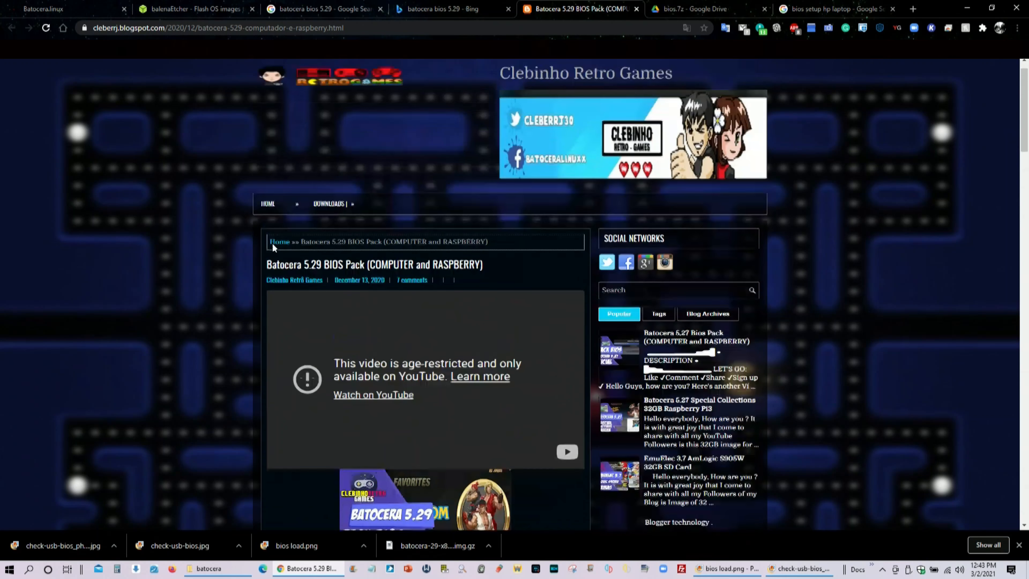
# Scroll the Batocera 5.29 BIOS Pack post down to its Download and Google Drive buttons
pyautogui.scroll(-3)
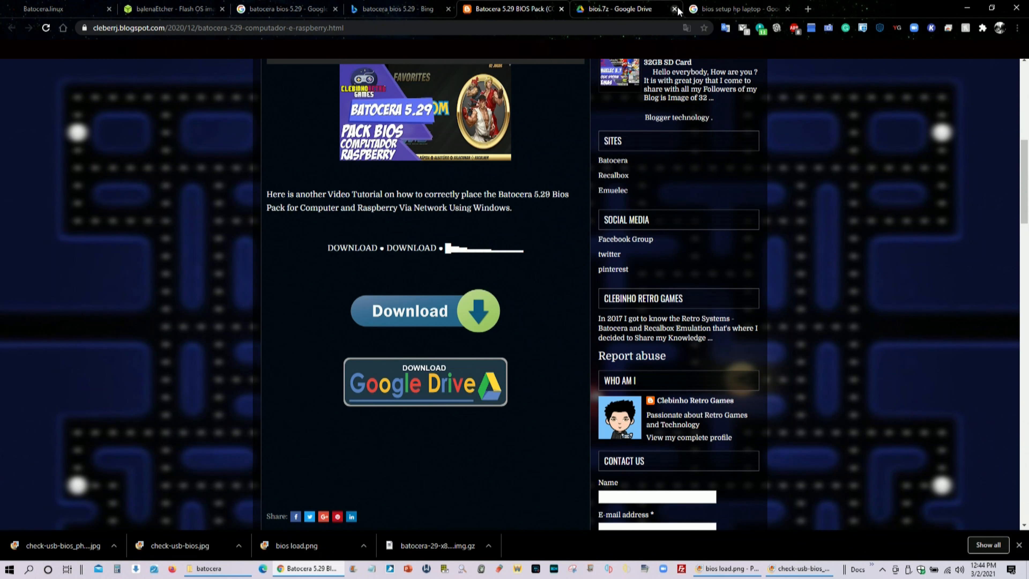
# Download bios.7z from Google Drive, confirming 'Download anyway' past the virus-scan warning
pyautogui.click(617, 9)
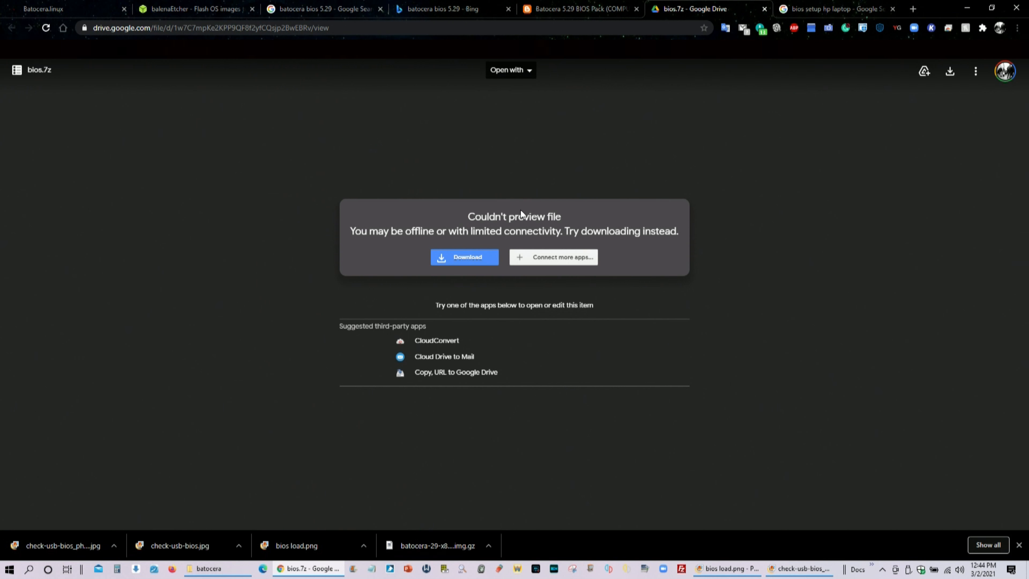
pyautogui.moveTo(464, 257)
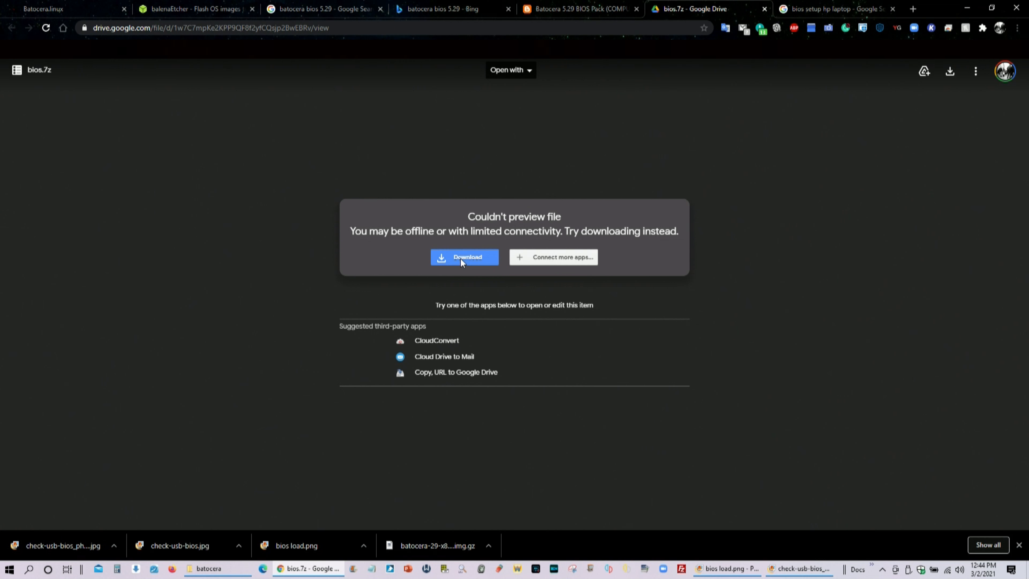
pyautogui.click(464, 257)
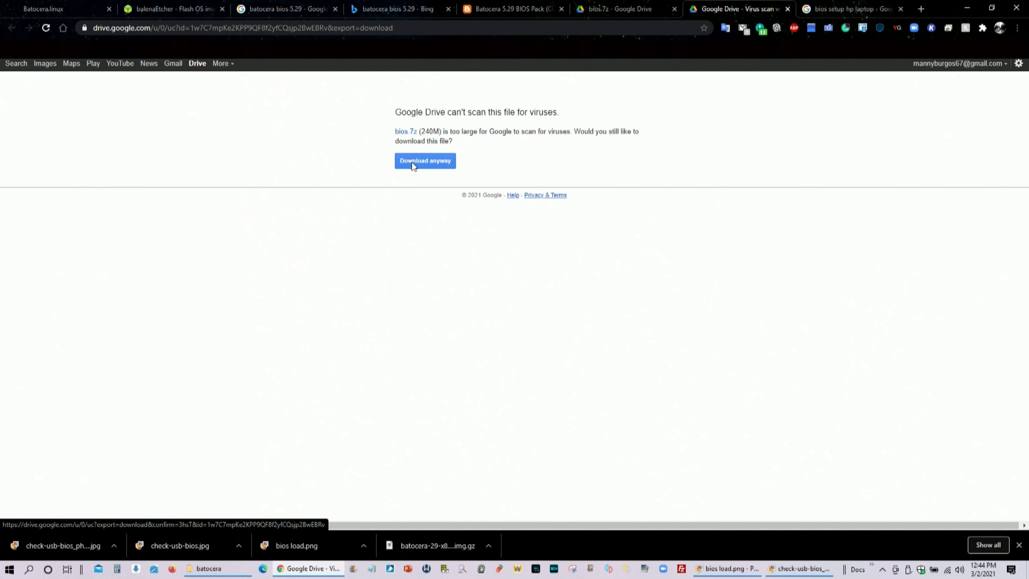
pyautogui.click(424, 161)
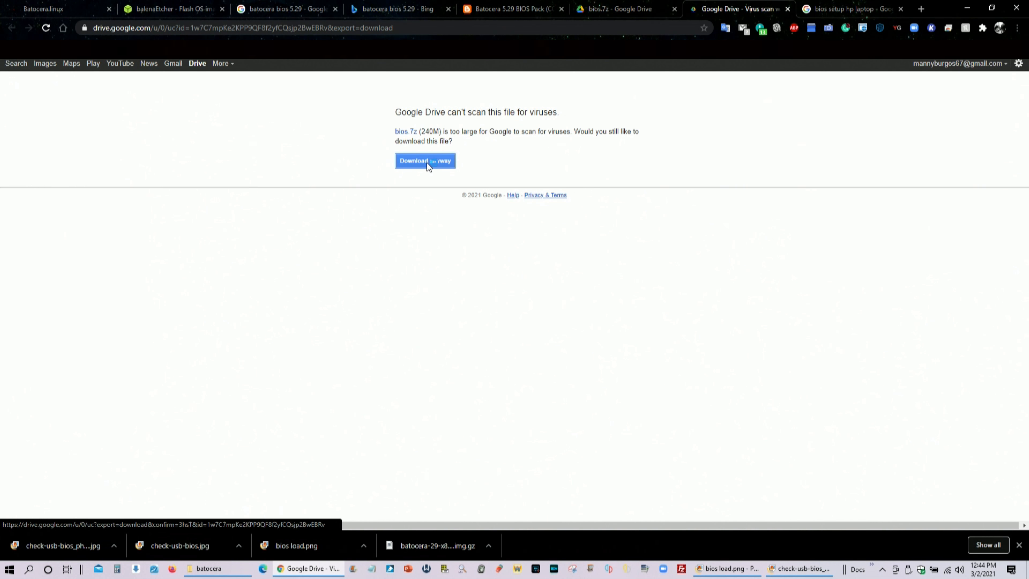
pyautogui.click(424, 161)
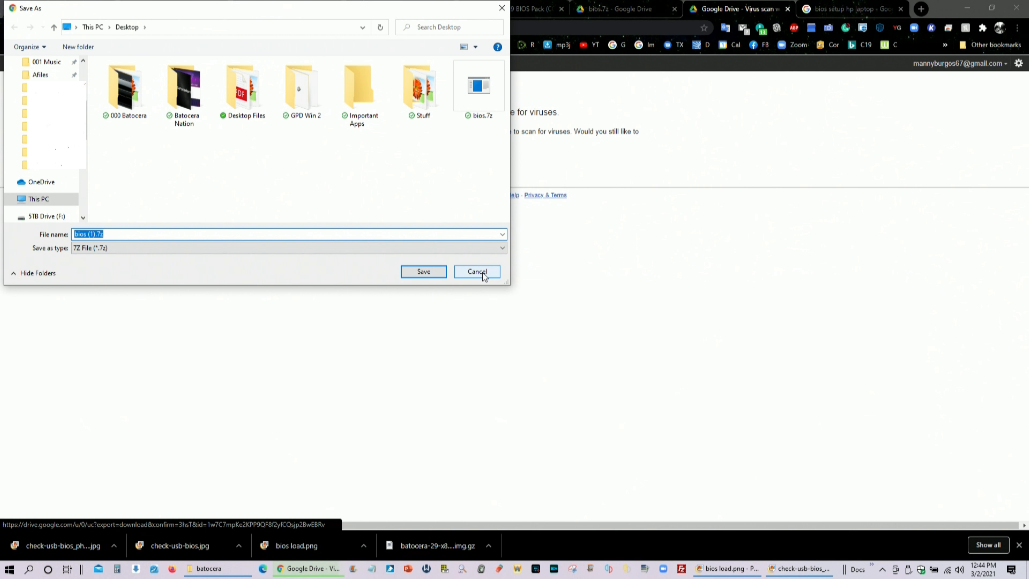
# Cancel saving a duplicate bios.7z and select the balenaEtcher file on the desktop
pyautogui.click(477, 272)
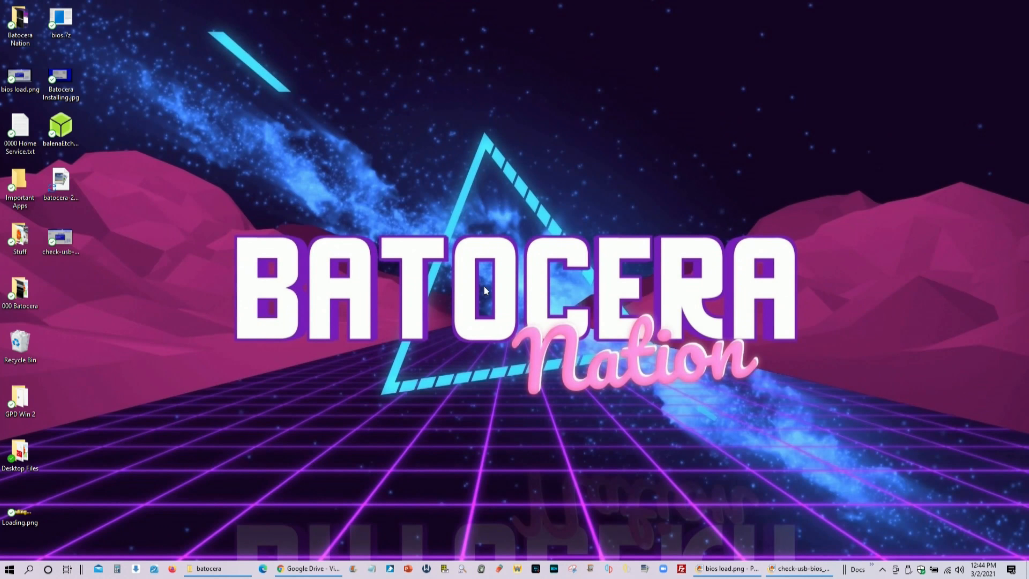
pyautogui.moveTo(93, 275)
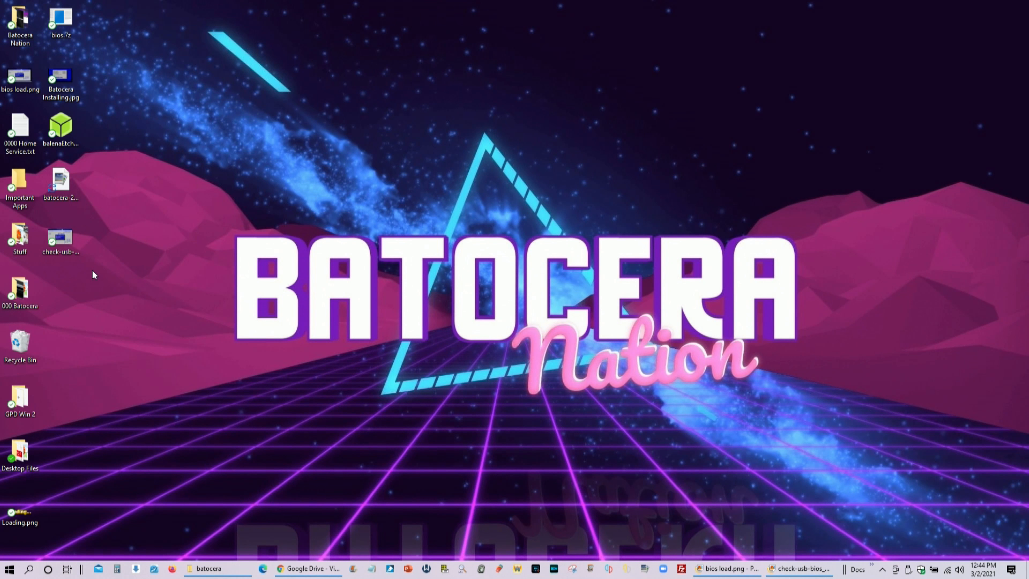
pyautogui.moveTo(91, 309)
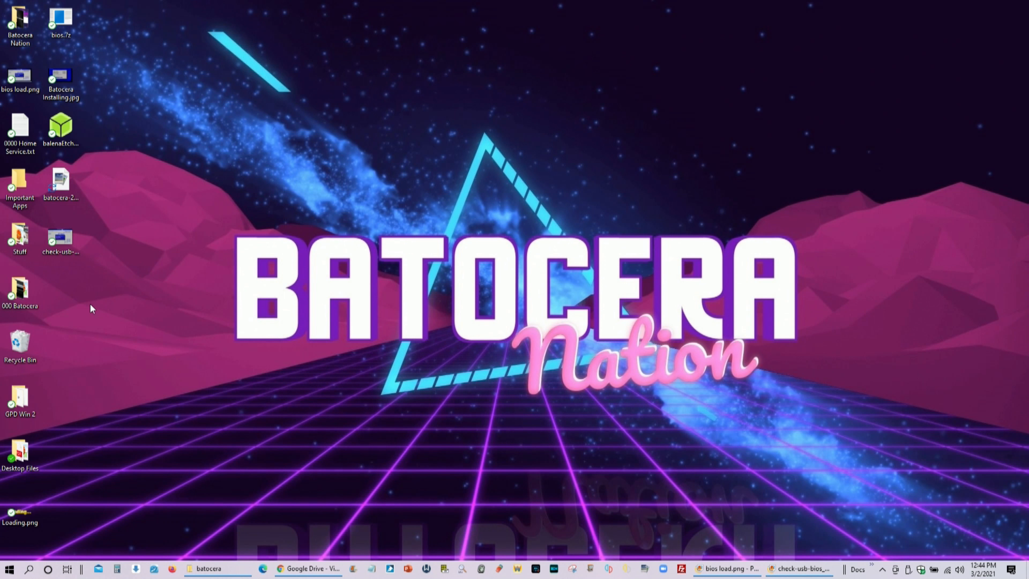
pyautogui.click(62, 129)
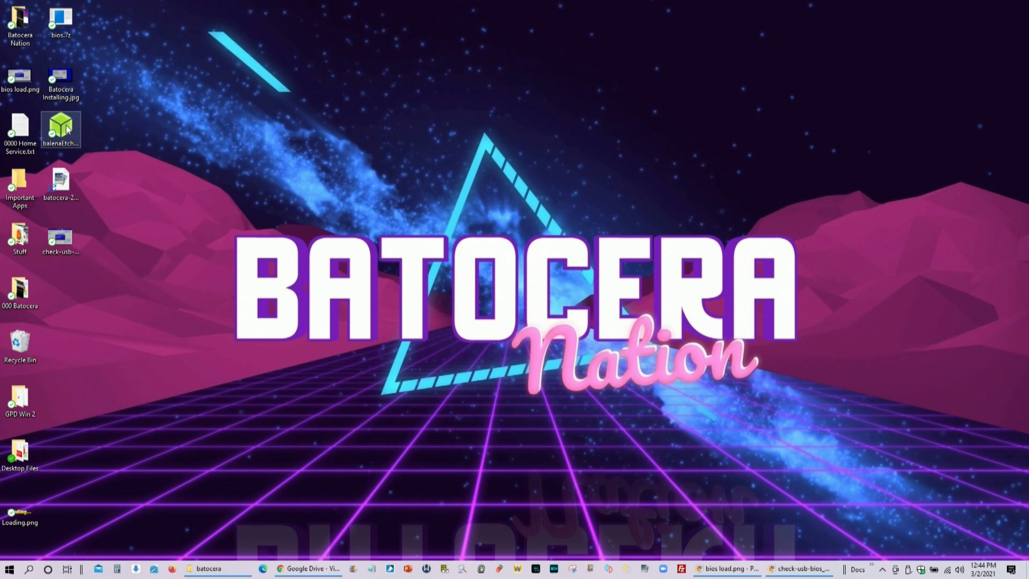
# Back out of the balenaEtcher installer's License Agreement and launch the installed Etcher app
pyautogui.doubleClick(61, 128)
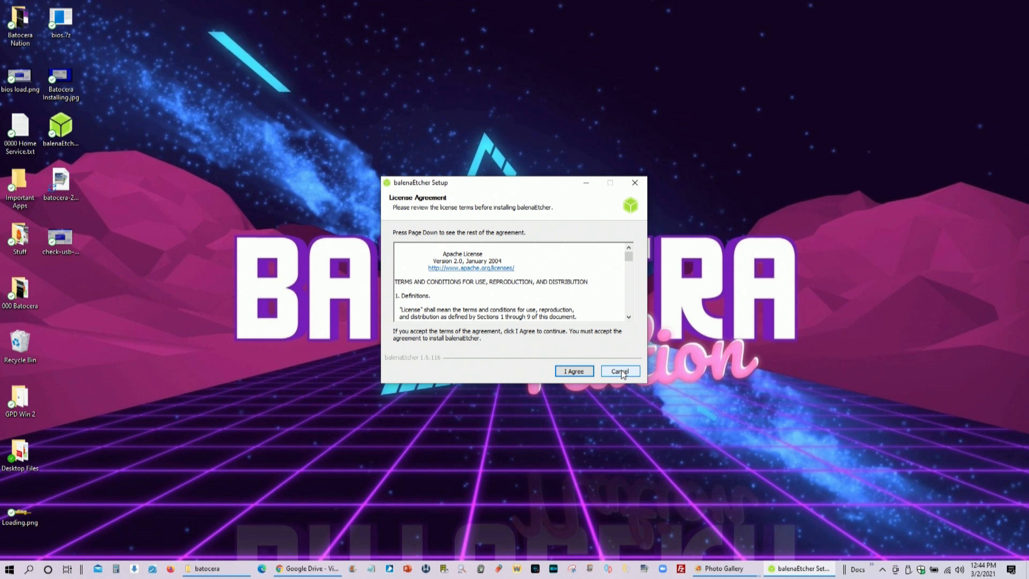
pyautogui.click(619, 371)
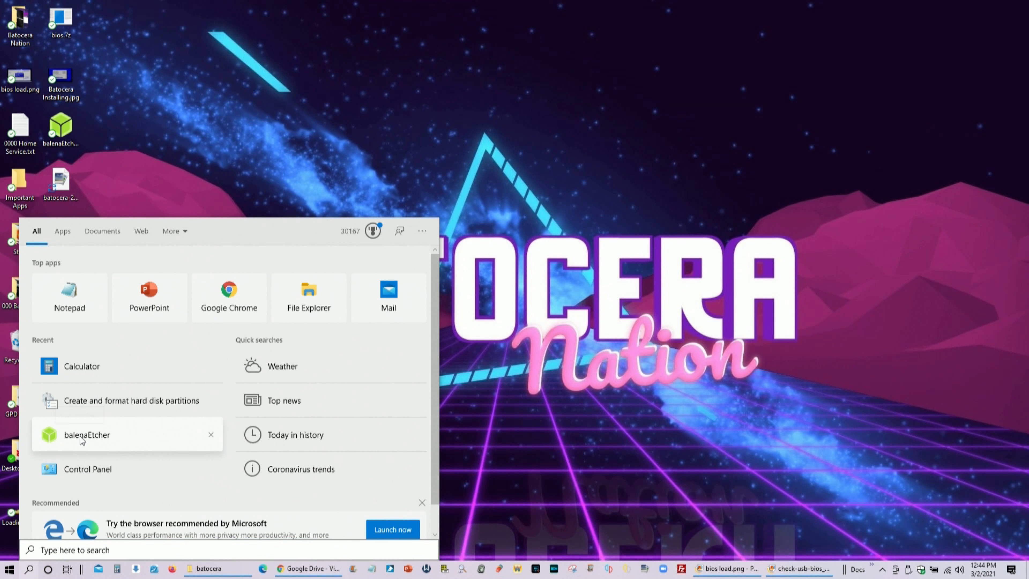
pyautogui.click(86, 434)
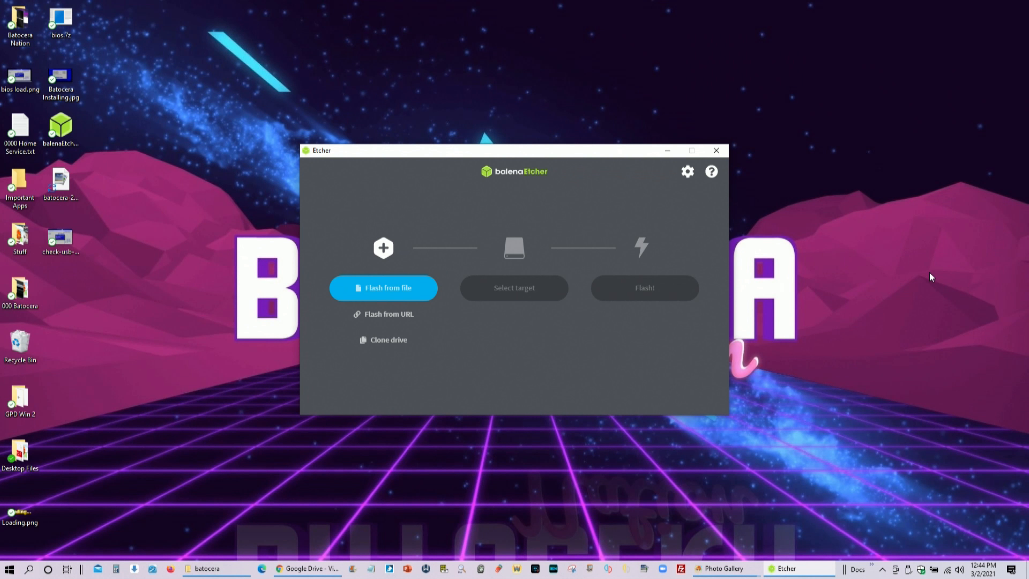
pyautogui.moveTo(389, 294)
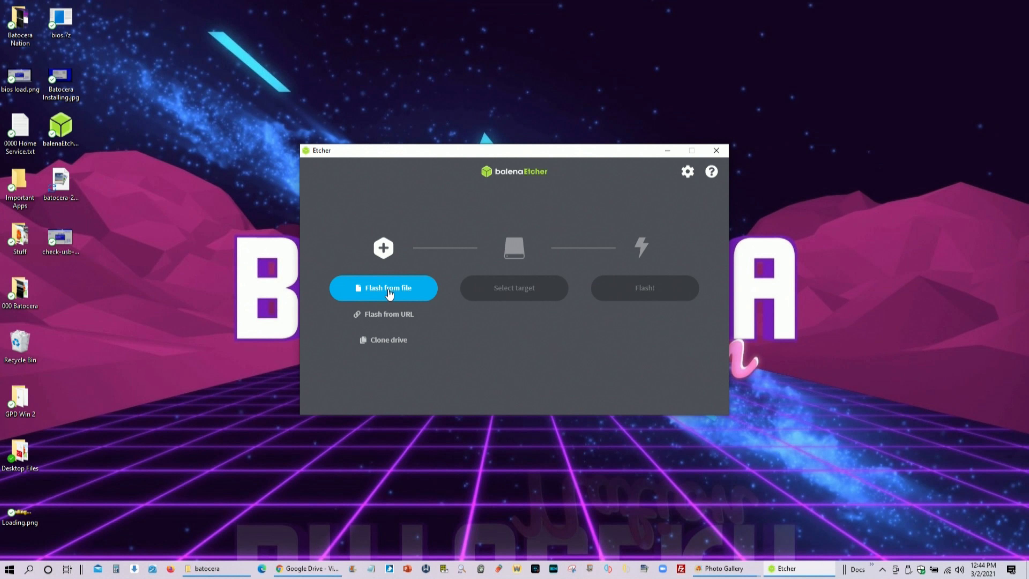
# Load batocera-29-x86_64-20201203.img.gz from the Desktop as the image to flash
pyautogui.click(383, 287)
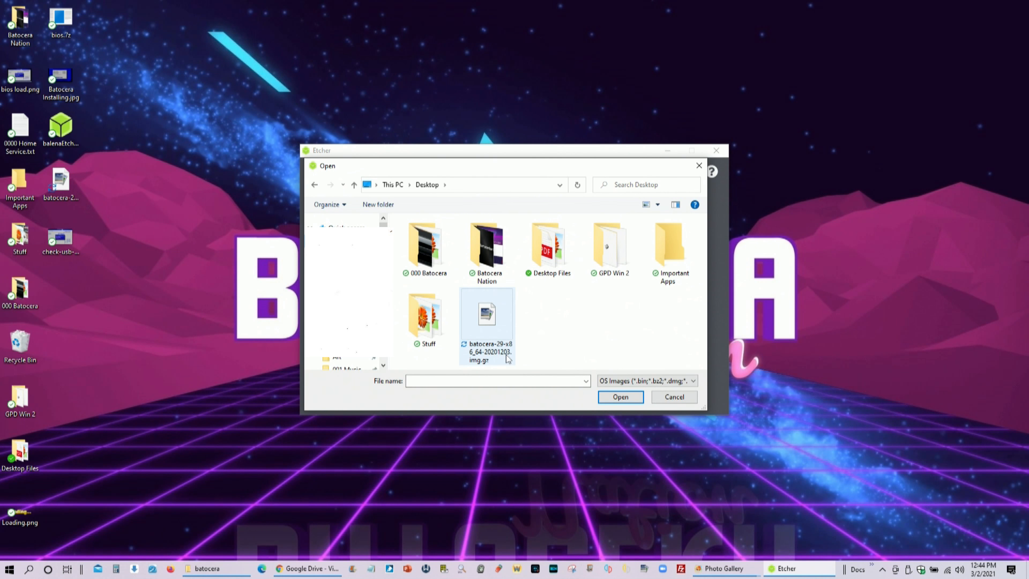
pyautogui.click(486, 315)
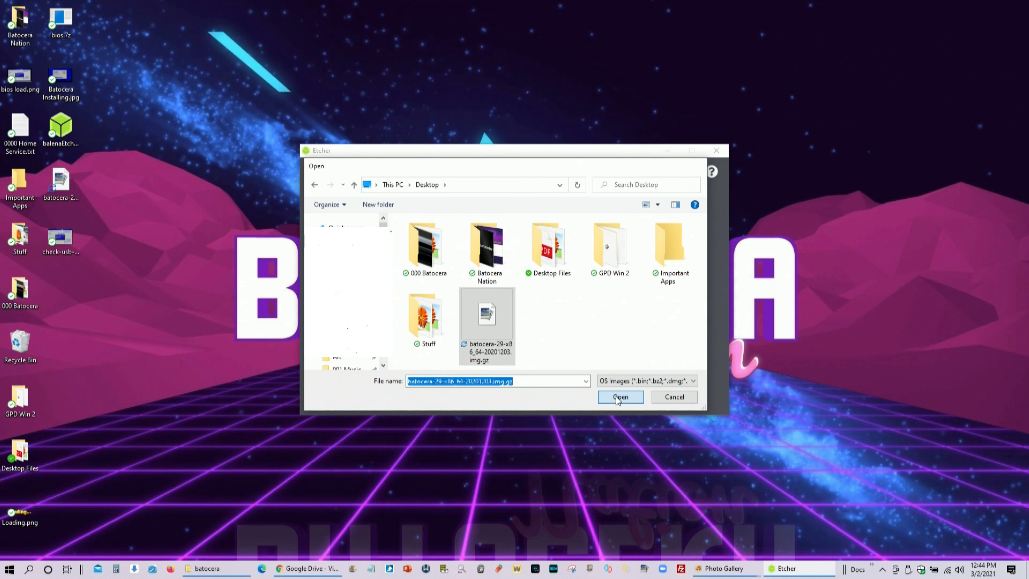
pyautogui.click(618, 397)
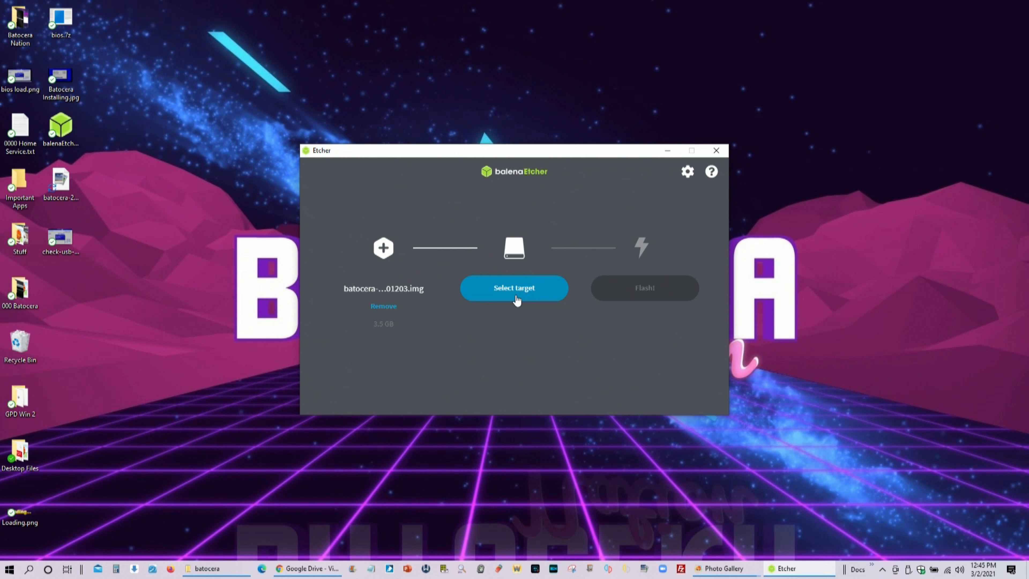
# Select the 253 GB PNY USB 3.0 device (E:) as the flashing target
pyautogui.click(513, 287)
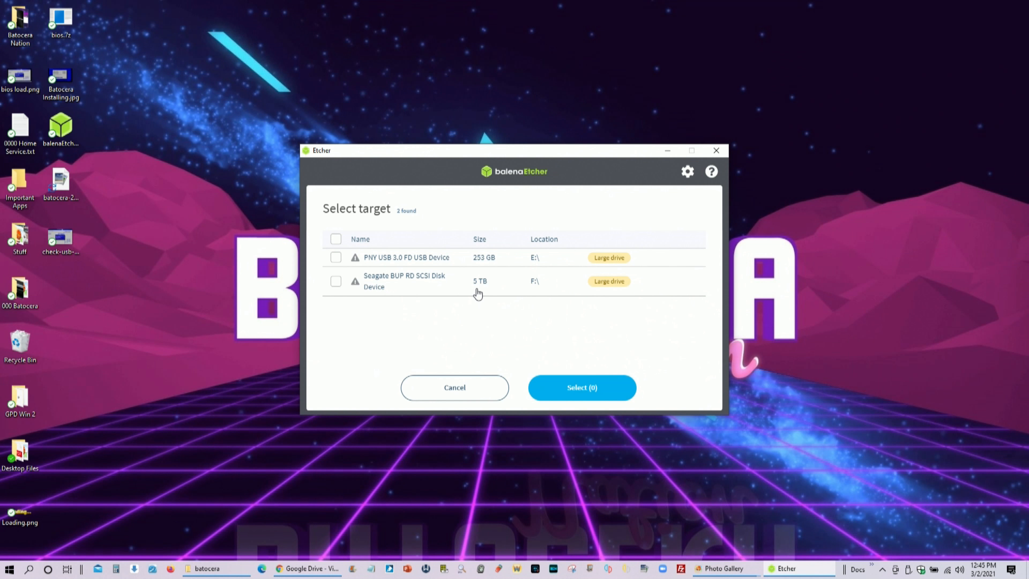
pyautogui.moveTo(444, 281)
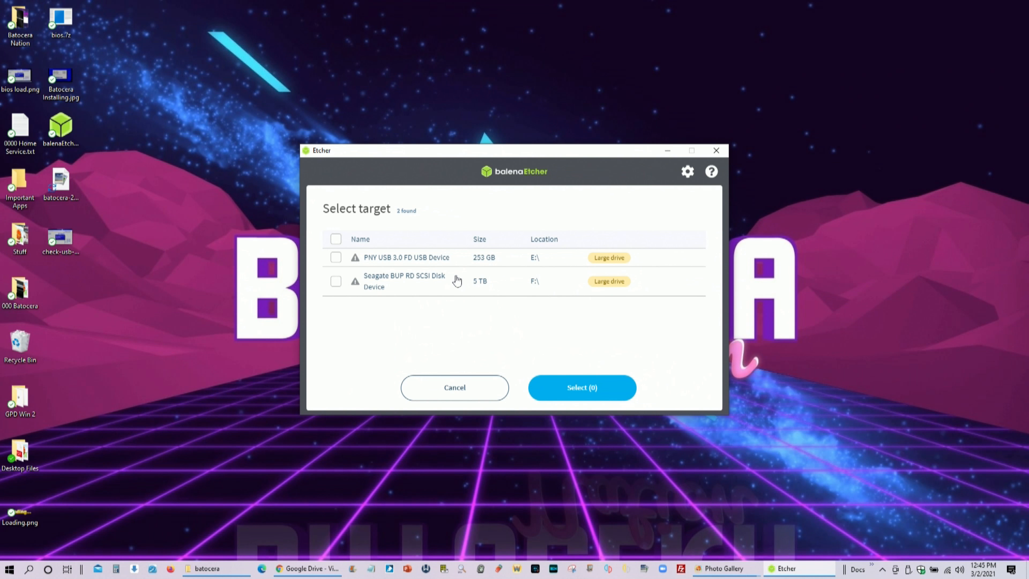
pyautogui.moveTo(454, 283)
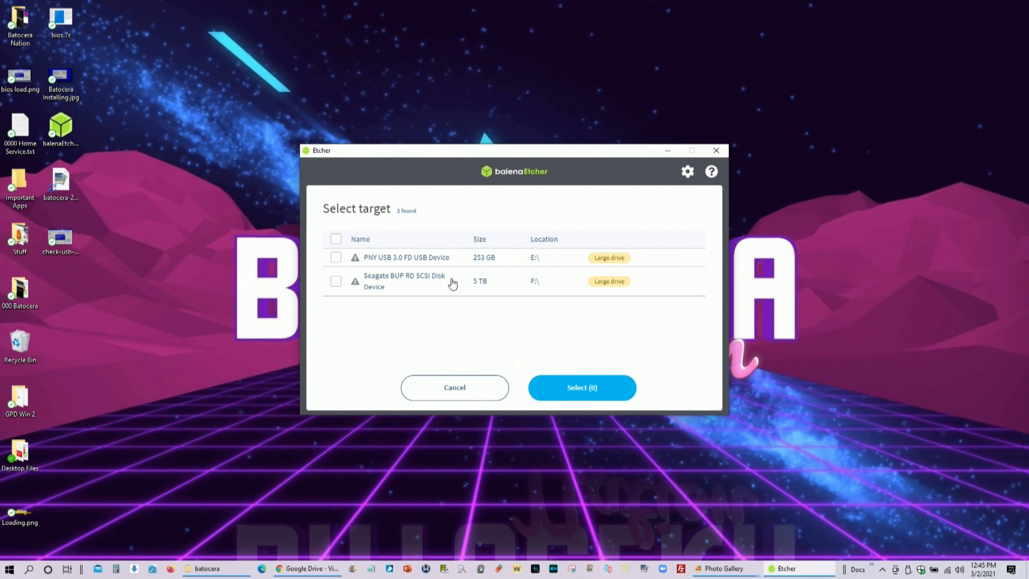
pyautogui.moveTo(456, 278)
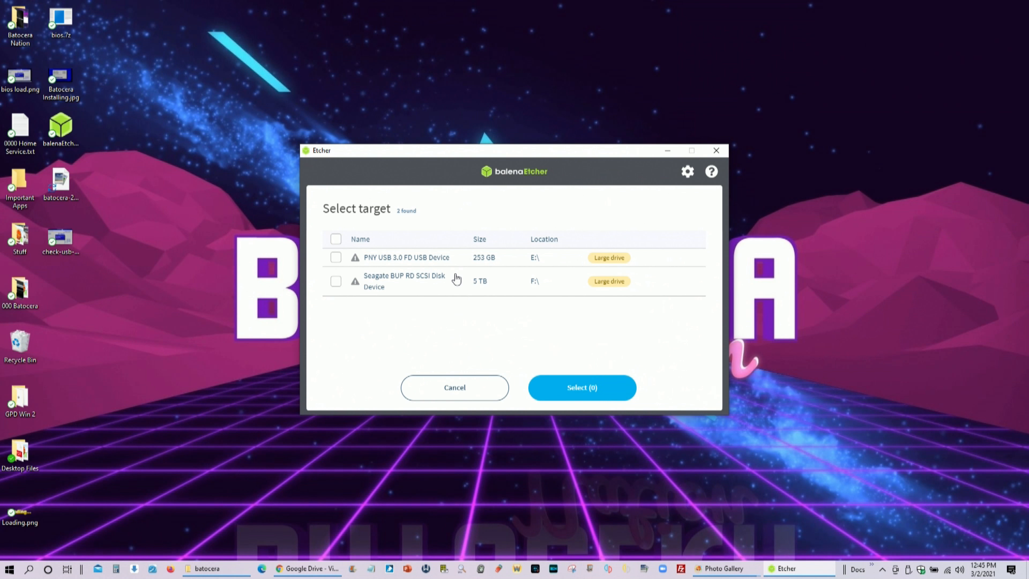
pyautogui.moveTo(454, 278)
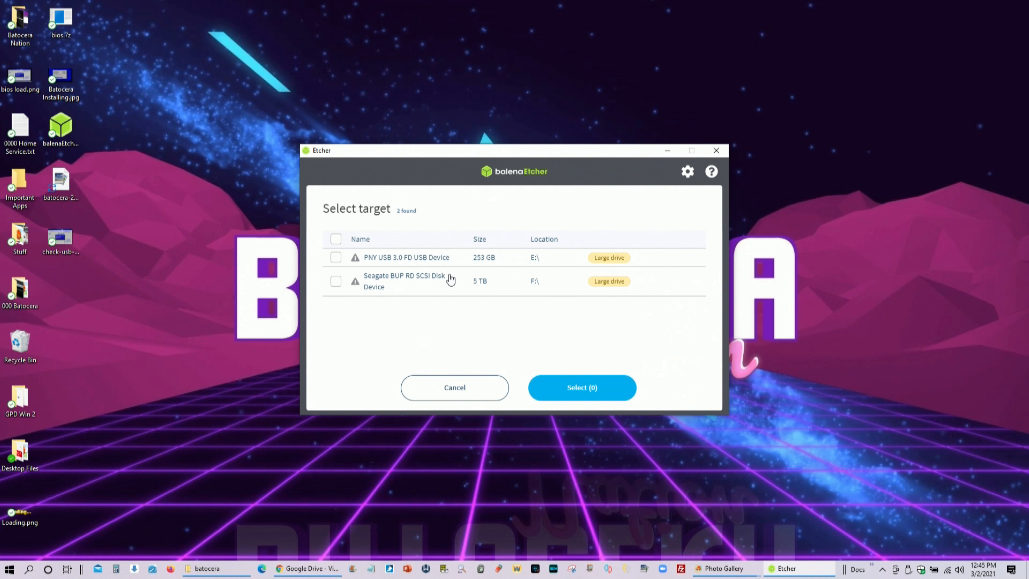
pyautogui.moveTo(441, 290)
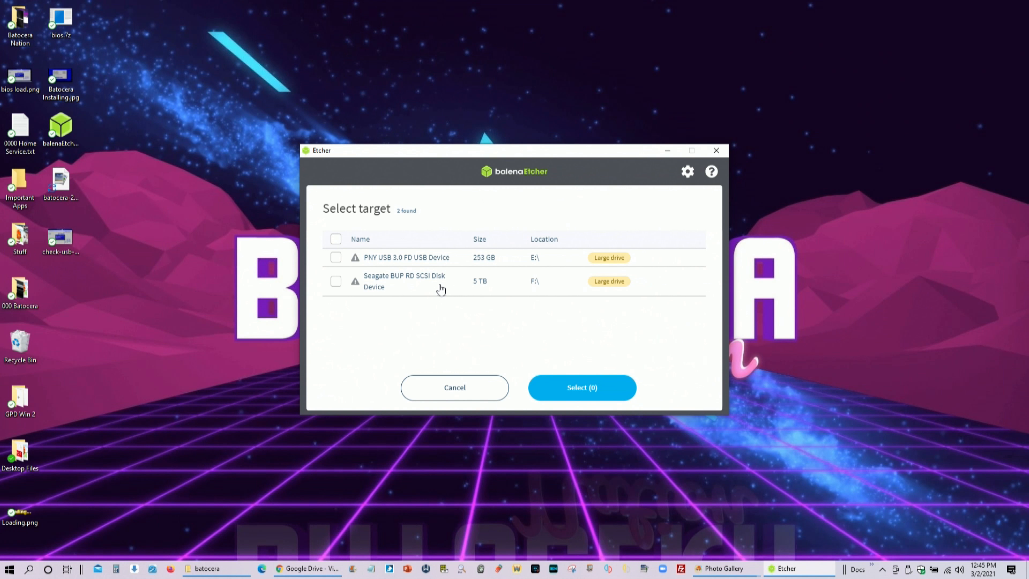
pyautogui.moveTo(488, 257)
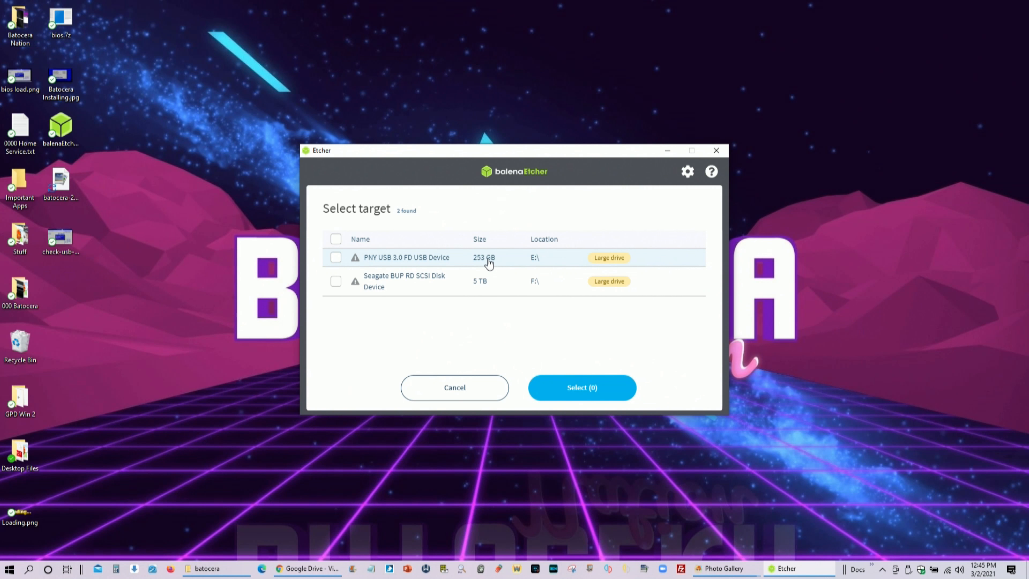
pyautogui.click(335, 256)
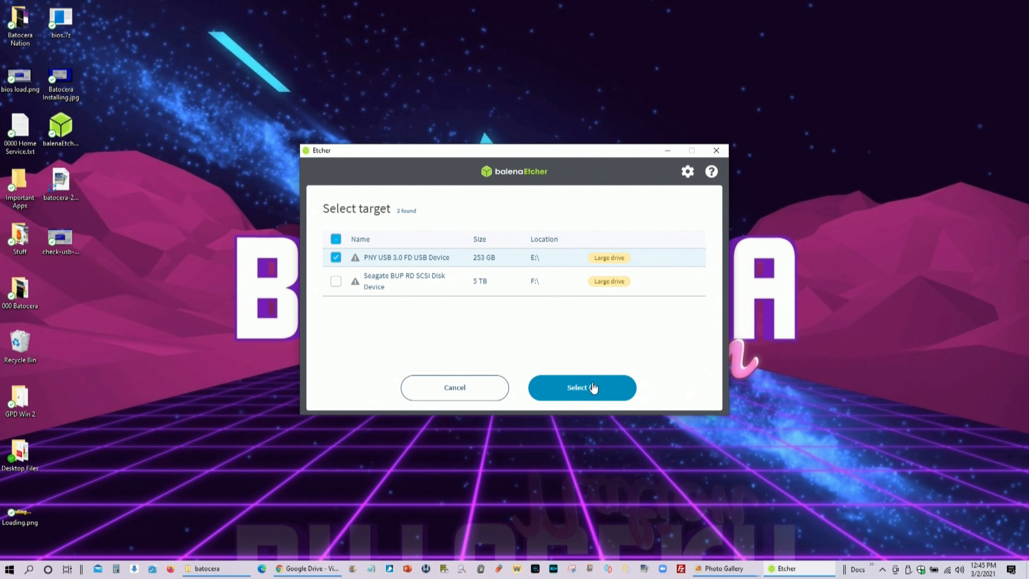
pyautogui.click(581, 387)
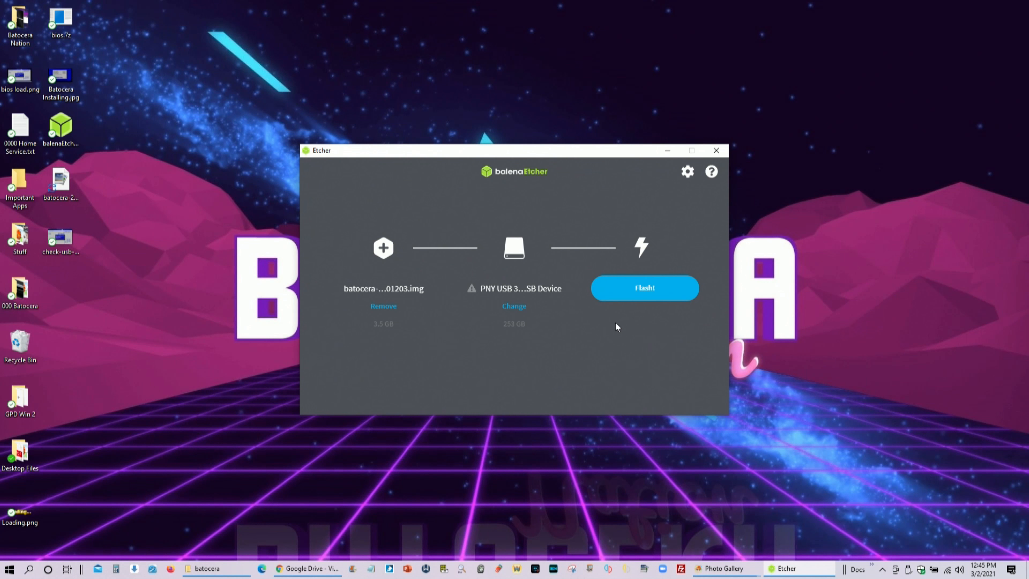
pyautogui.moveTo(655, 294)
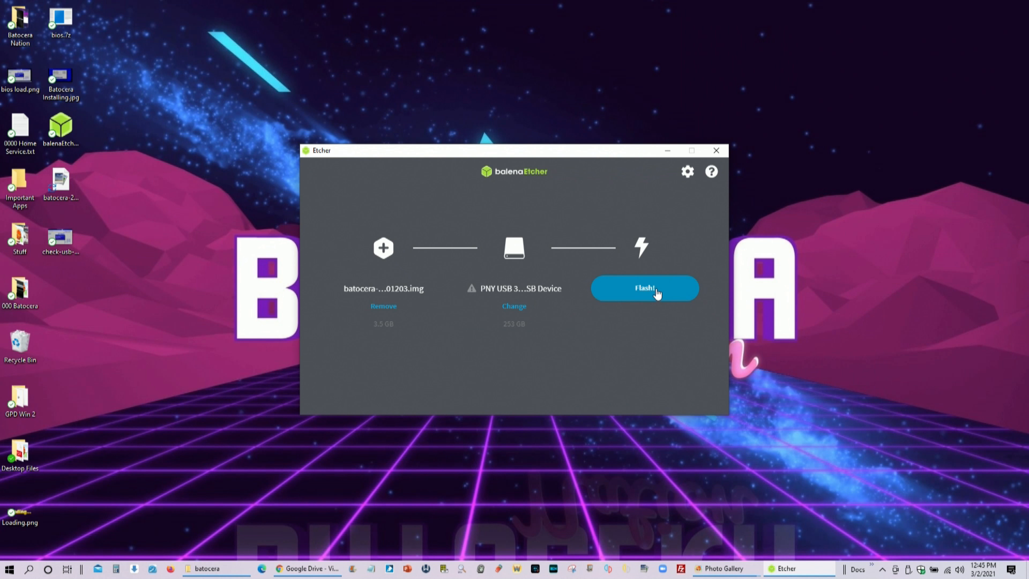
# Flash the image, accepting the large-drive warning and the User Account Control prompt
pyautogui.click(644, 287)
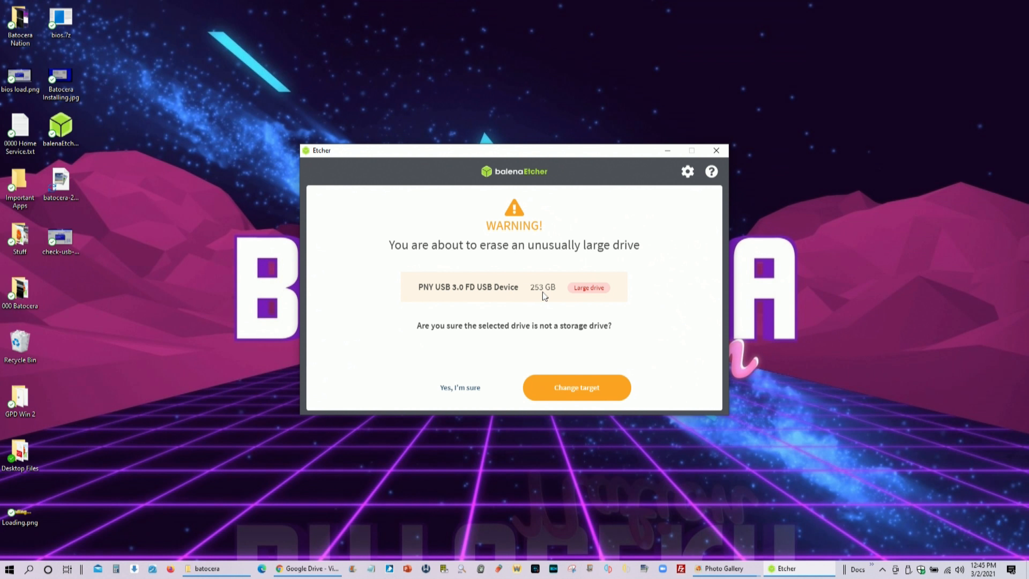
pyautogui.moveTo(575, 295)
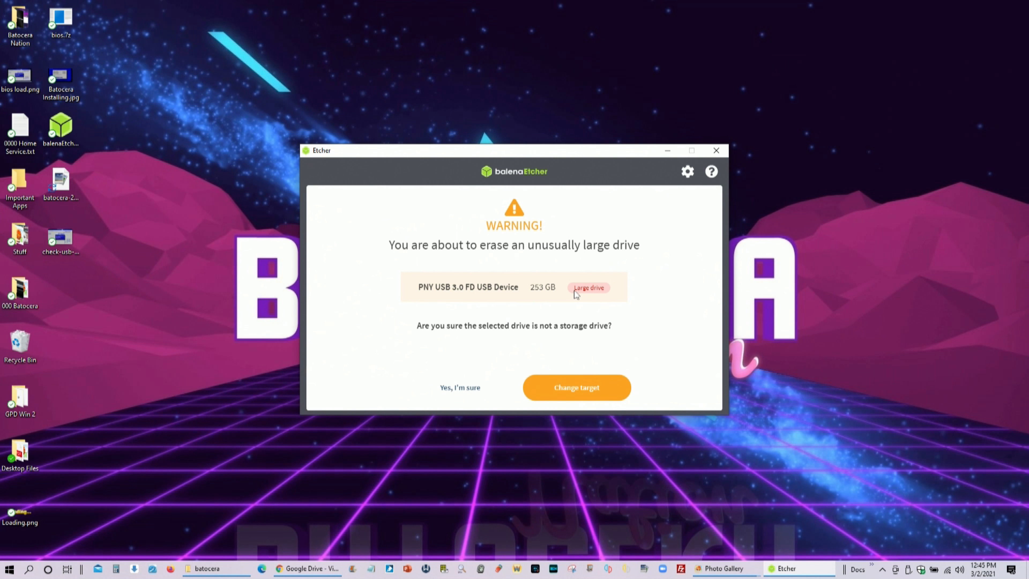
pyautogui.moveTo(533, 296)
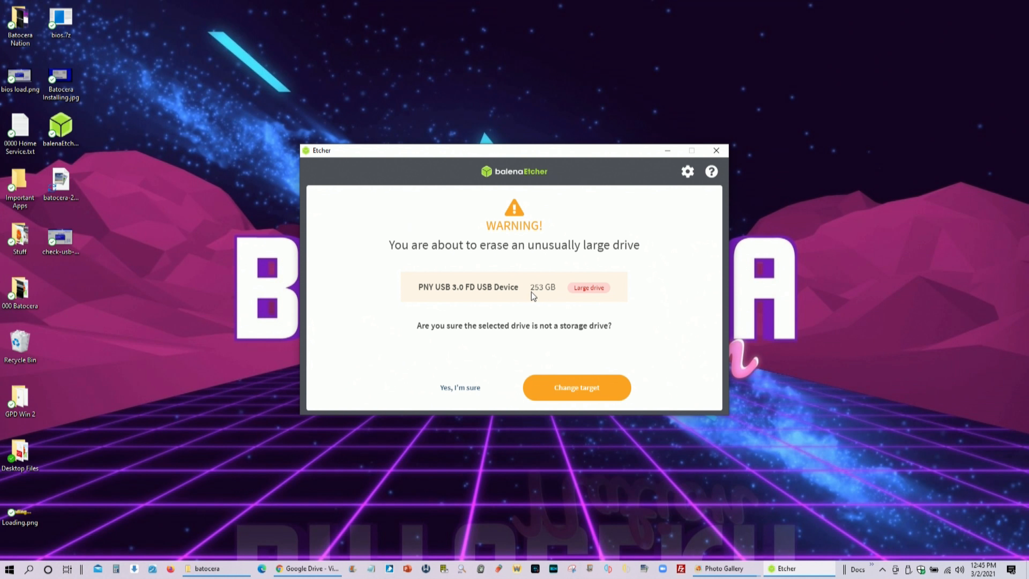
pyautogui.moveTo(548, 289)
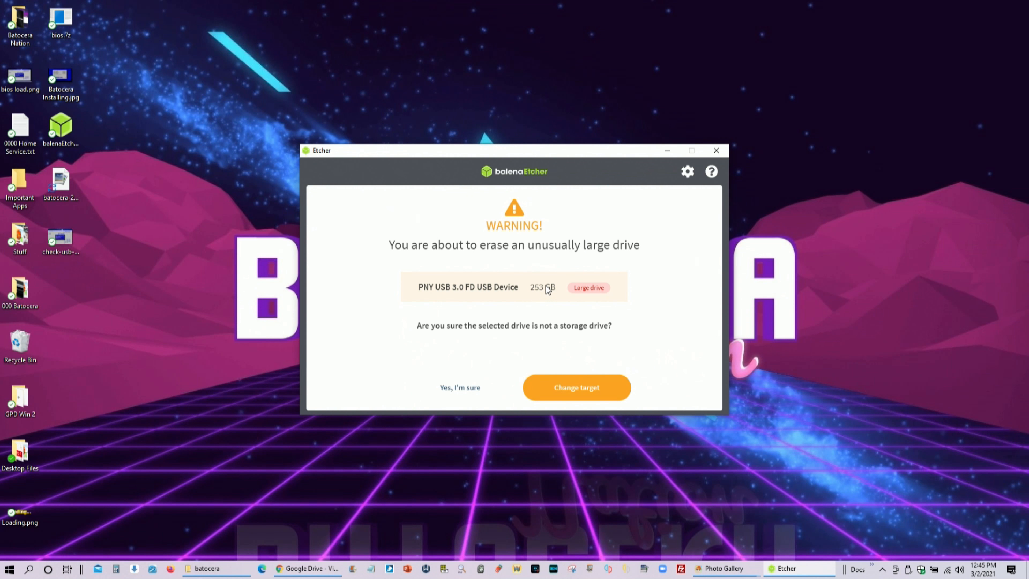
pyautogui.moveTo(581, 407)
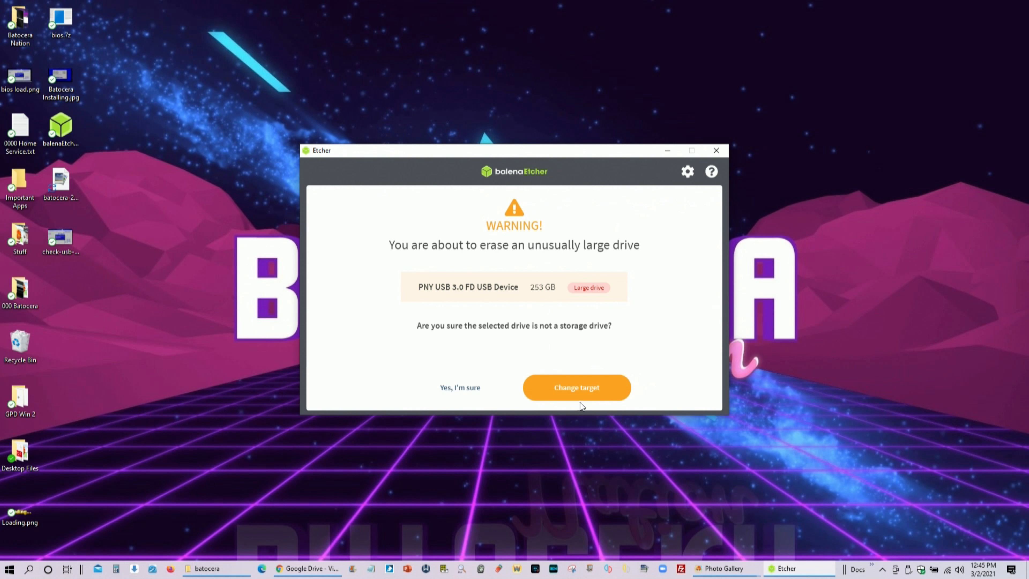
pyautogui.click(460, 387)
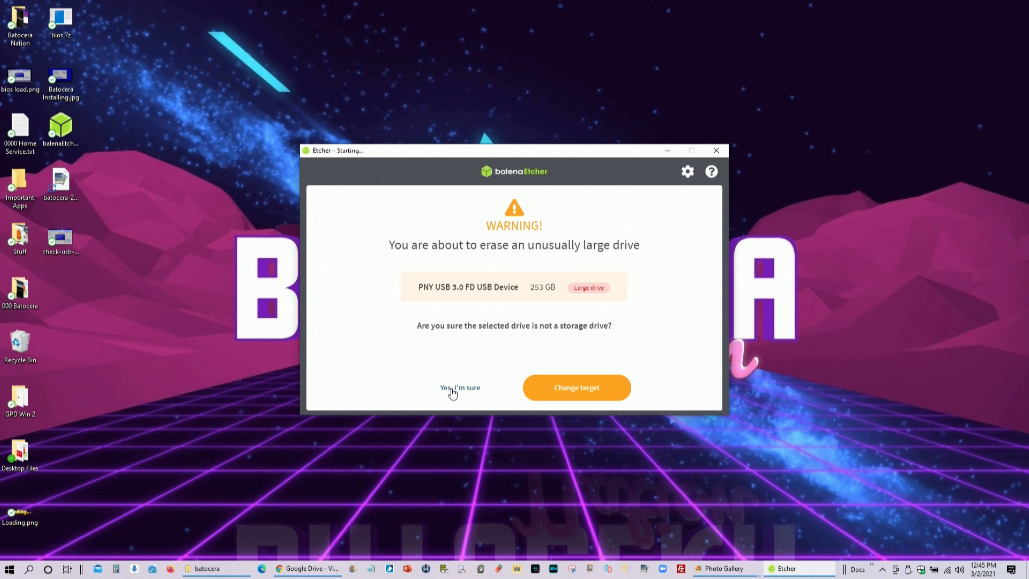
pyautogui.click(459, 387)
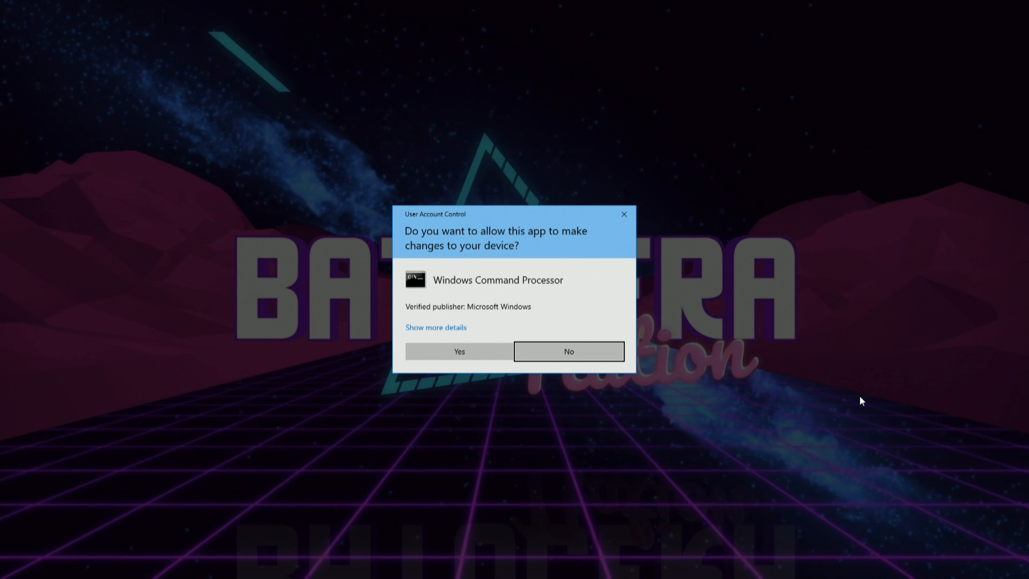
pyautogui.click(458, 351)
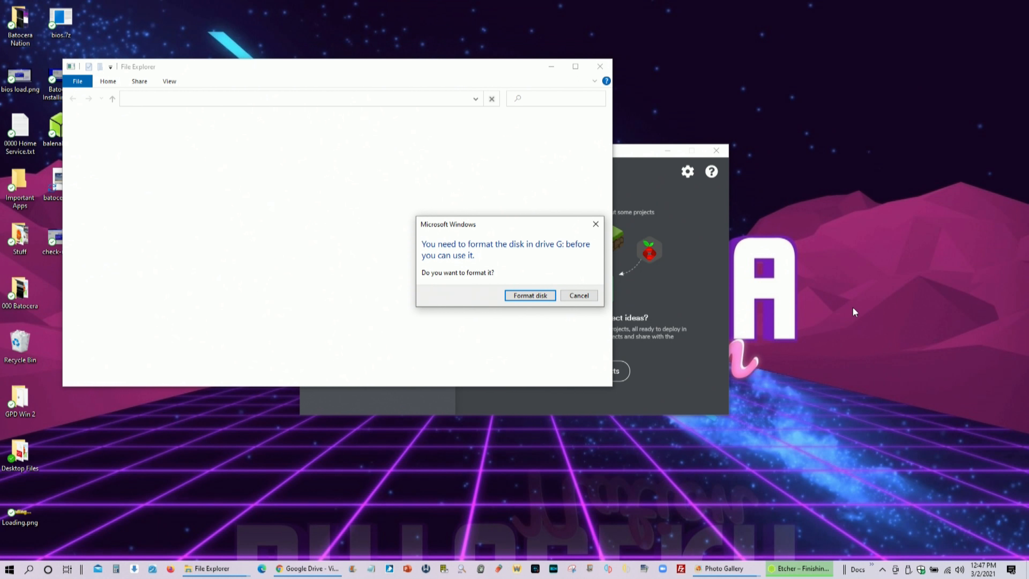
pyautogui.moveTo(599, 309)
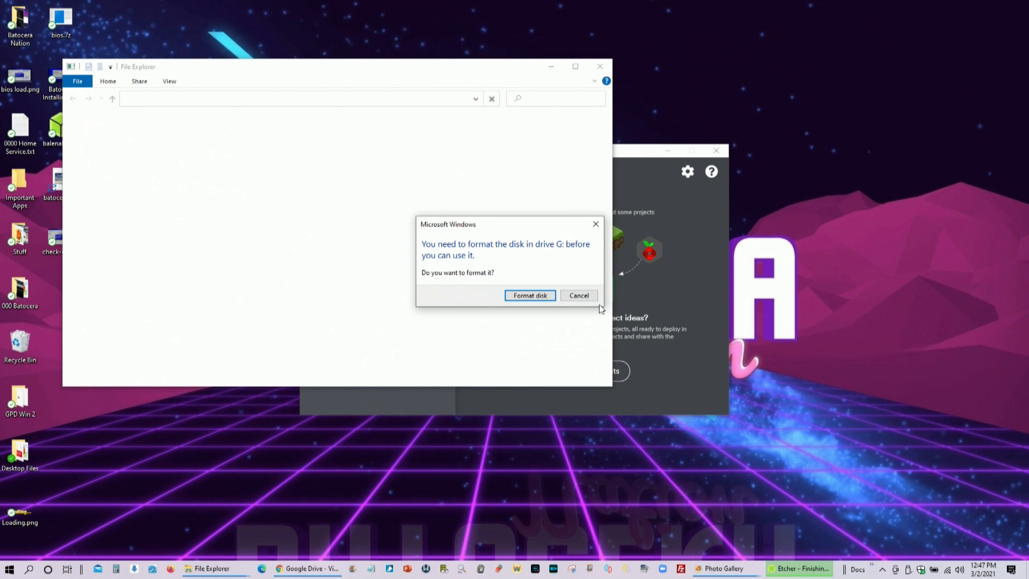
# Decline formatting drive G:, close Etcher and confirm 'Yes, quit'
pyautogui.click(578, 295)
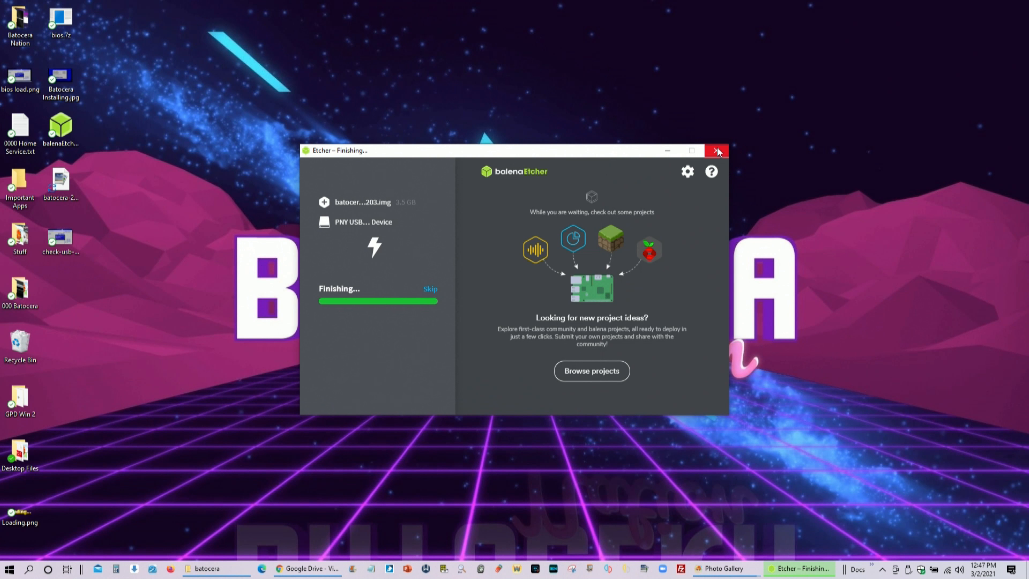
pyautogui.click(716, 150)
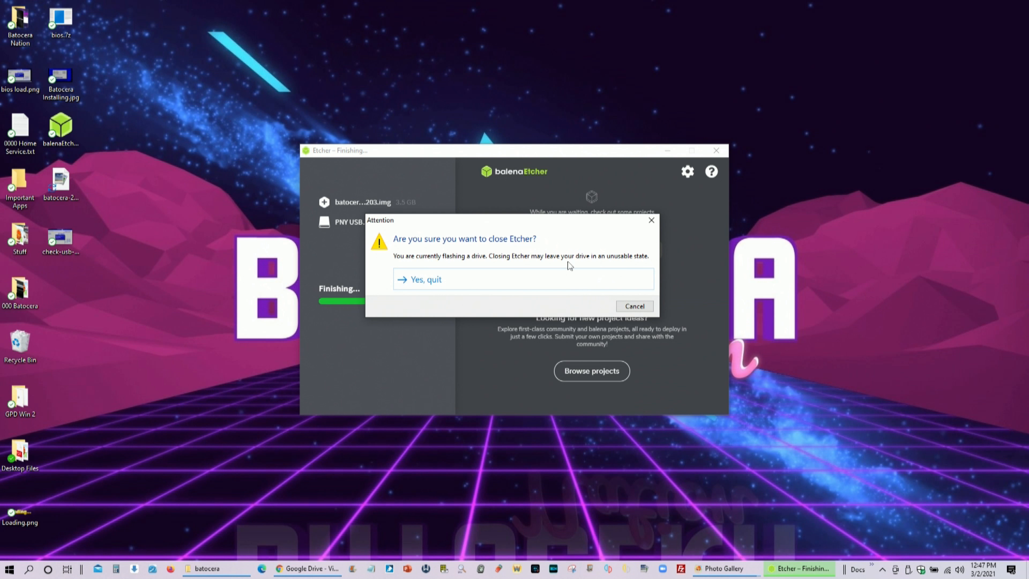
pyautogui.click(425, 279)
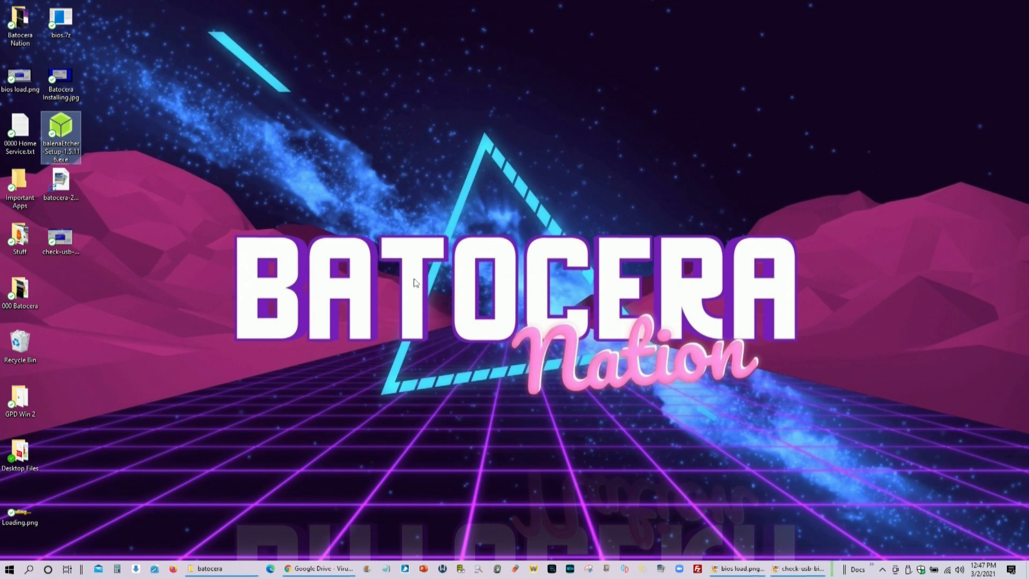
pyautogui.moveTo(110, 153)
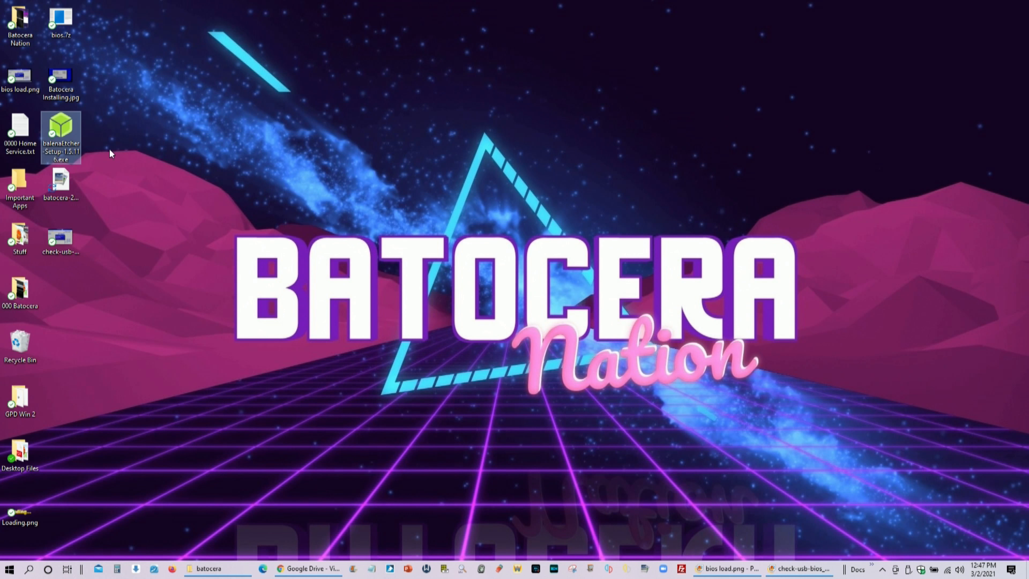
pyautogui.moveTo(59, 20)
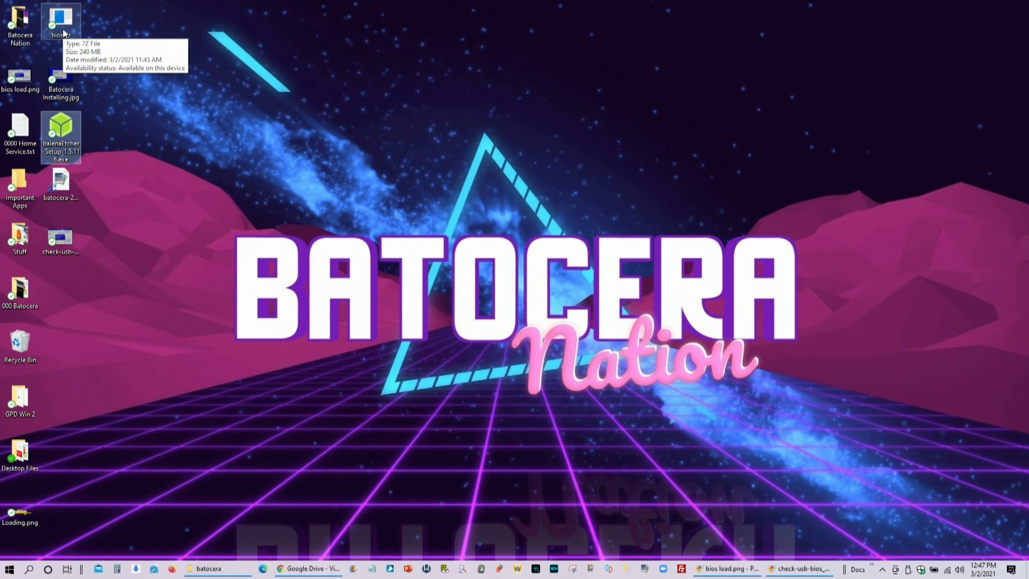
# Extract bios.7z into a bios\ folder on the desktop via 7-Zip and open it
pyautogui.rightClick(61, 23)
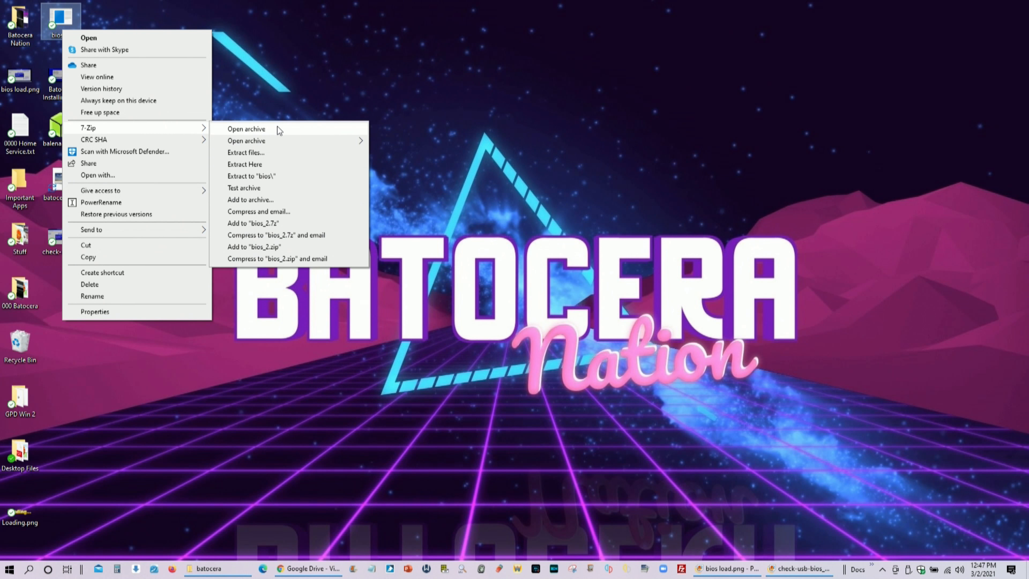
pyautogui.moveTo(296, 141)
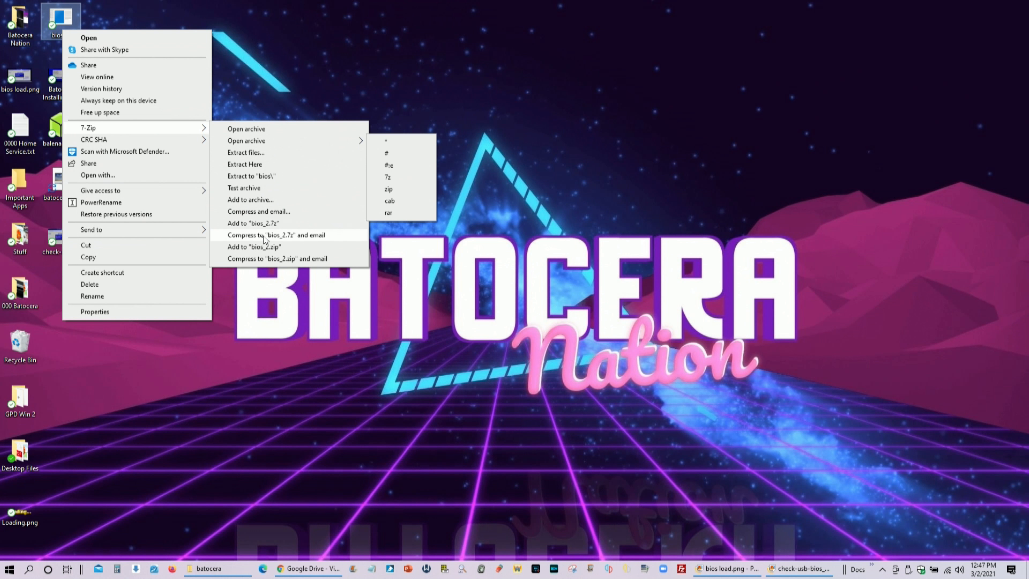
pyautogui.moveTo(254, 175)
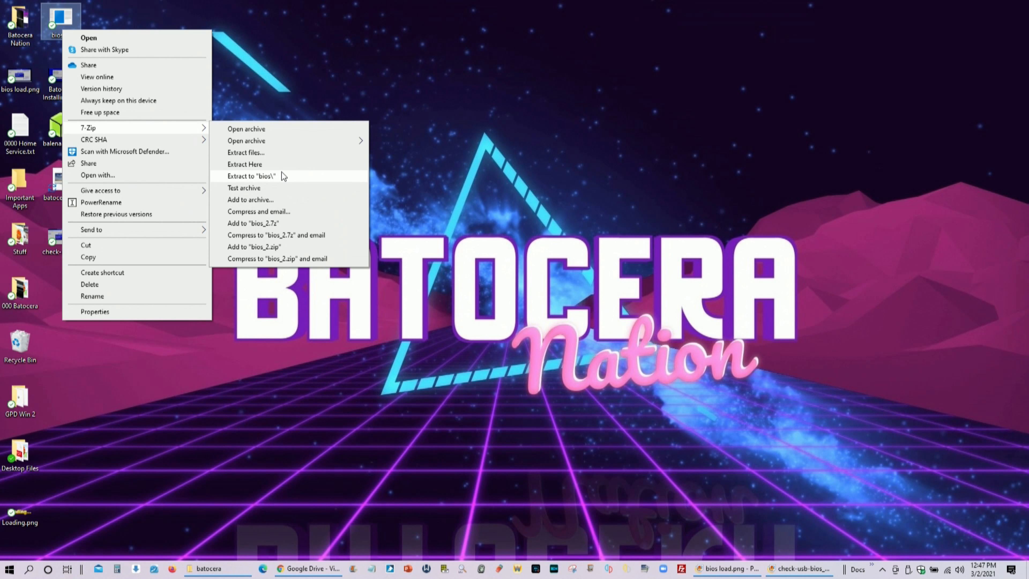
pyautogui.click(254, 176)
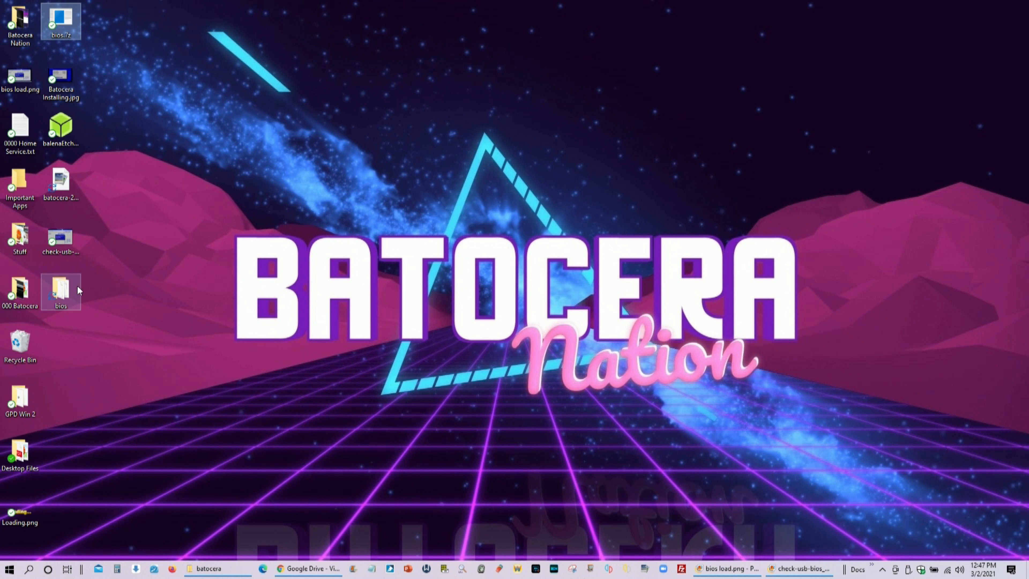
pyautogui.doubleClick(60, 292)
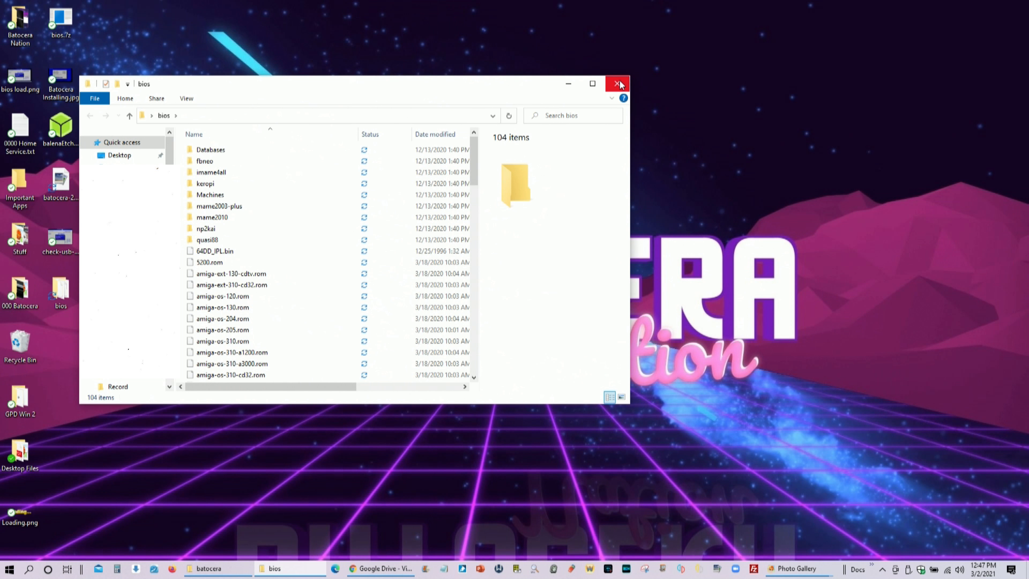
pyautogui.moveTo(618, 84)
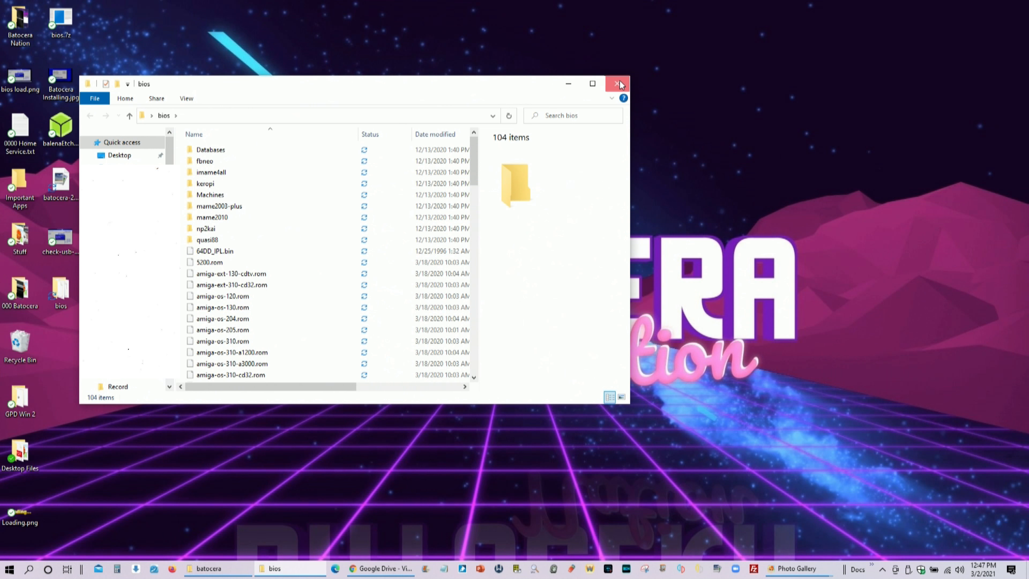
# Leave the desktop bios folder and browse into the F: drive's bios folder contents
pyautogui.click(617, 84)
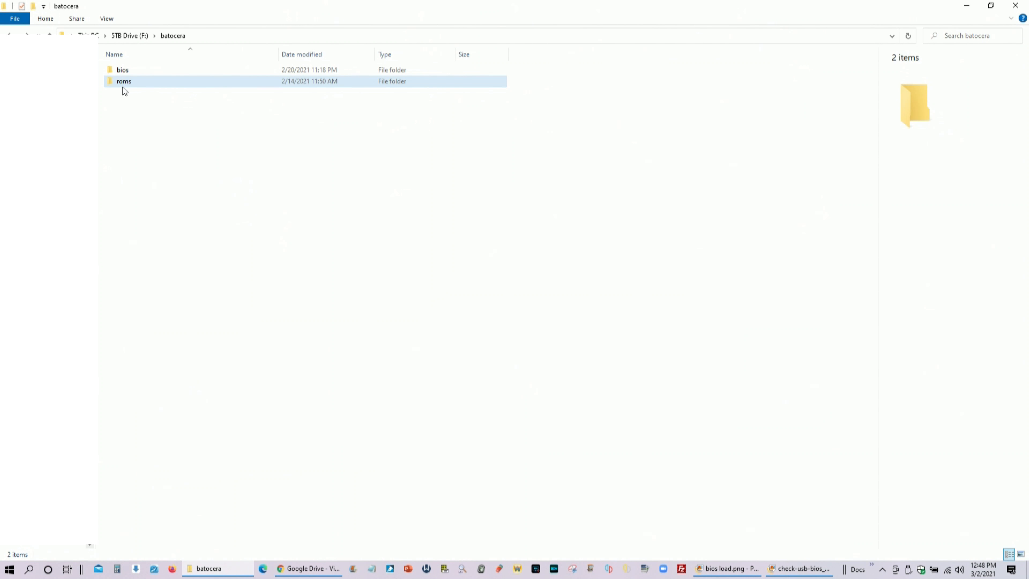
pyautogui.doubleClick(124, 81)
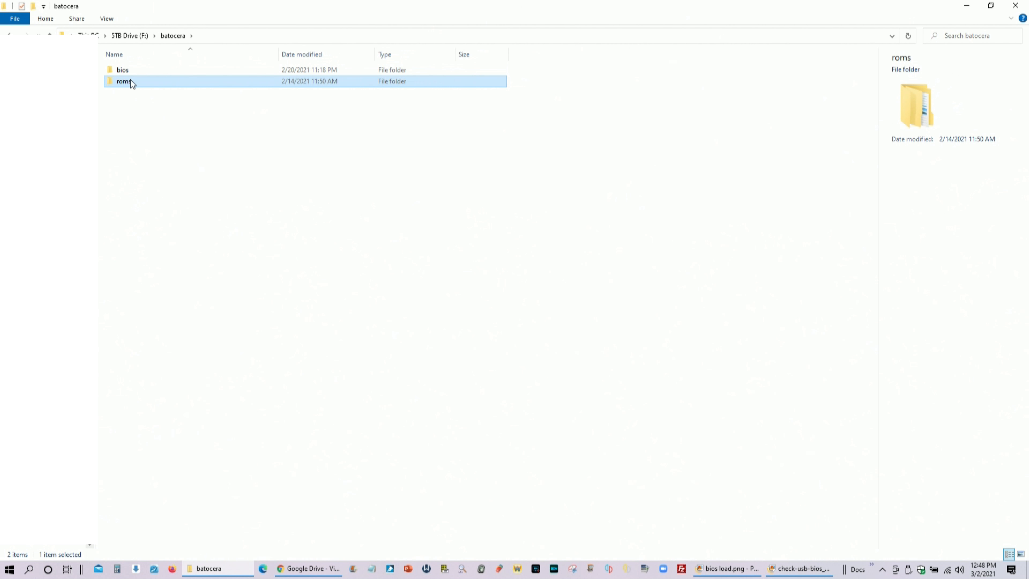
pyautogui.doubleClick(123, 81)
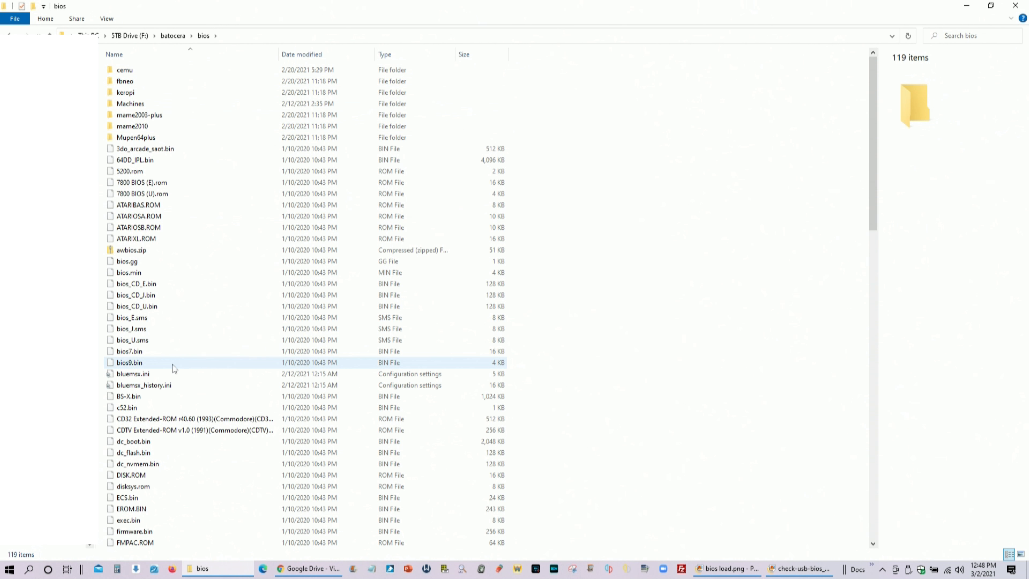
pyautogui.scroll(-3)
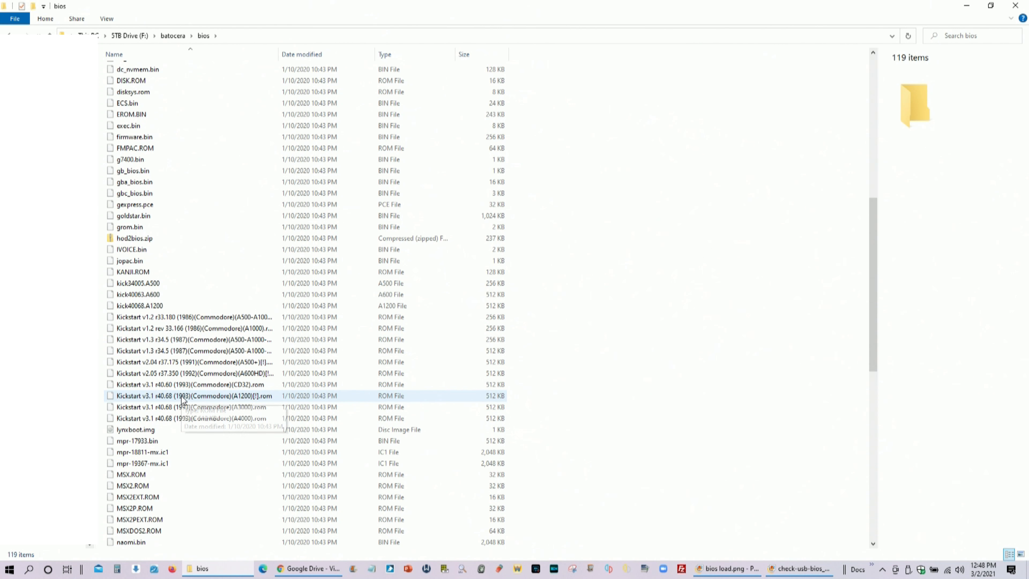
pyautogui.scroll(-3)
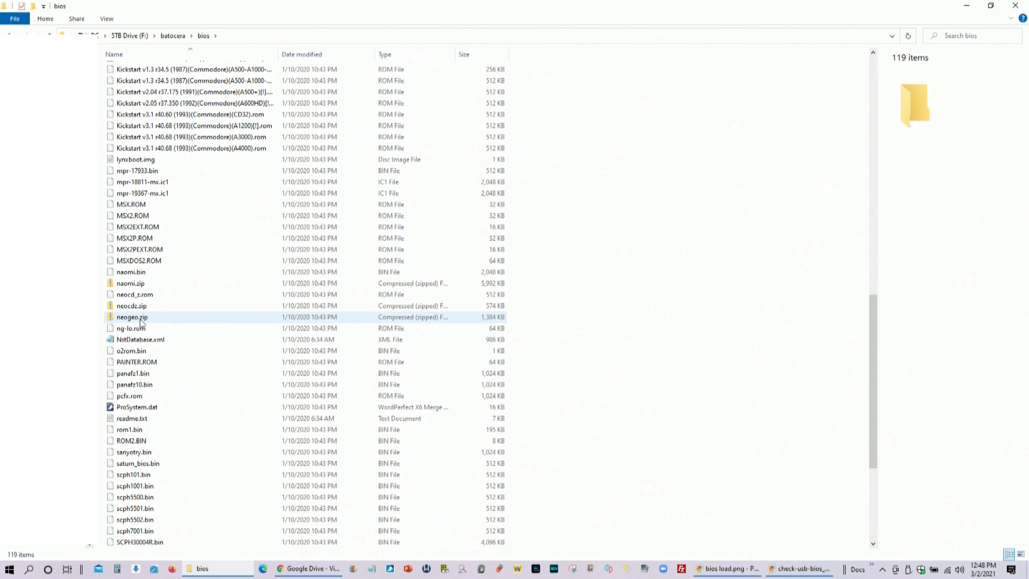
# Copy the neogeo.zip BIOS file from the bios folder
pyautogui.click(132, 316)
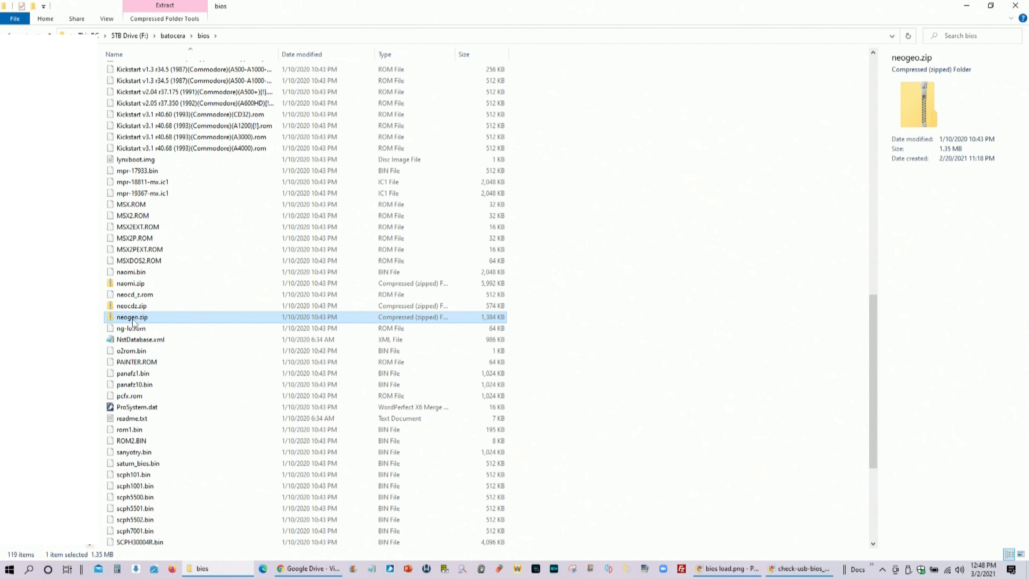
pyautogui.rightClick(131, 316)
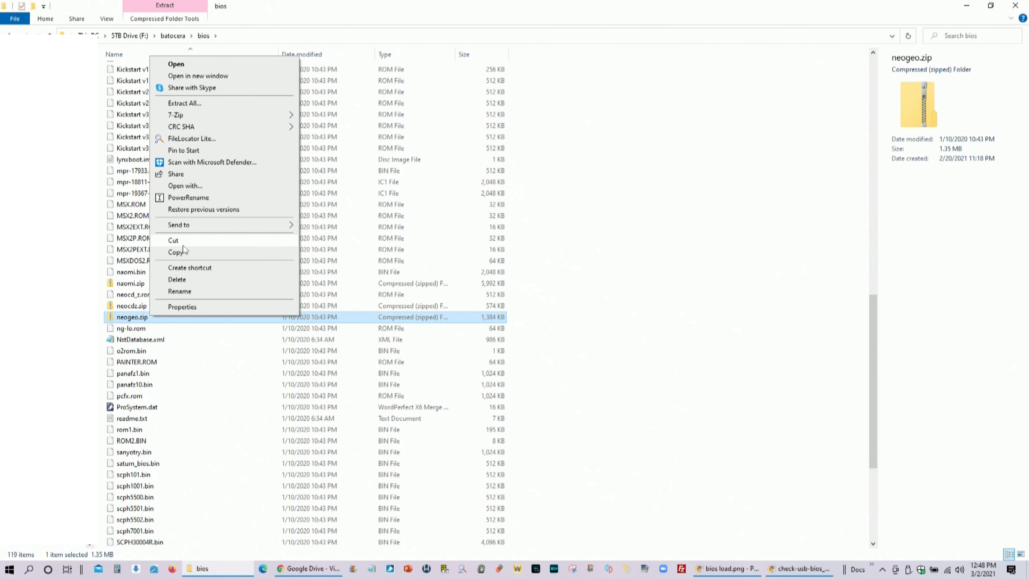
pyautogui.click(591, 263)
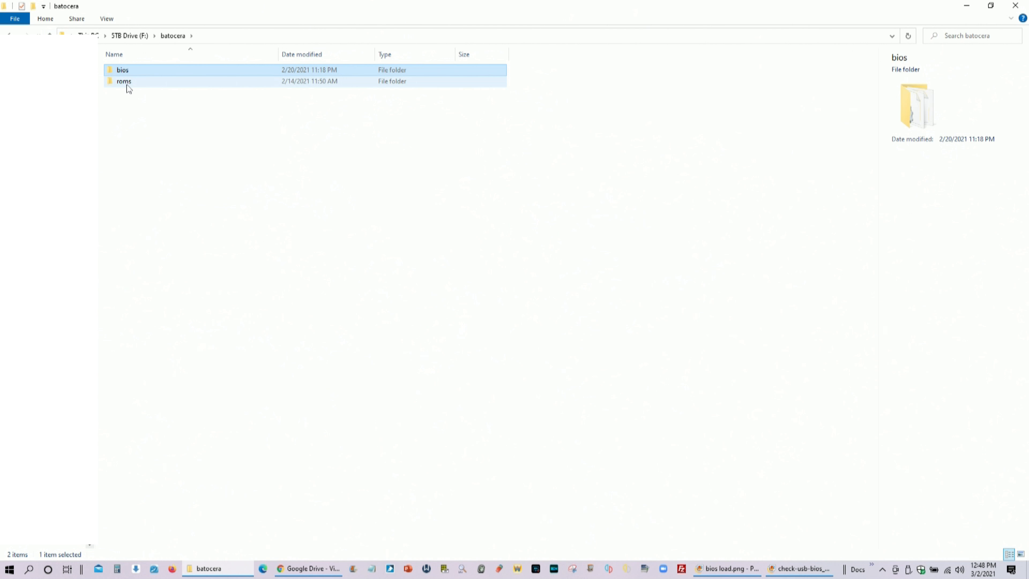
# Paste neogeo.zip into roms\neogeo, replacing the existing file in the destination
pyautogui.doubleClick(124, 81)
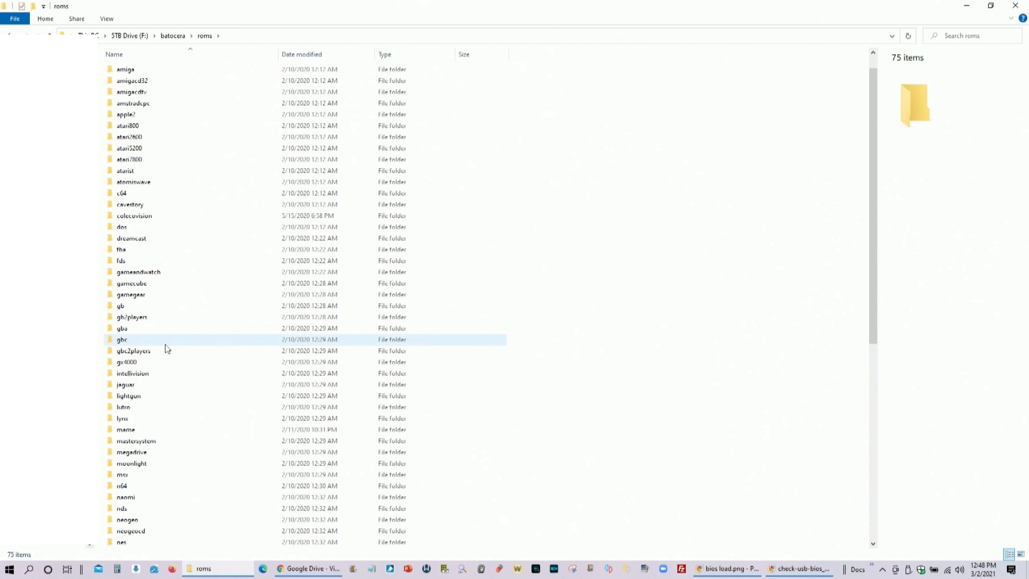
pyautogui.scroll(-3)
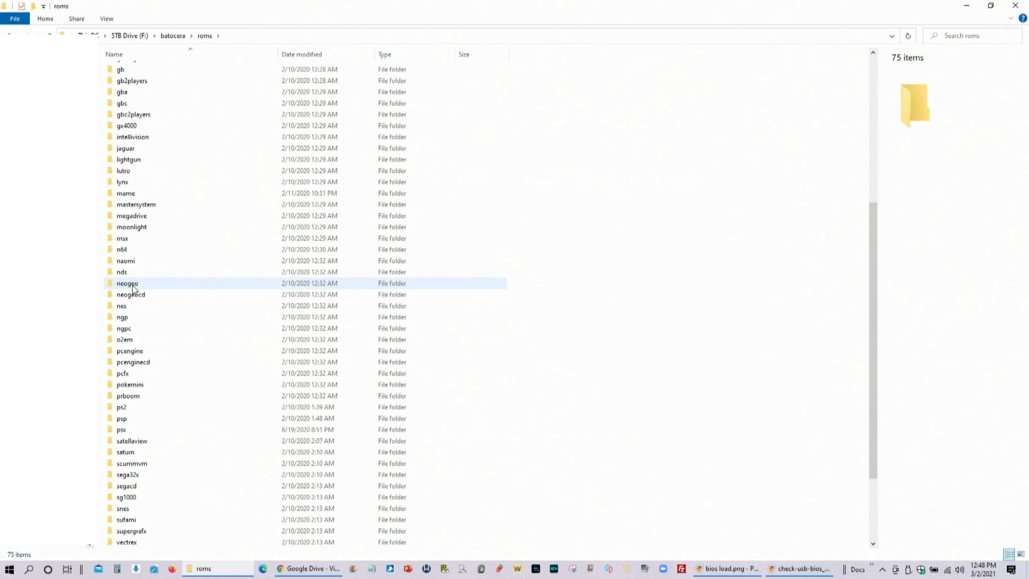
pyautogui.doubleClick(127, 283)
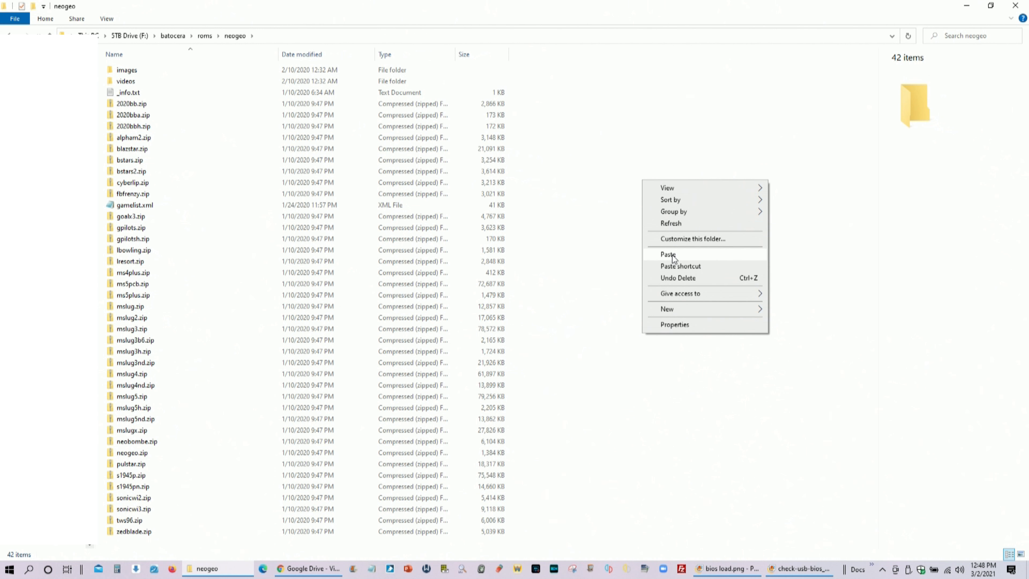
pyautogui.click(668, 254)
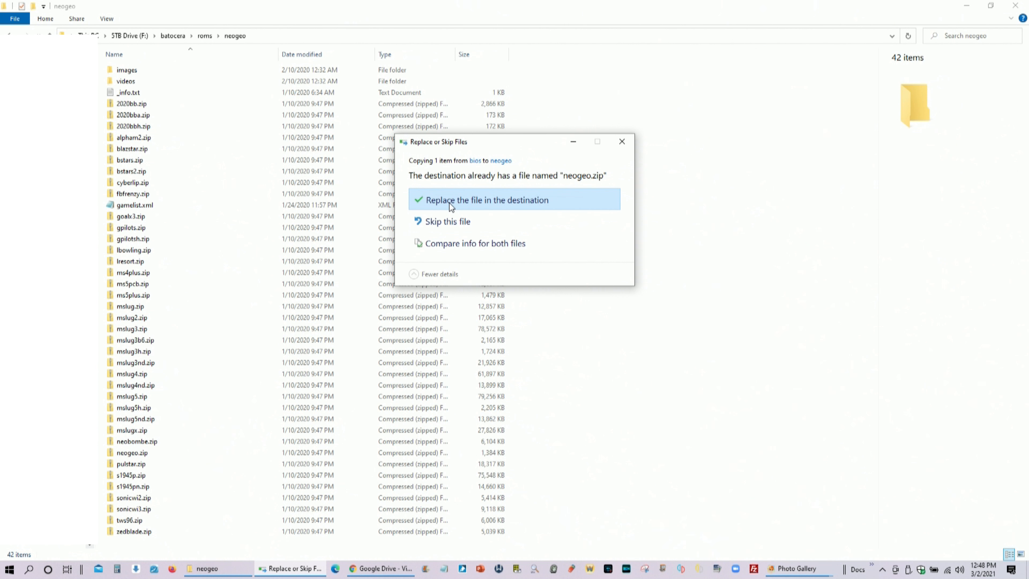
pyautogui.click(486, 199)
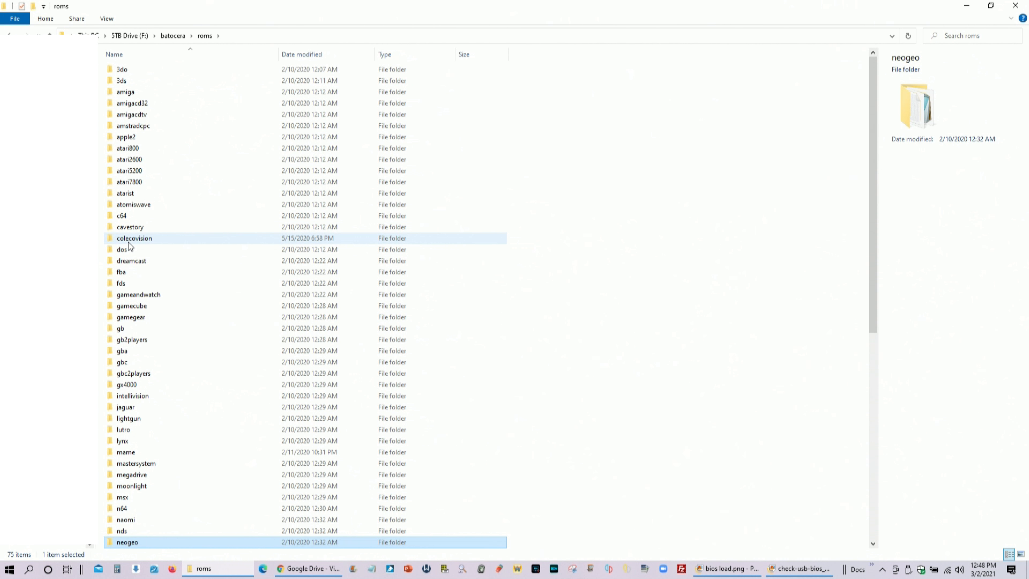
# Read the gb folder's _info.txt in Notepad listing accepted extensions .gb .zip .7z
pyautogui.doubleClick(133, 238)
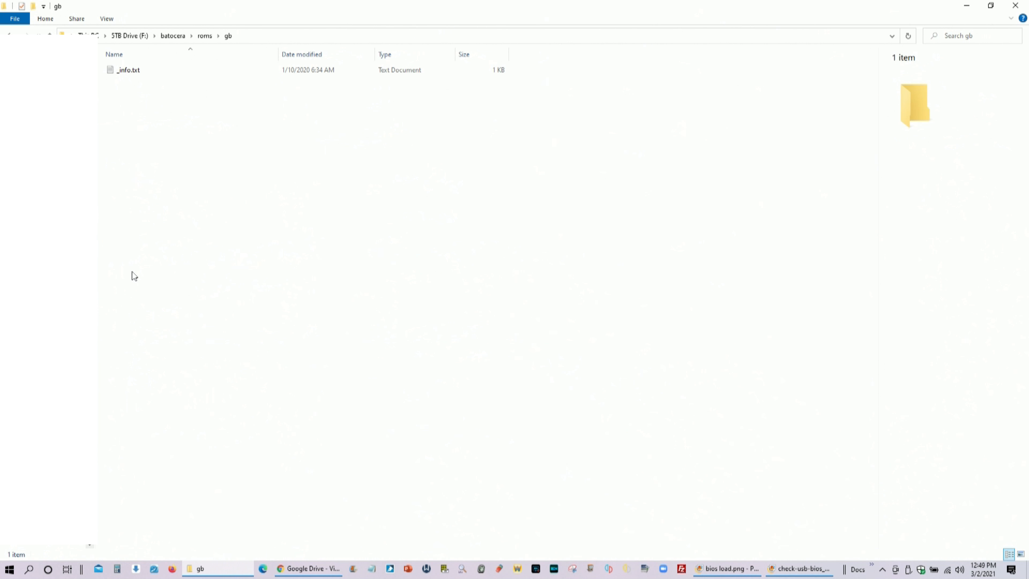
pyautogui.click(128, 70)
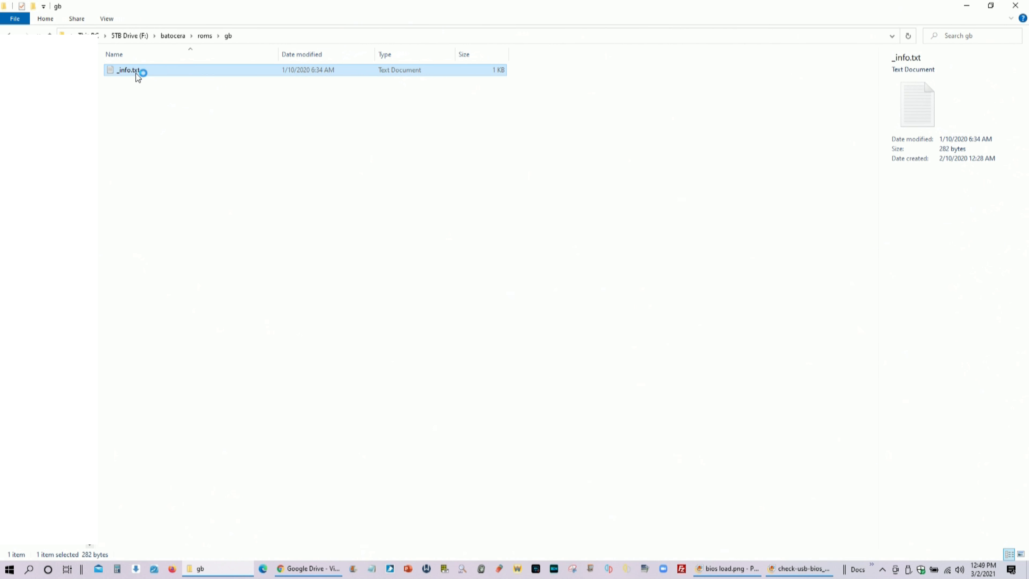
pyautogui.doubleClick(128, 70)
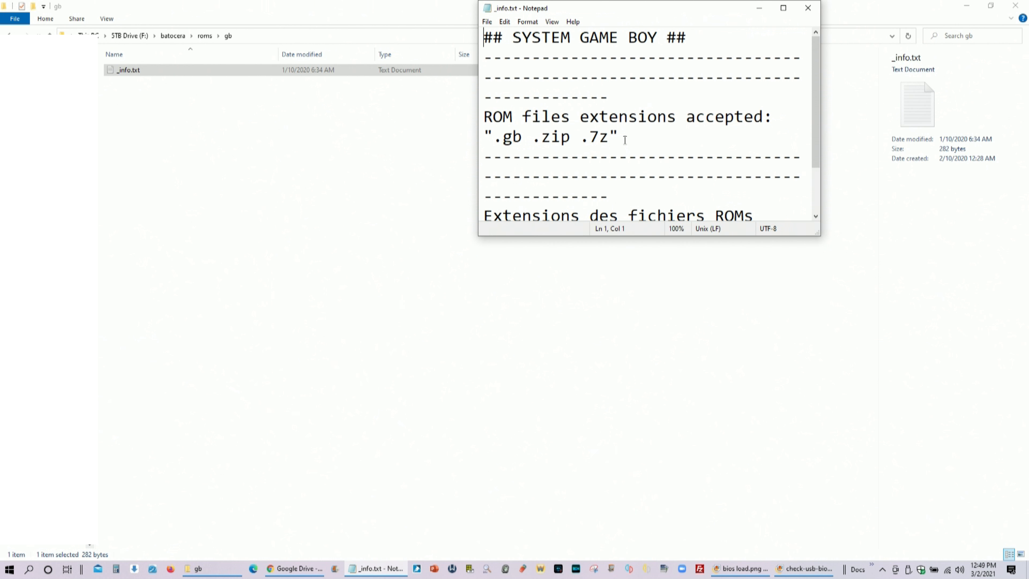
pyautogui.scroll(-3)
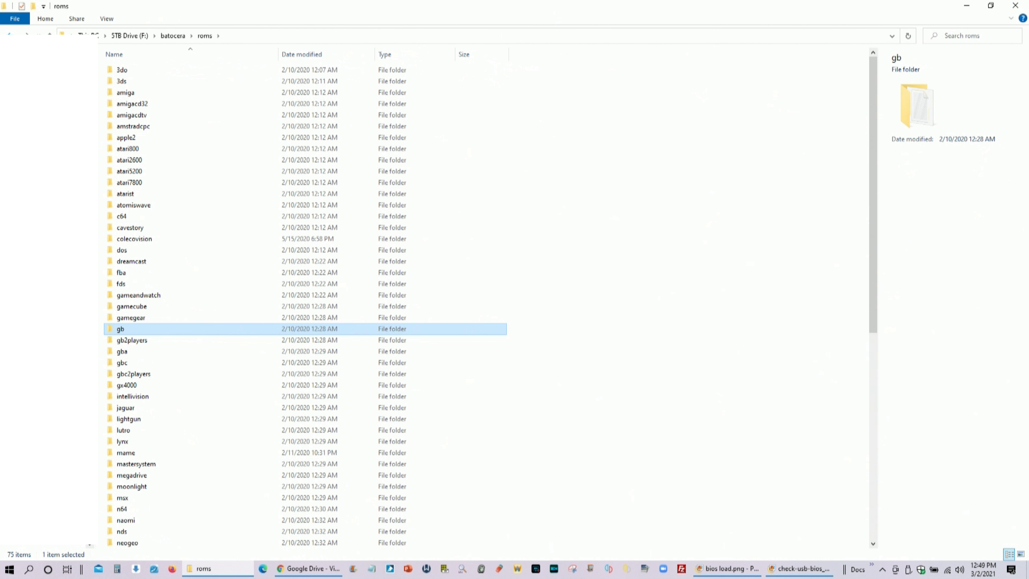
# View the colecovision folder's .col games, then return up to batocera and select roms
pyautogui.doubleClick(134, 238)
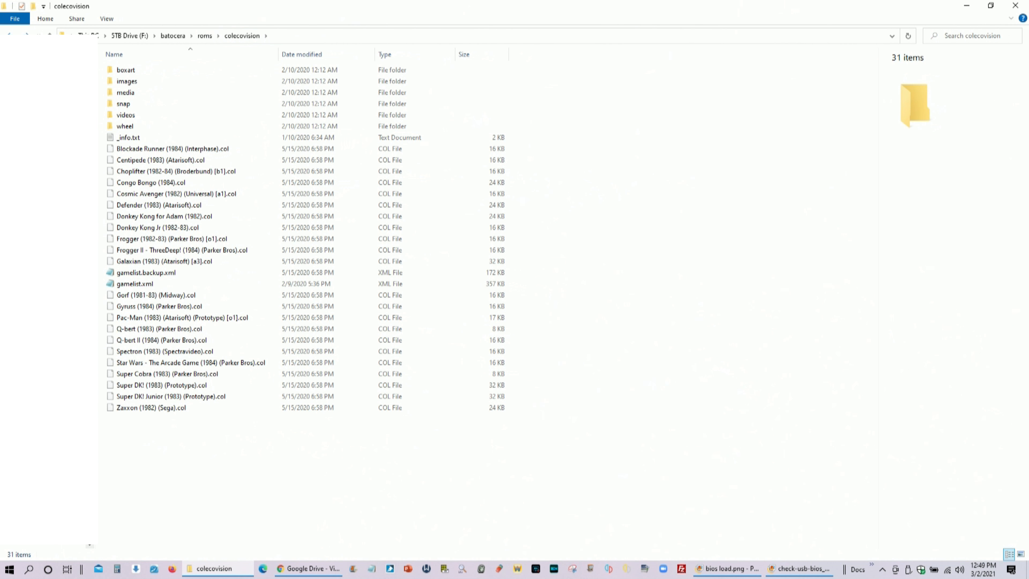
pyautogui.click(204, 35)
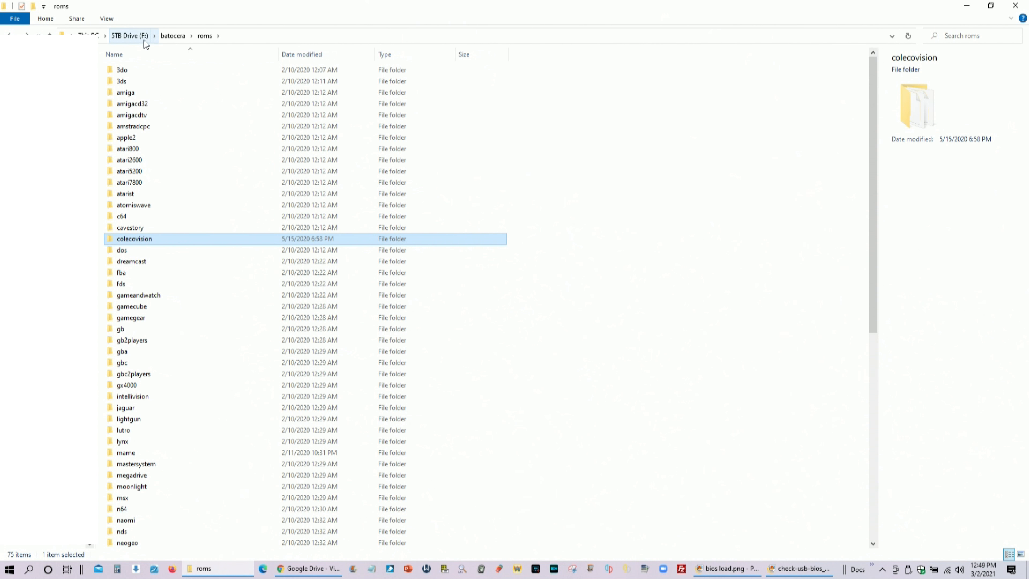
pyautogui.click(173, 36)
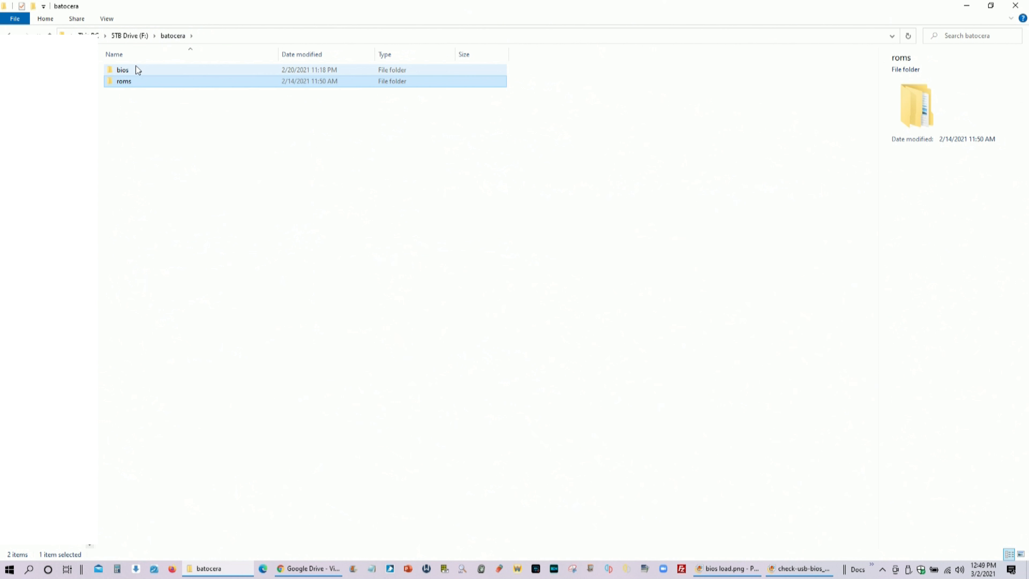
pyautogui.click(124, 81)
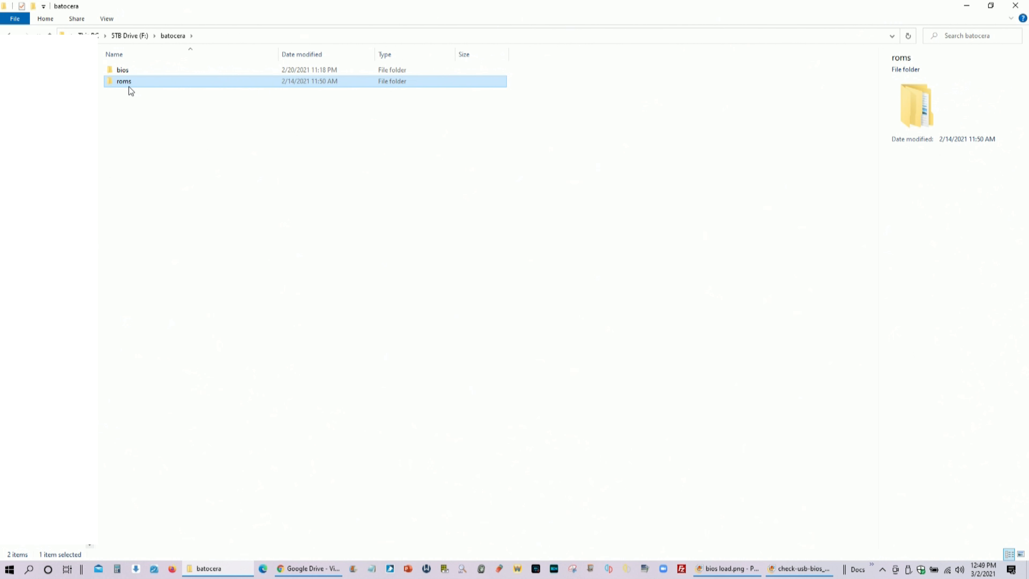
pyautogui.moveTo(123, 81)
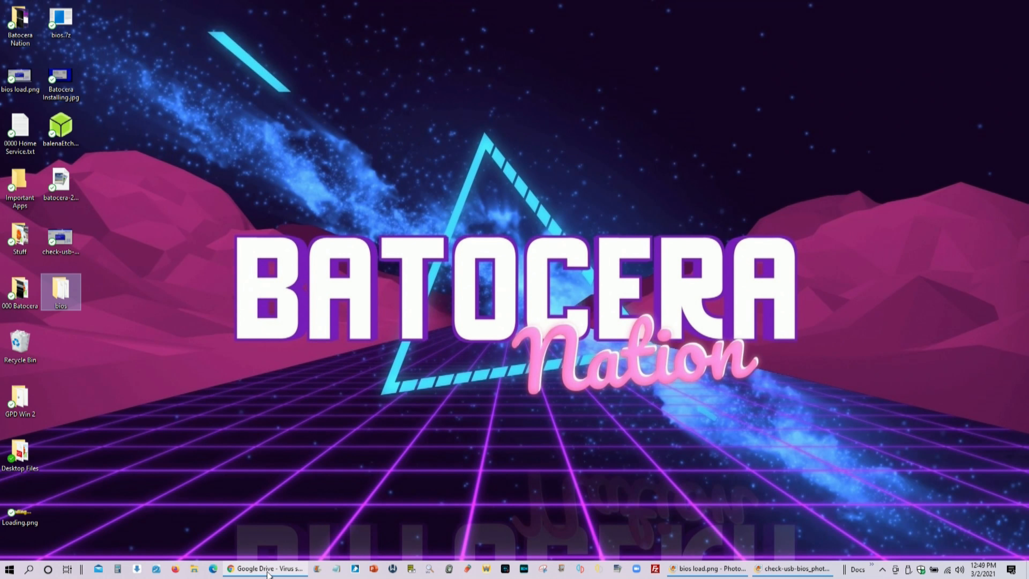
# Bring up the 'bios setup hp laptop' Google results scrolled to the HP support F10 pages
pyautogui.click(266, 569)
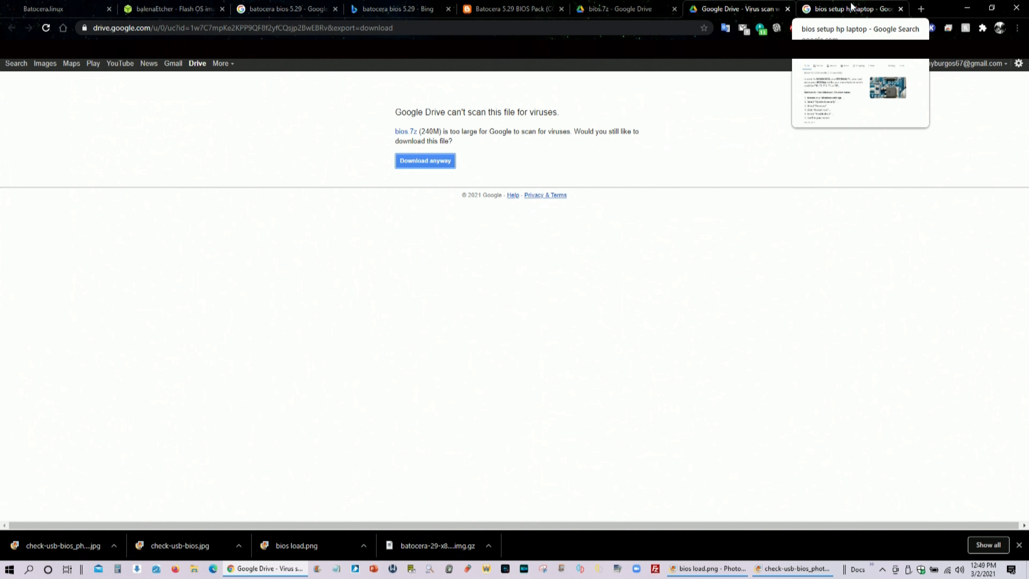
pyautogui.click(850, 9)
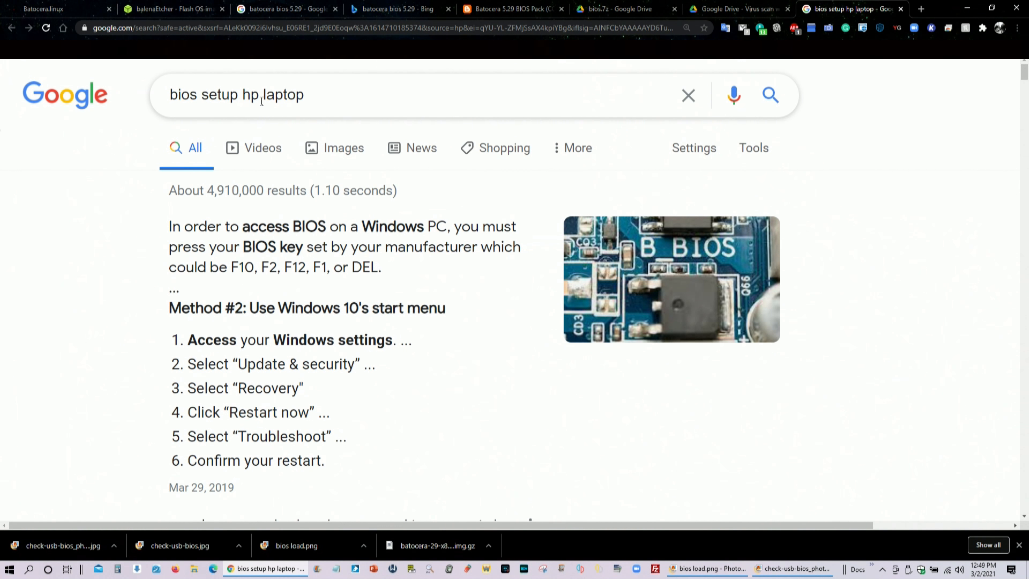
pyautogui.moveTo(140, 260)
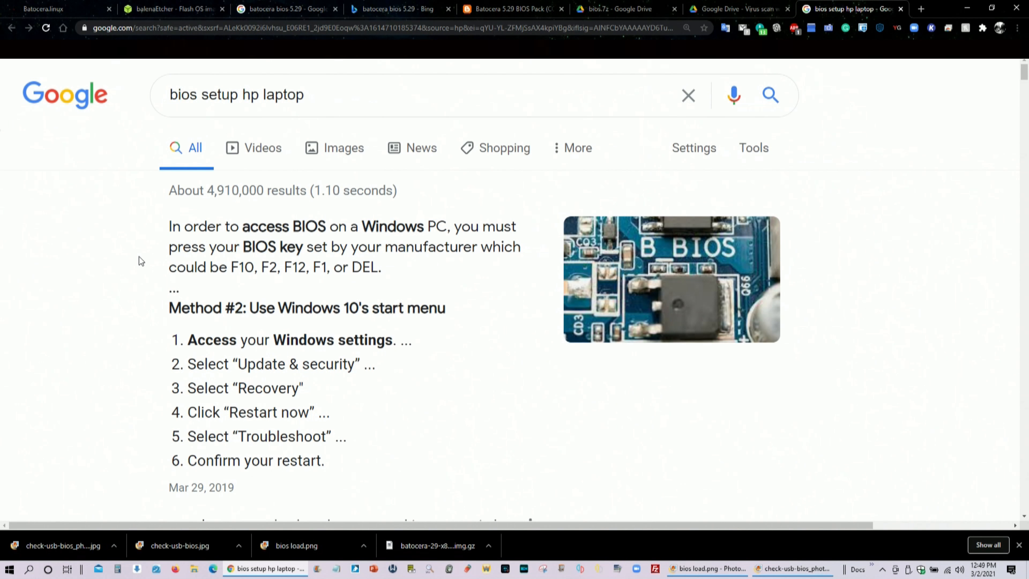
pyautogui.moveTo(149, 286)
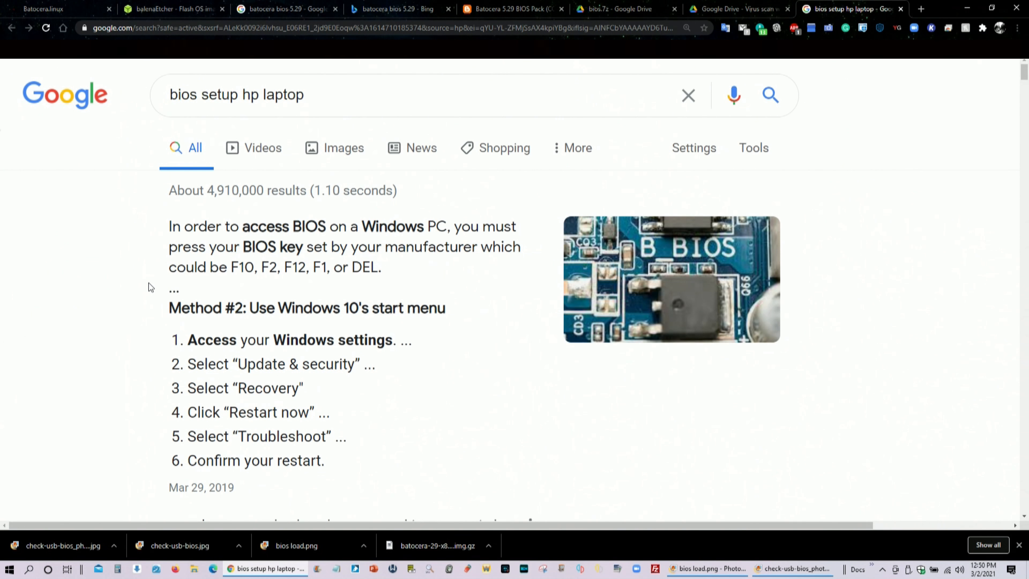
pyautogui.moveTo(292, 269)
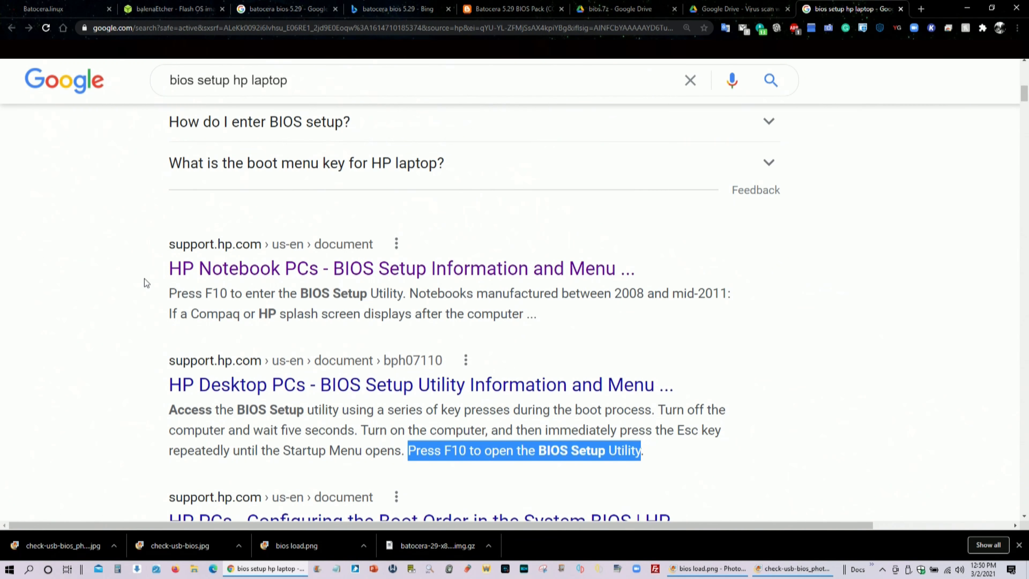
pyautogui.scroll(-3)
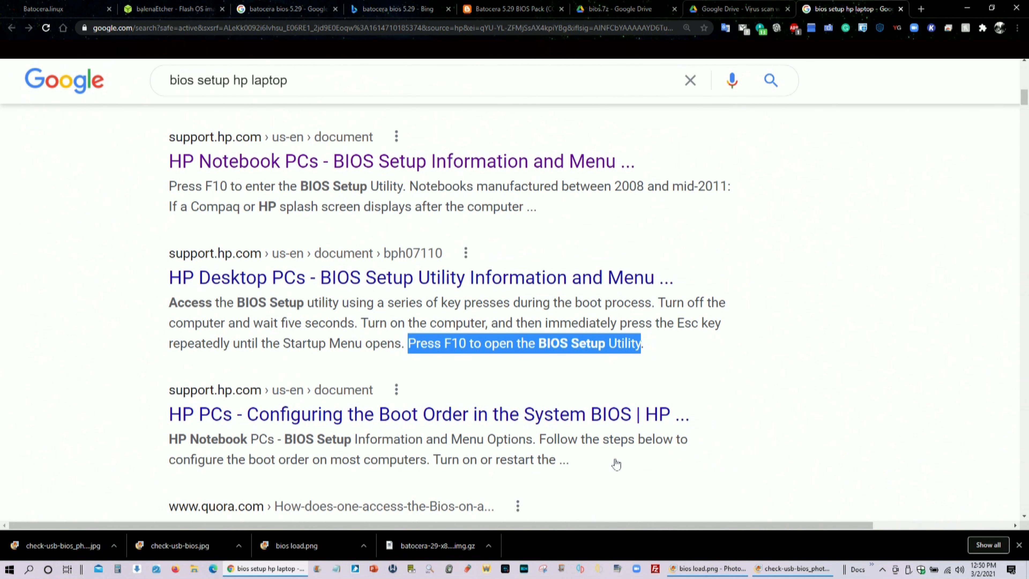
# View the bios load.png BIOS boot-order screenshot in Windows Photo Gallery
pyautogui.click(706, 568)
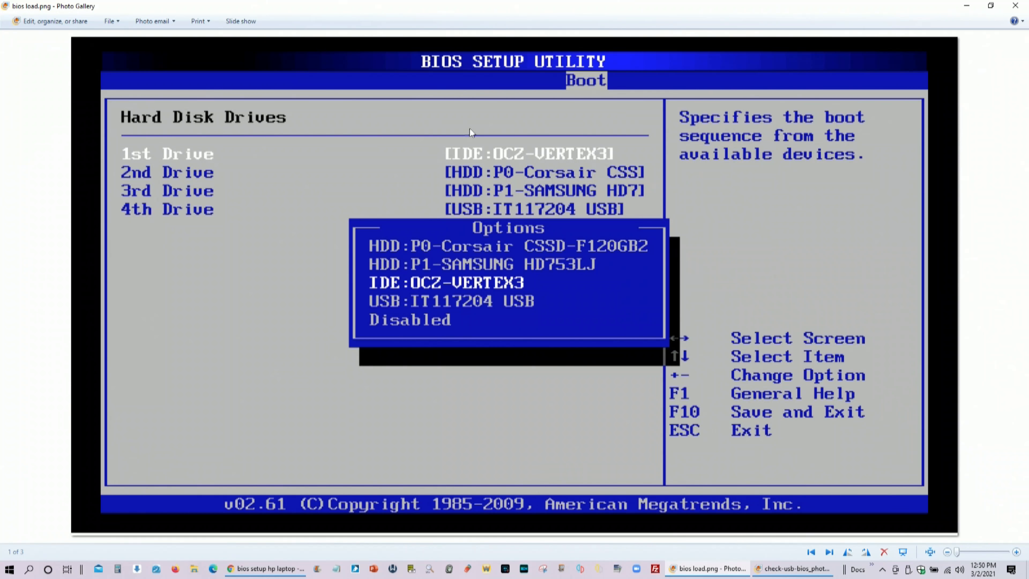
pyautogui.moveTo(338, 165)
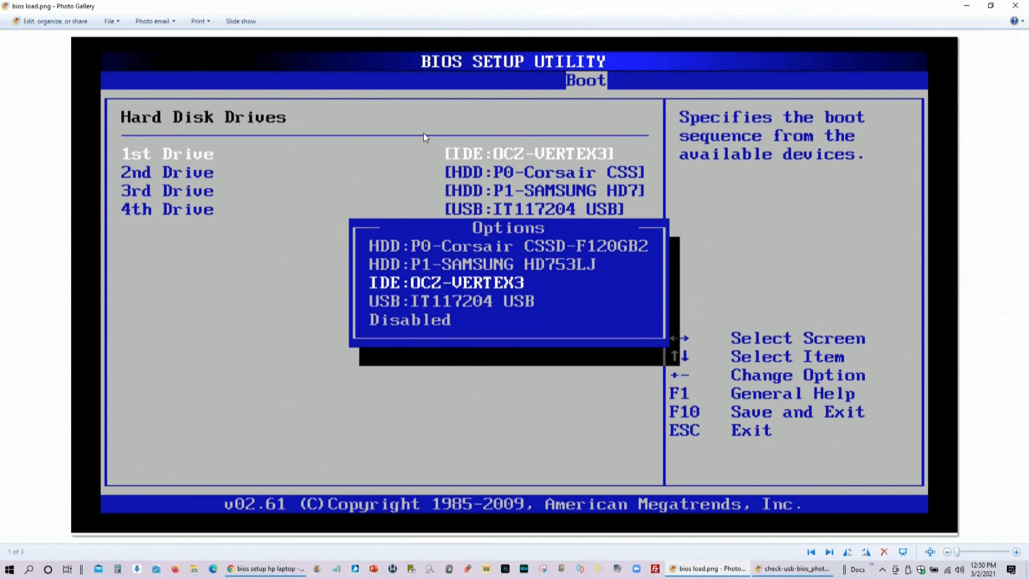
pyautogui.moveTo(220, 154)
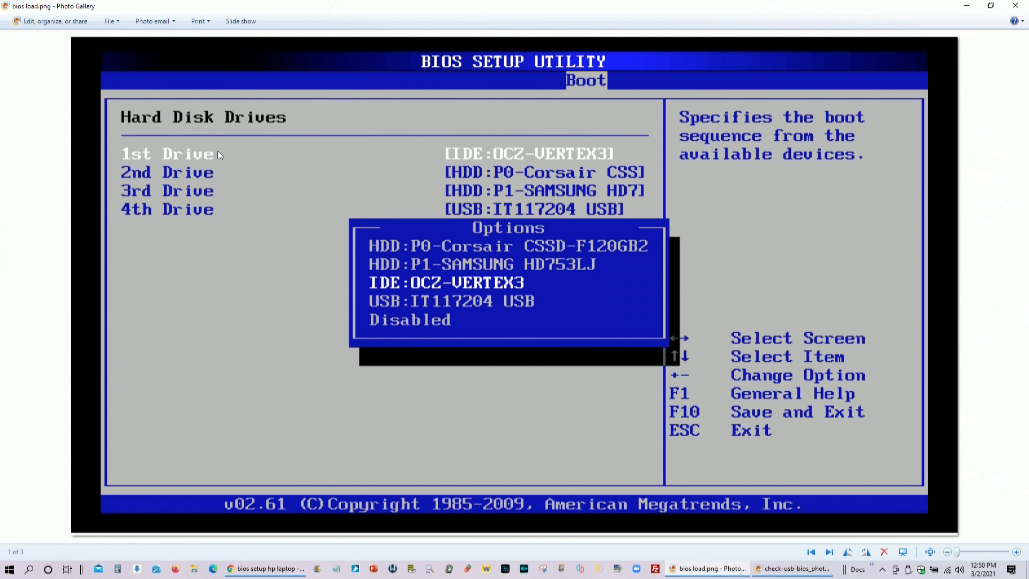
pyautogui.moveTo(230, 197)
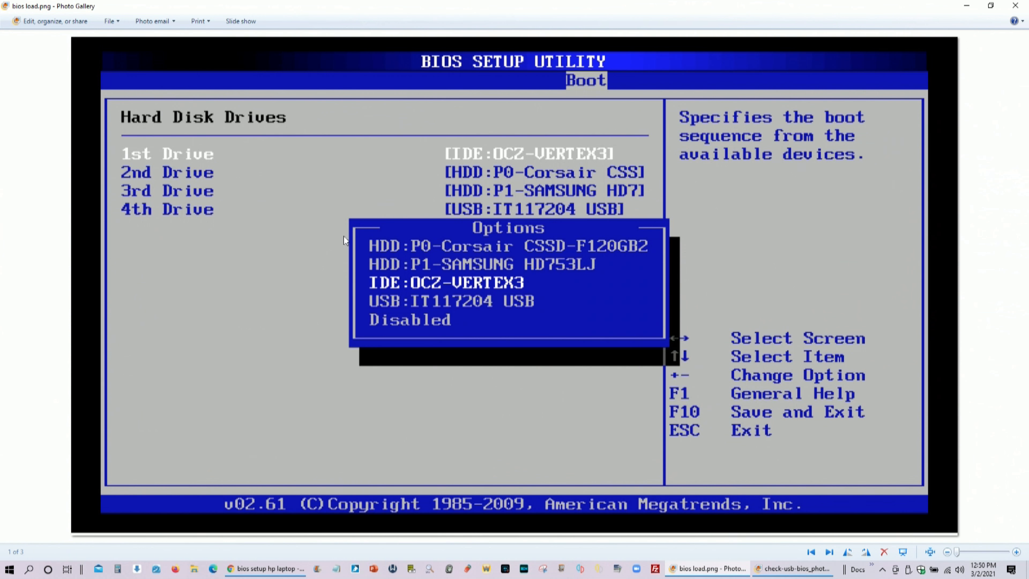
pyautogui.moveTo(482, 169)
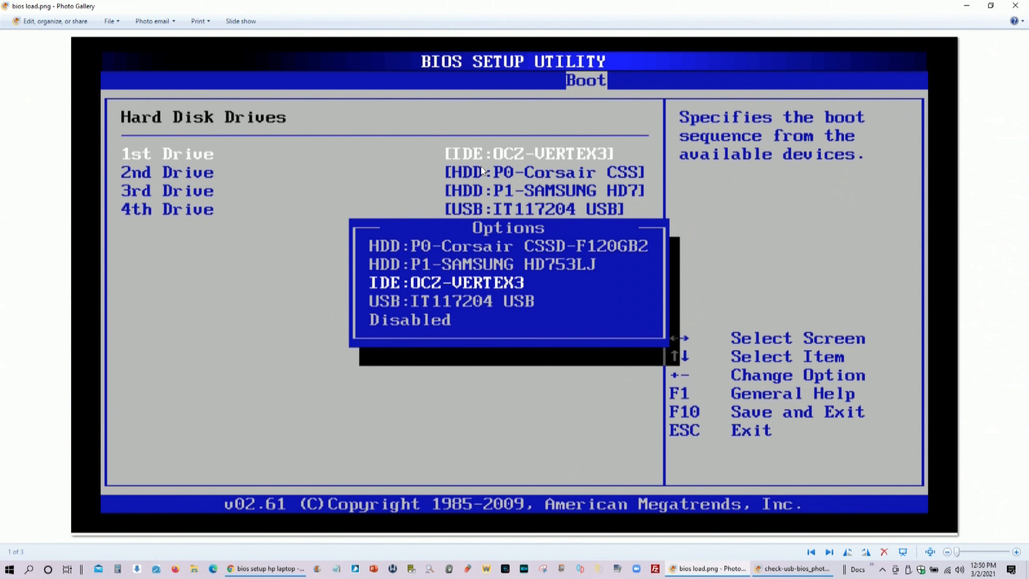
pyautogui.moveTo(193, 164)
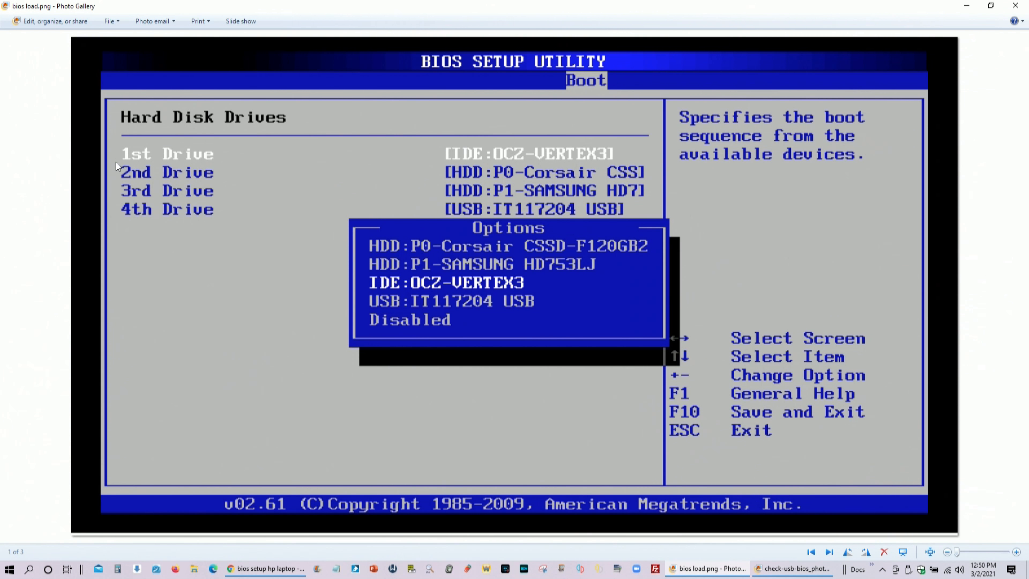
pyautogui.moveTo(509, 162)
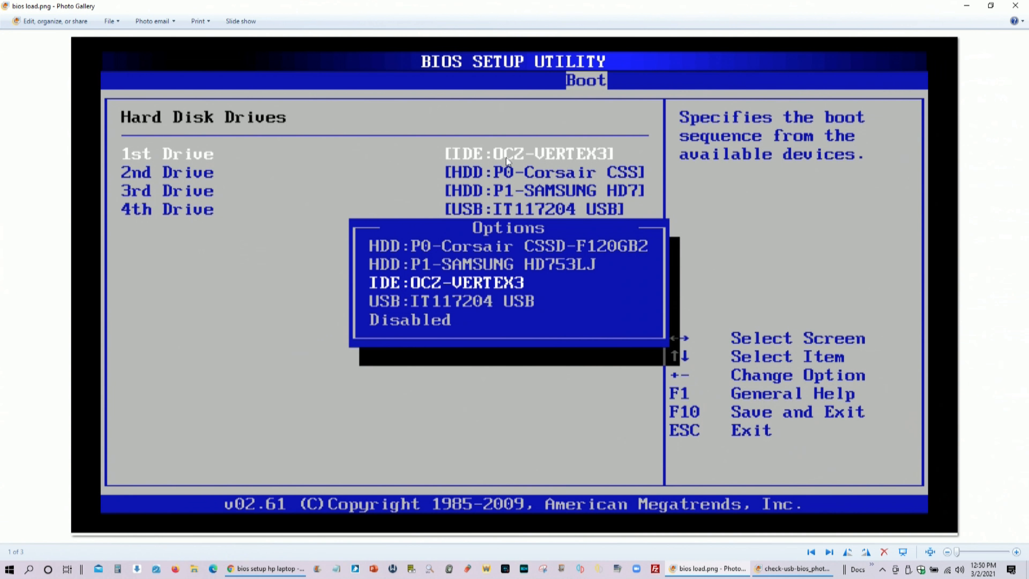
pyautogui.moveTo(484, 160)
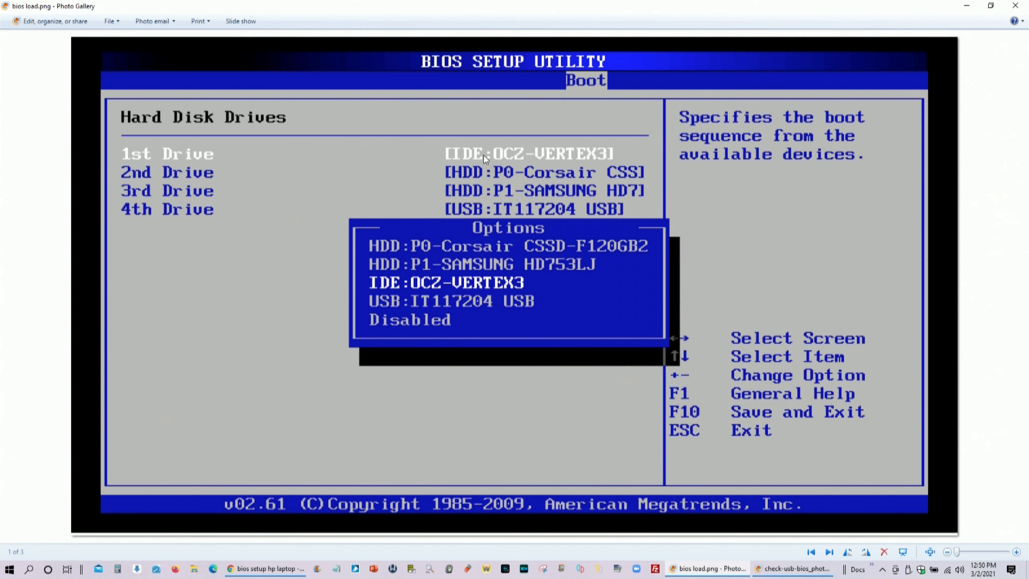
pyautogui.moveTo(384, 313)
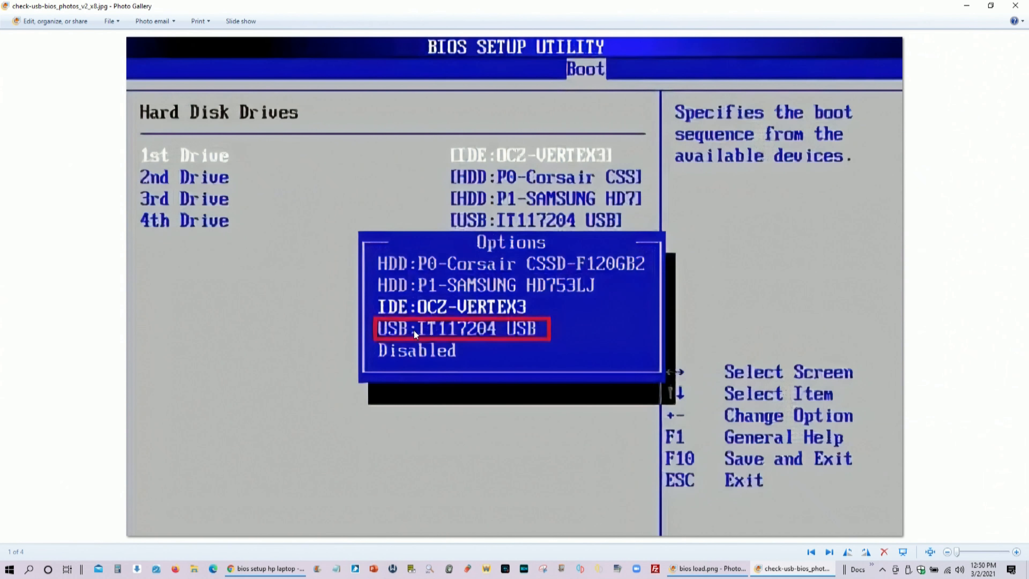
pyautogui.moveTo(679, 421)
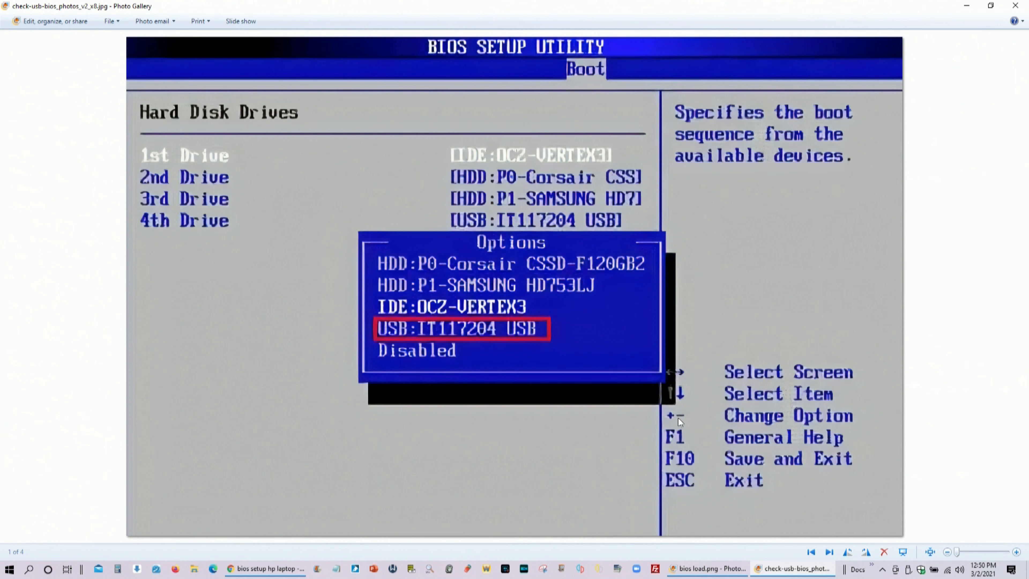
pyautogui.moveTo(763, 426)
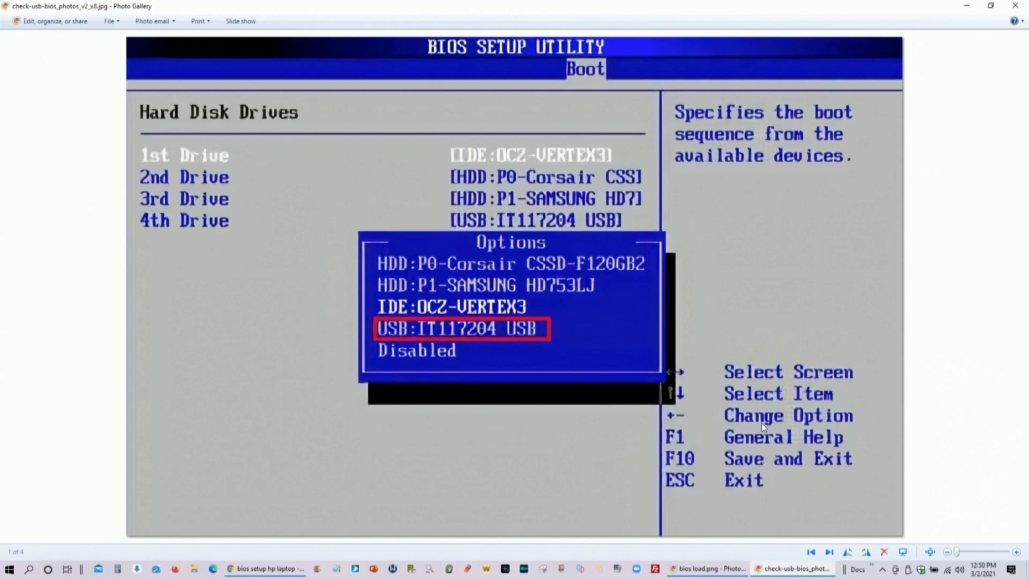
pyautogui.moveTo(745, 418)
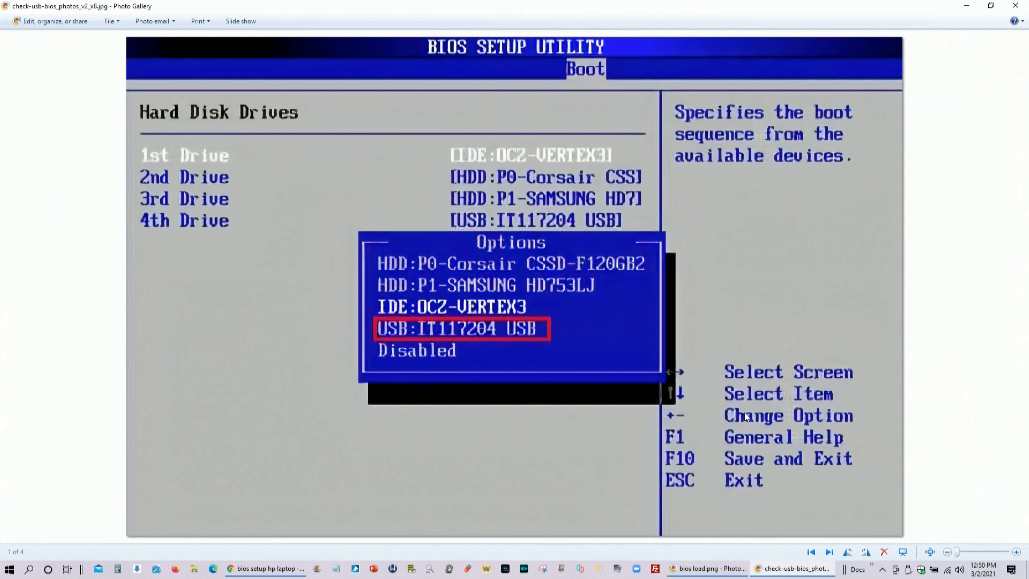
pyautogui.moveTo(511, 156)
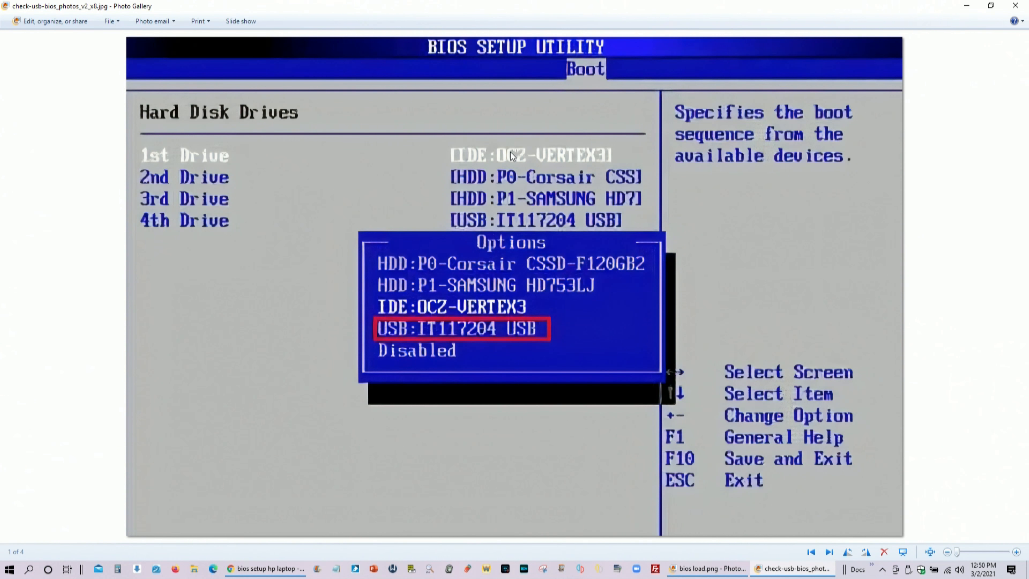
pyautogui.moveTo(389, 346)
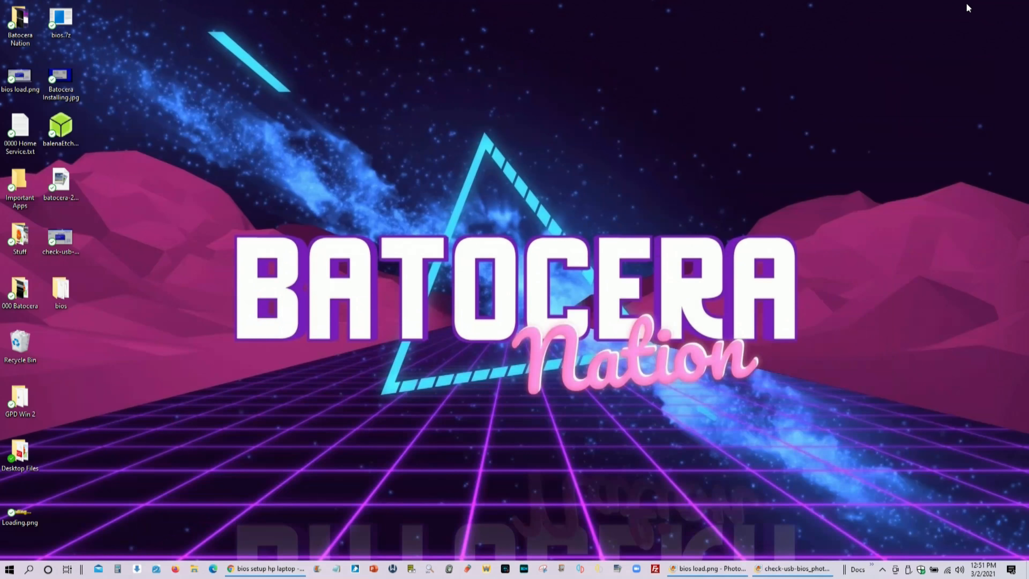
pyautogui.click(59, 237)
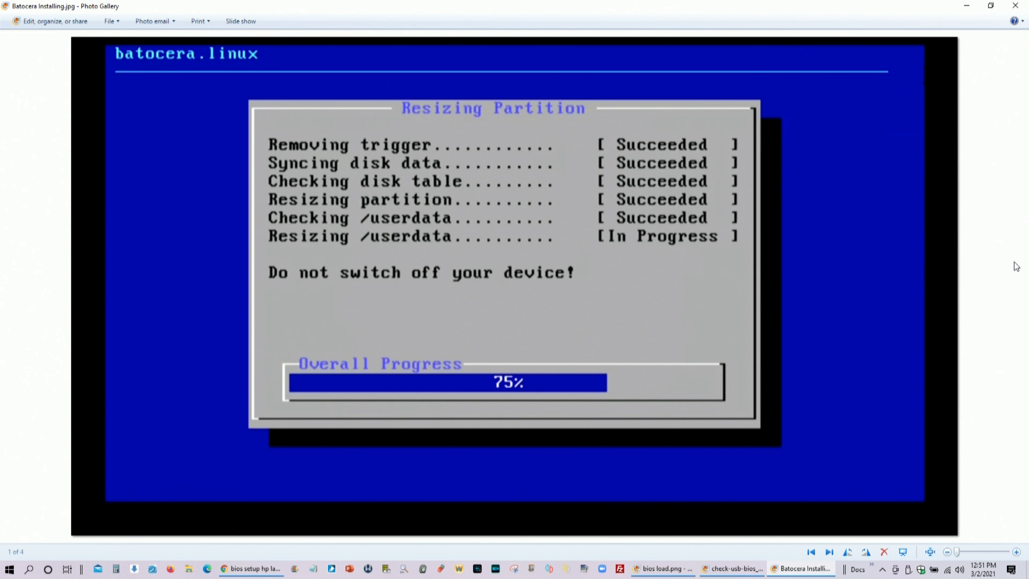
pyautogui.moveTo(505, 397)
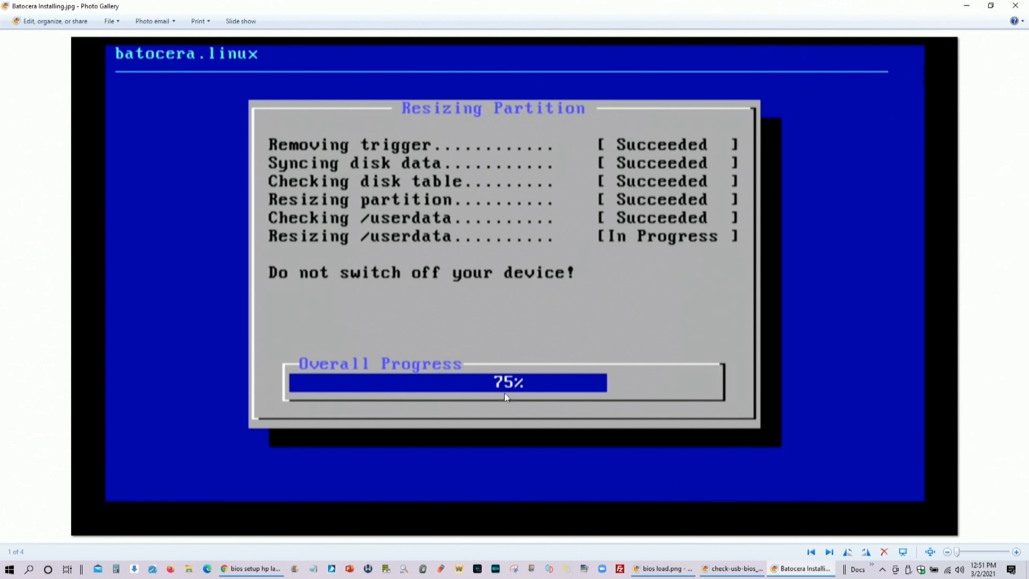
pyautogui.moveTo(494, 392)
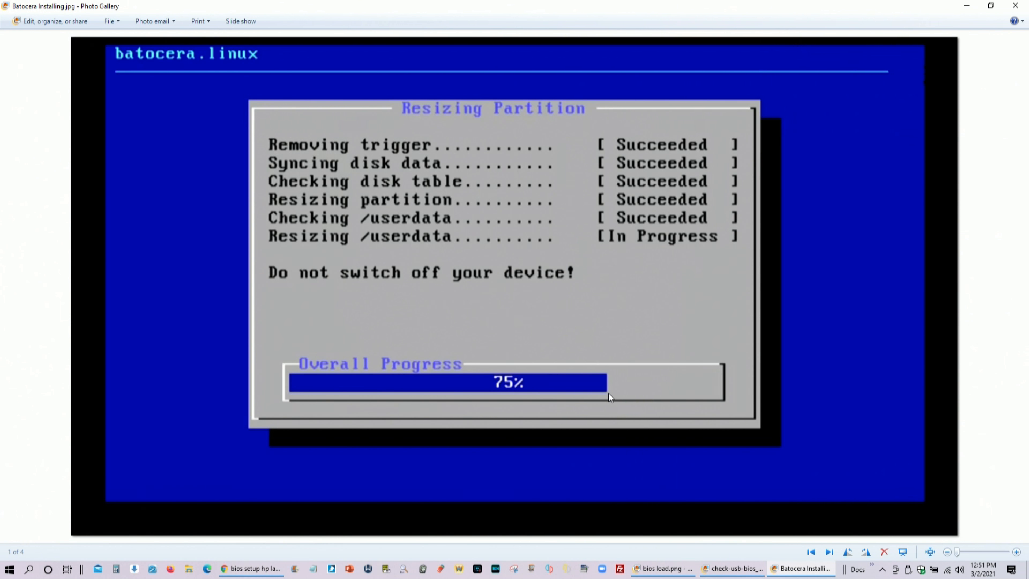
pyautogui.moveTo(605, 399)
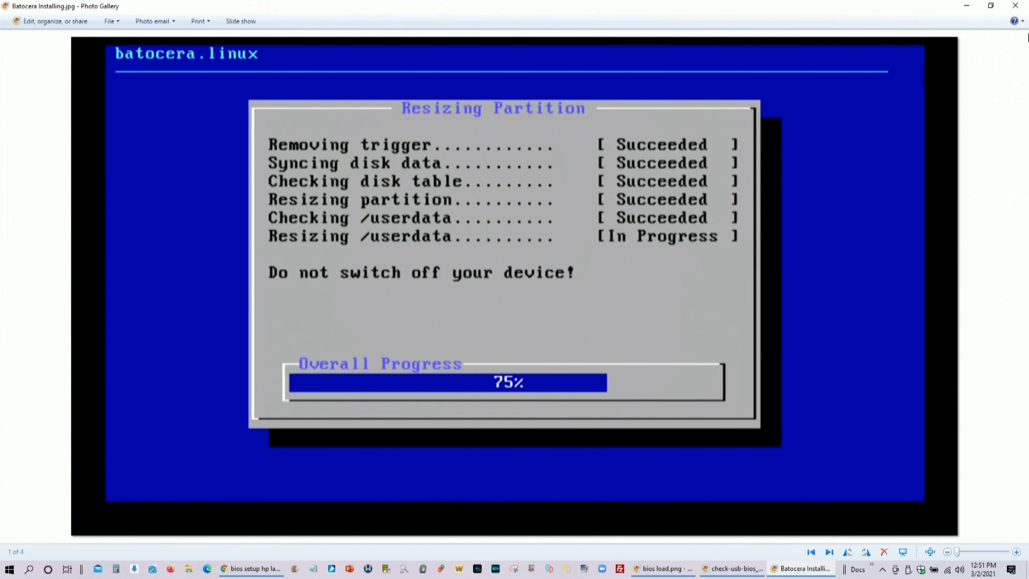
pyautogui.click(1014, 6)
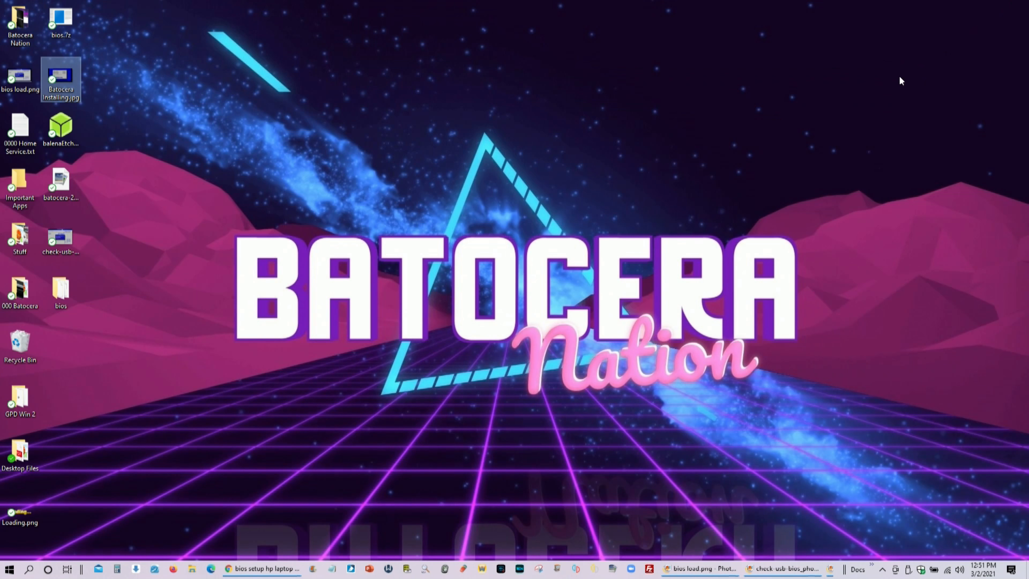
pyautogui.moveTo(721, 213)
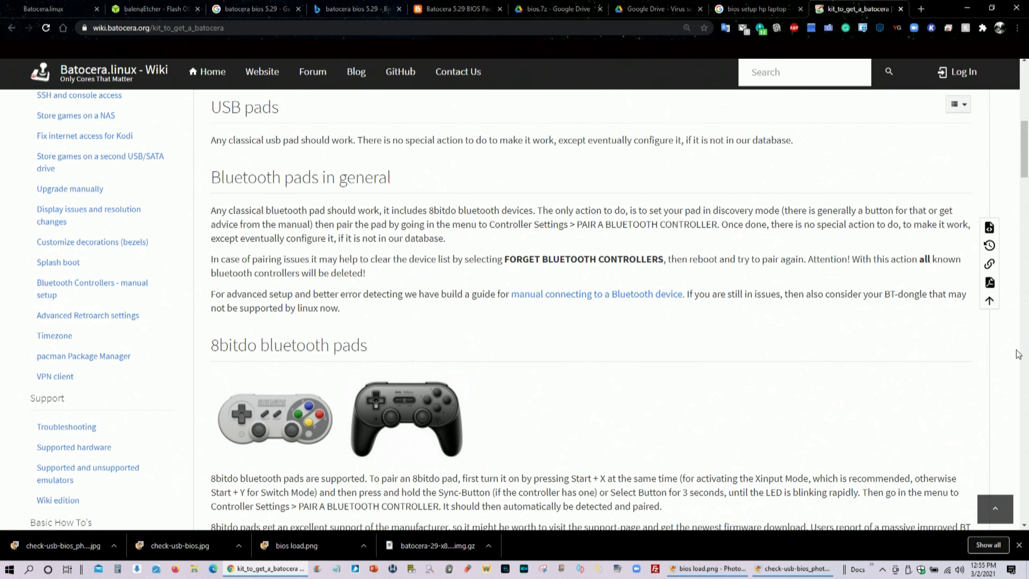
pyautogui.moveTo(784, 322)
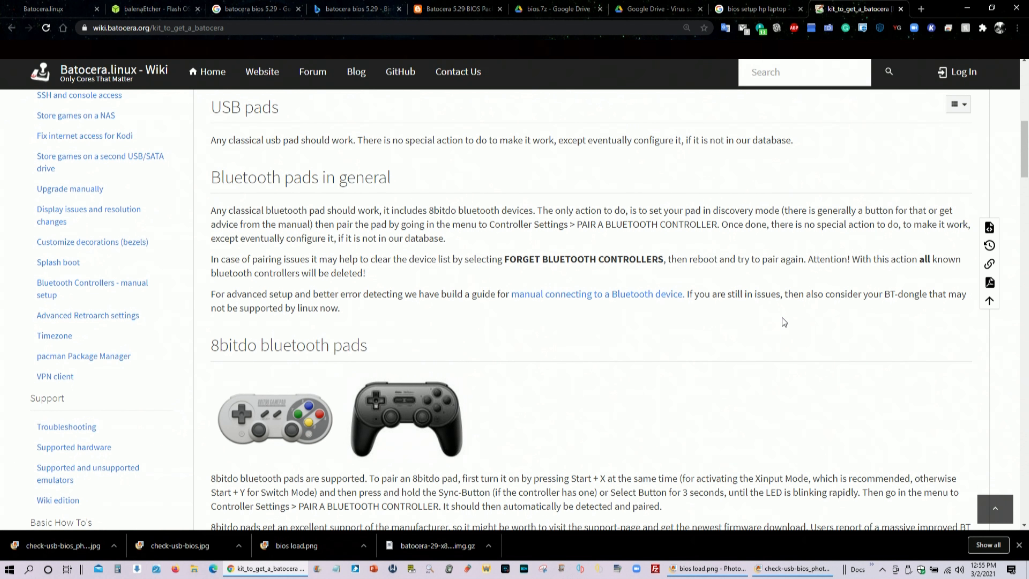
# Scroll the kit_to_get_a_batocera wiki page down to the USB pads and Bluetooth pads sections
pyautogui.scroll(-3)
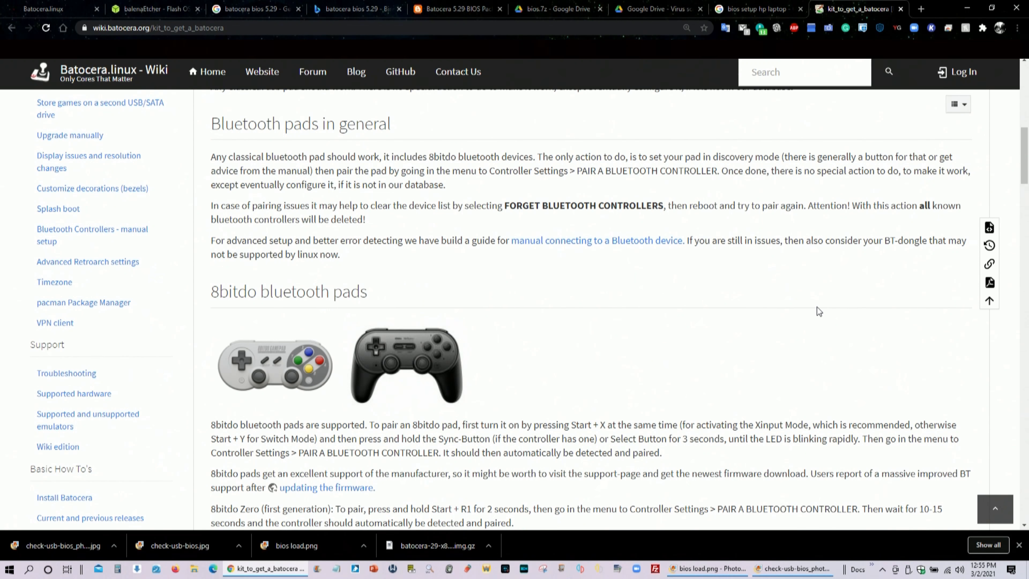
pyautogui.scroll(-3)
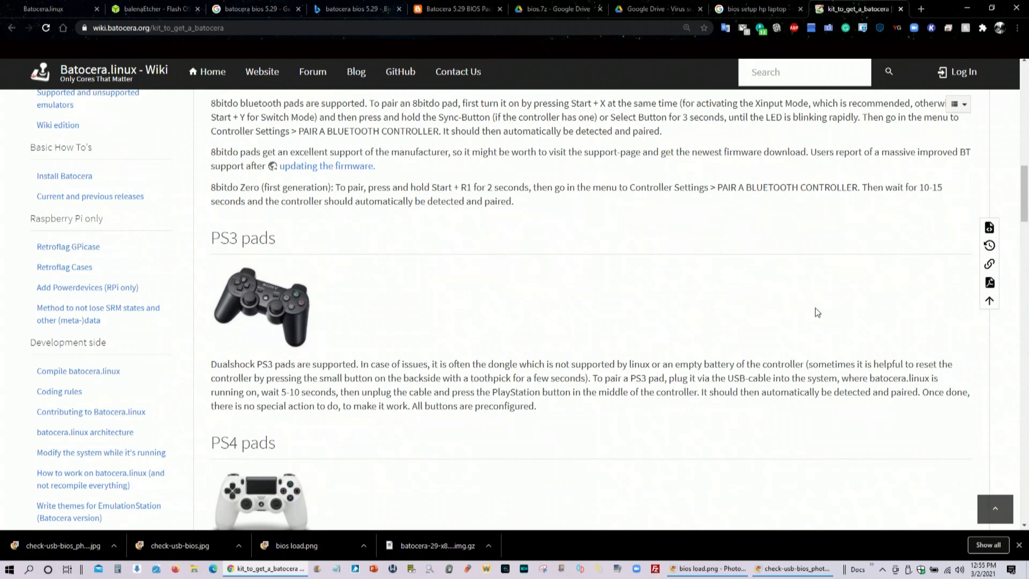
pyautogui.scroll(-3)
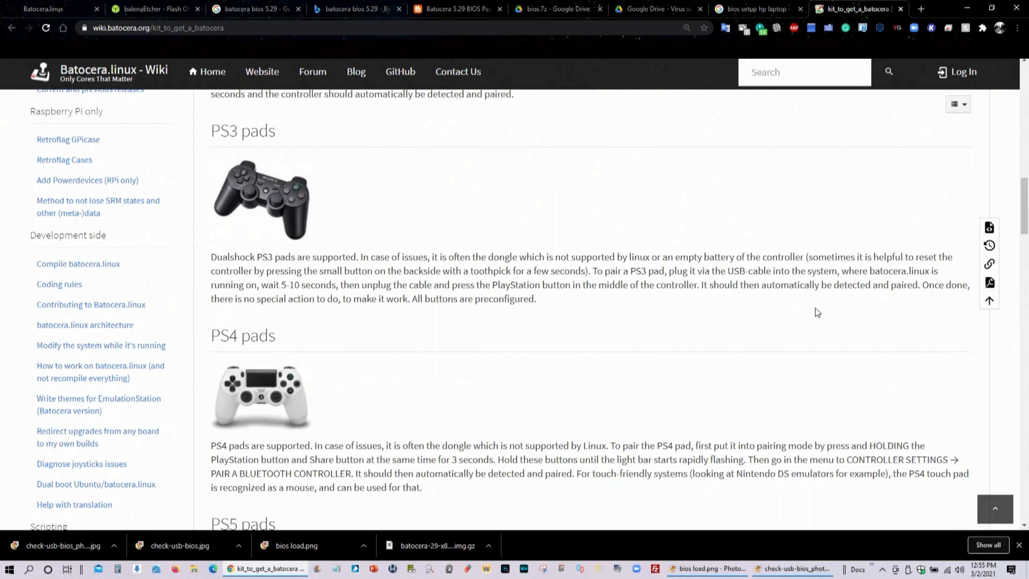
pyautogui.scroll(-3)
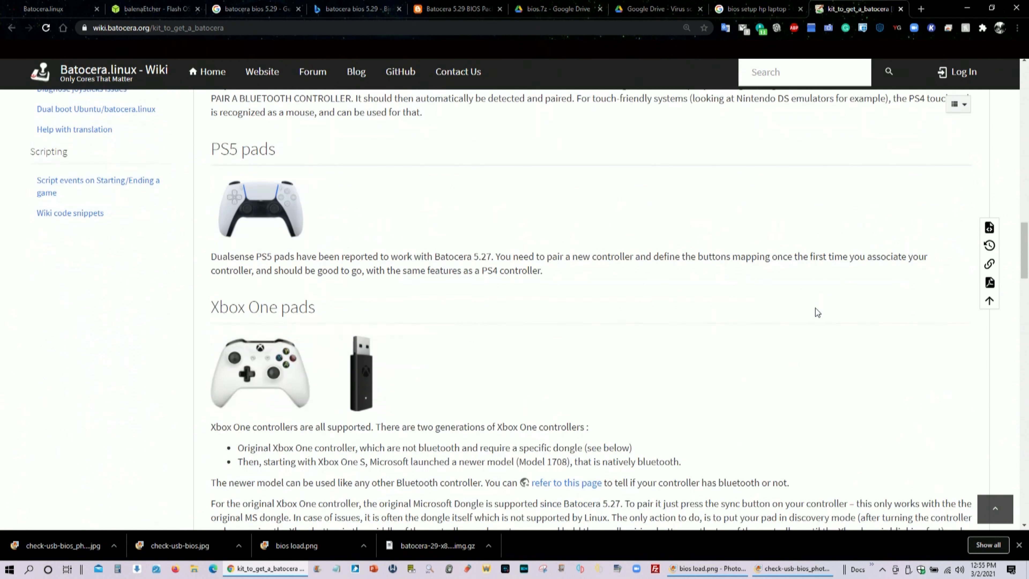
pyautogui.moveTo(921, 362)
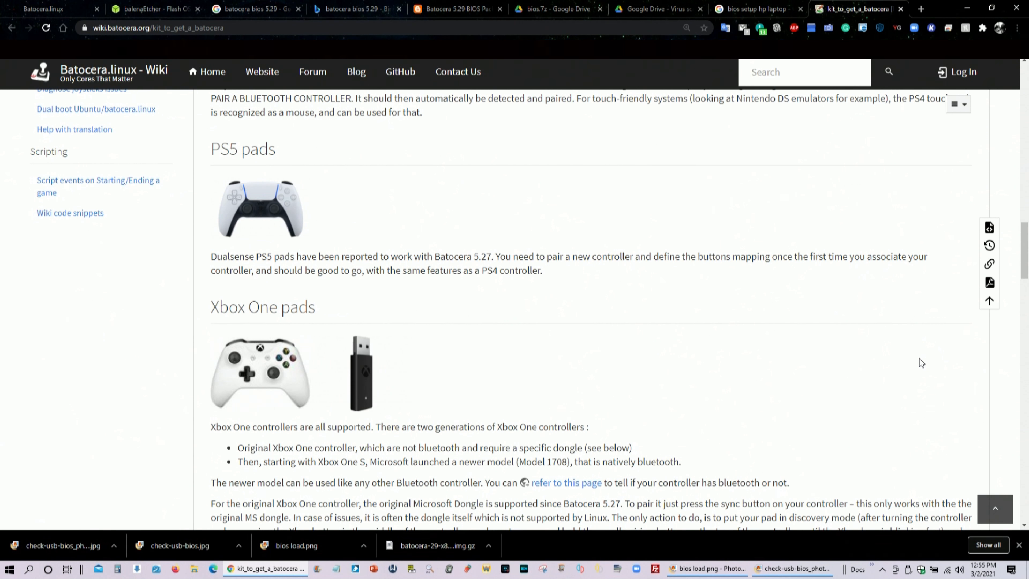
pyautogui.scroll(-3)
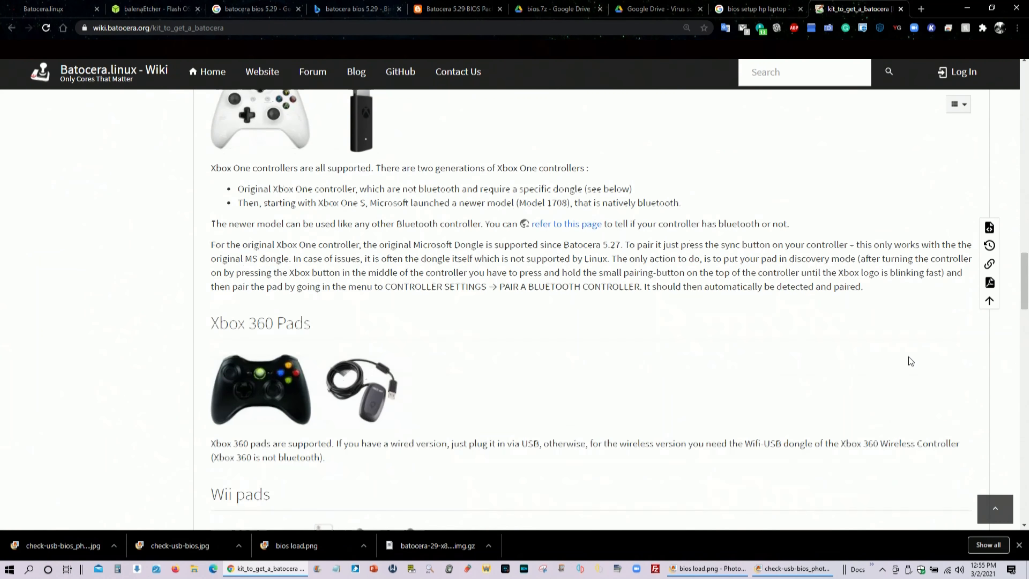
pyautogui.scroll(-3)
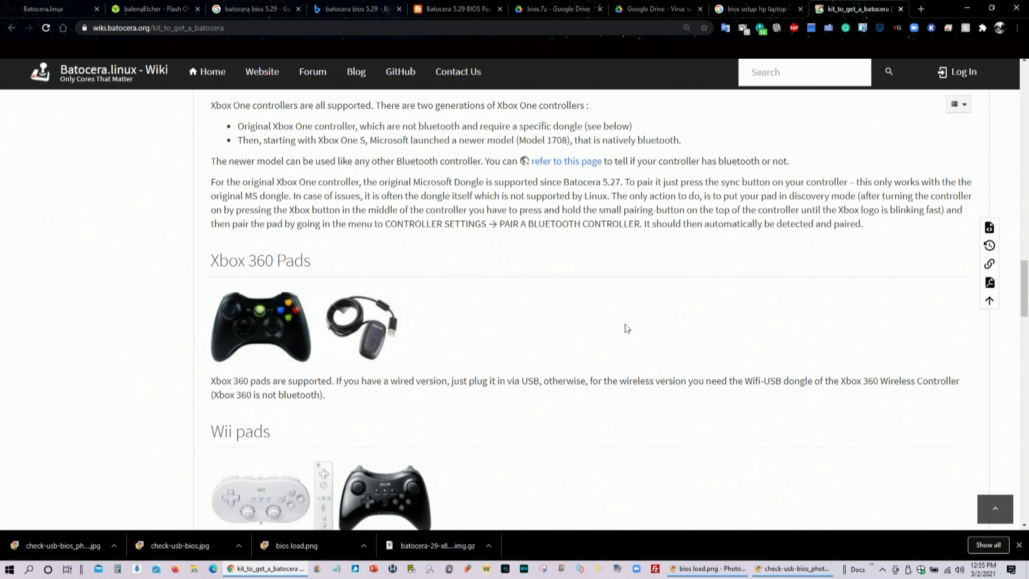
pyautogui.moveTo(669, 343)
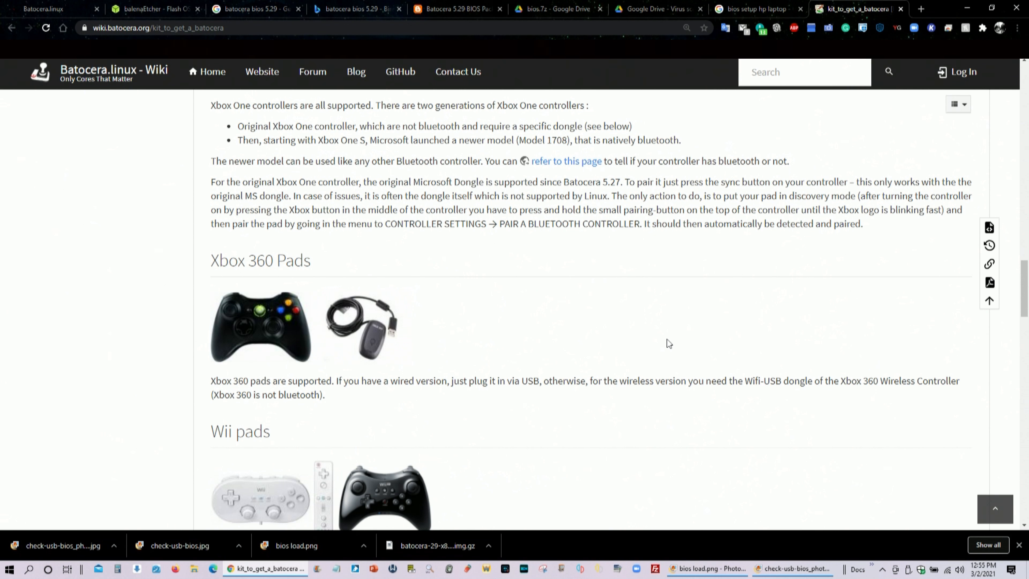
pyautogui.moveTo(374, 342)
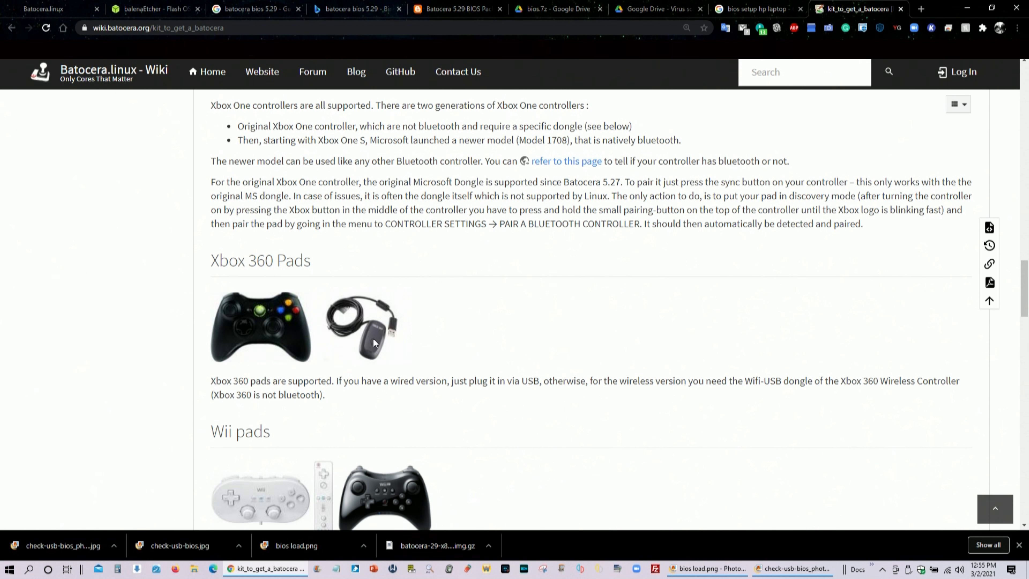
pyautogui.moveTo(721, 330)
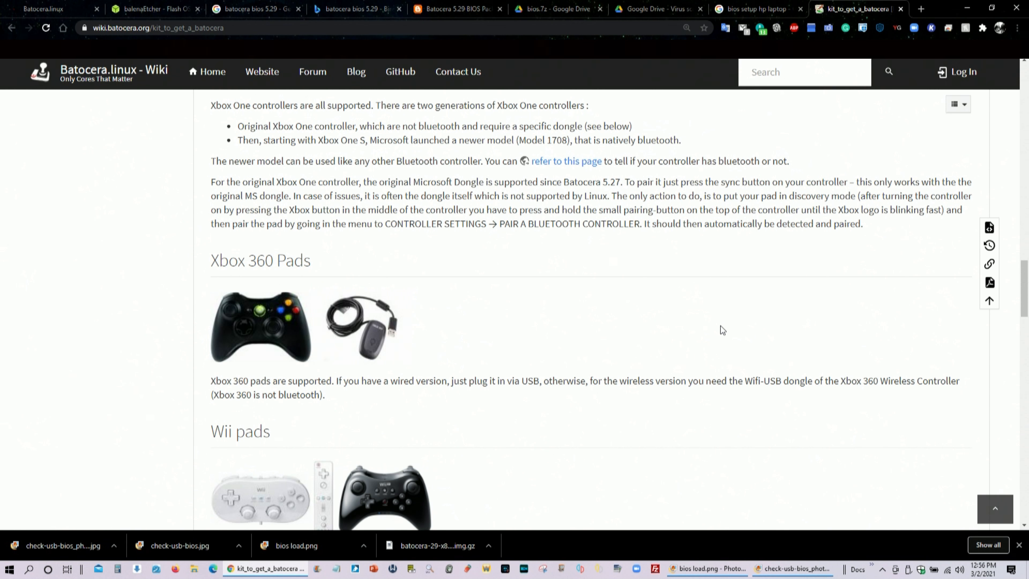
pyautogui.scroll(-3)
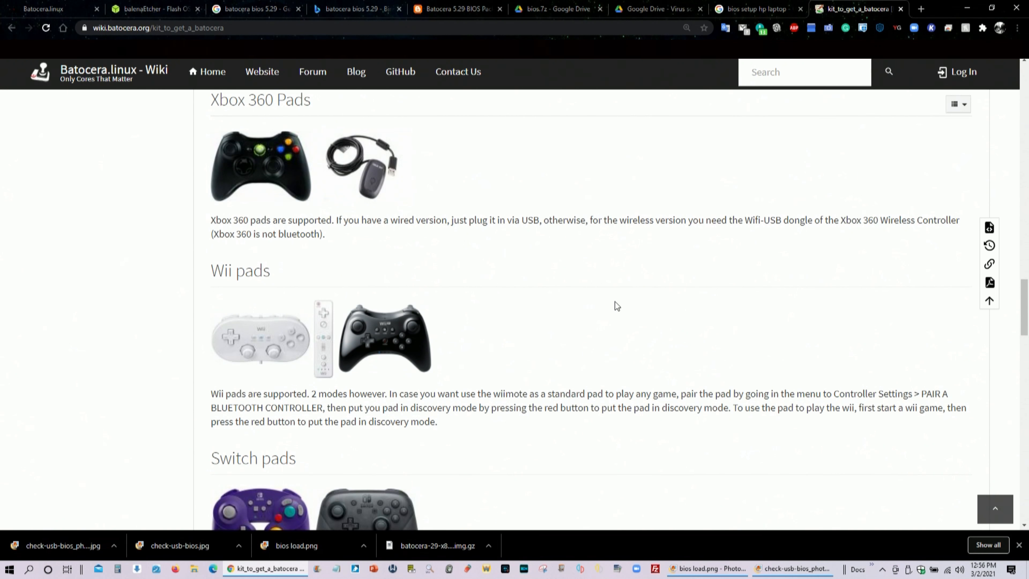
pyautogui.scroll(-3)
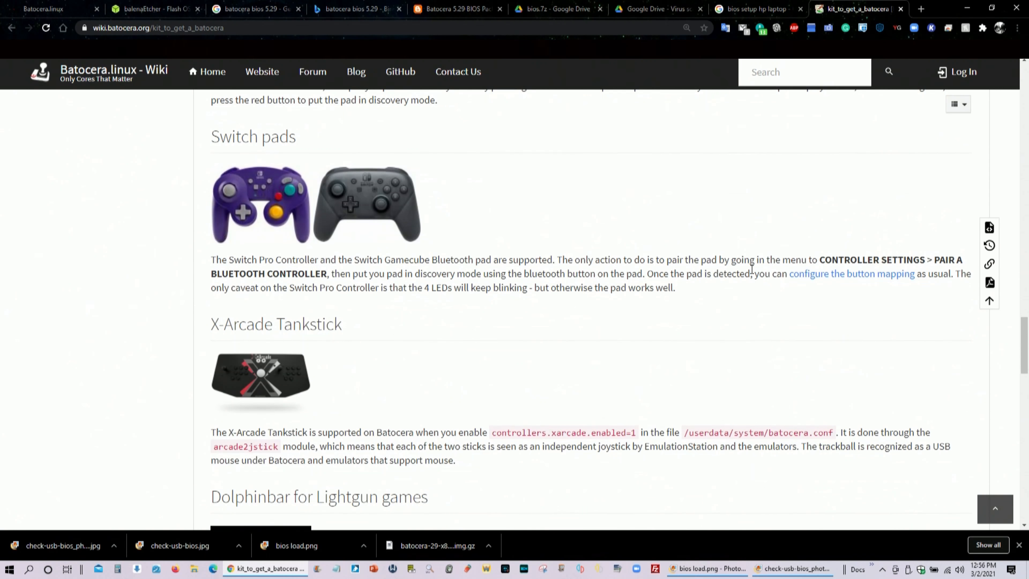
pyautogui.scroll(-3)
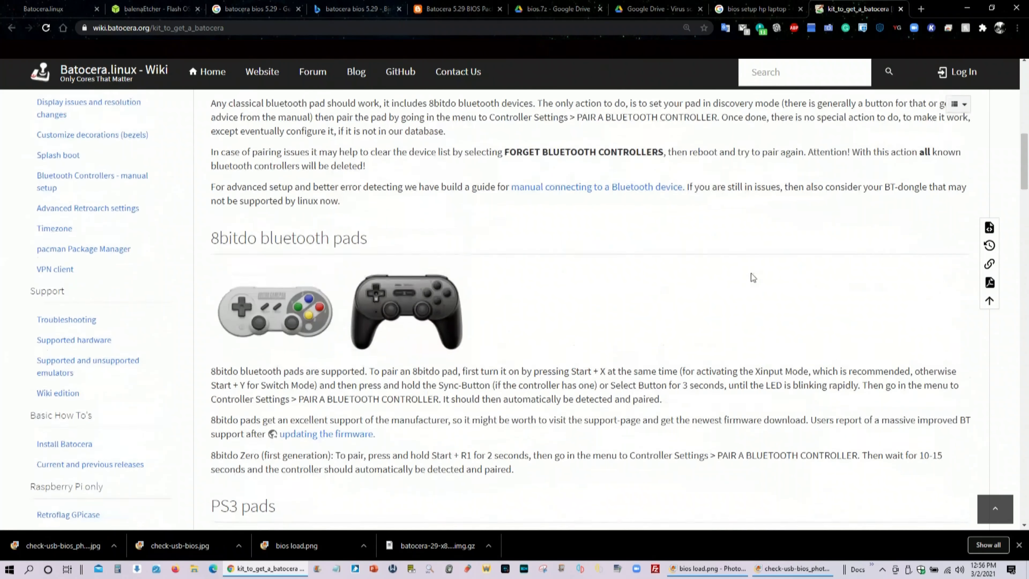
pyautogui.scroll(-3)
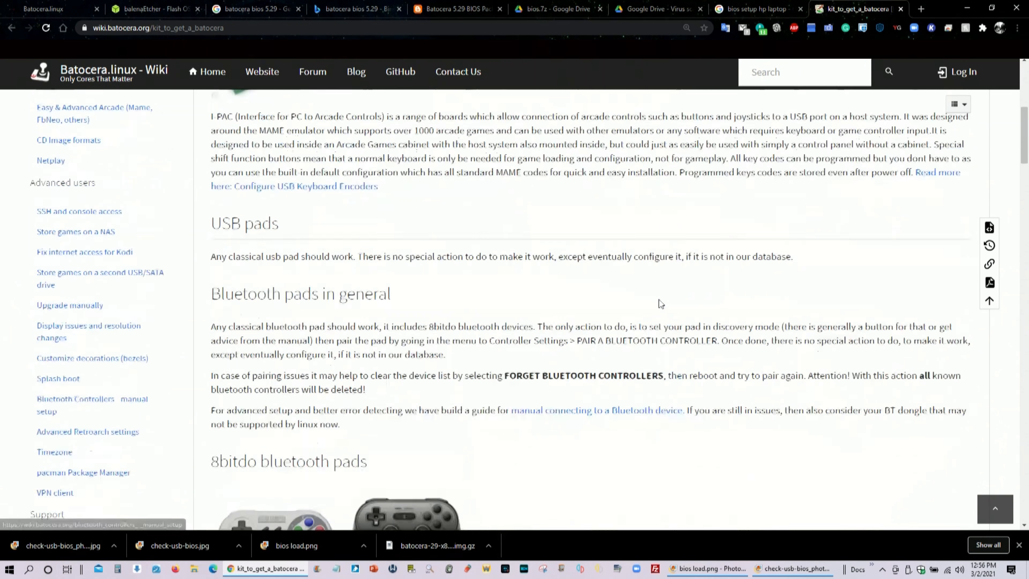
pyautogui.scroll(-3)
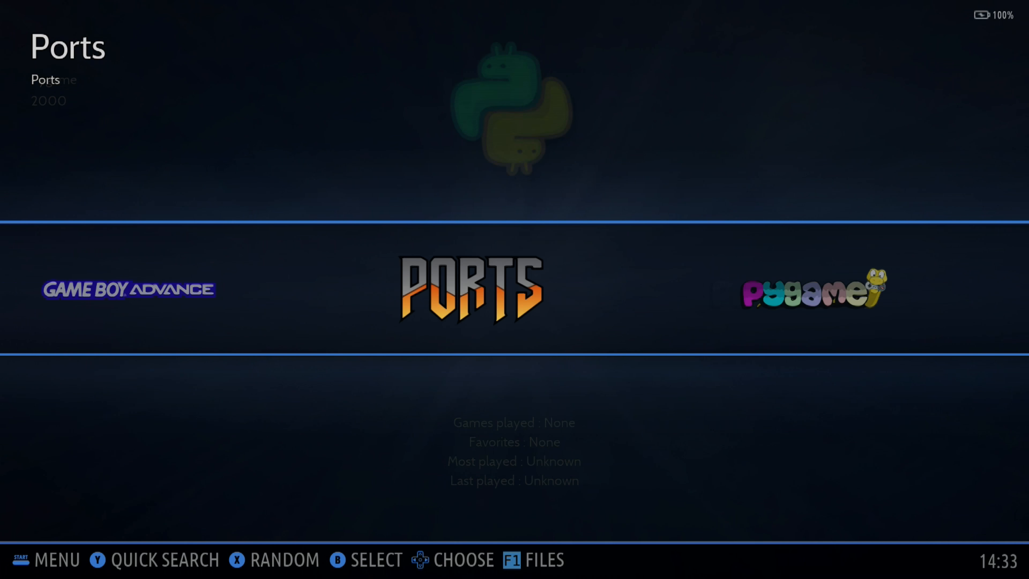
# Scroll the system carousel past Ports and NES to the Collections / All Games logo
pyautogui.hscroll(-3)
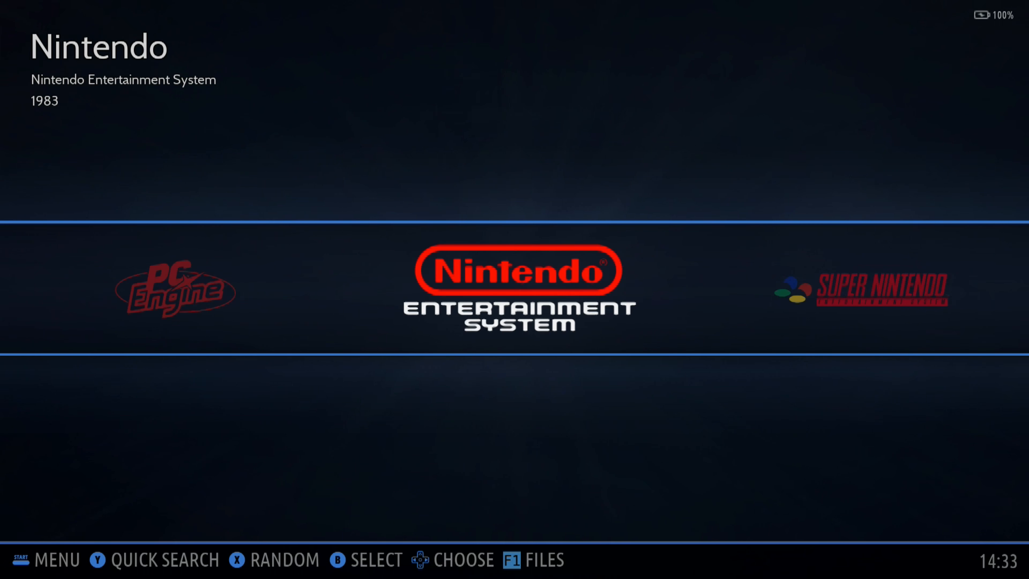
pyautogui.hscroll(-3)
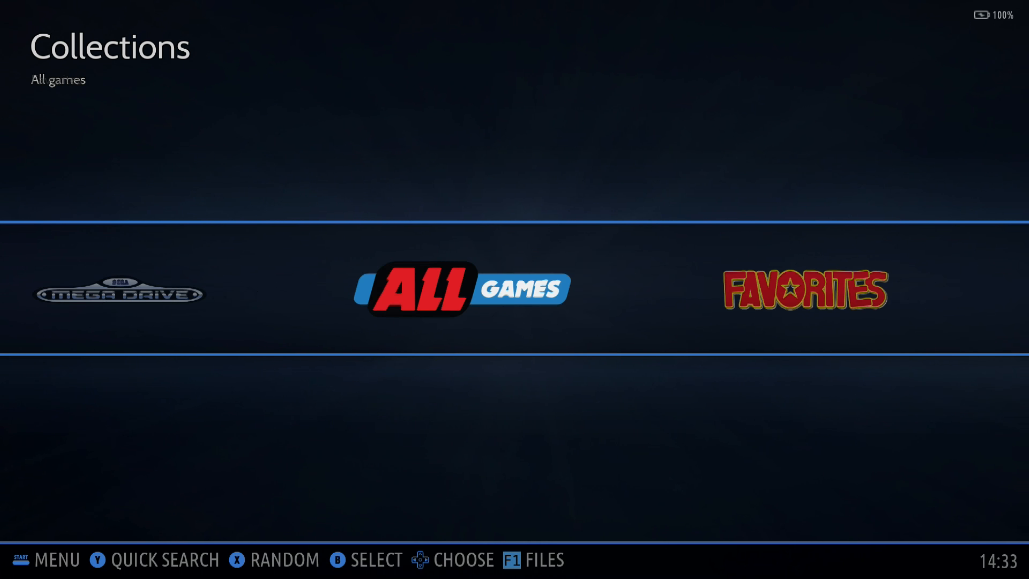
pyautogui.hscroll(3)
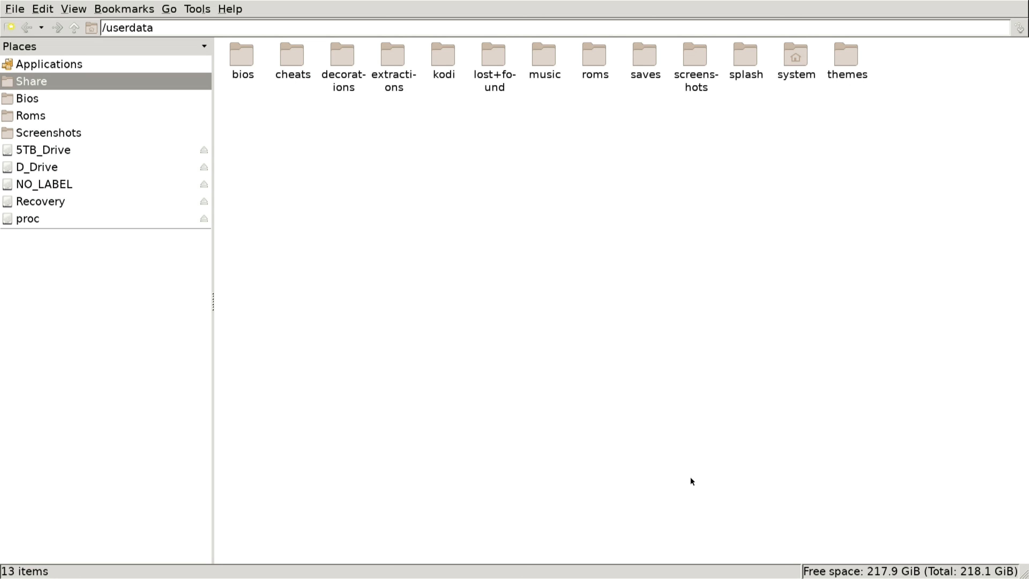
pyautogui.moveTo(39, 202)
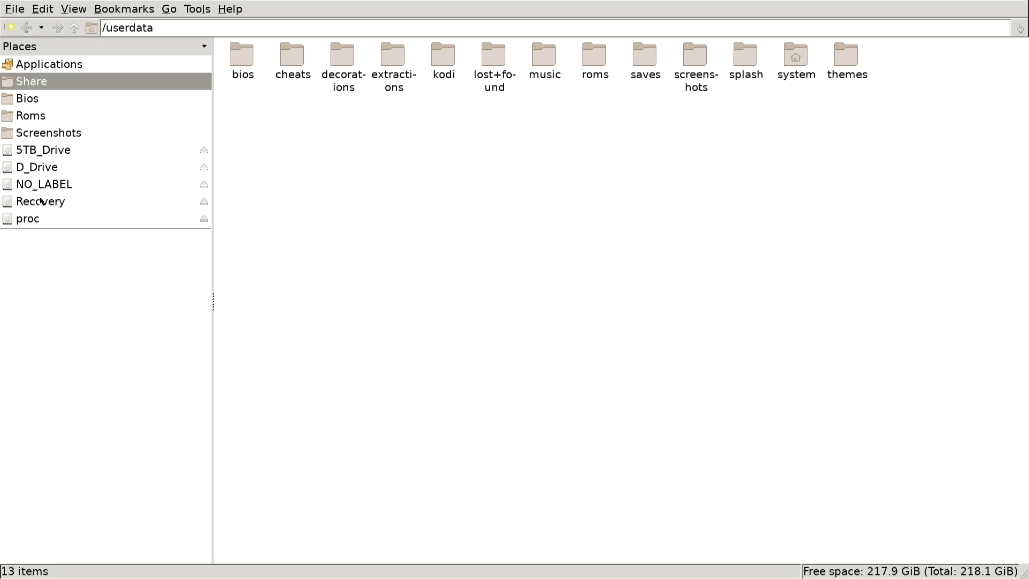
pyautogui.moveTo(40, 151)
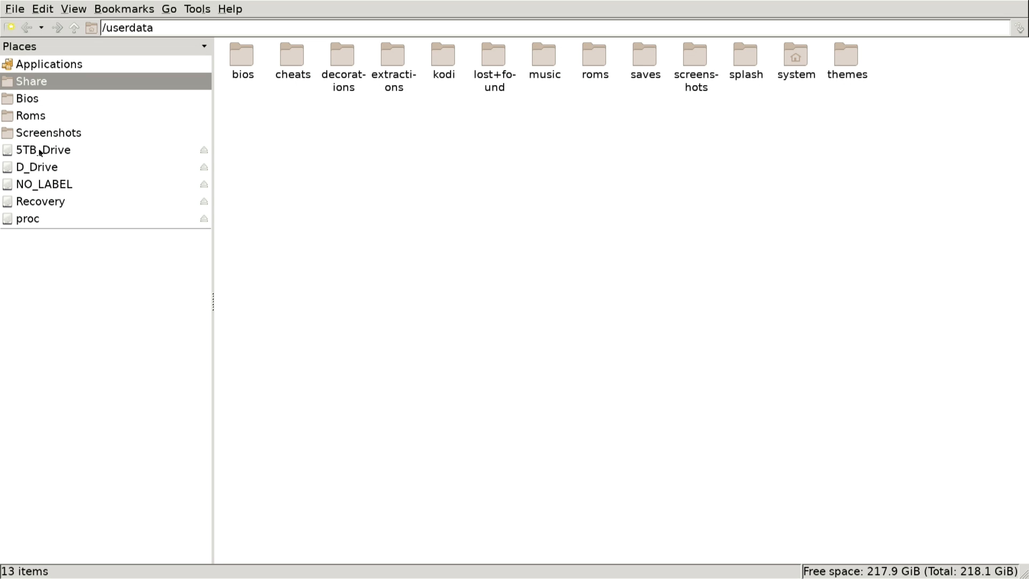
# Copy the bios folder from the batocera folder on 5TB_Drive
pyautogui.click(43, 149)
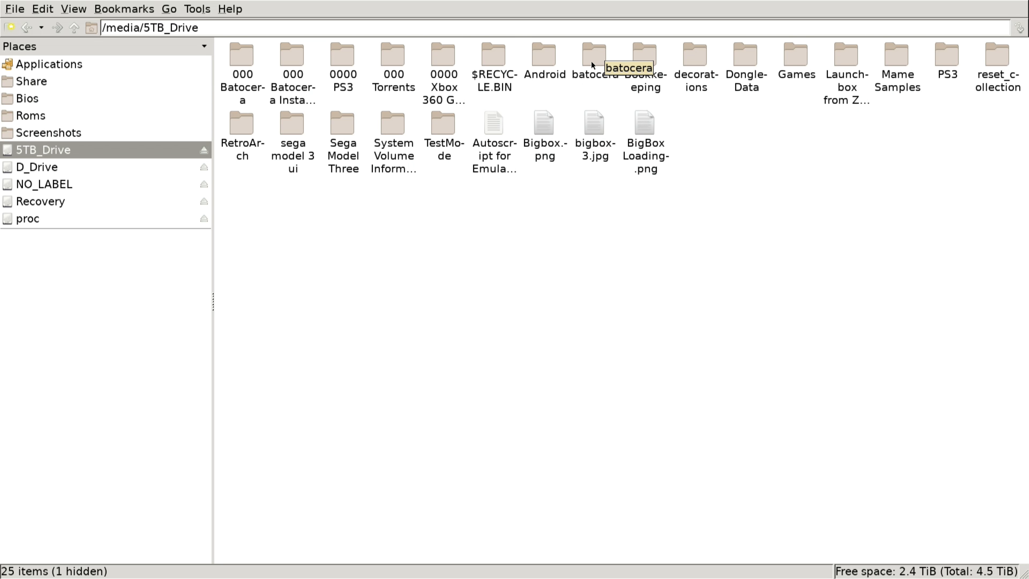
pyautogui.doubleClick(592, 54)
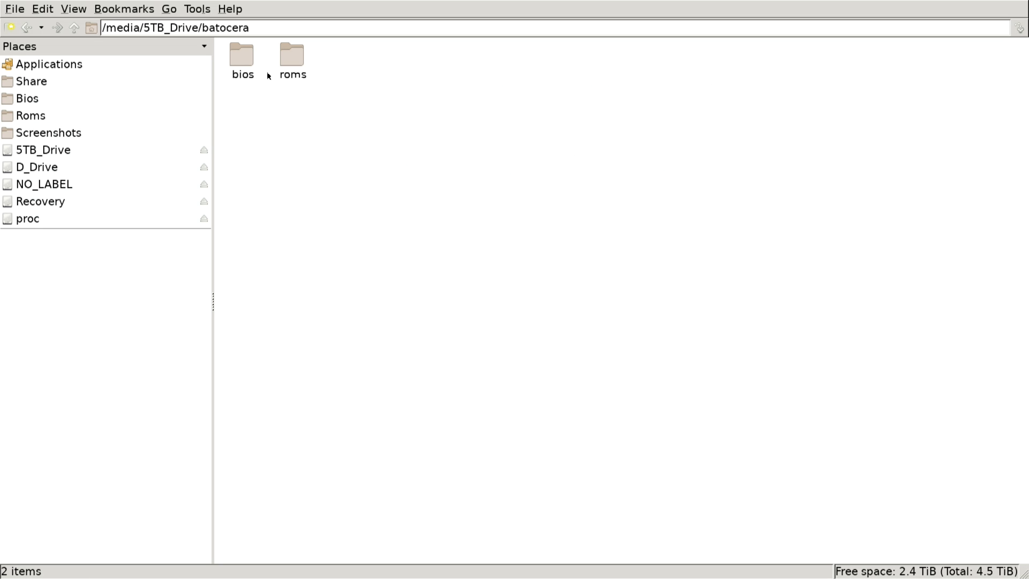
pyautogui.click(242, 56)
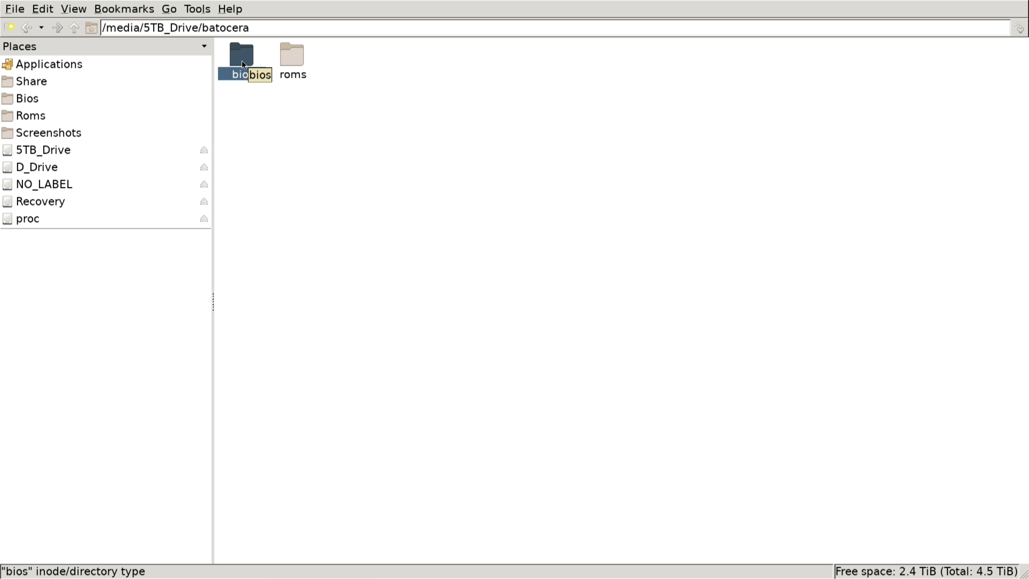
pyautogui.rightClick(240, 55)
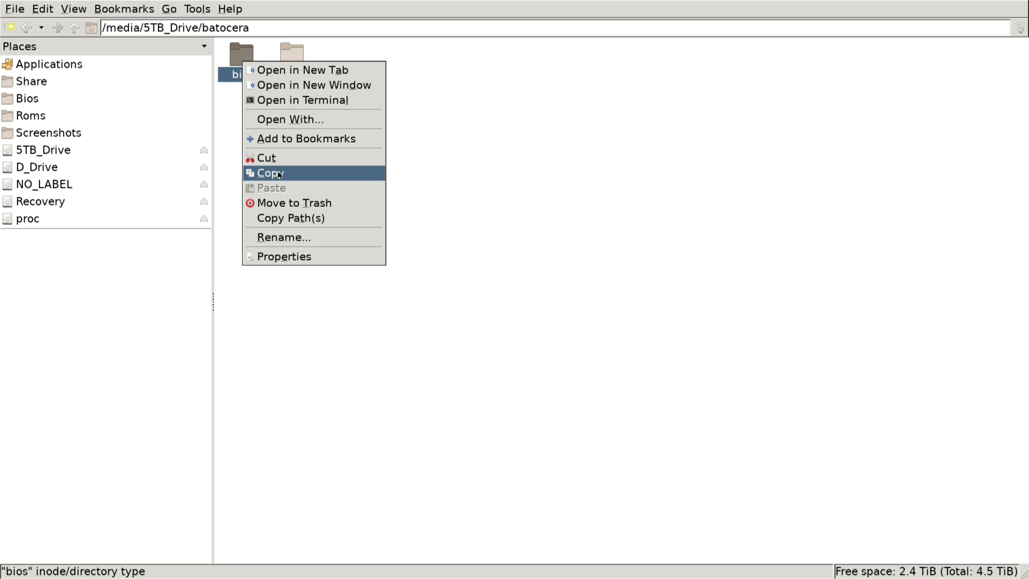
pyautogui.click(269, 172)
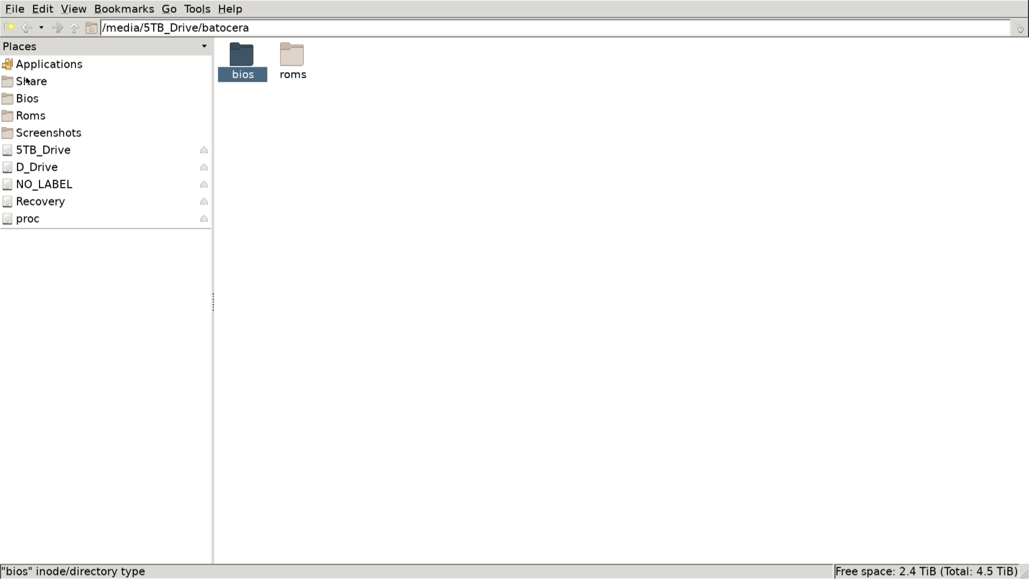
# Paste the copied bios folder into the userdata share, raising the replace prompt
pyautogui.click(31, 81)
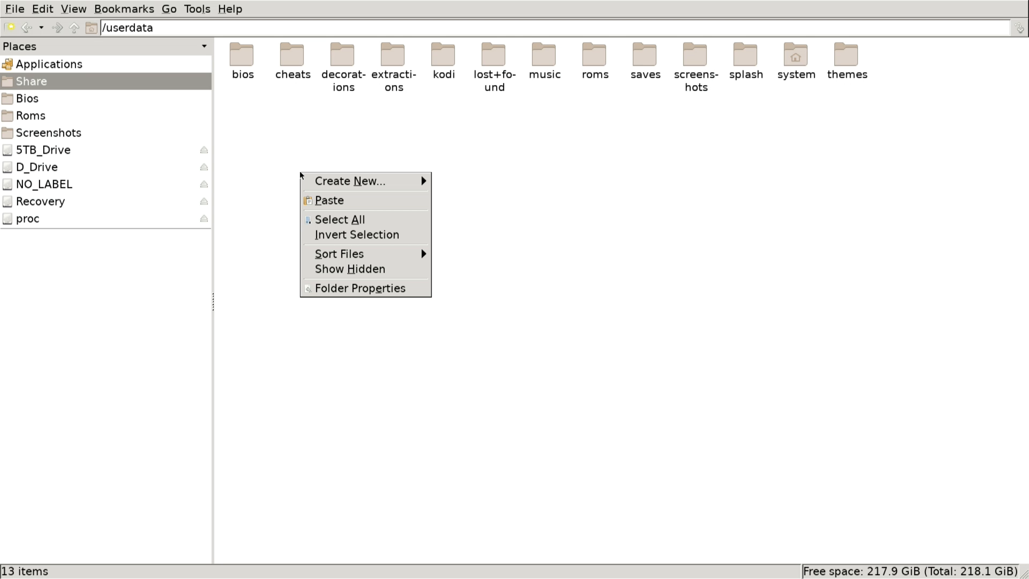
pyautogui.click(328, 200)
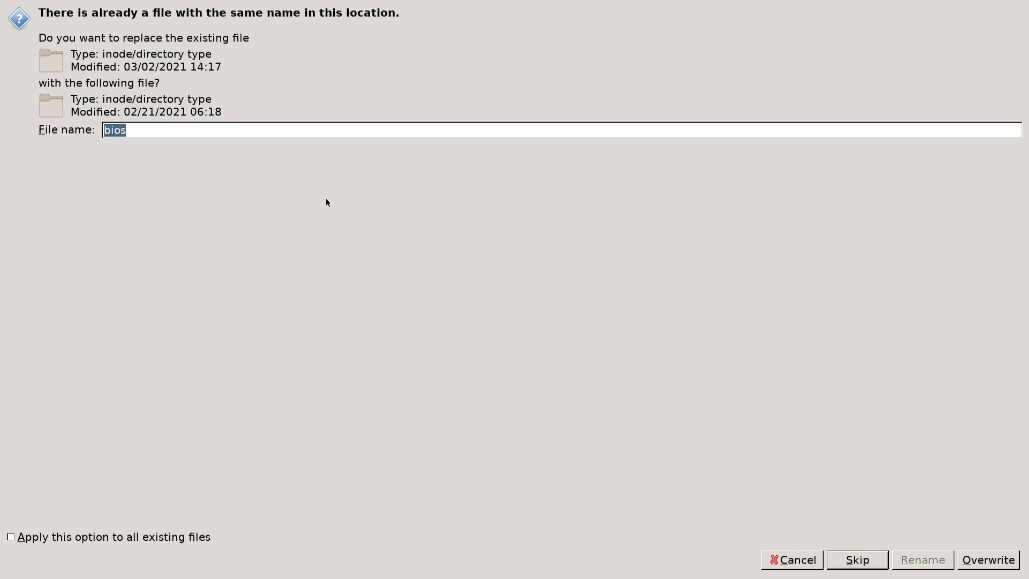
pyautogui.moveTo(319, 39)
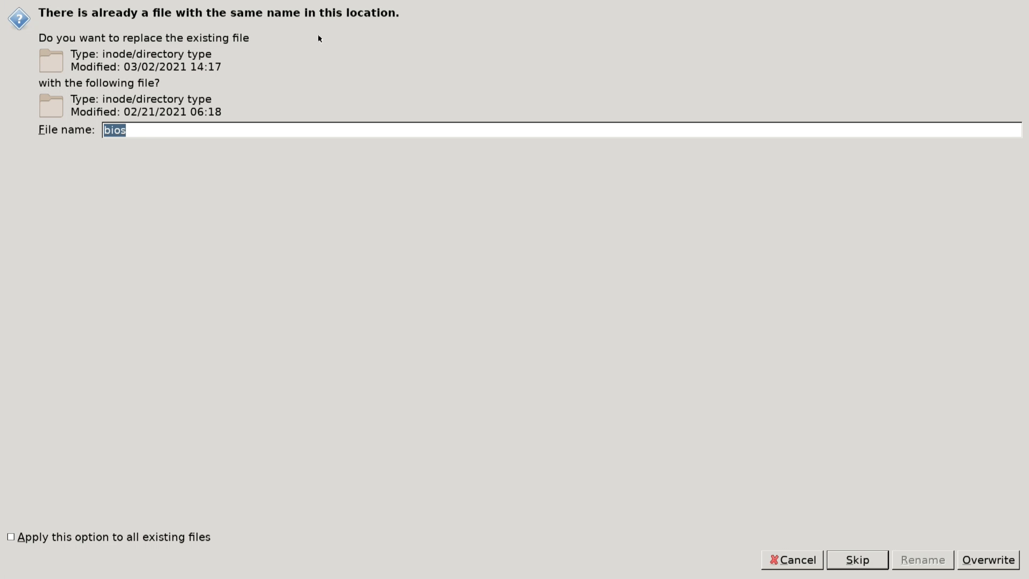
pyautogui.moveTo(2, 475)
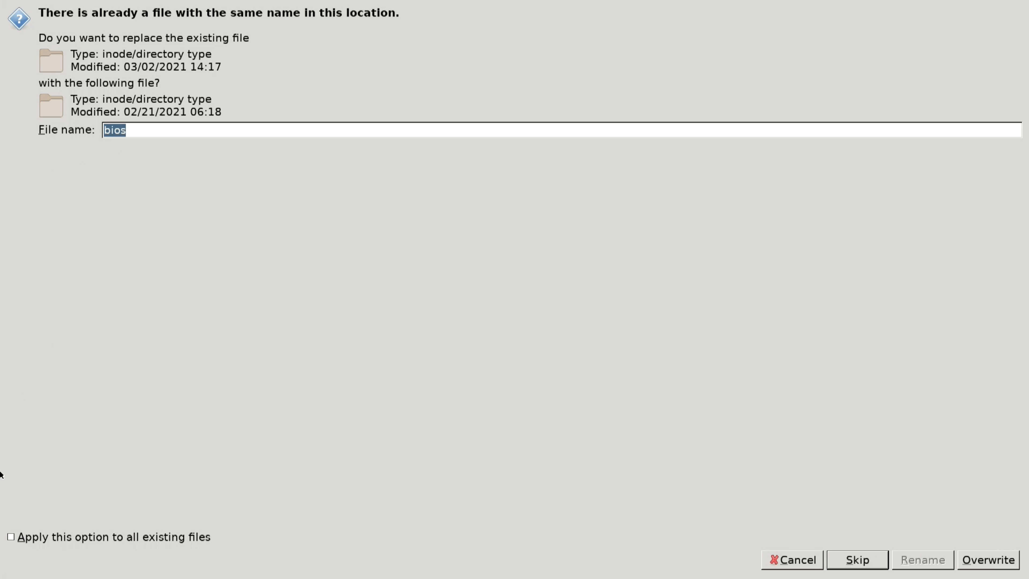
# Overwrite the existing bios folder, applying the choice to all conflicting files
pyautogui.click(11, 537)
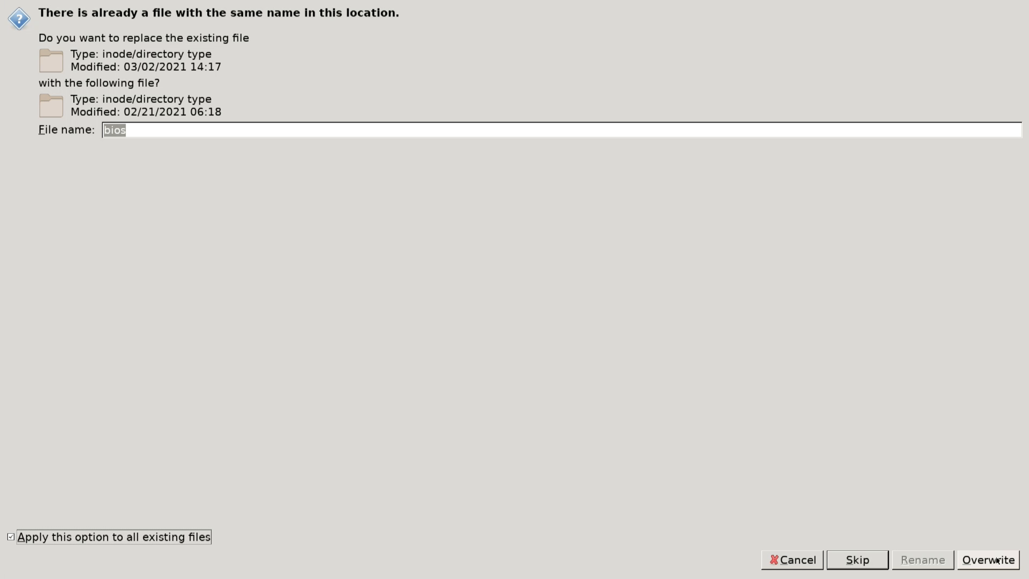
pyautogui.click(987, 559)
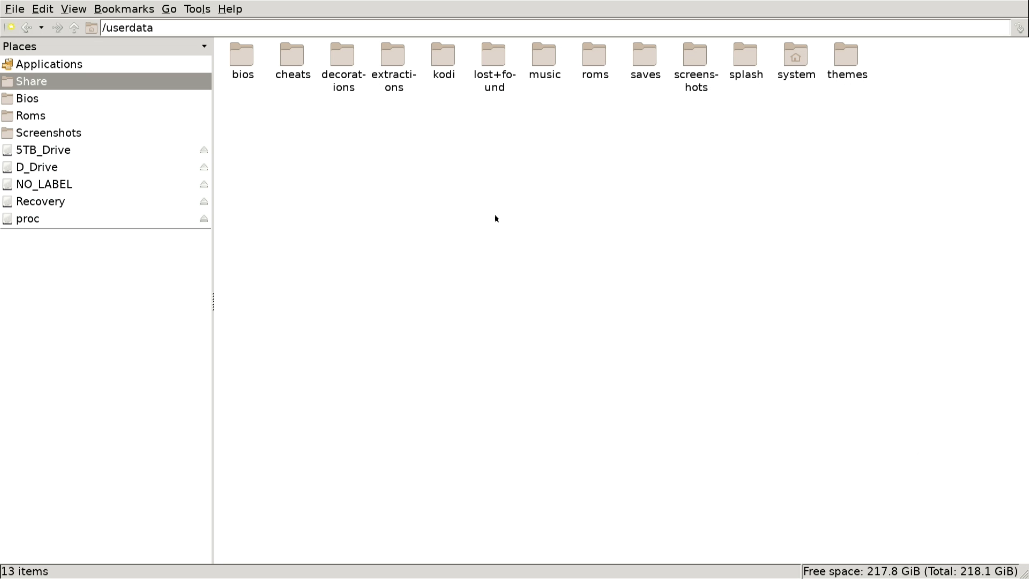
# Read the _info.txt file inside the 3do roms folder
pyautogui.doubleClick(593, 53)
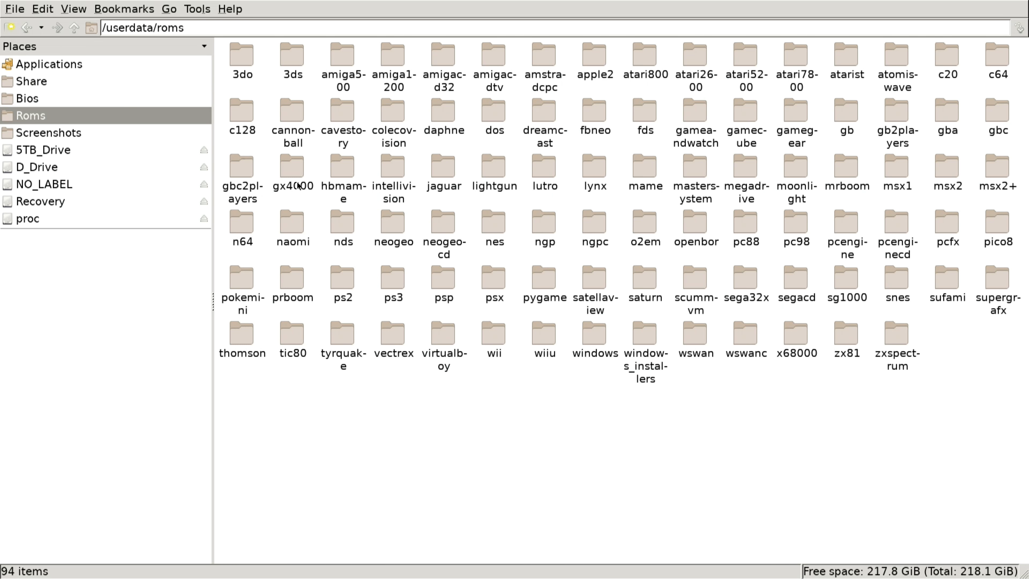
pyautogui.click(242, 56)
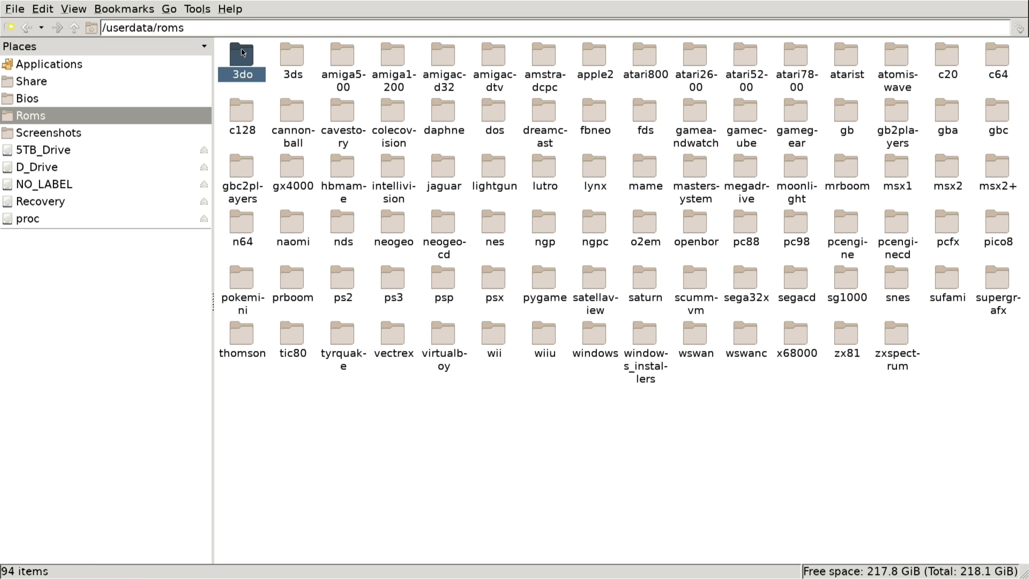
pyautogui.doubleClick(242, 54)
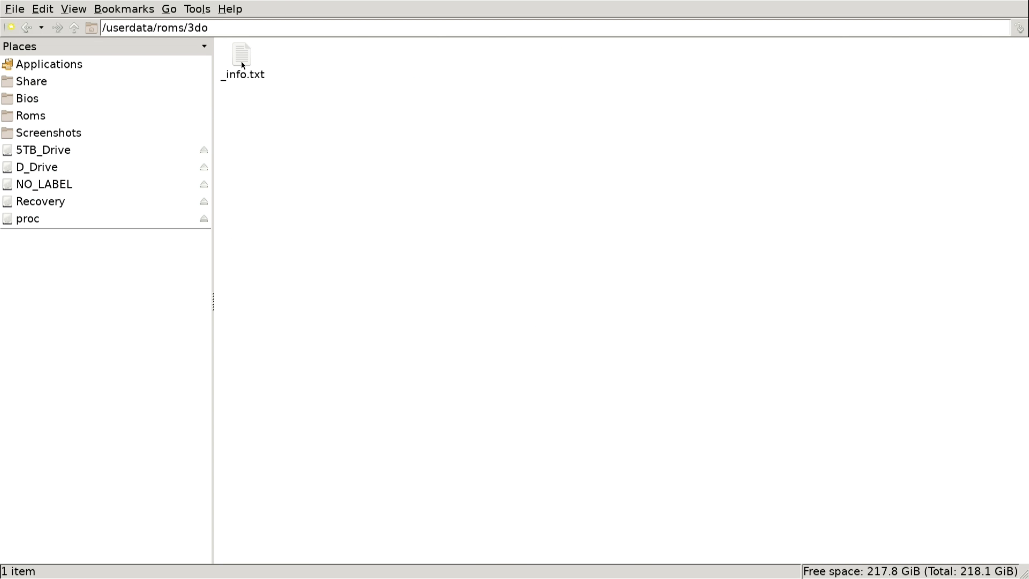
pyautogui.click(242, 52)
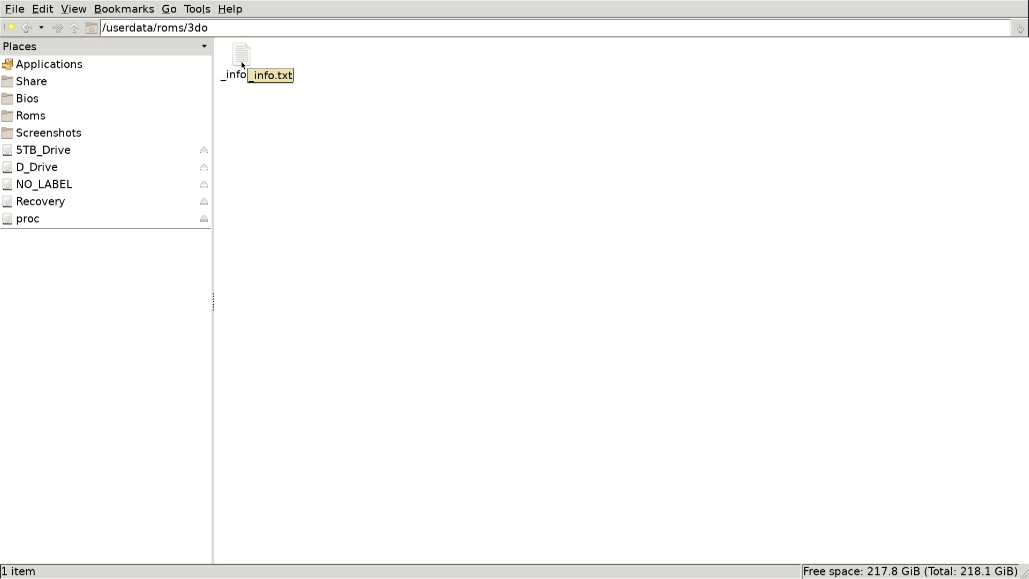
pyautogui.doubleClick(241, 54)
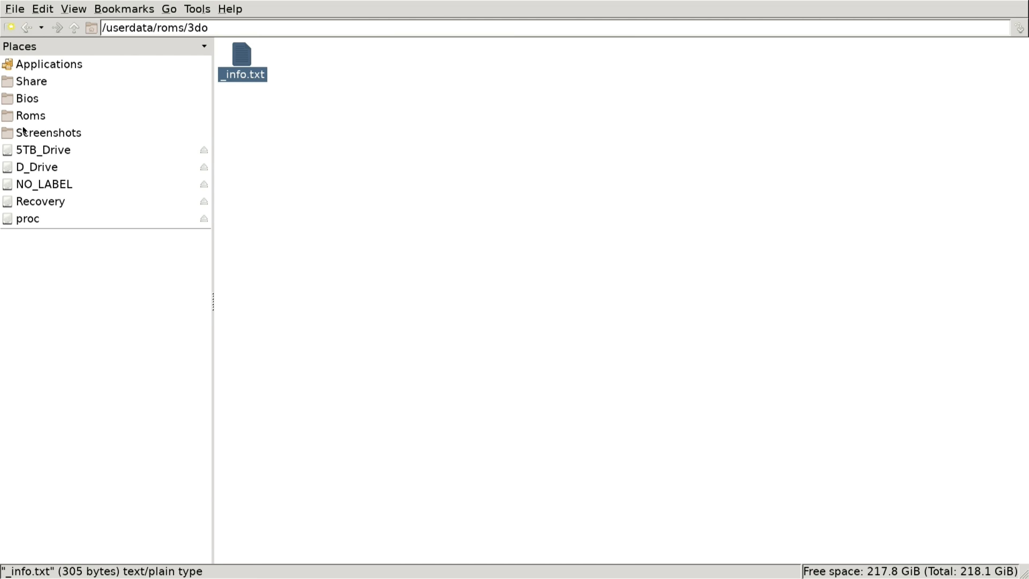
# Read the internal neogeo folder's _info.txt listing accepted .7z and .zip extensions
pyautogui.click(30, 115)
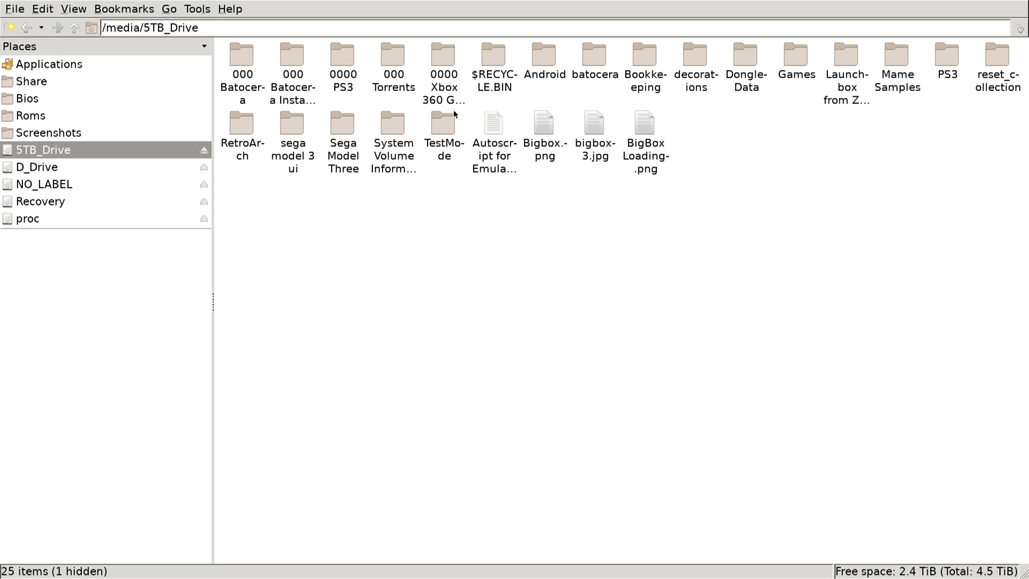
pyautogui.click(29, 116)
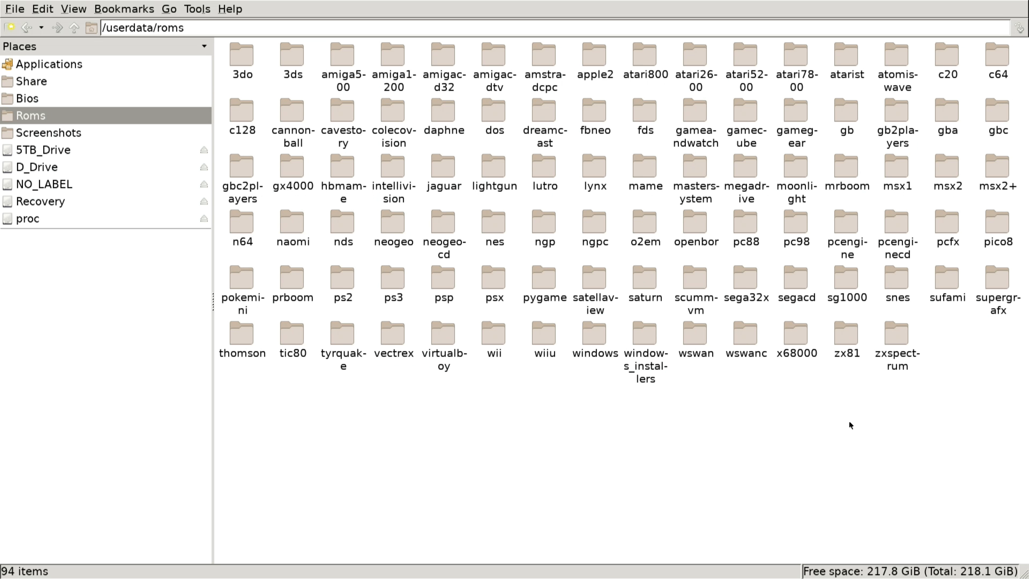
pyautogui.moveTo(397, 432)
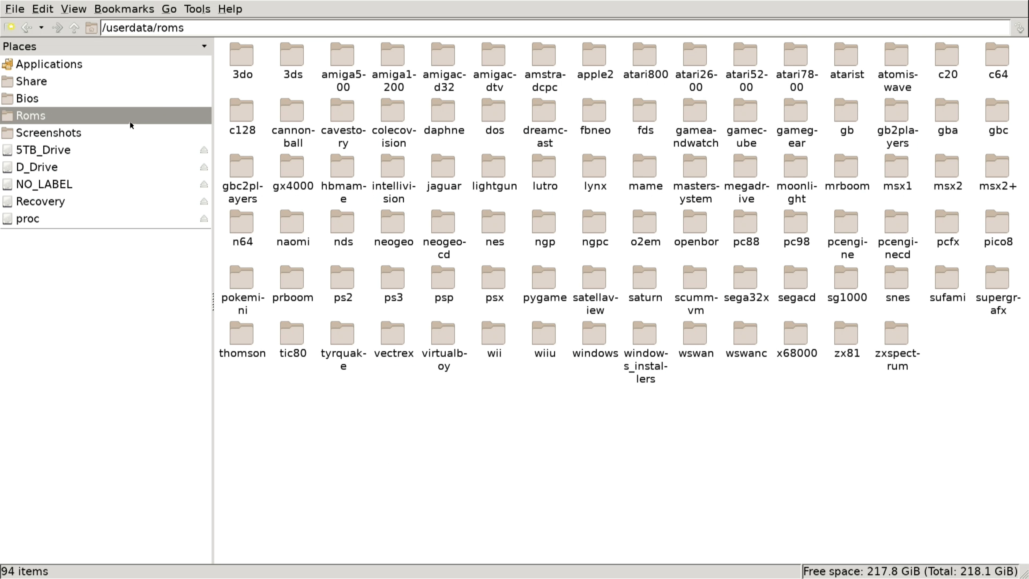
pyautogui.moveTo(582, 277)
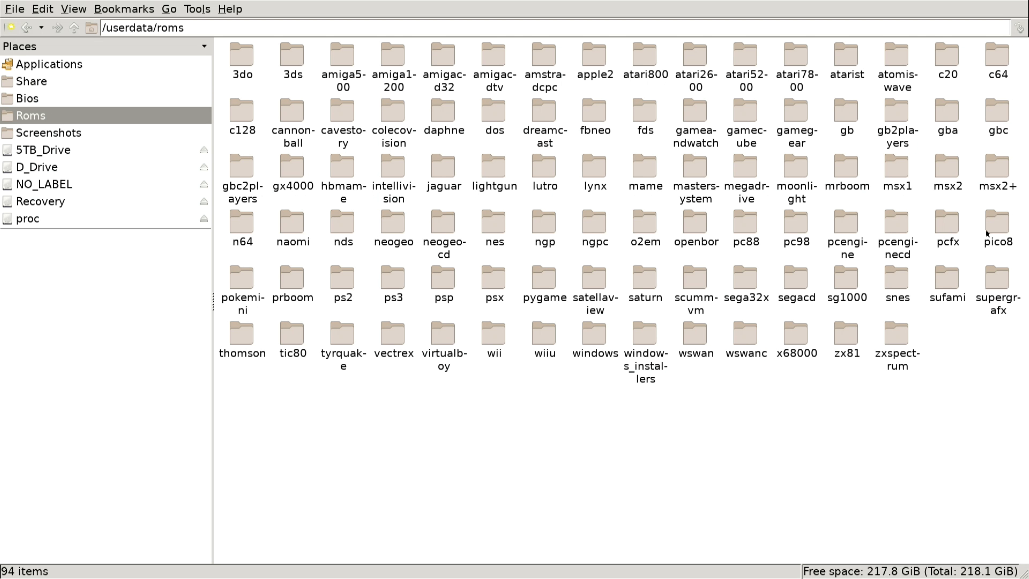
pyautogui.moveTo(485, 244)
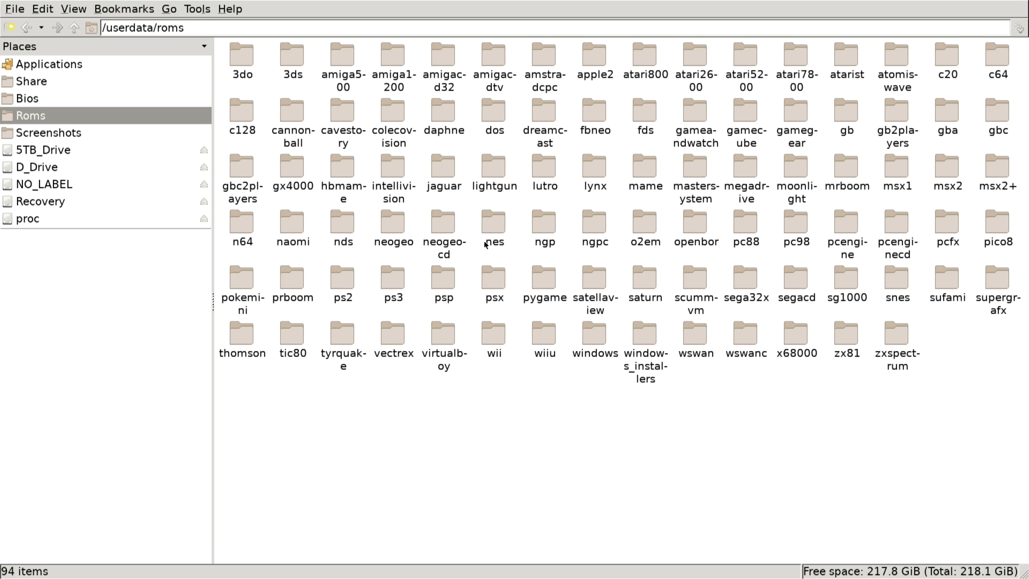
pyautogui.doubleClick(393, 223)
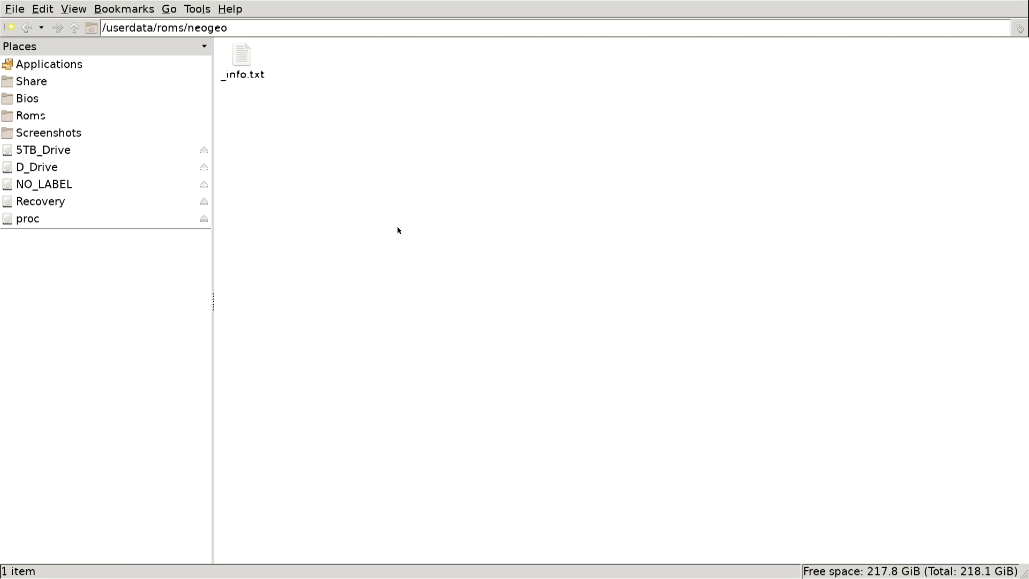
pyautogui.doubleClick(240, 55)
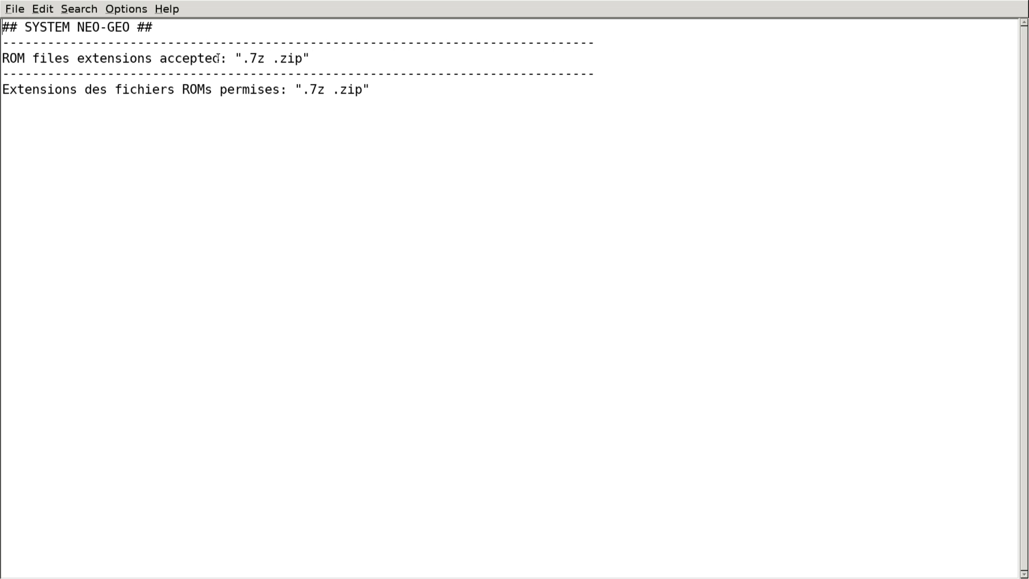
pyautogui.moveTo(13, 11)
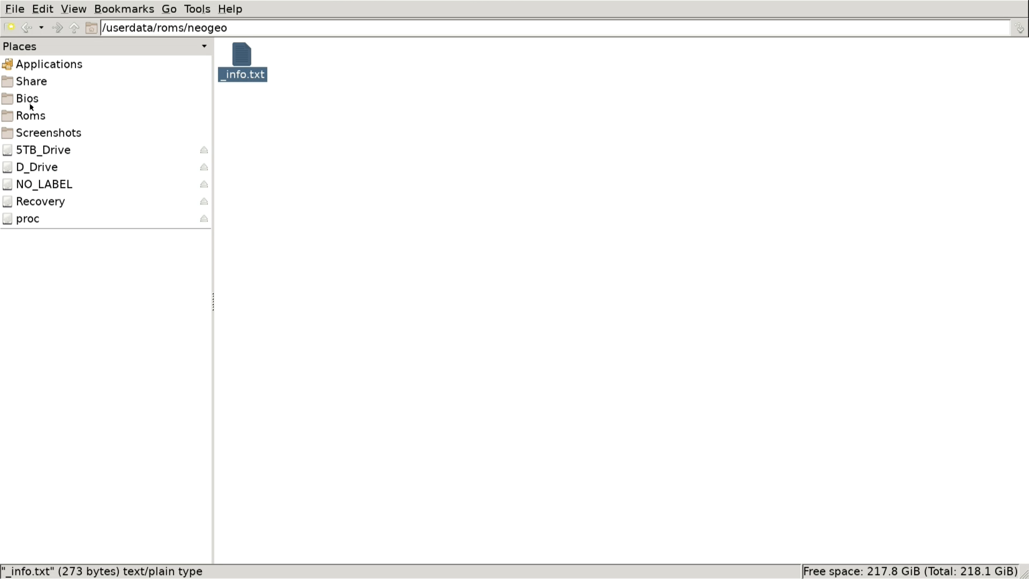
# Select all 42 items in 5TB_Drive/batocera/roms/neogeo for copying
pyautogui.click(44, 149)
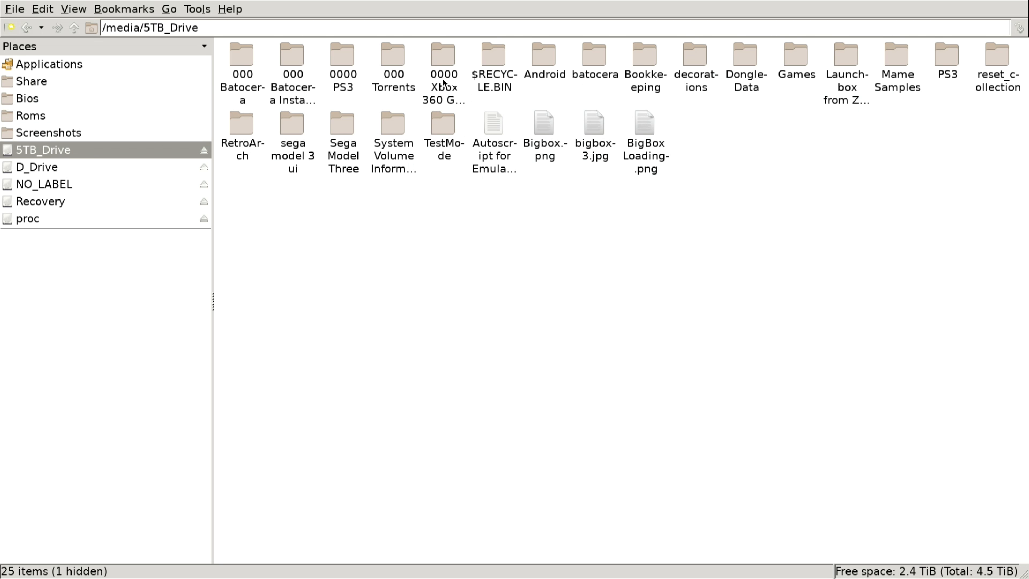
pyautogui.doubleClick(593, 55)
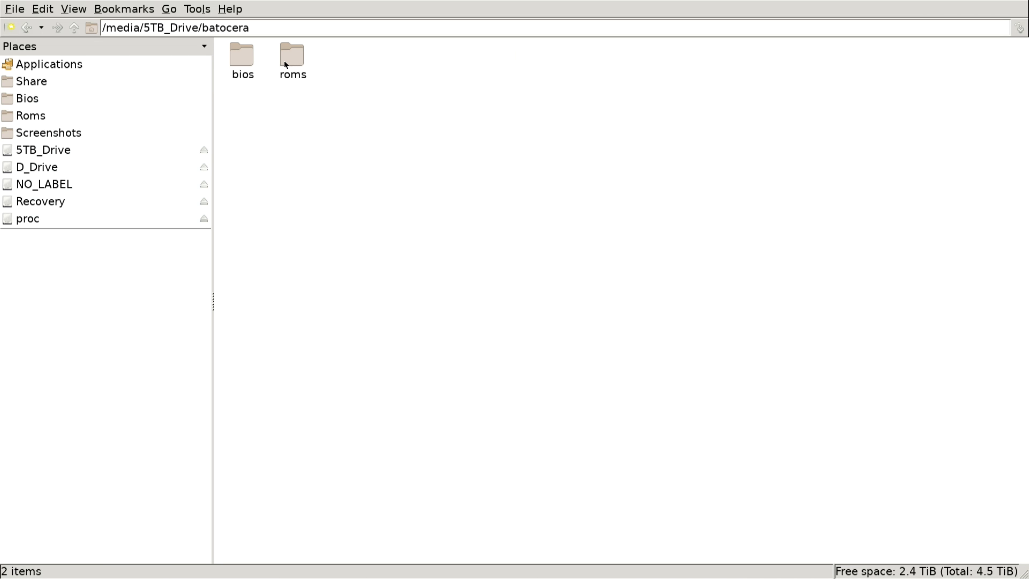
pyautogui.doubleClick(292, 55)
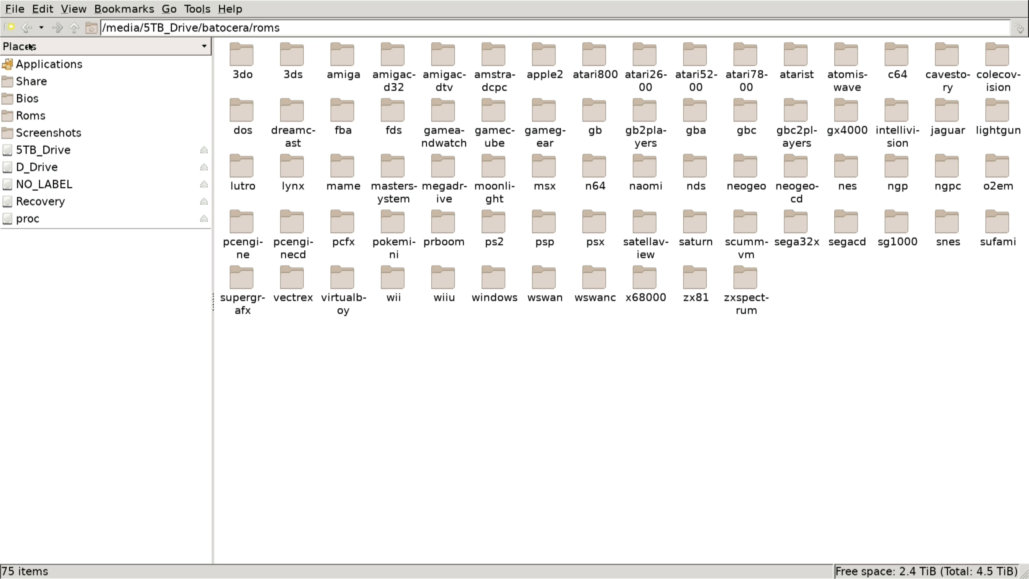
pyautogui.moveTo(138, 111)
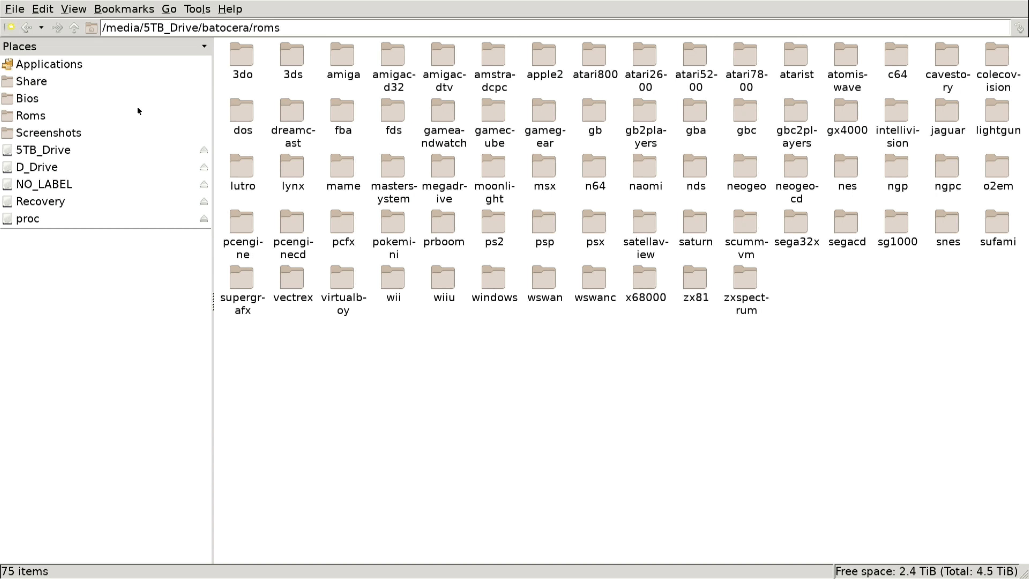
pyautogui.moveTo(695, 185)
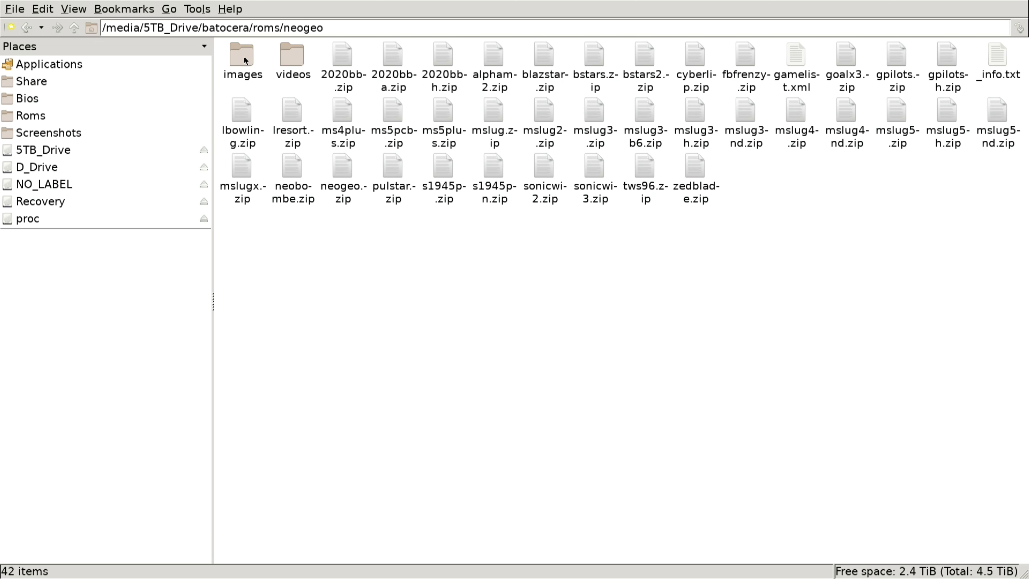
pyautogui.click(241, 58)
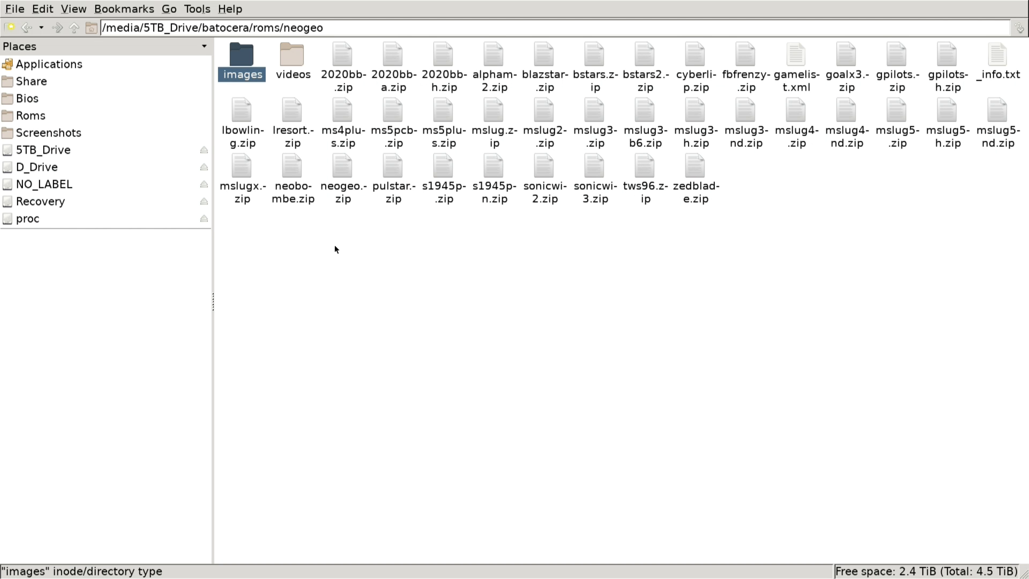
pyautogui.press('ctrl+a')
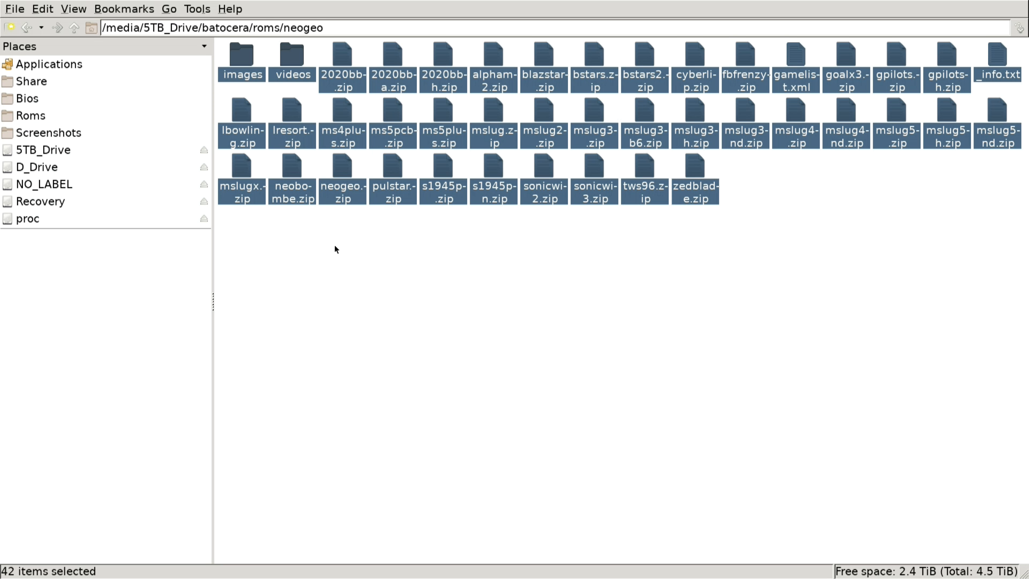
# Paste them into /userdata/roms/neogeo, overwriting all existing files
pyautogui.click(42, 9)
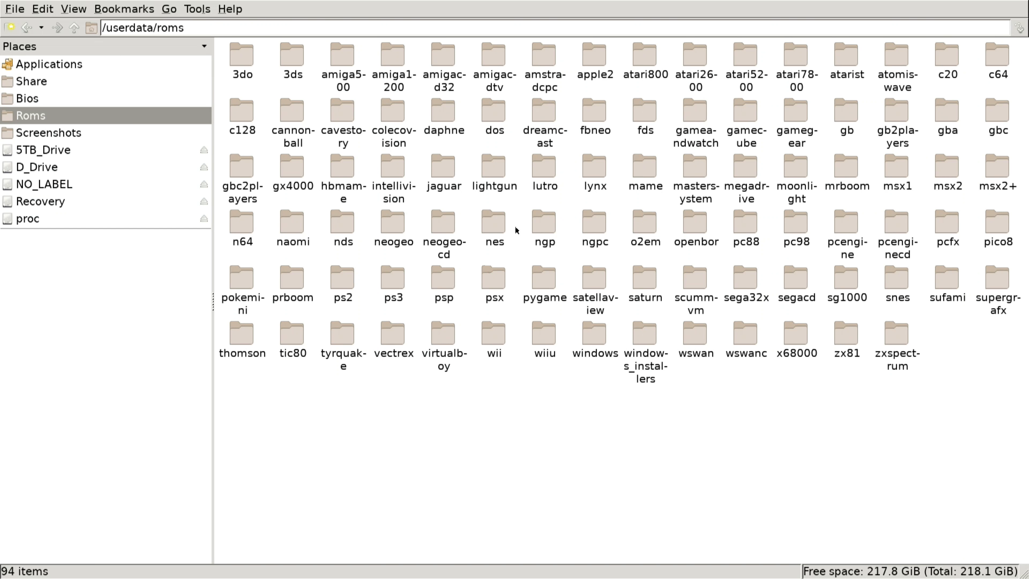
pyautogui.moveTo(414, 231)
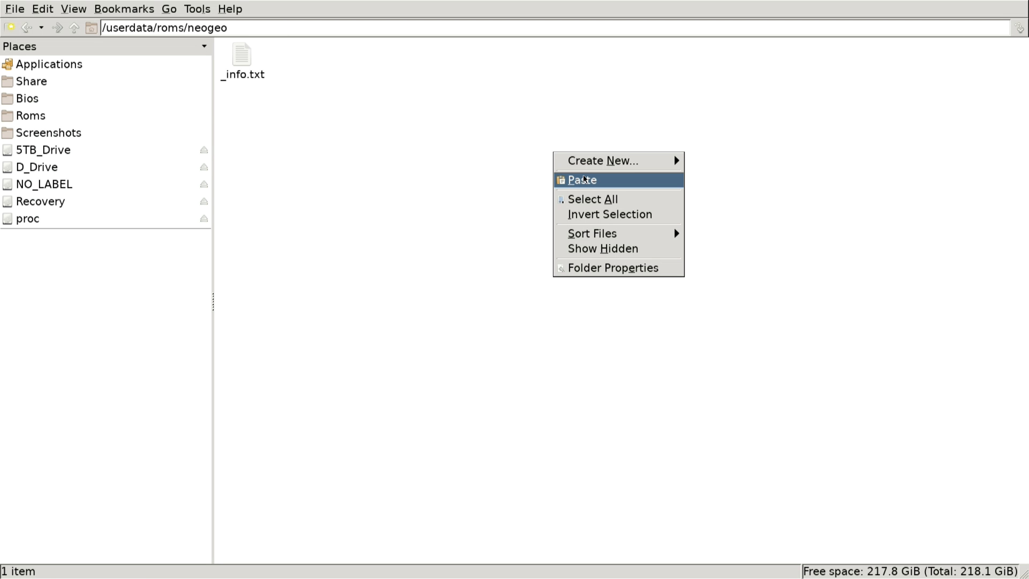
pyautogui.click(582, 179)
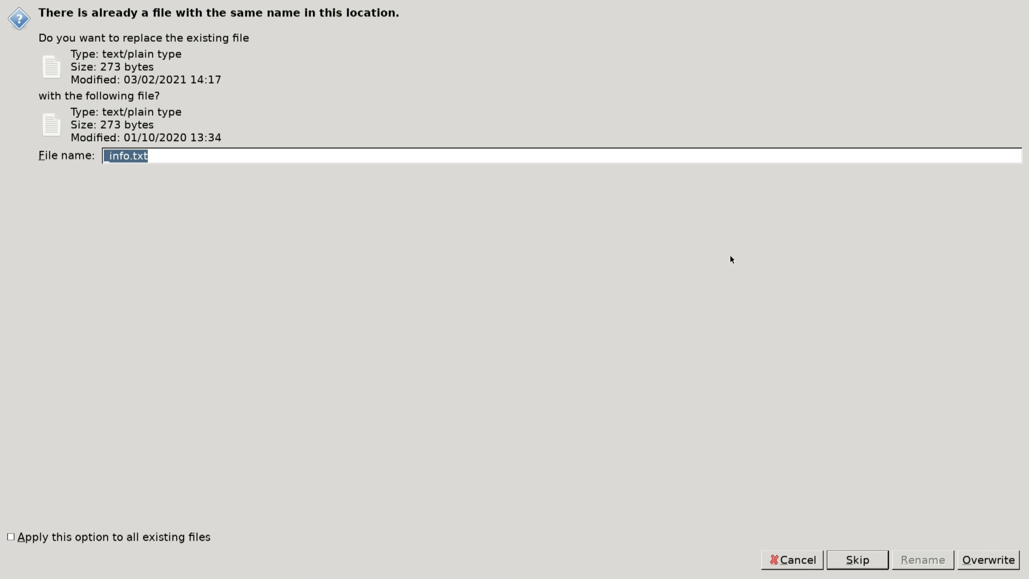
pyautogui.click(11, 536)
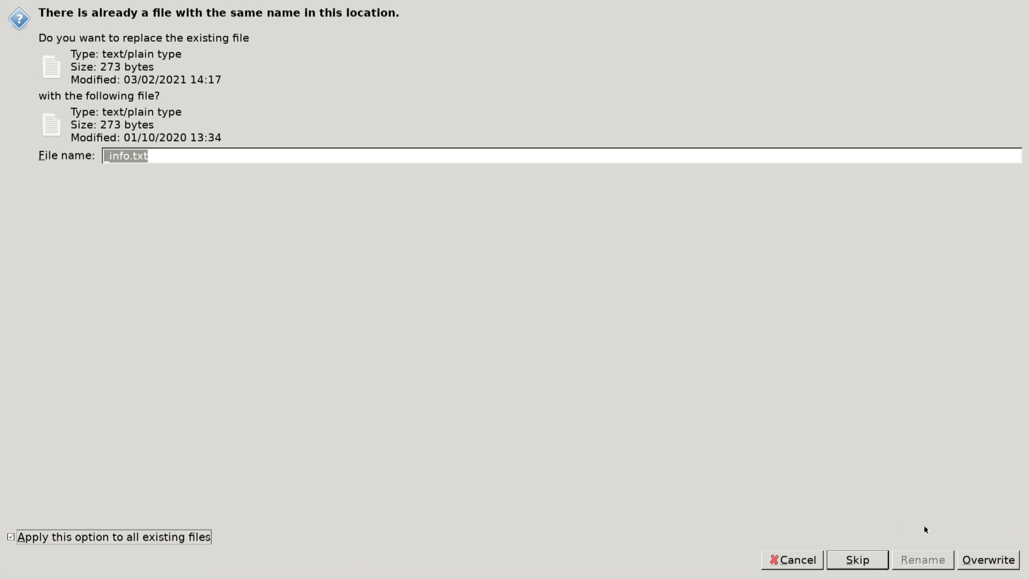
pyautogui.click(987, 560)
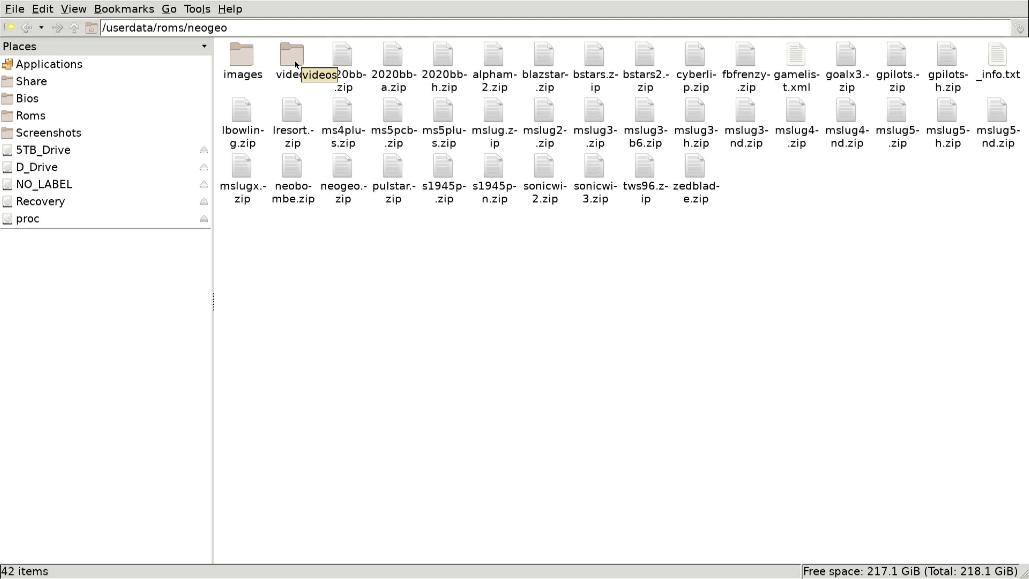
pyautogui.moveTo(13, 107)
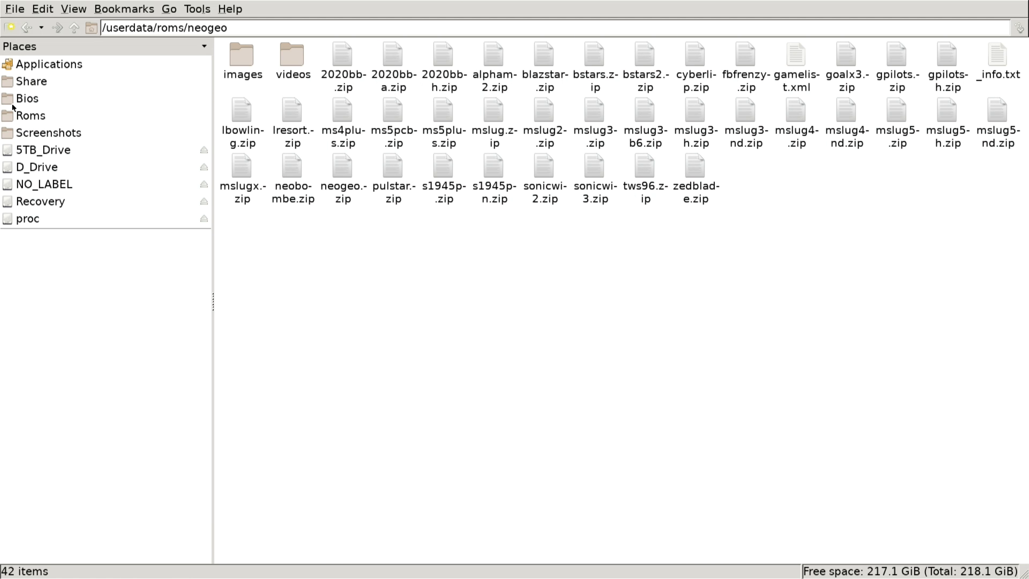
# Close the file manager and run Update Games Lists so NEO-GEO appears in the carousel
pyautogui.click(14, 9)
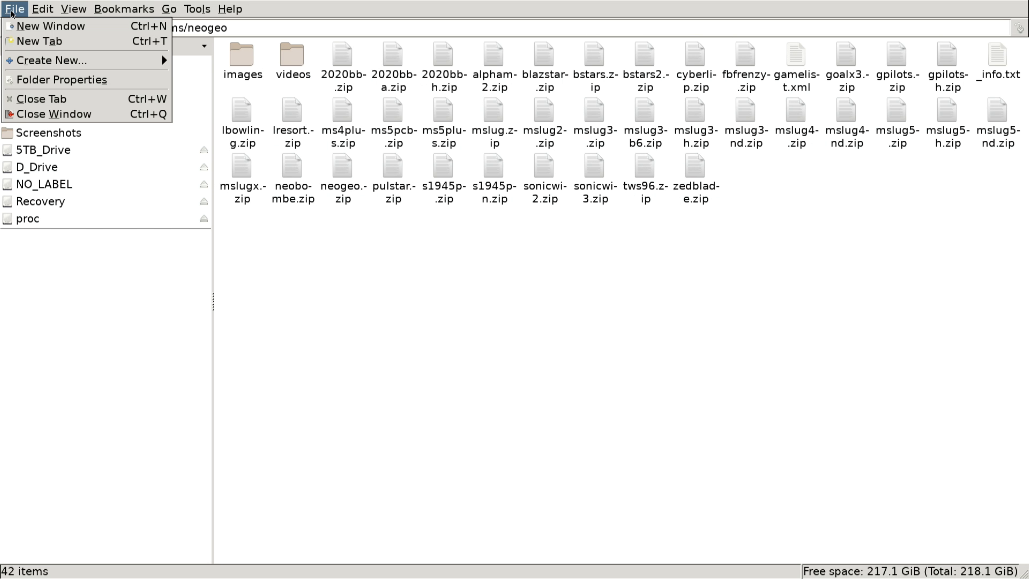
pyautogui.moveTo(53, 113)
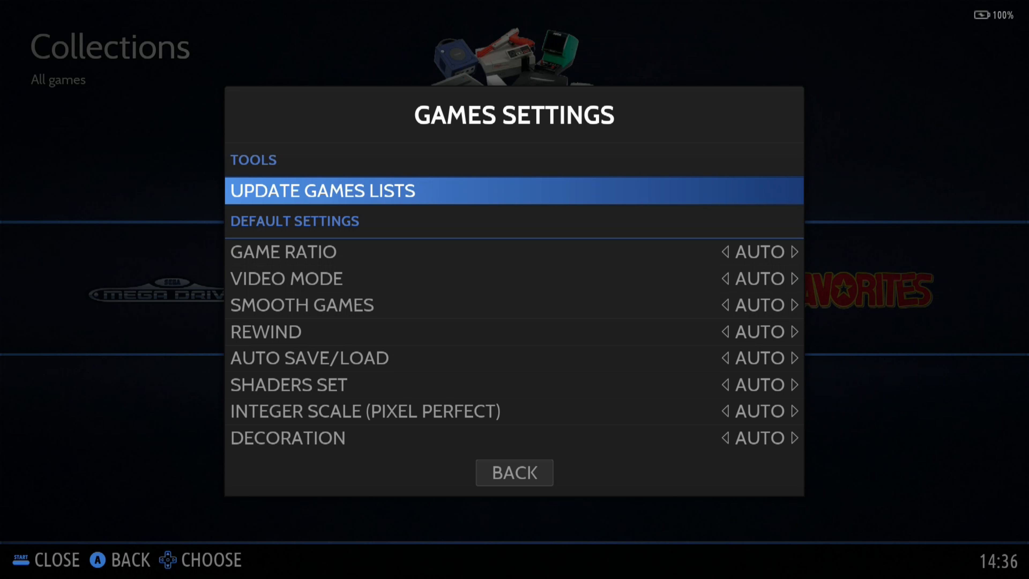
pyautogui.click(321, 190)
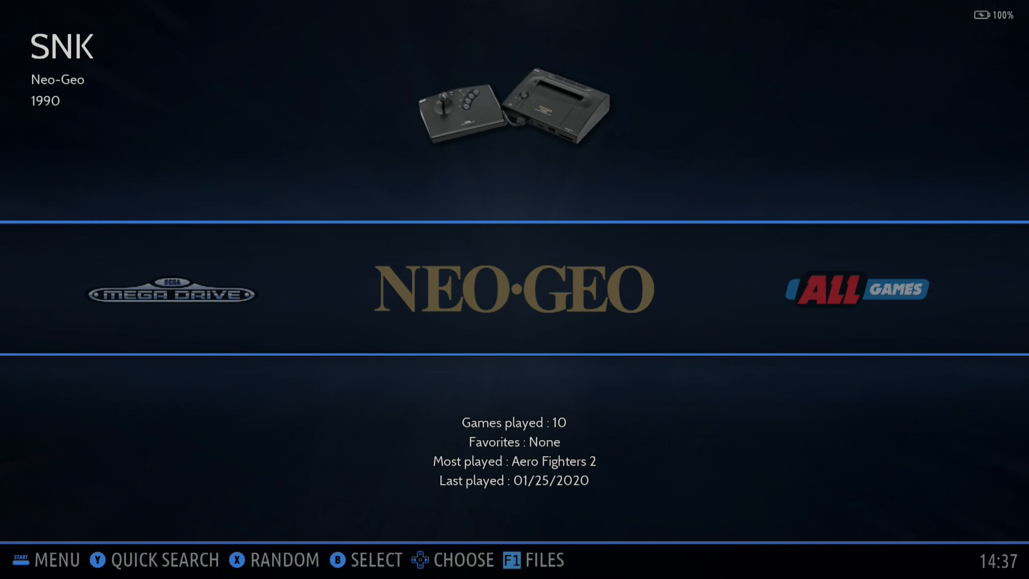
# Start Configure a Controller from Controllers Settings and acknowledge the instructions
pyautogui.press('start')
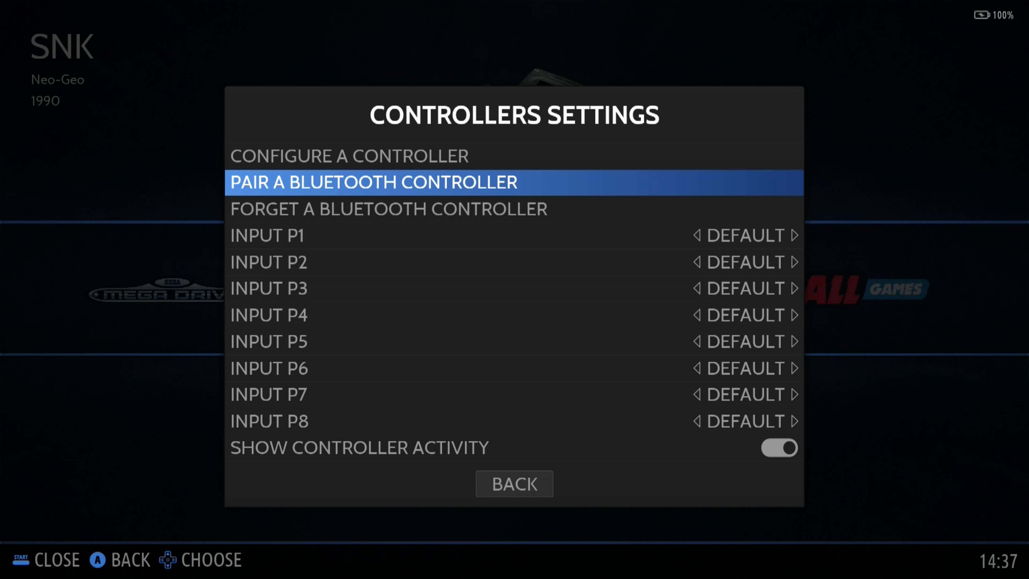
pyautogui.click(374, 182)
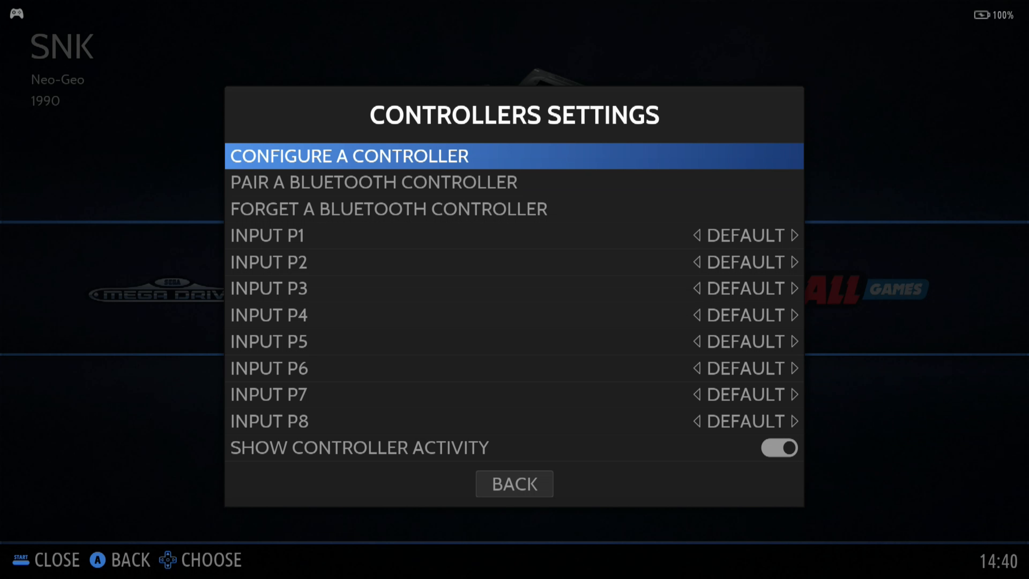
pyautogui.click(349, 155)
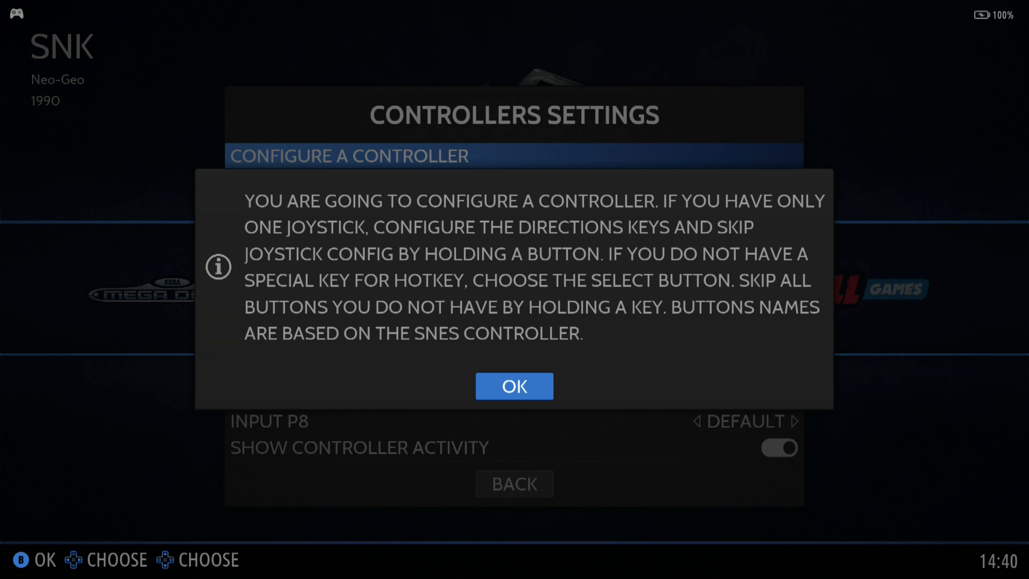
pyautogui.click(514, 386)
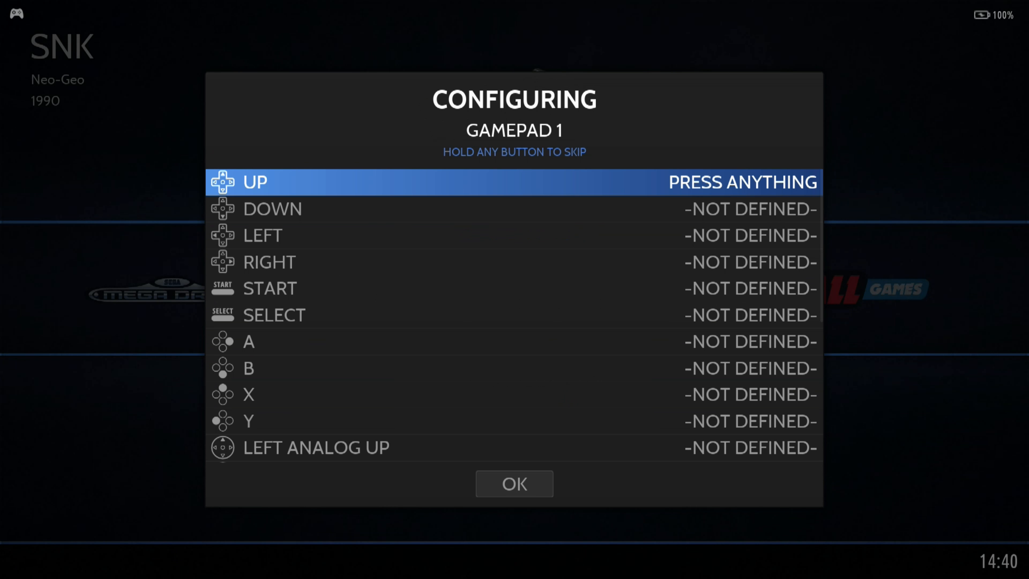
# Assign every gamepad 1 input from directions through R3 and hotkey, then save the mapping
pyautogui.press('up')
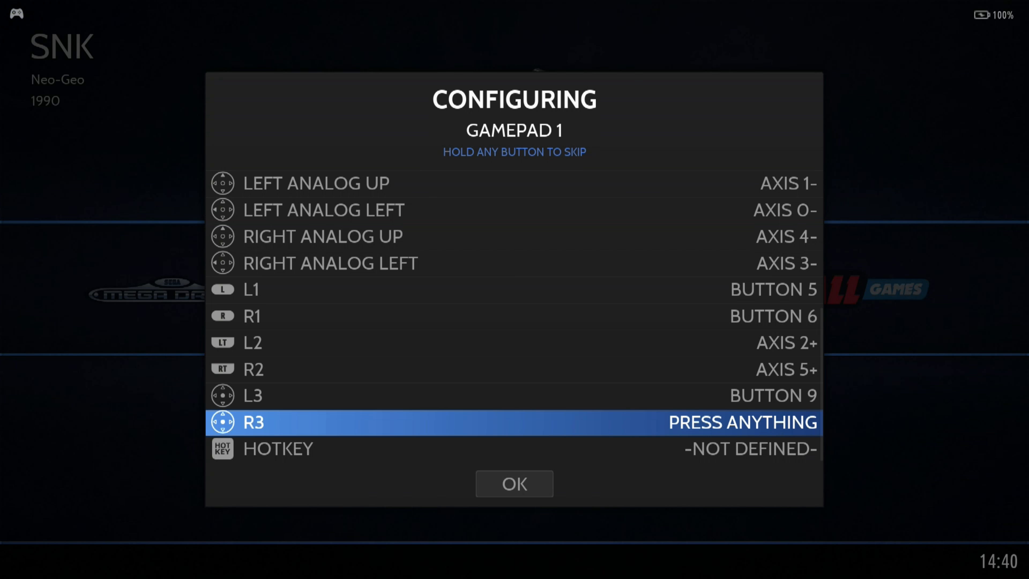
pyautogui.press('enter')
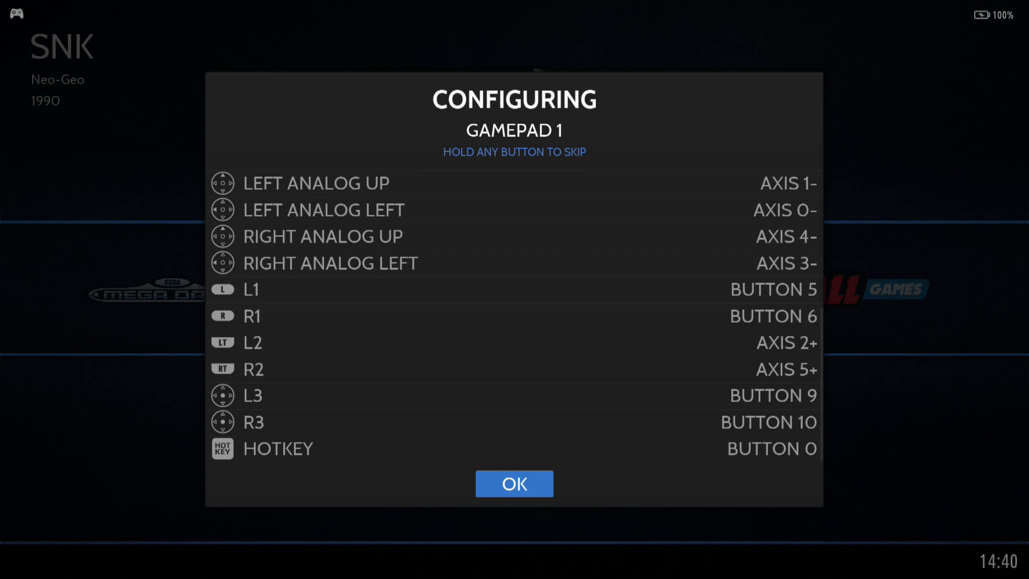
pyautogui.click(514, 483)
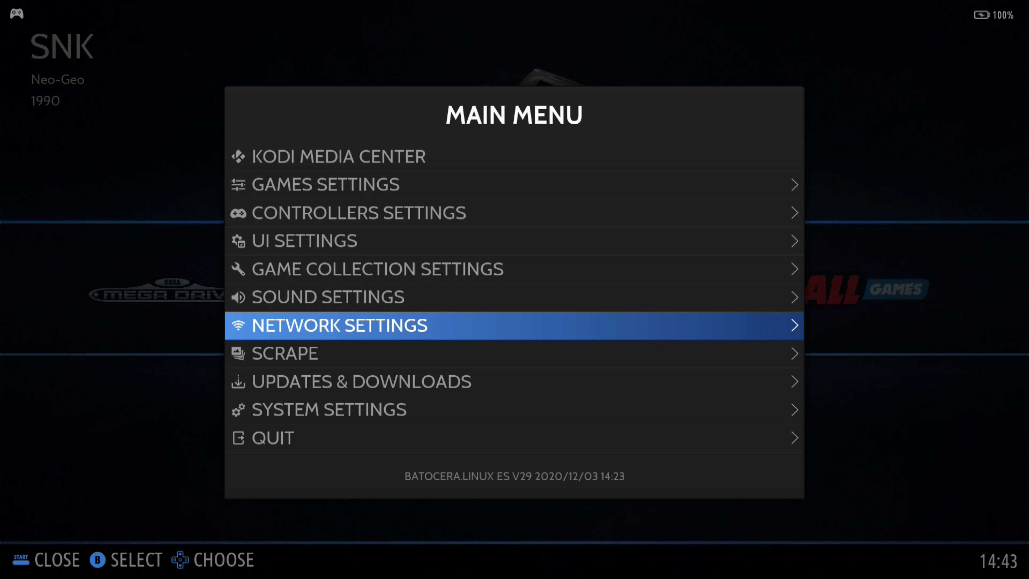
# Enable Wi-Fi on ARRIS-E9FD-5G with its key and acknowledge the 'WIFI ENABLED' popup
pyautogui.click(337, 325)
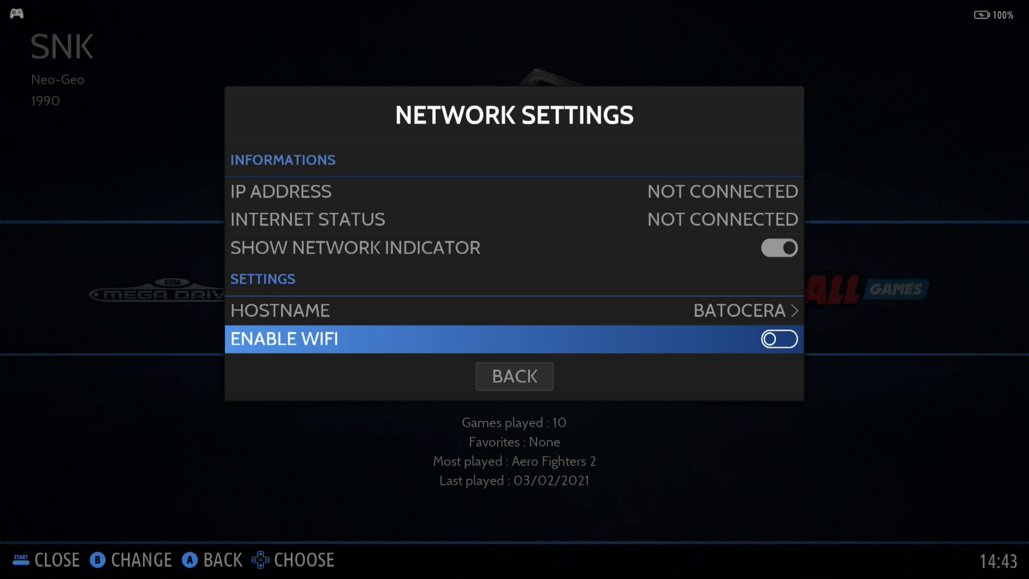
pyautogui.click(778, 339)
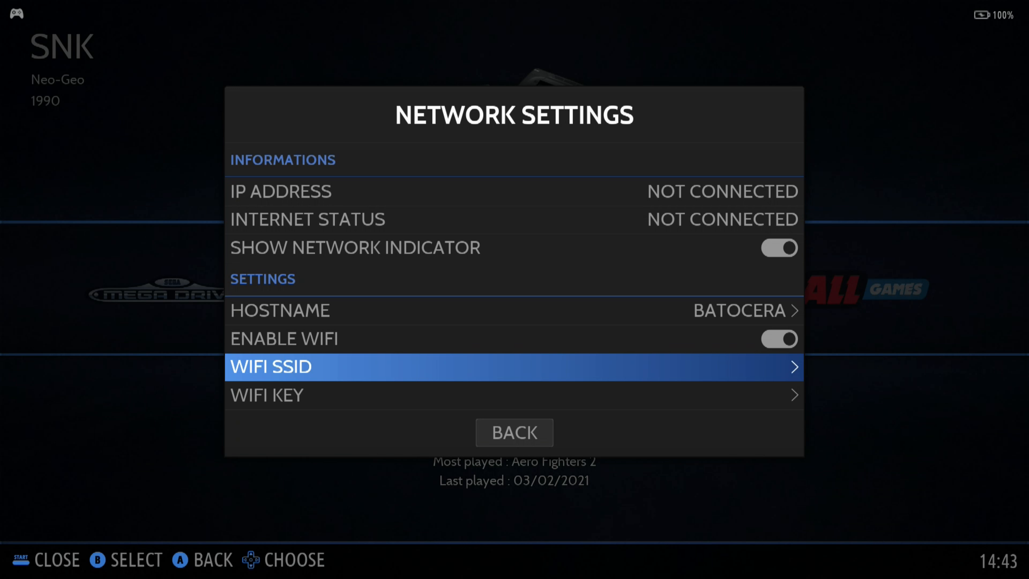
pyautogui.click(513, 366)
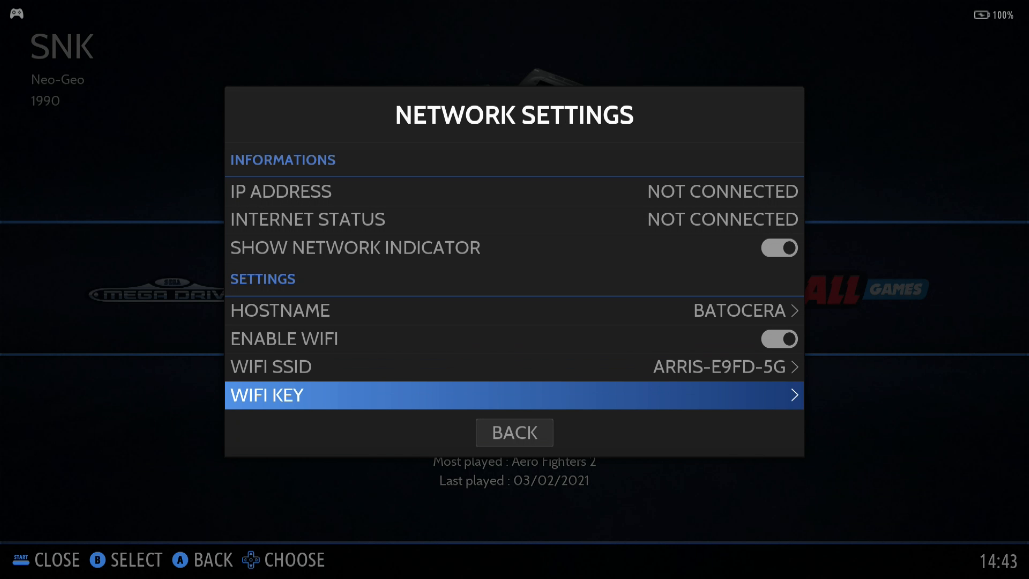
pyautogui.click(514, 395)
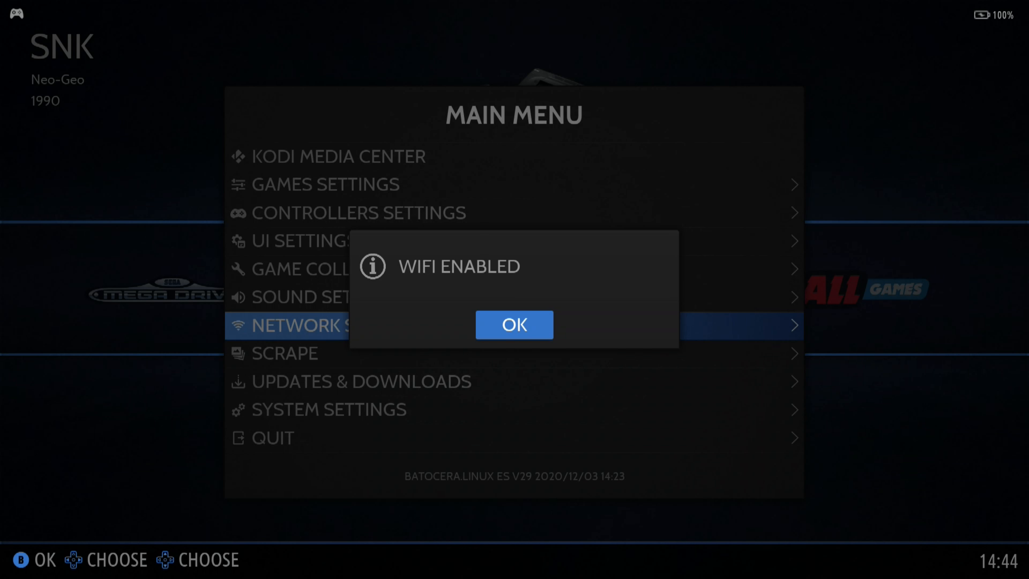
pyautogui.click(515, 324)
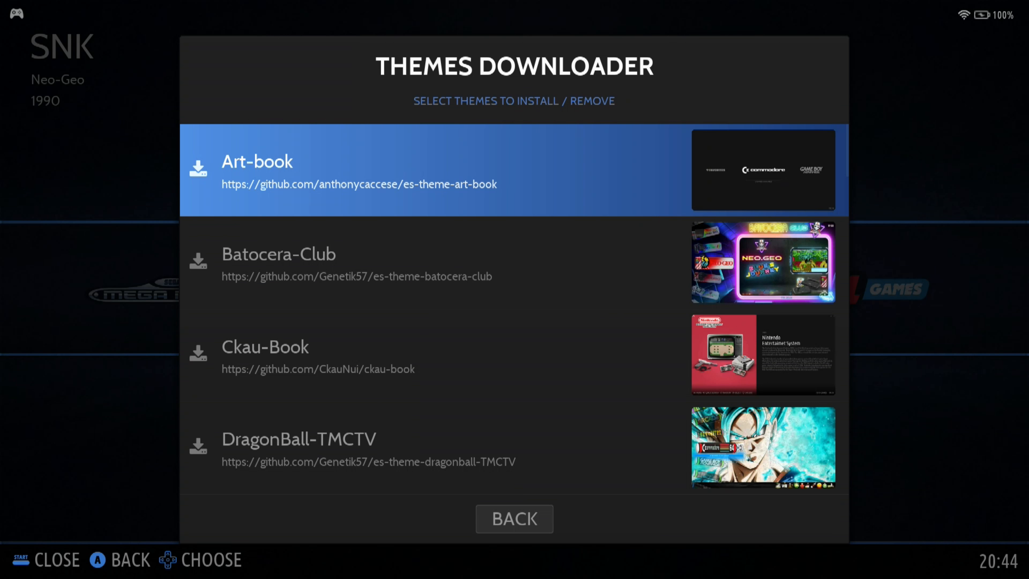
# Install the Batocera-Club theme from the Themes Downloader list
pyautogui.scroll(-3)
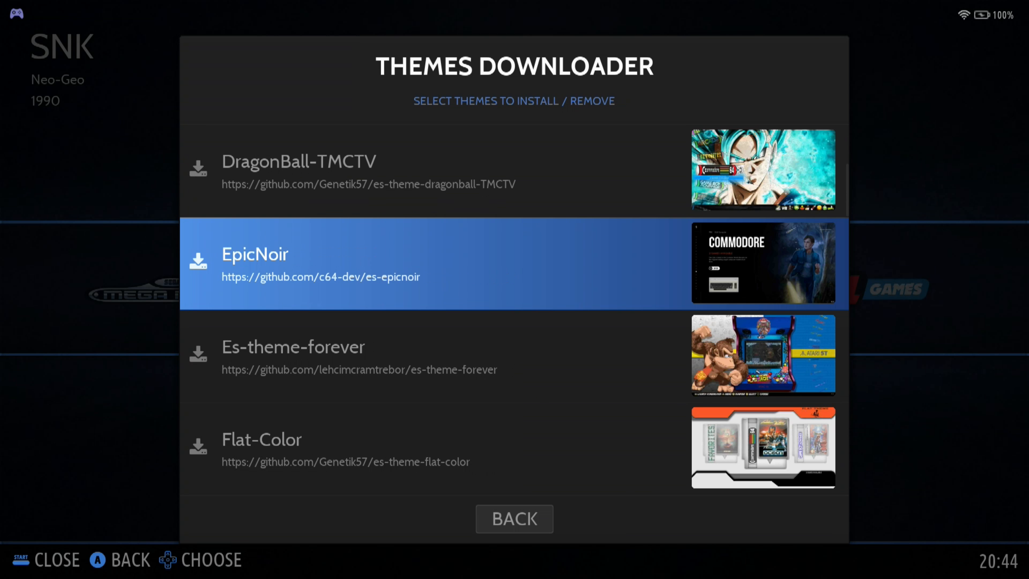
pyautogui.scroll(-3)
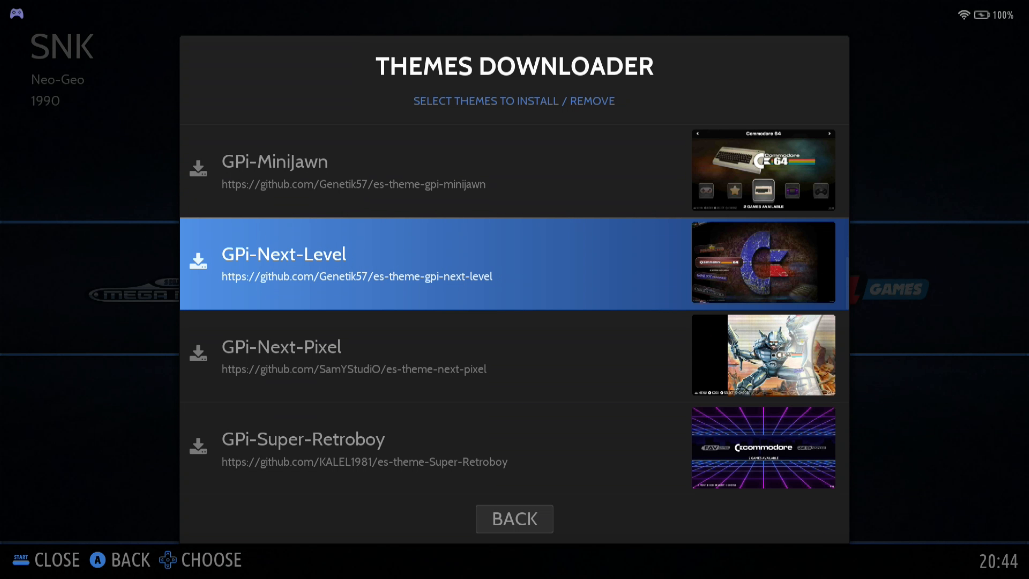
pyautogui.scroll(-3)
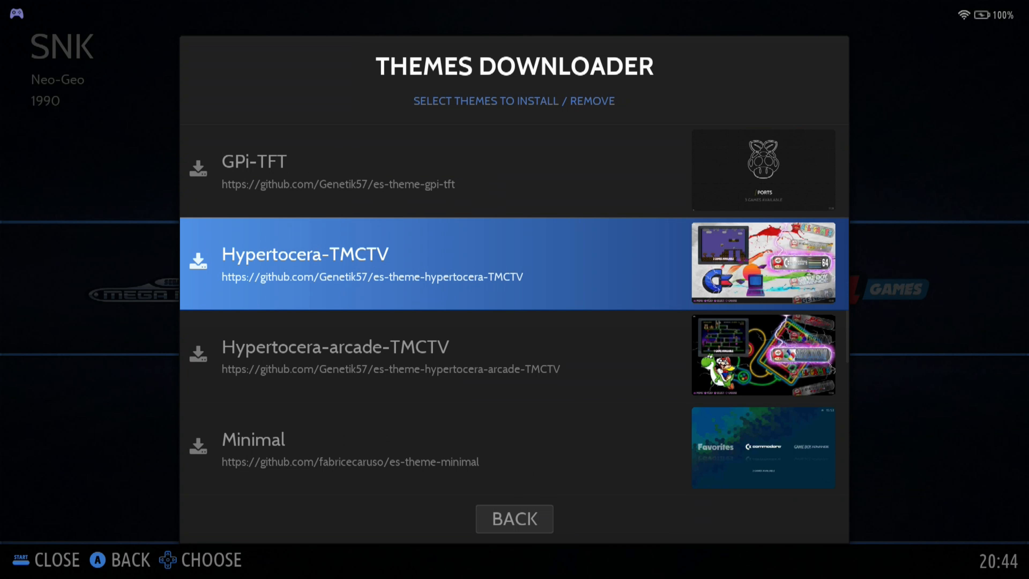
pyautogui.scroll(-3)
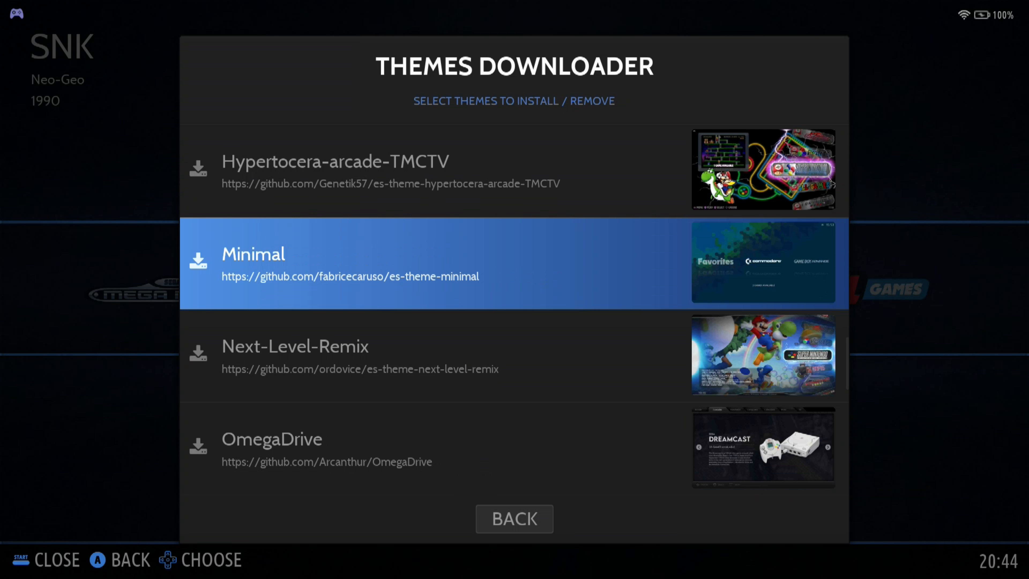
pyautogui.scroll(-3)
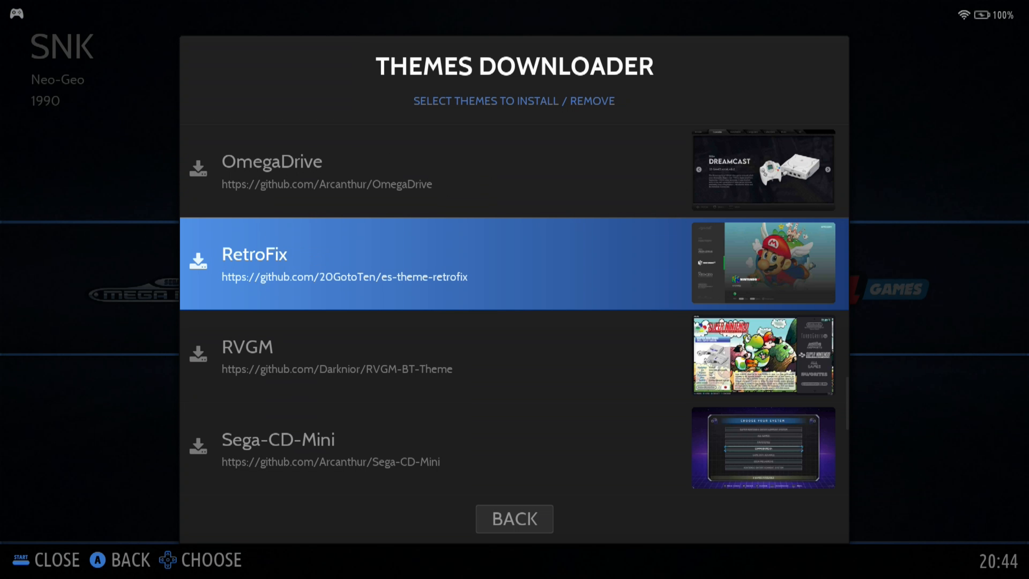
pyautogui.scroll(-3)
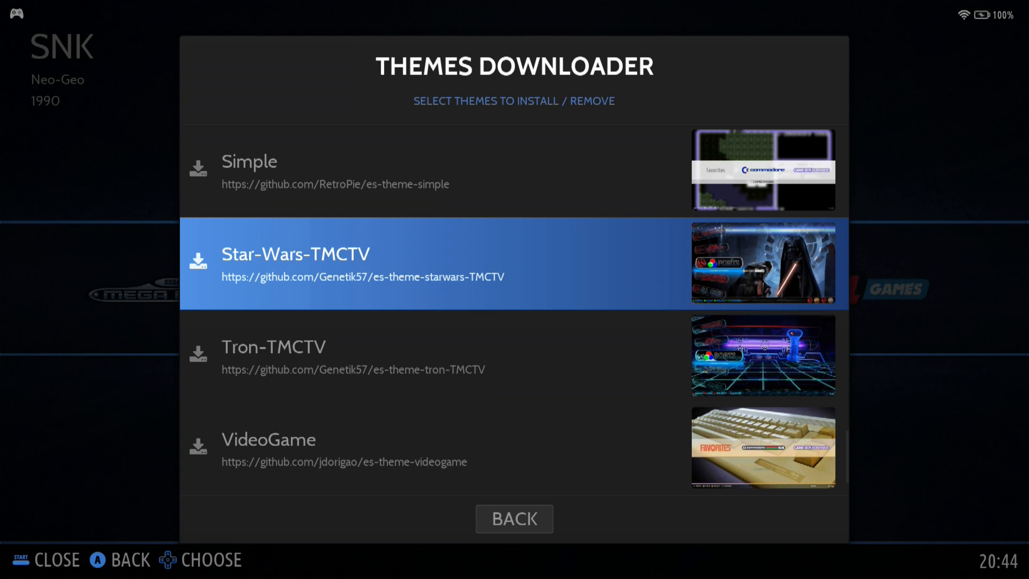
pyautogui.scroll(-3)
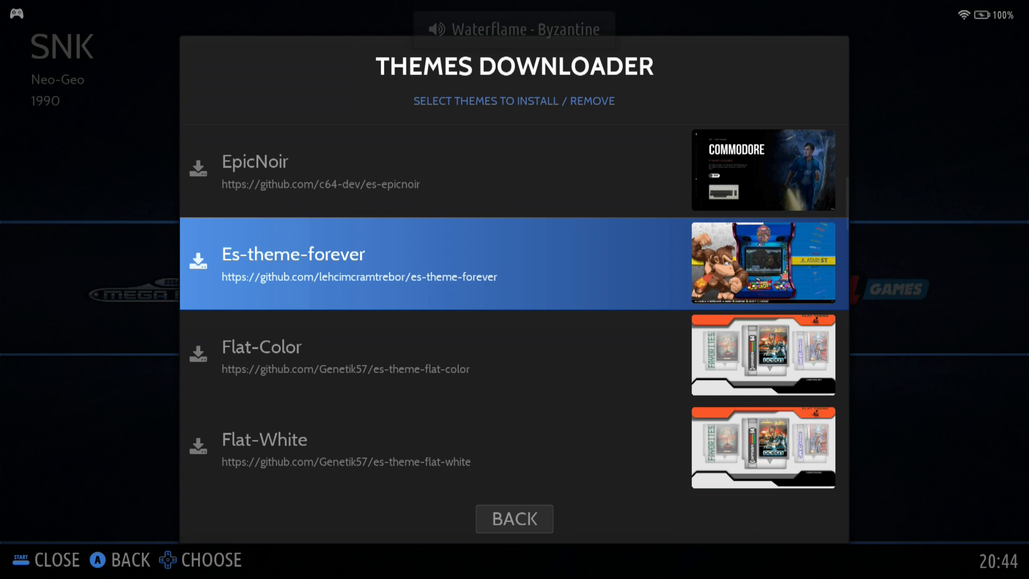
pyautogui.scroll(-3)
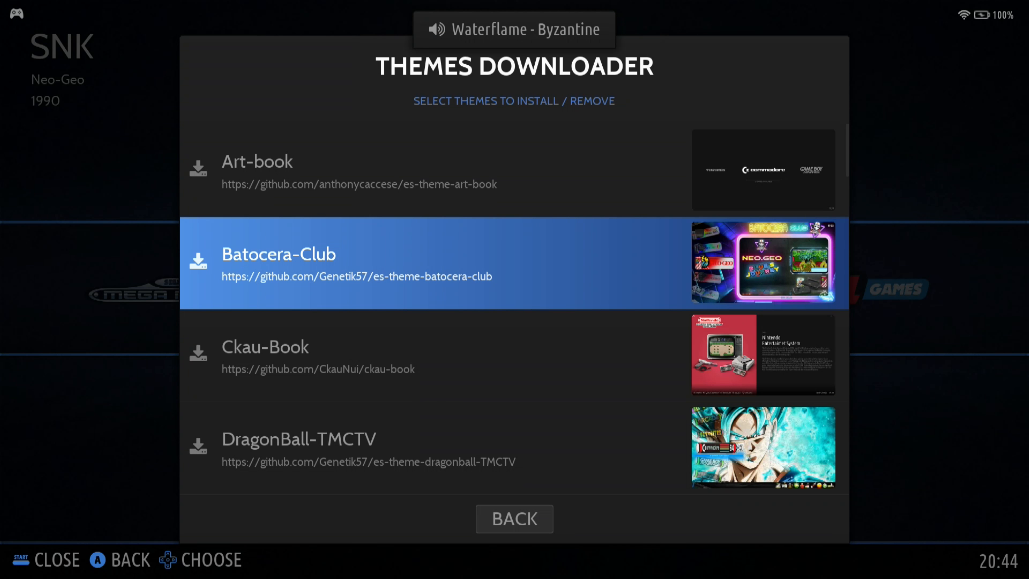
pyautogui.click(278, 262)
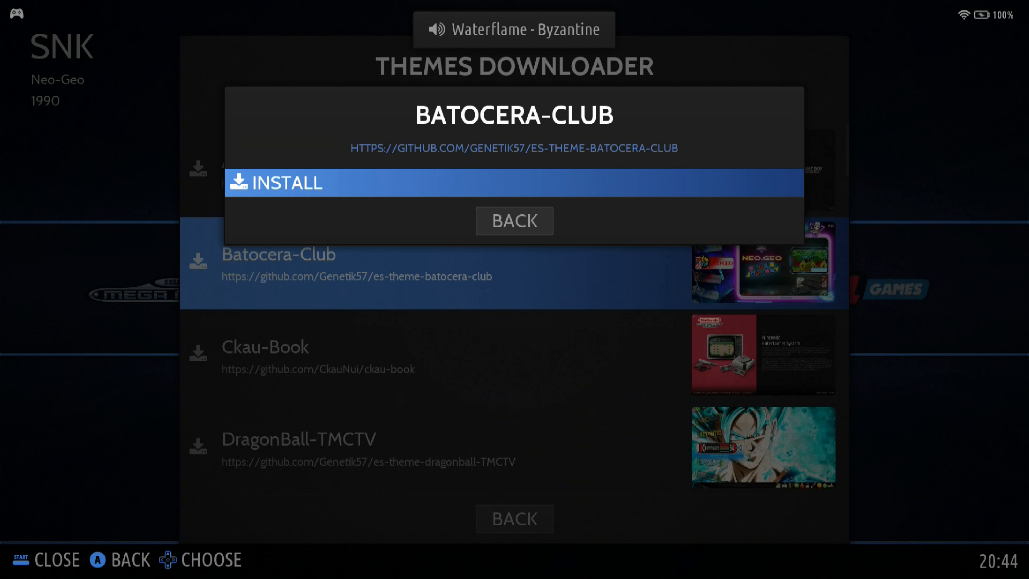
pyautogui.click(514, 183)
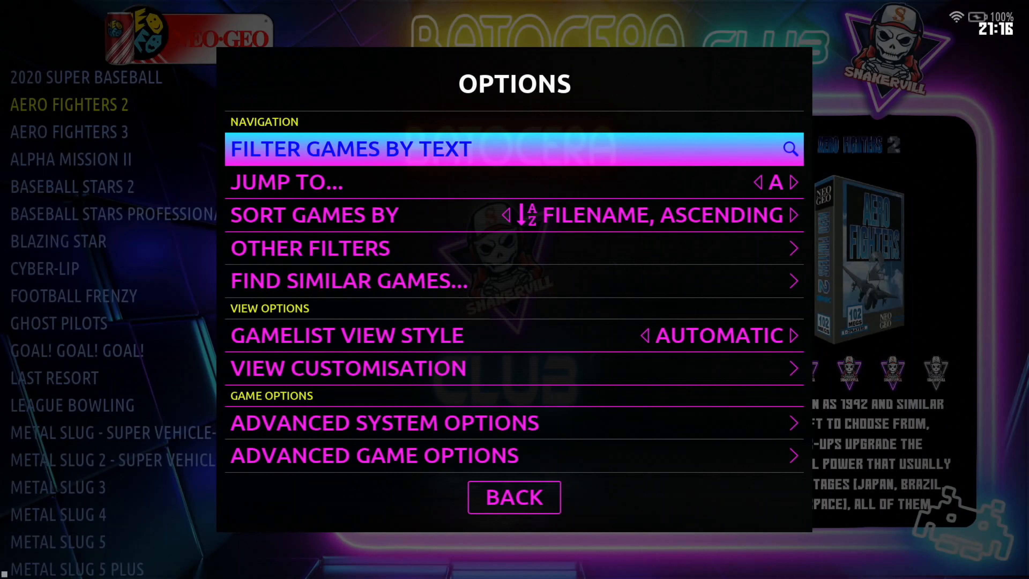
# Set the Neo-Geo GAMELIST VIEW STYLE to GRID
pyautogui.press('Down')
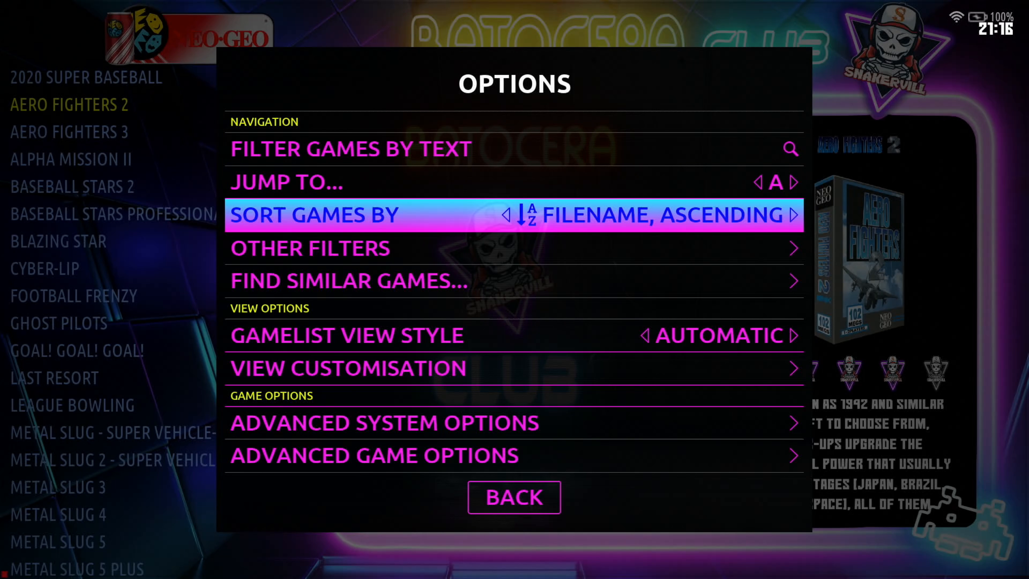
pyautogui.press('down')
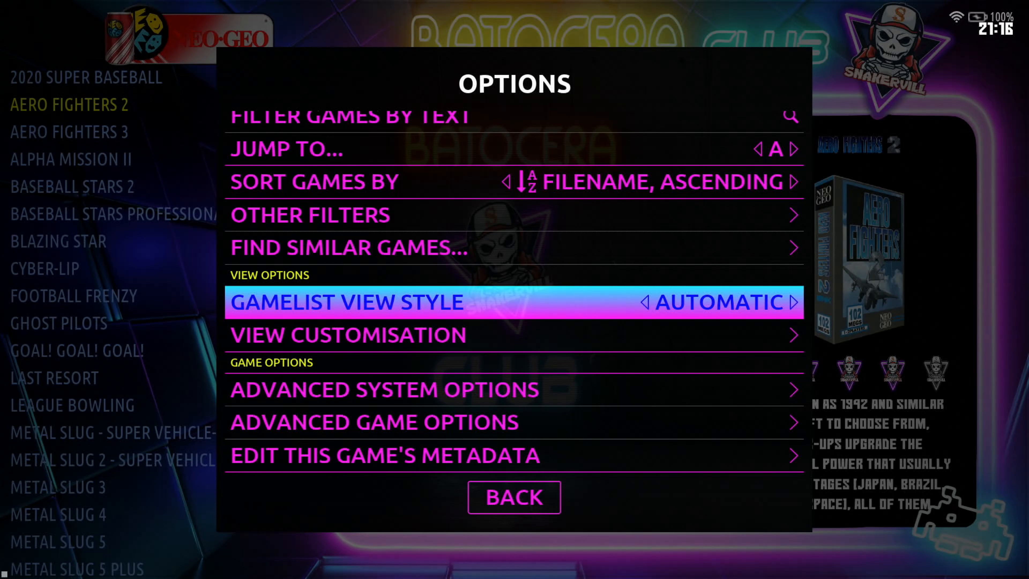
pyautogui.click(512, 301)
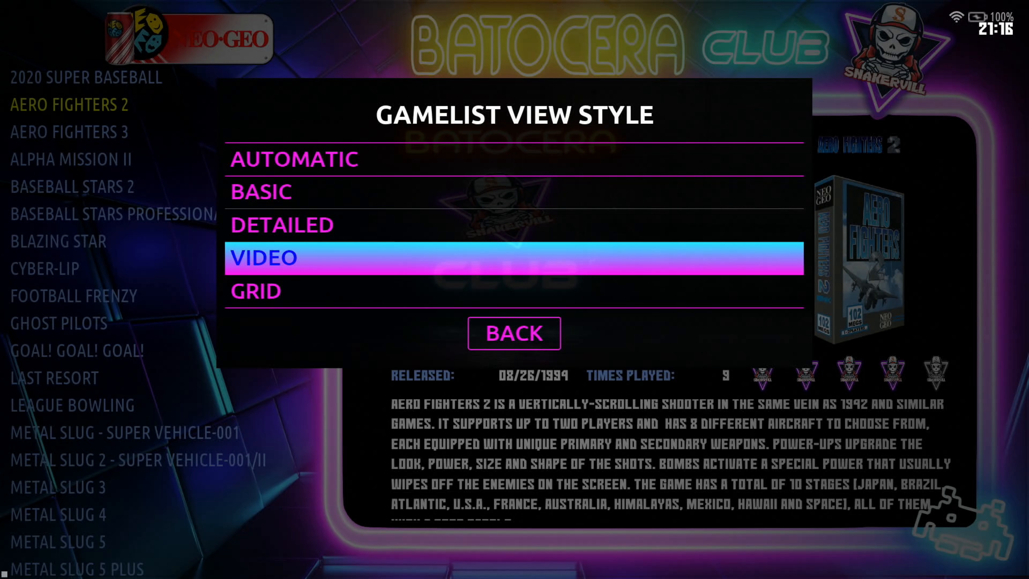
pyautogui.press('Up')
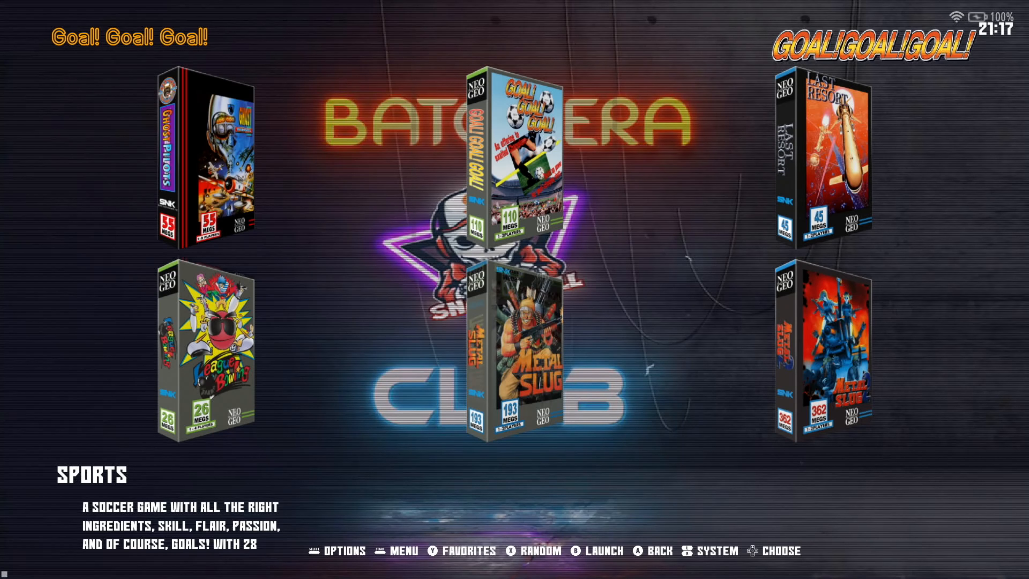
# Set the DEFAULT GRID SIZE to 2X3 in View Customisation
pyautogui.click(342, 550)
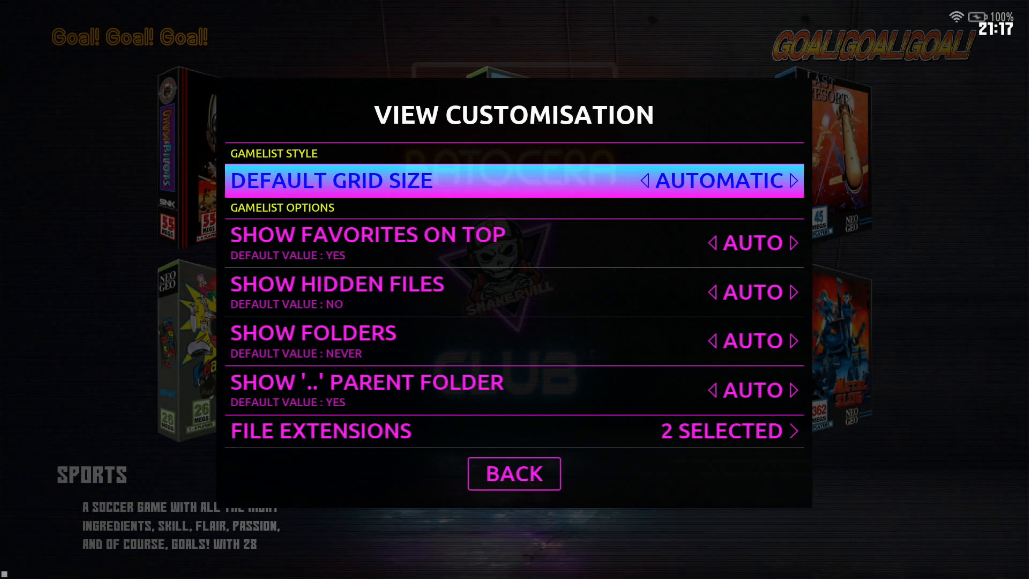
pyautogui.click(514, 181)
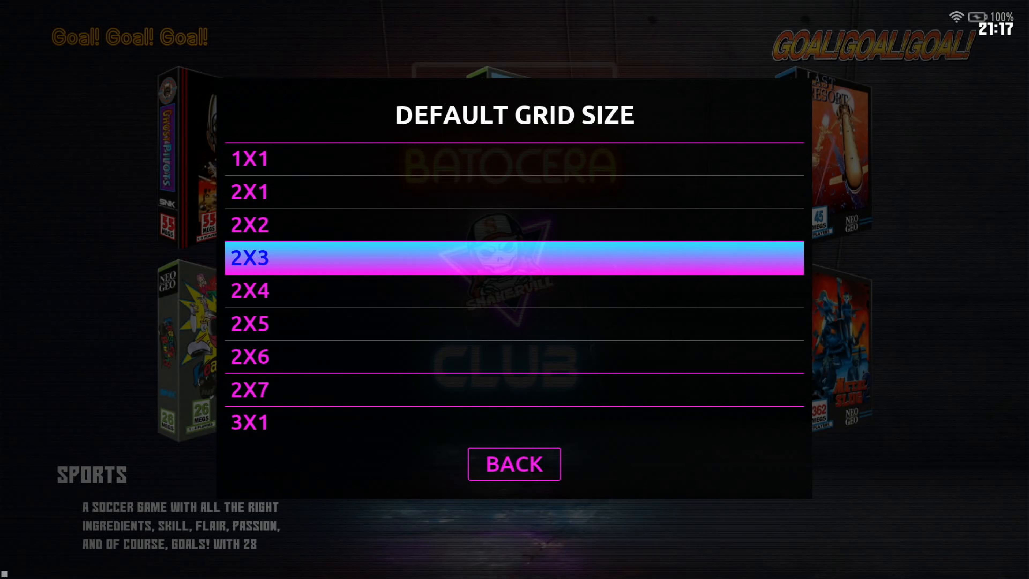
pyautogui.click(513, 464)
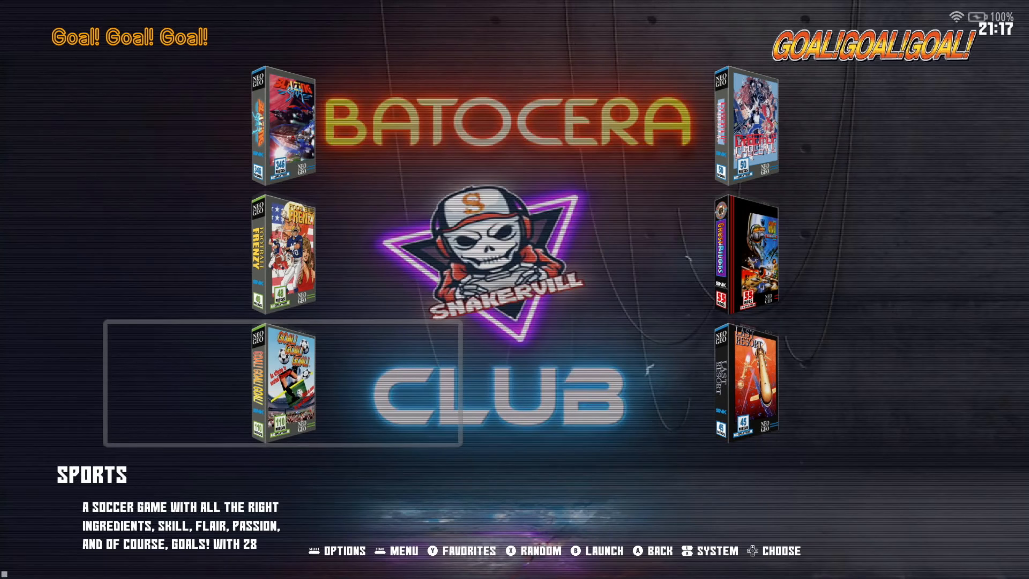
# Return to the default grid size choices in View Customisation
pyautogui.scroll(-3)
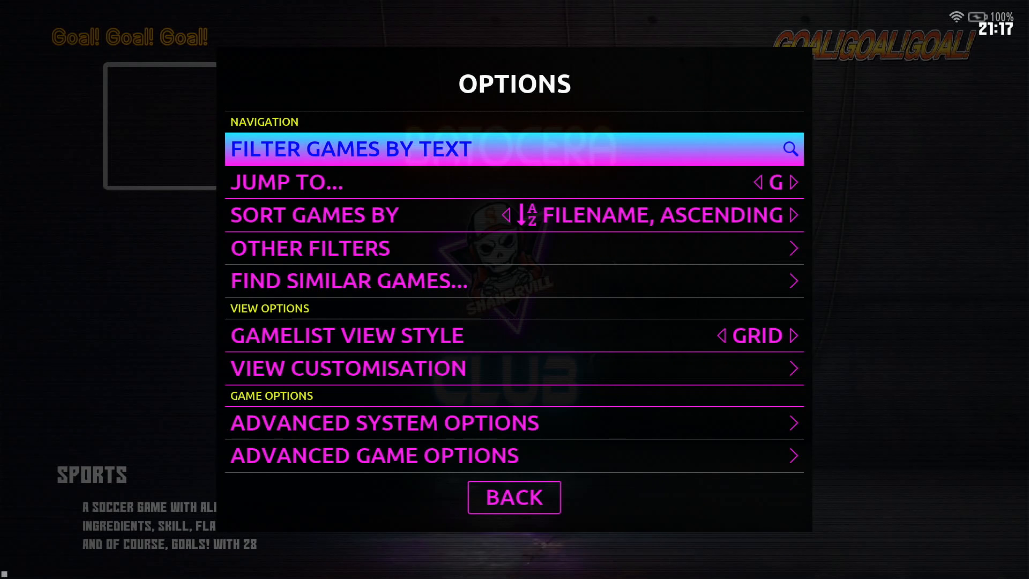
pyautogui.scroll(-3)
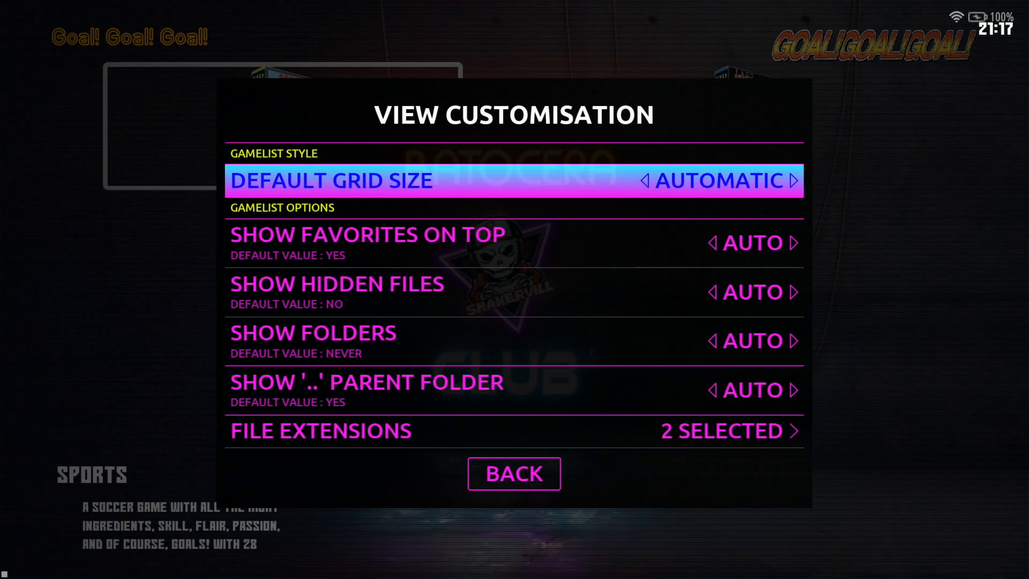
pyautogui.click(514, 473)
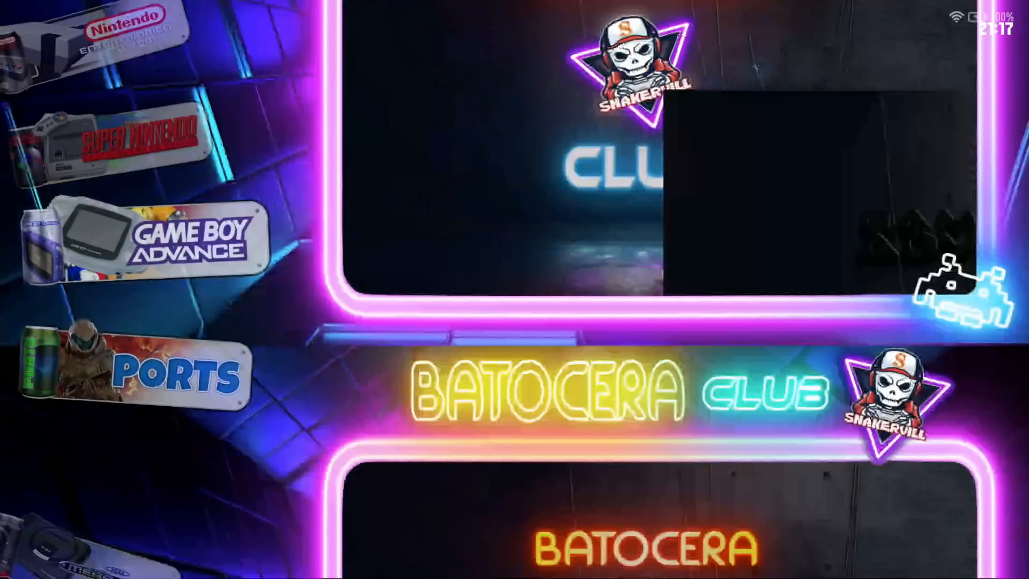
# Scroll down through the /userdata folders in the file manager
pyautogui.scroll(-3)
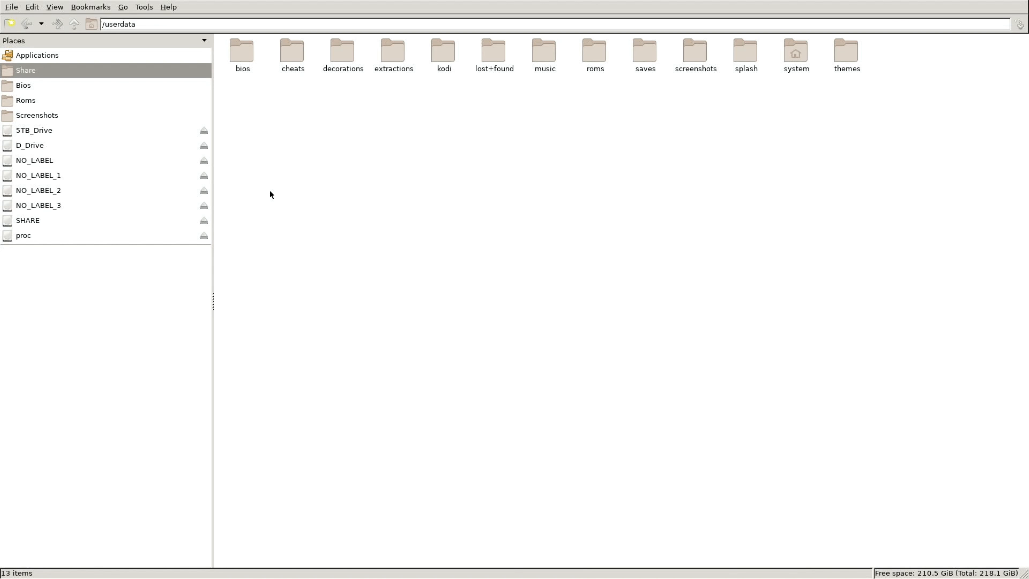
pyautogui.moveTo(44, 88)
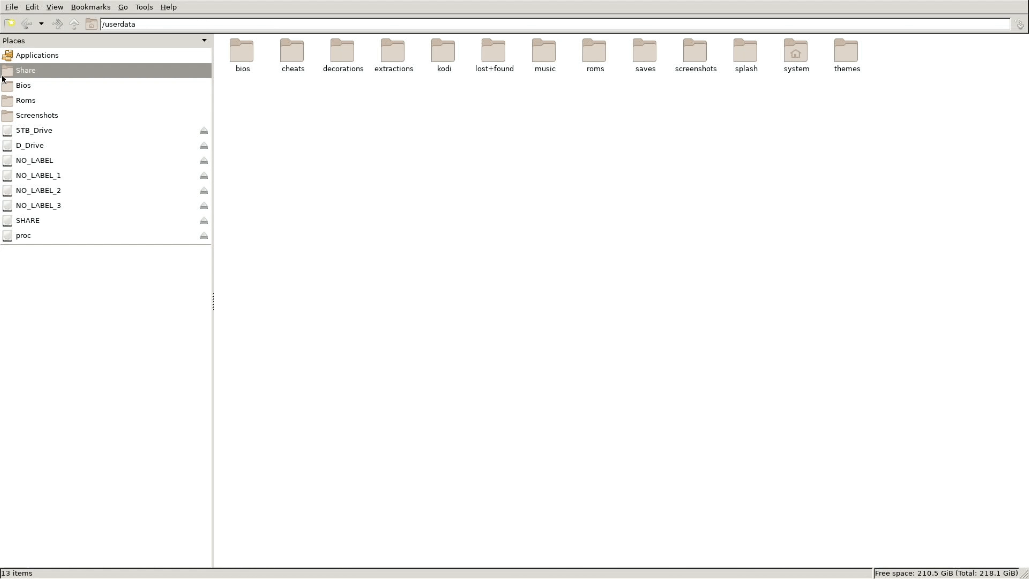
# Enter /userdata/themes and show its folders as a detailed list
pyautogui.click(845, 53)
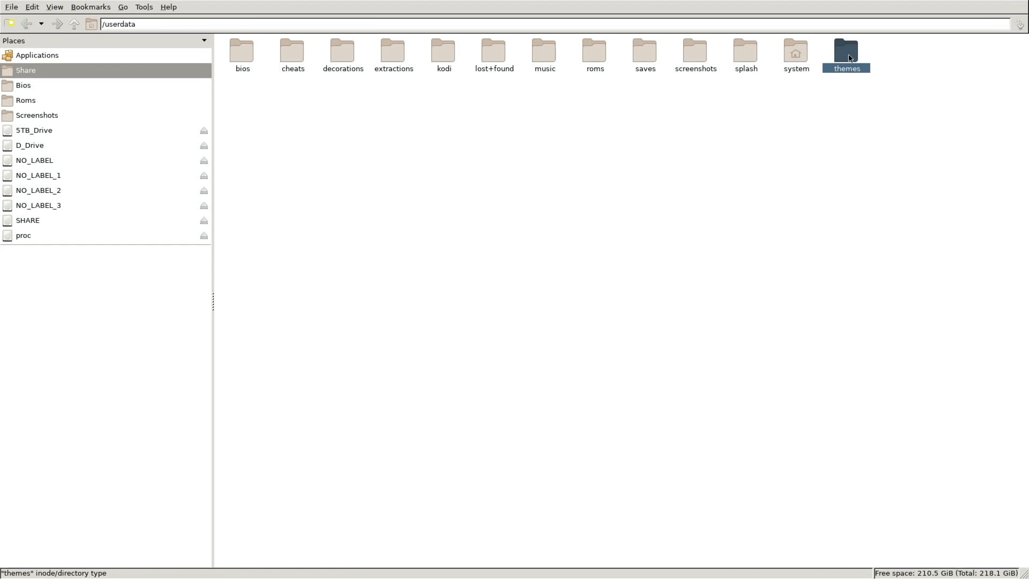
pyautogui.doubleClick(846, 52)
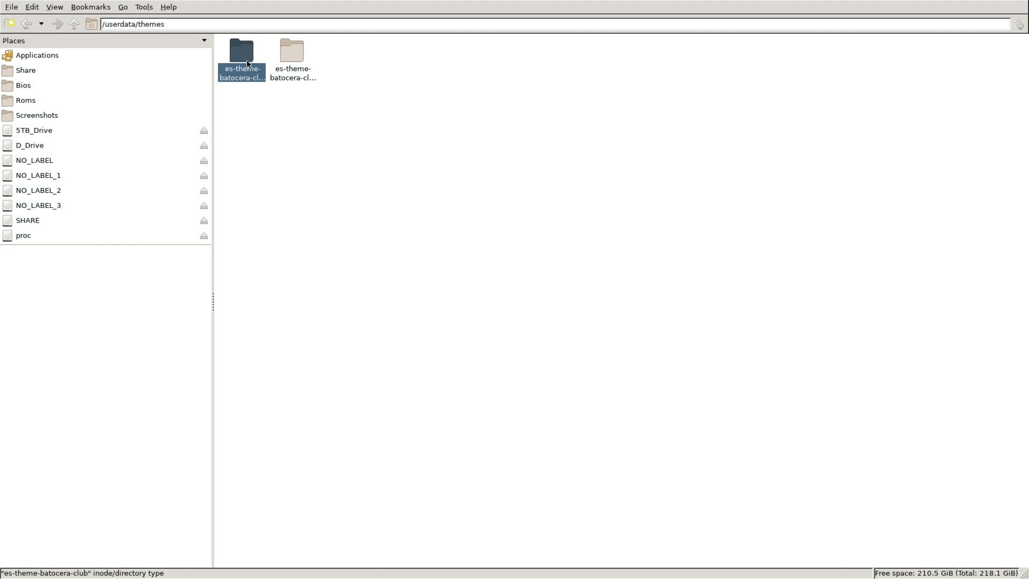
pyautogui.click(53, 7)
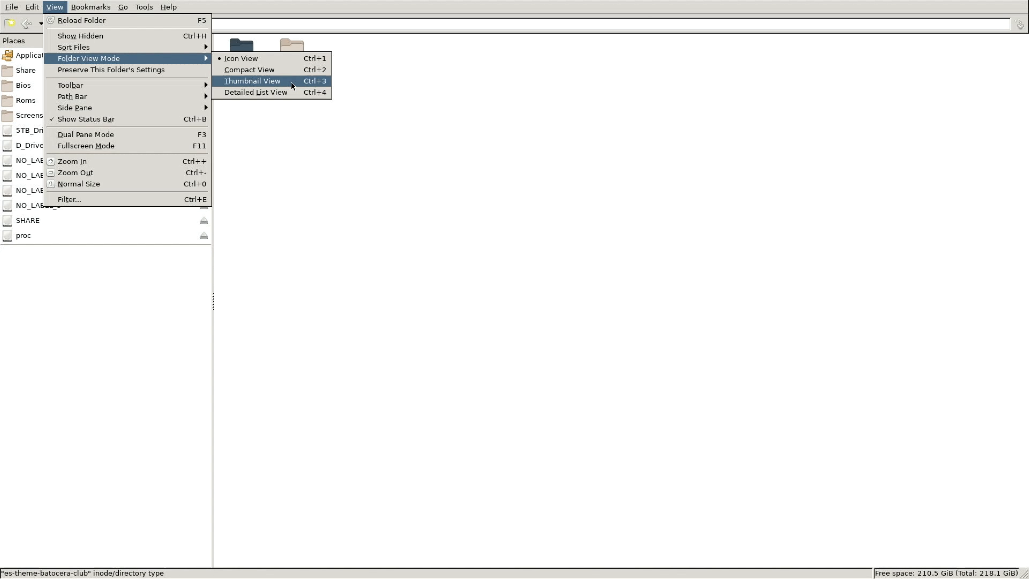
pyautogui.click(258, 91)
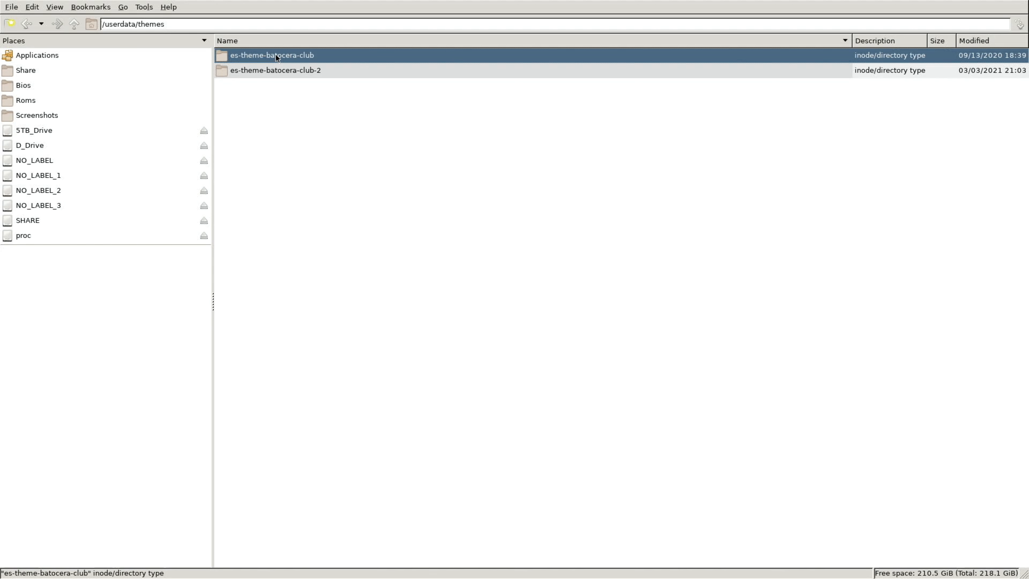
# Paste the copied theme here, keeping it renamed as es-theme-batocera-club-2
pyautogui.rightClick(272, 55)
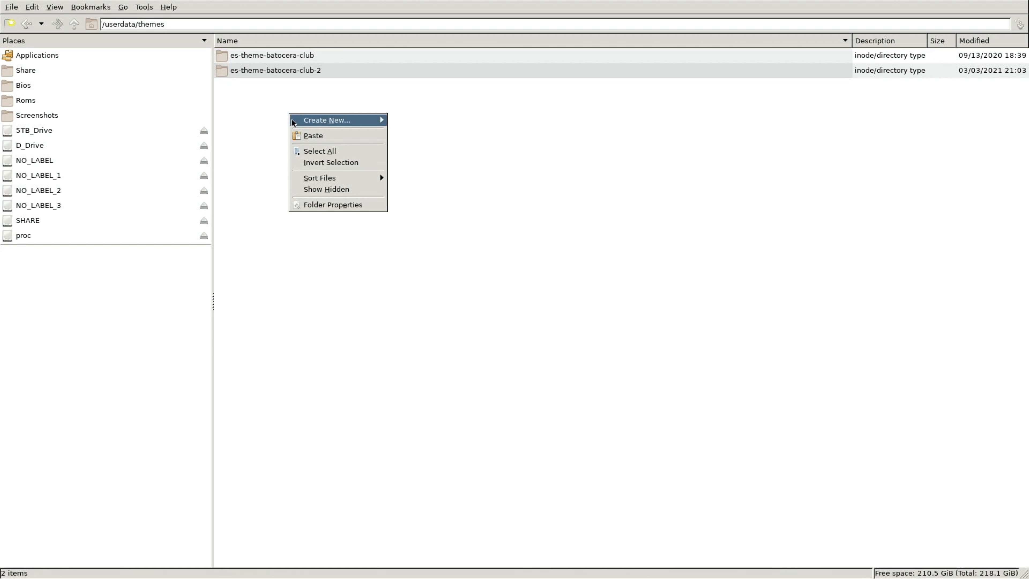
pyautogui.click(313, 135)
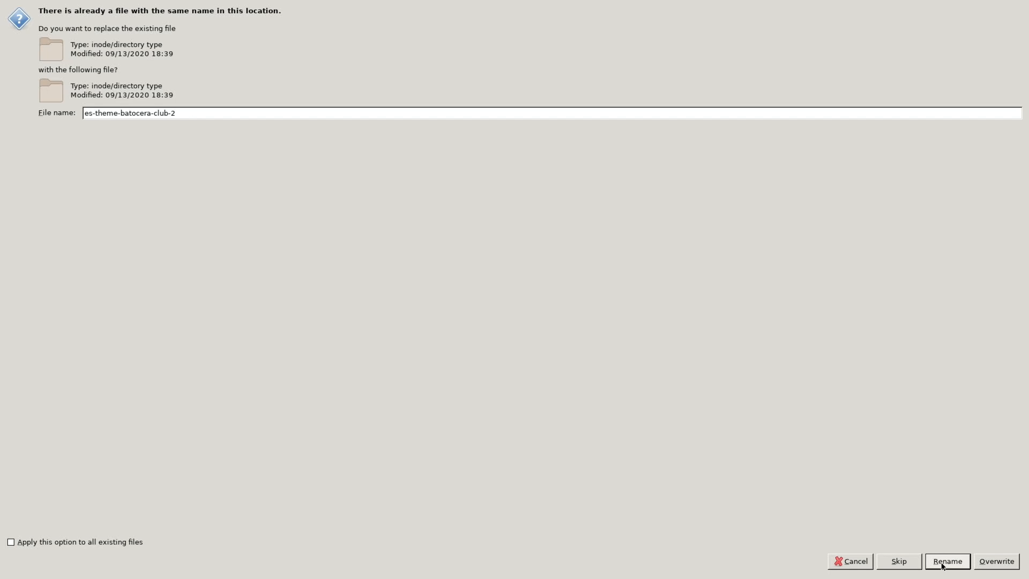
pyautogui.click(946, 561)
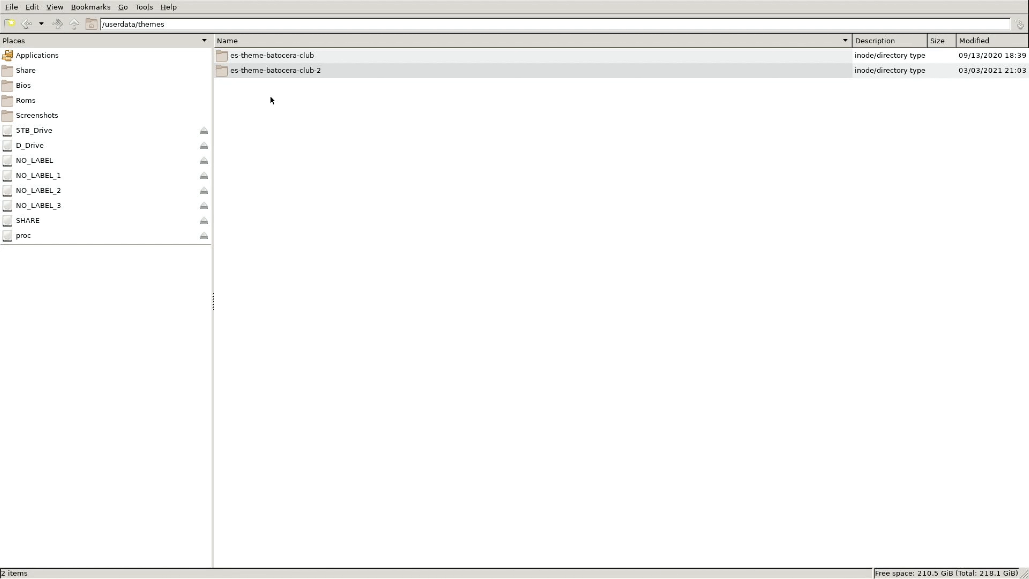
pyautogui.click(275, 70)
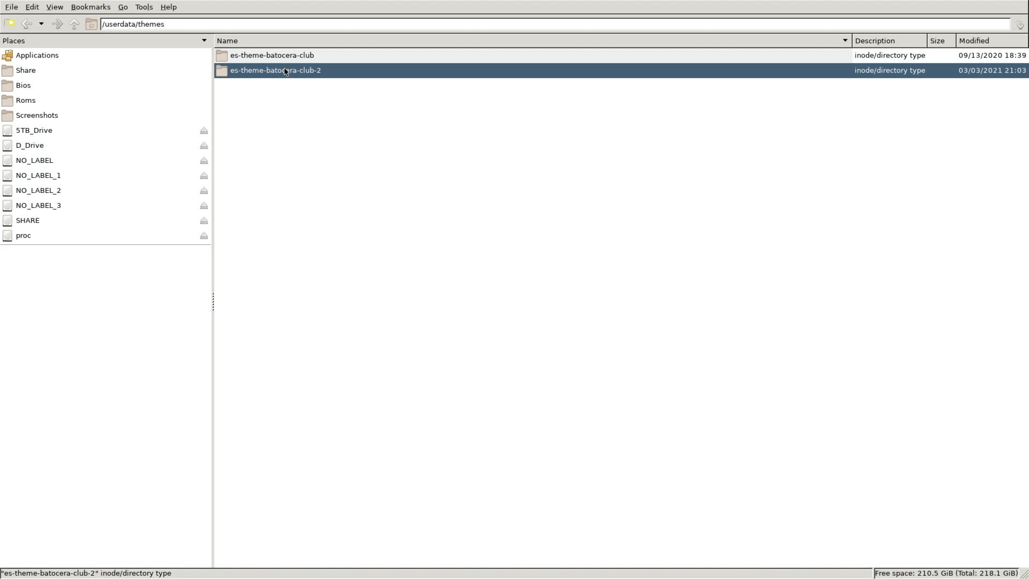
pyautogui.doubleClick(275, 70)
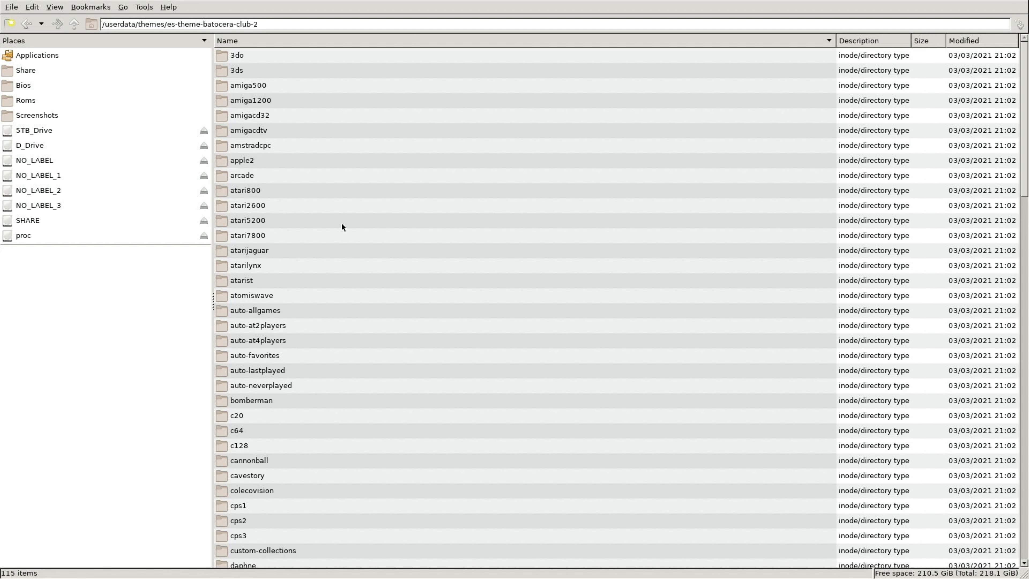
pyautogui.click(237, 70)
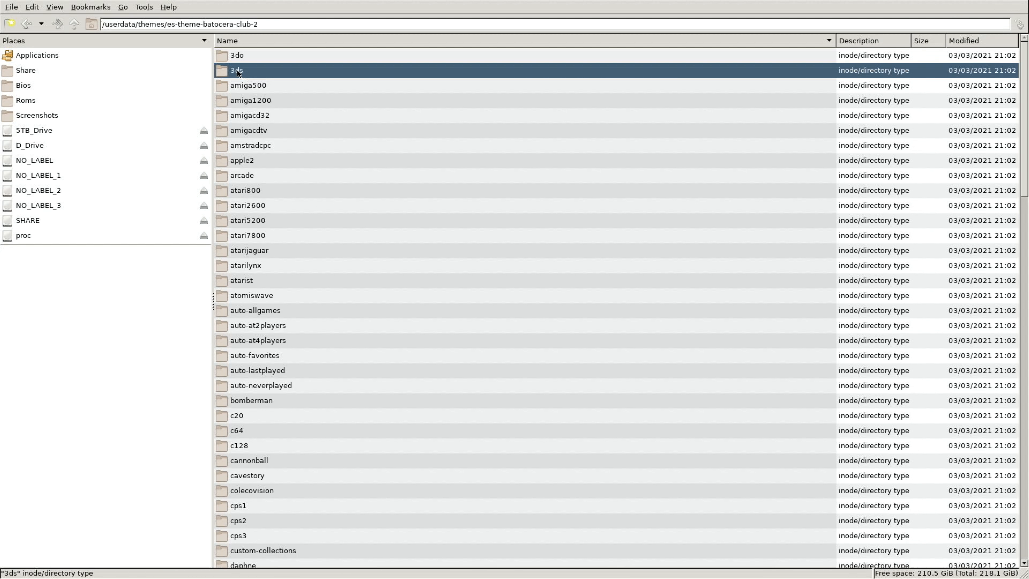
pyautogui.doubleClick(237, 71)
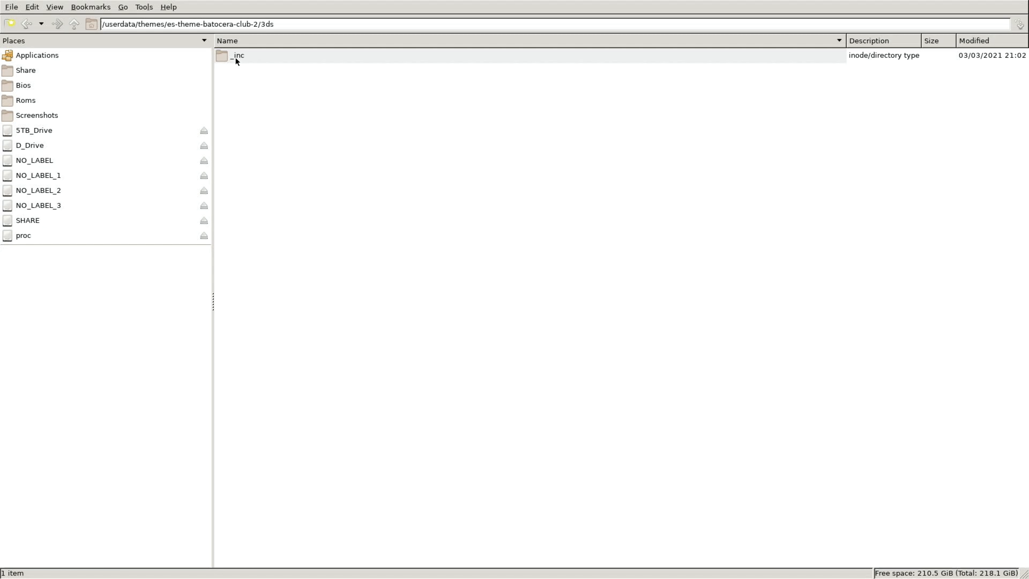
pyautogui.doubleClick(239, 55)
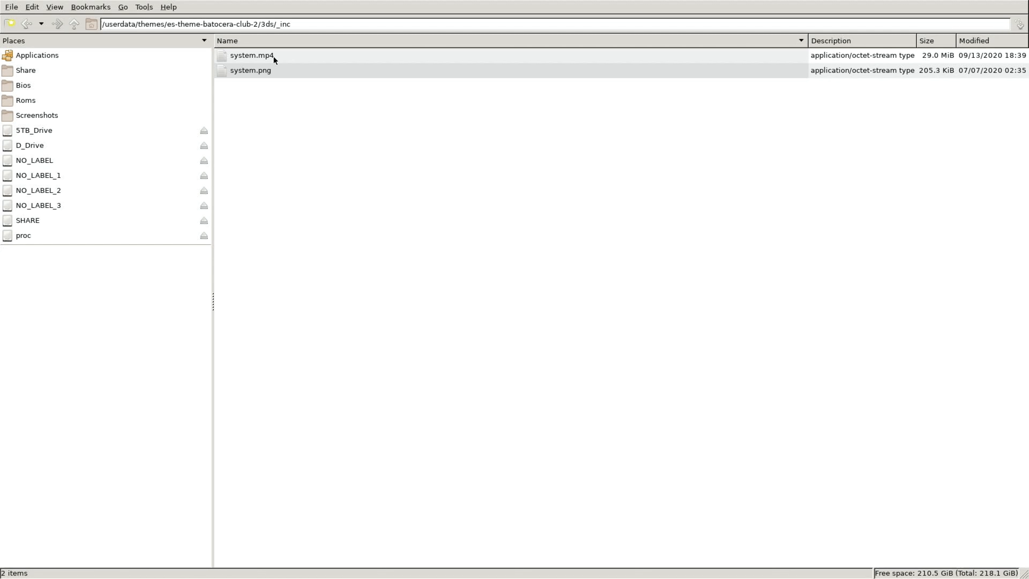
pyautogui.moveTo(270, 60)
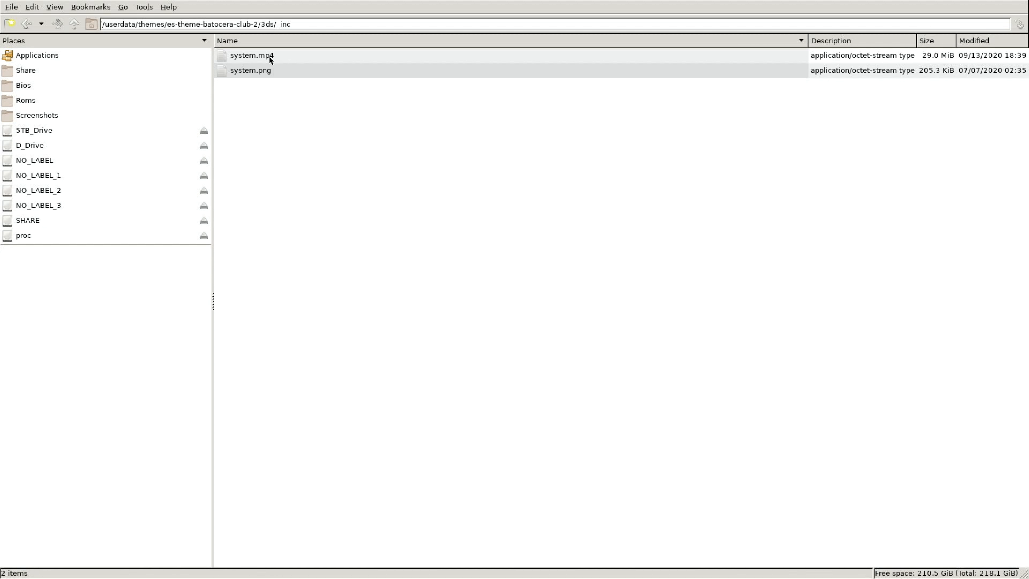
pyautogui.moveTo(270, 56)
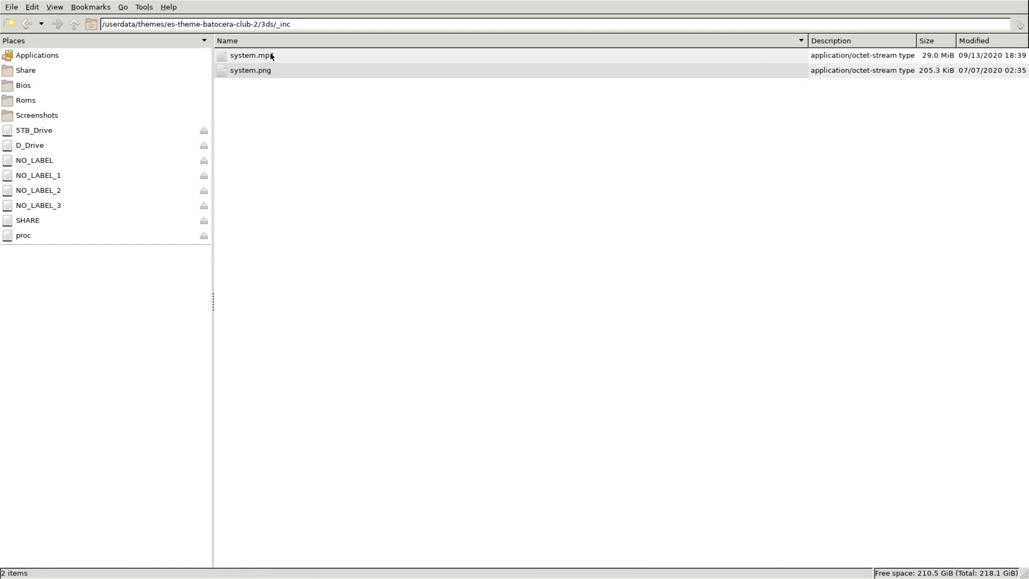
pyautogui.moveTo(270, 79)
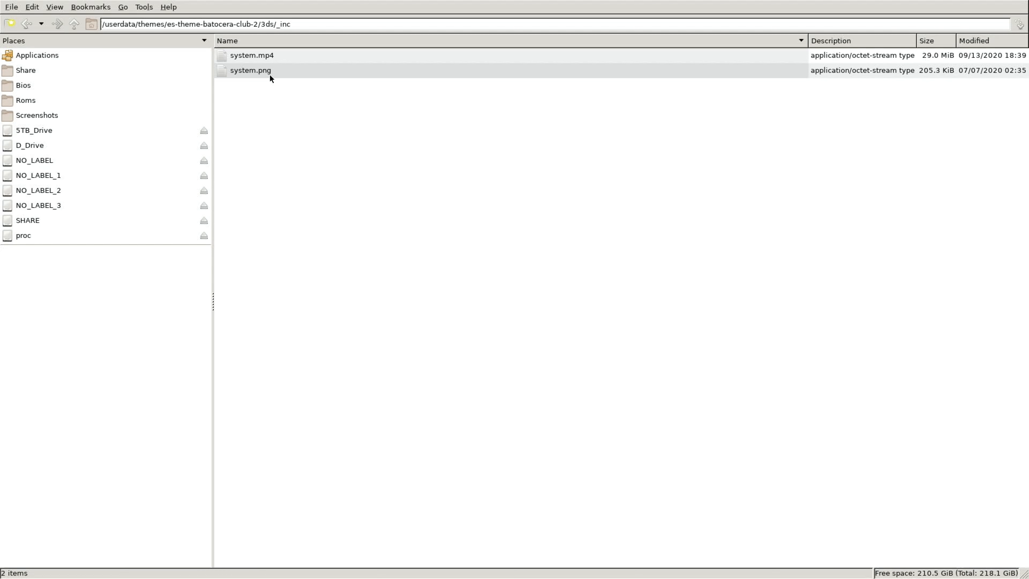
pyautogui.click(250, 70)
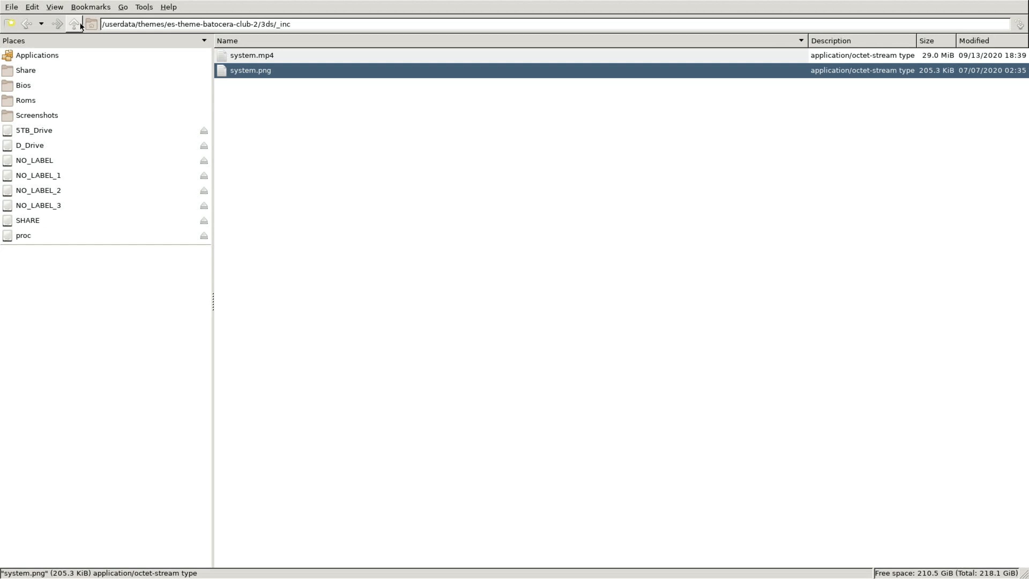
pyautogui.click(74, 24)
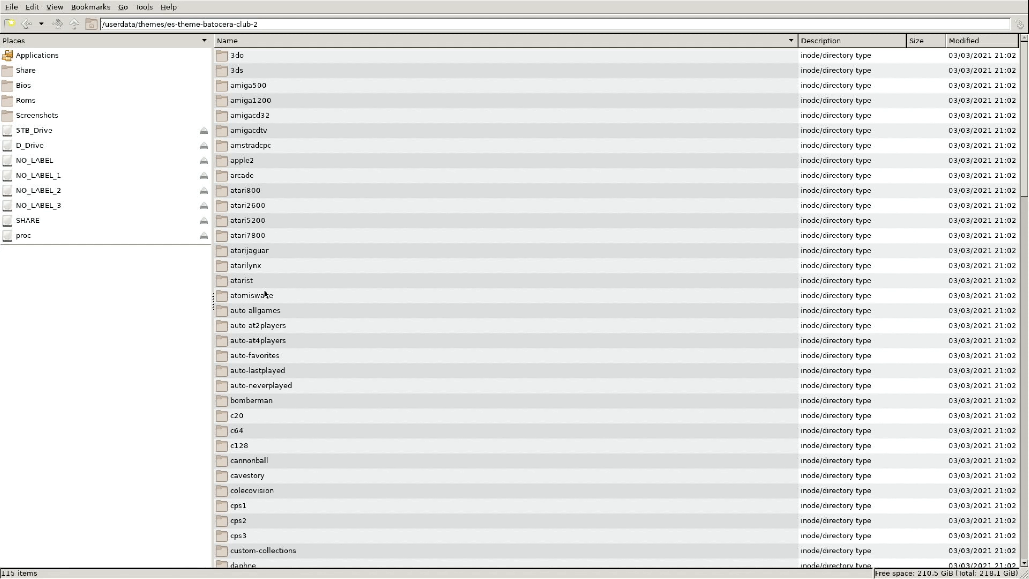
pyautogui.moveTo(246, 435)
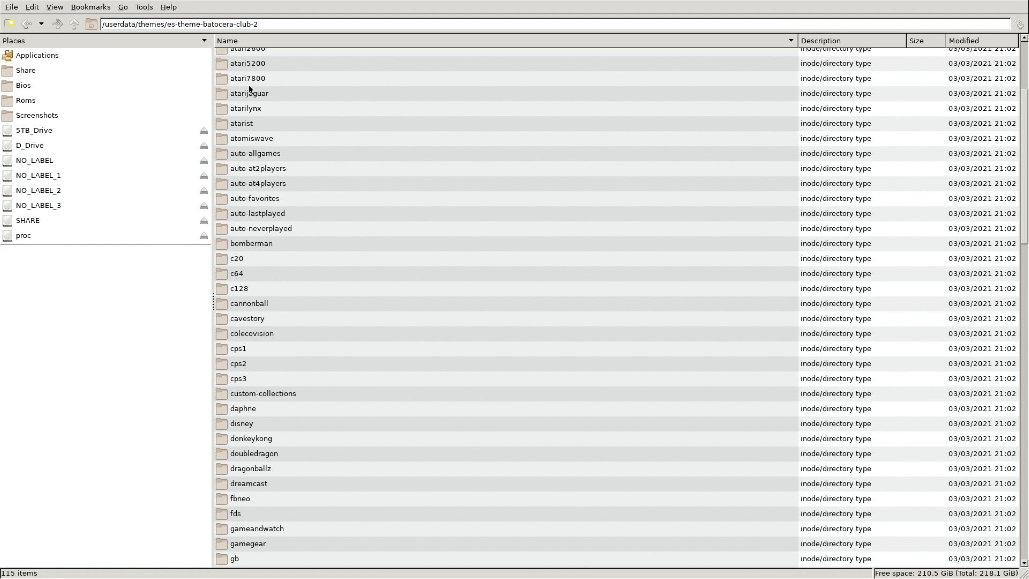
pyautogui.doubleClick(251, 138)
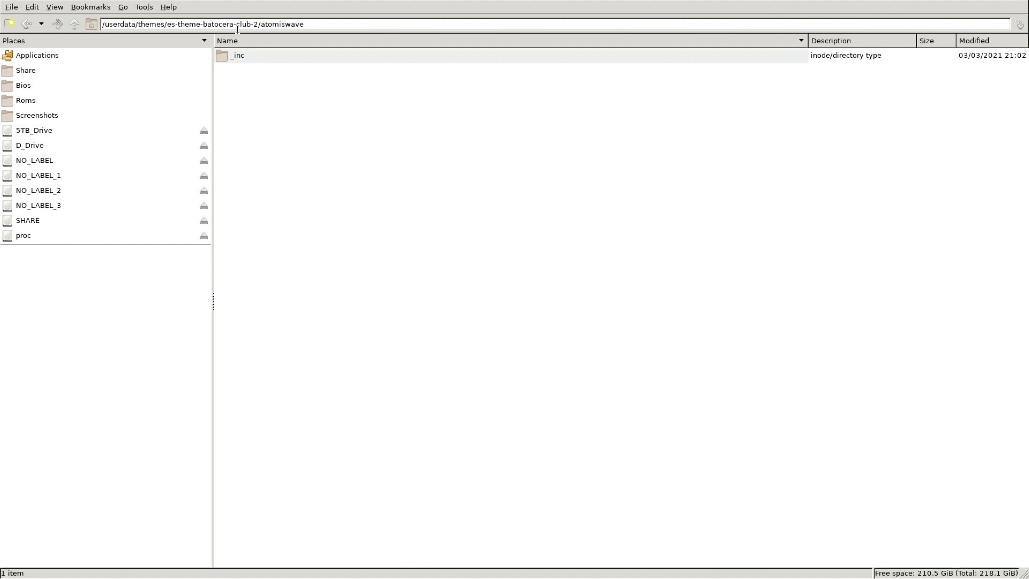
pyautogui.doubleClick(237, 55)
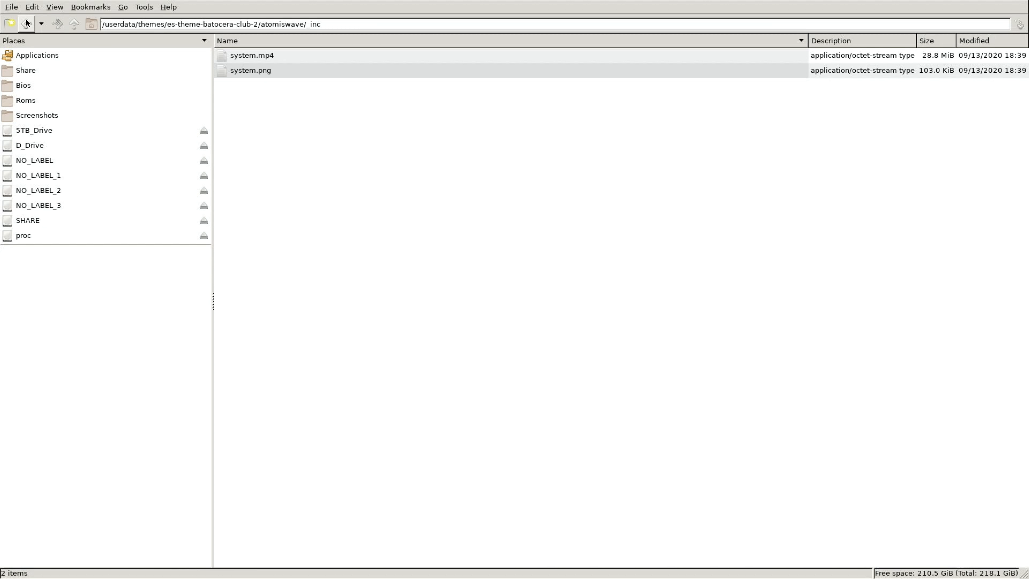
pyautogui.click(74, 24)
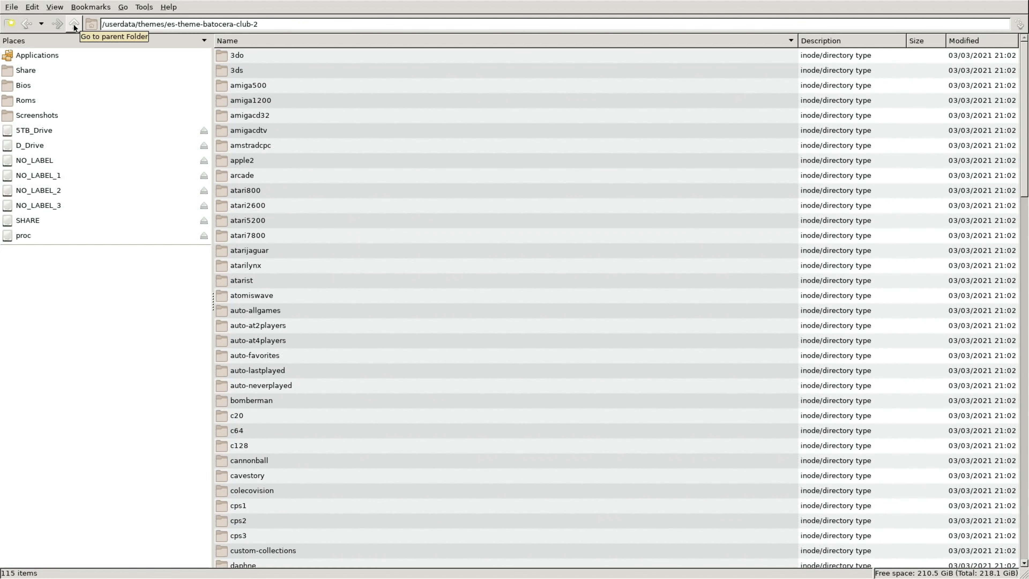
pyautogui.click(73, 24)
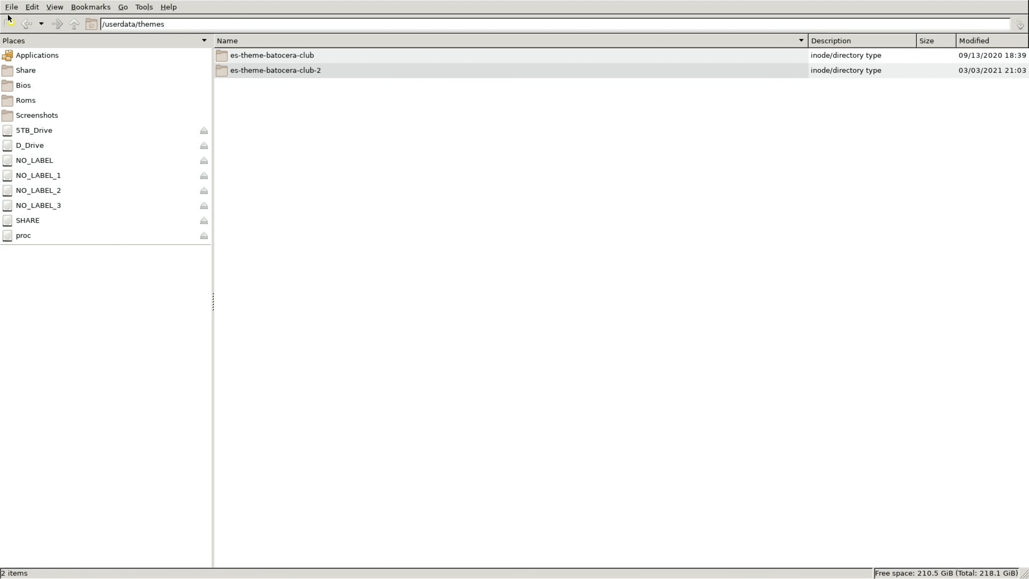
pyautogui.click(10, 7)
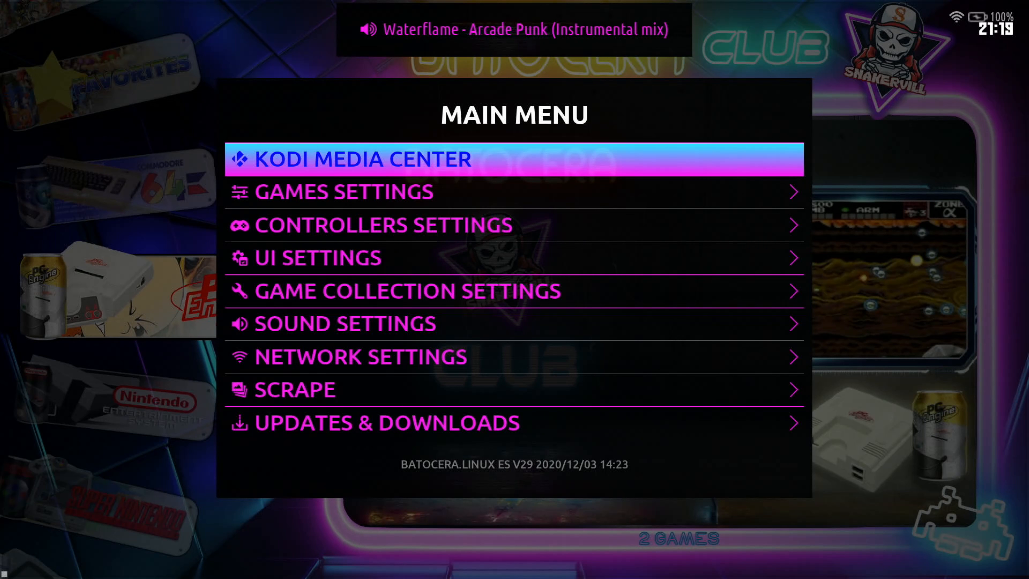
# In UI Settings set Theme Set to ES-THEME-BATOCERA-CLUB-2 and back out to apply it
pyautogui.click(316, 256)
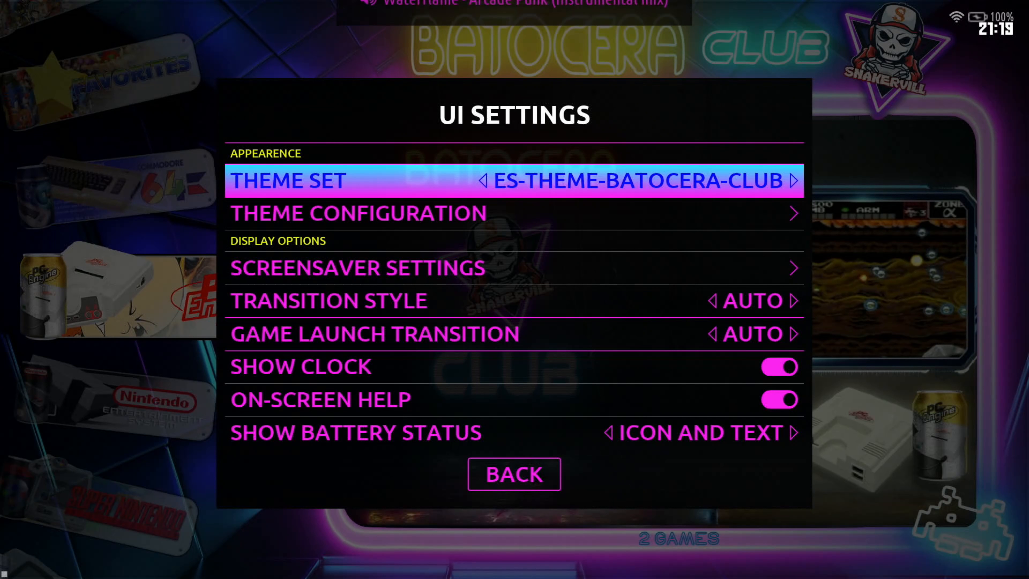
pyautogui.click(514, 180)
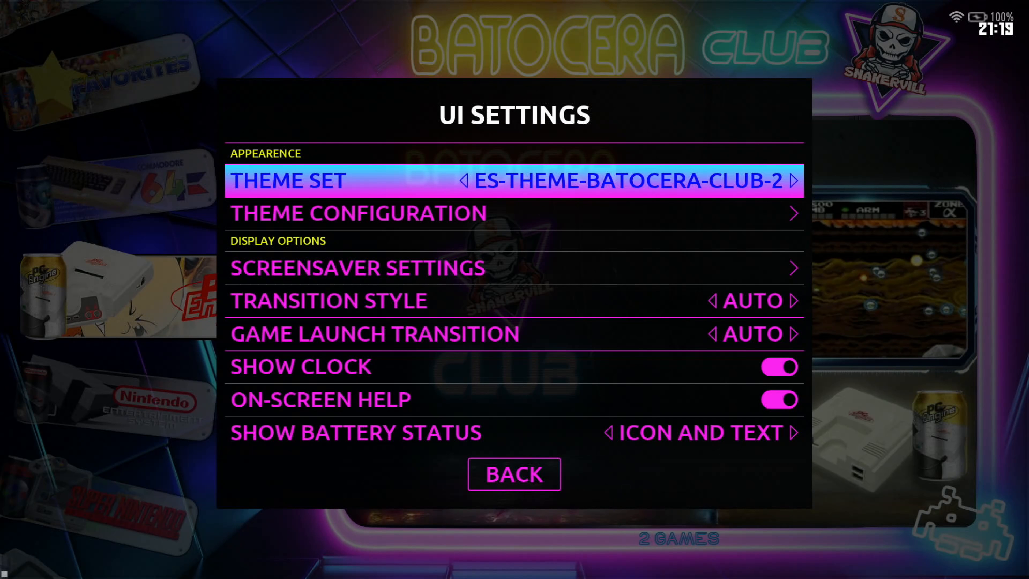
pyautogui.click(513, 474)
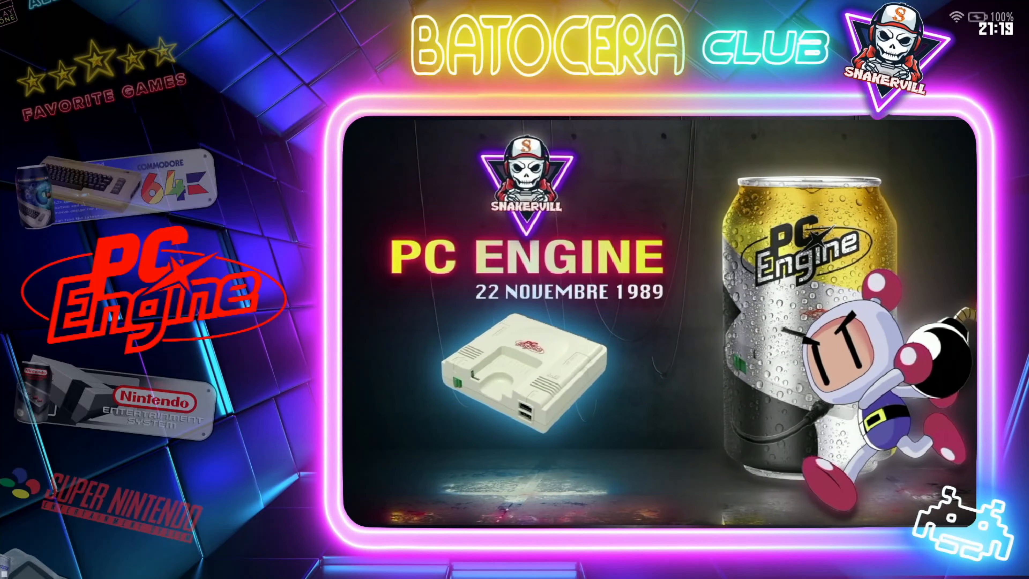
pyautogui.scroll(-3)
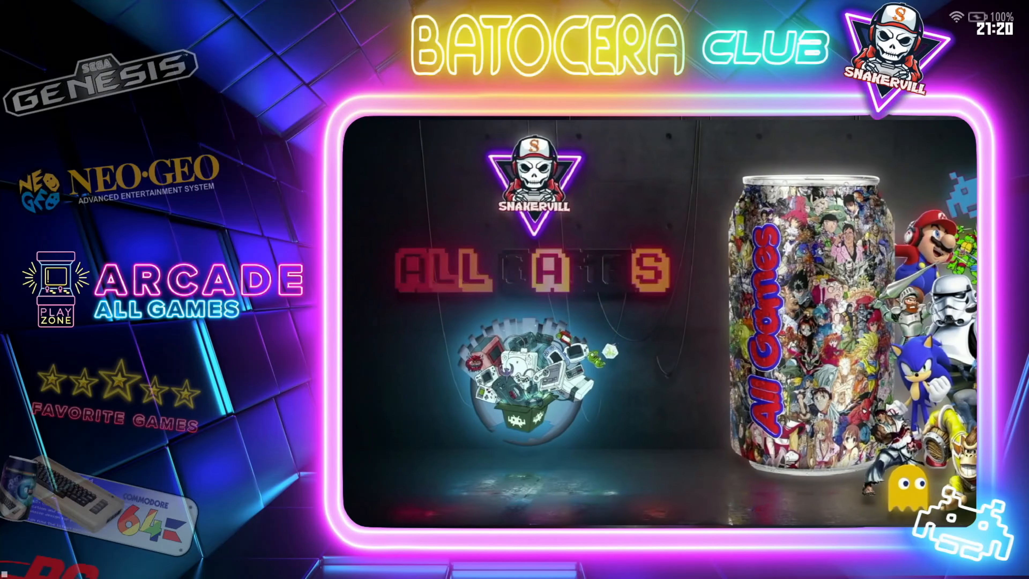
pyautogui.scroll(-3)
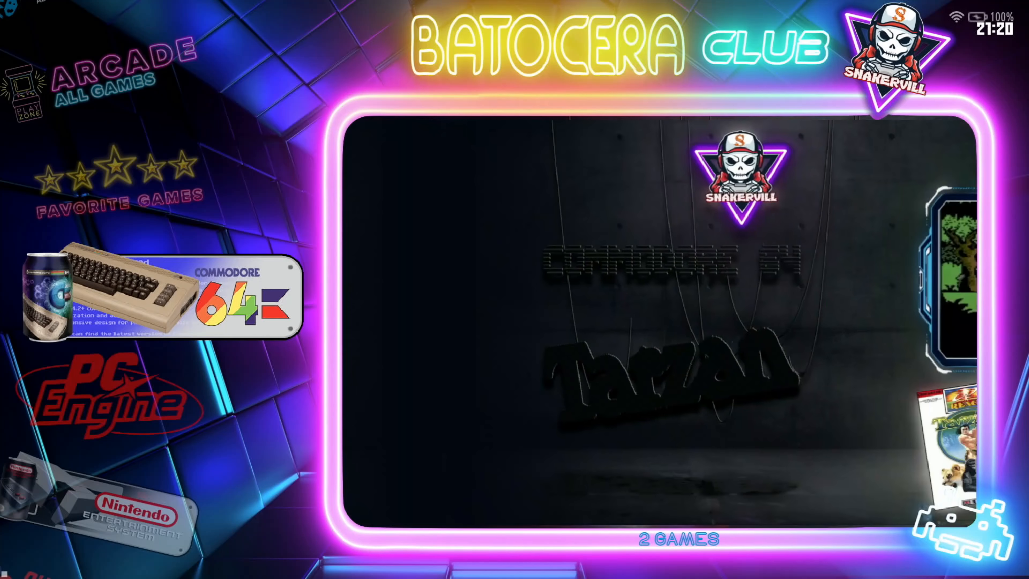
pyautogui.scroll(-3)
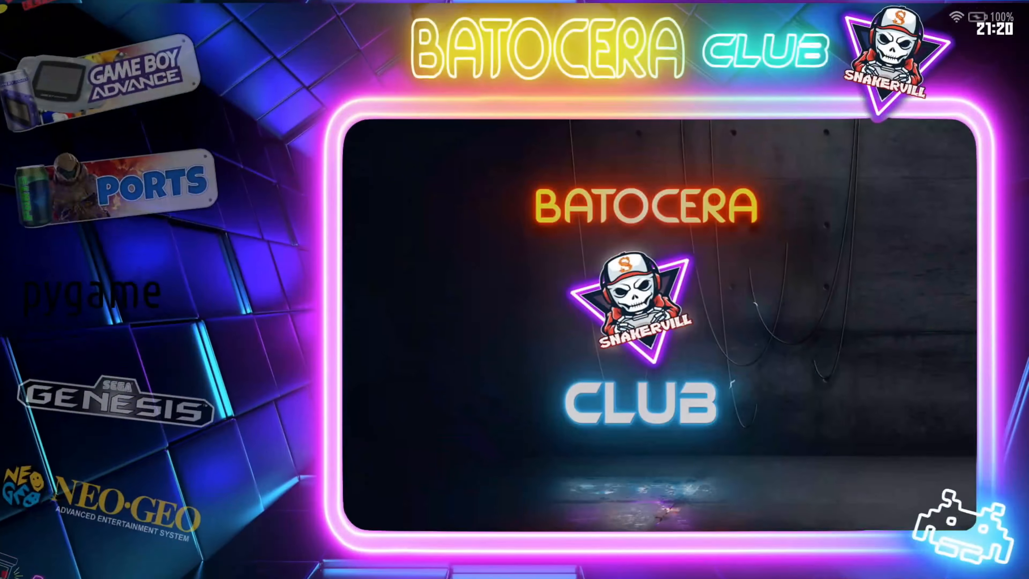
pyautogui.scroll(-3)
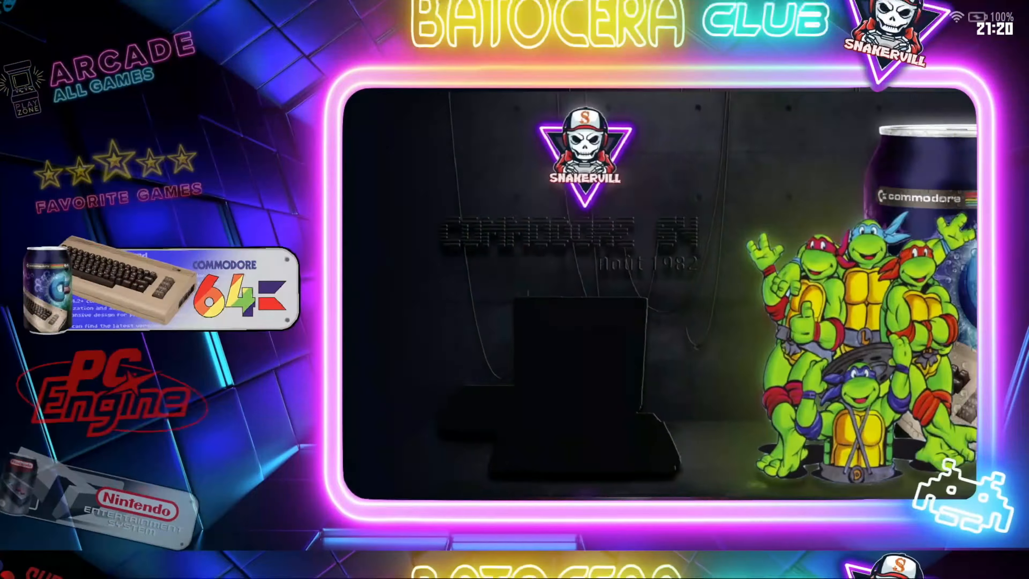